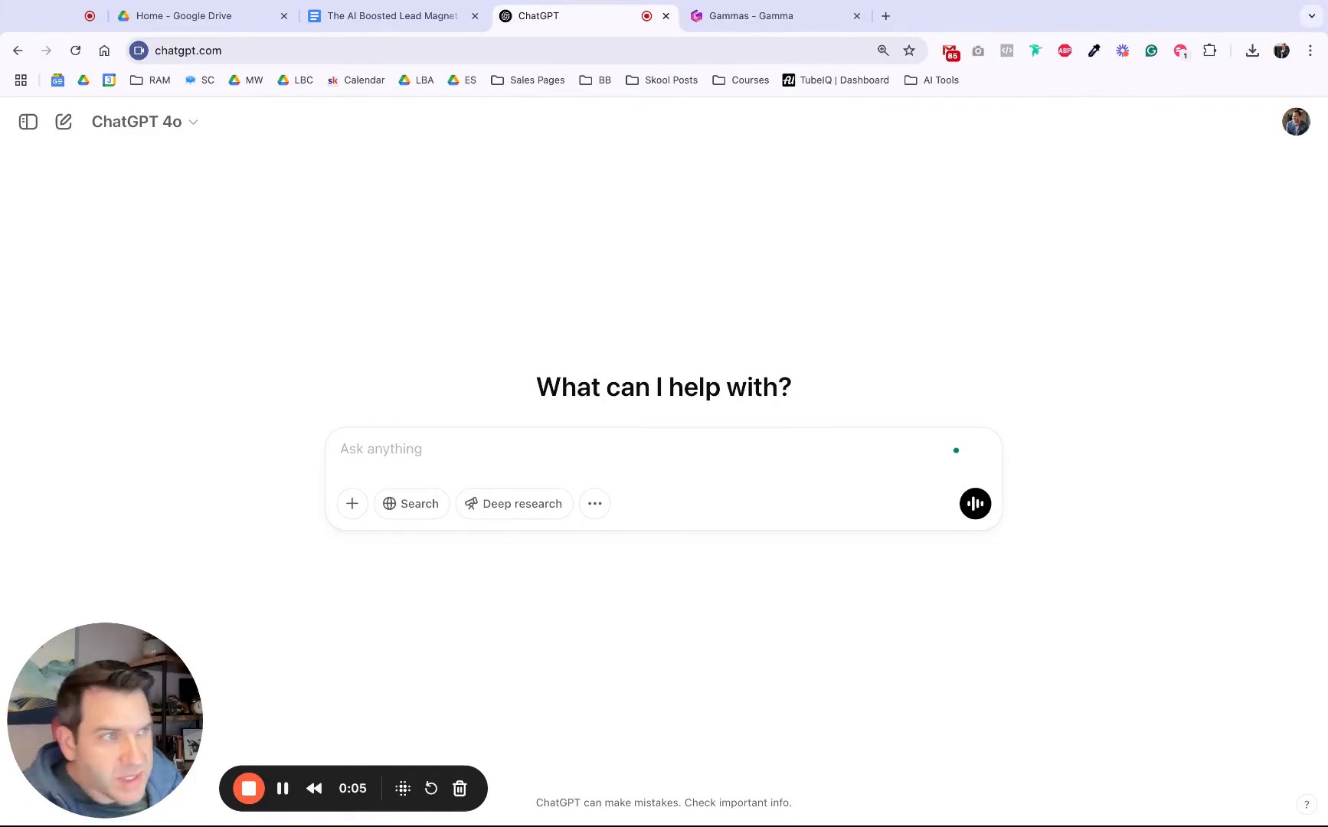
Select and copy the section 1 'Understand Your Target Market' prompt from the Google Docs guide.
left_click(391, 15)
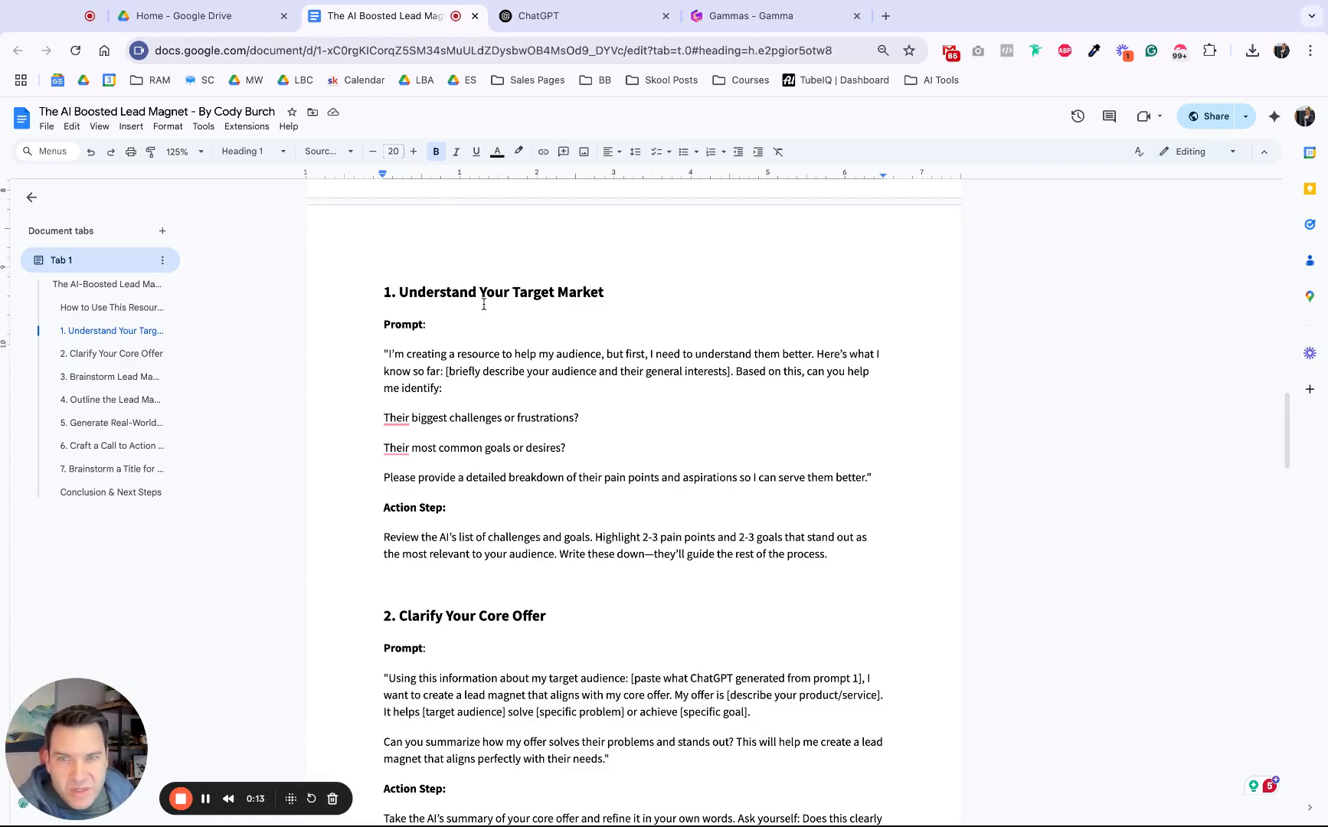
mouse_move(387, 347)
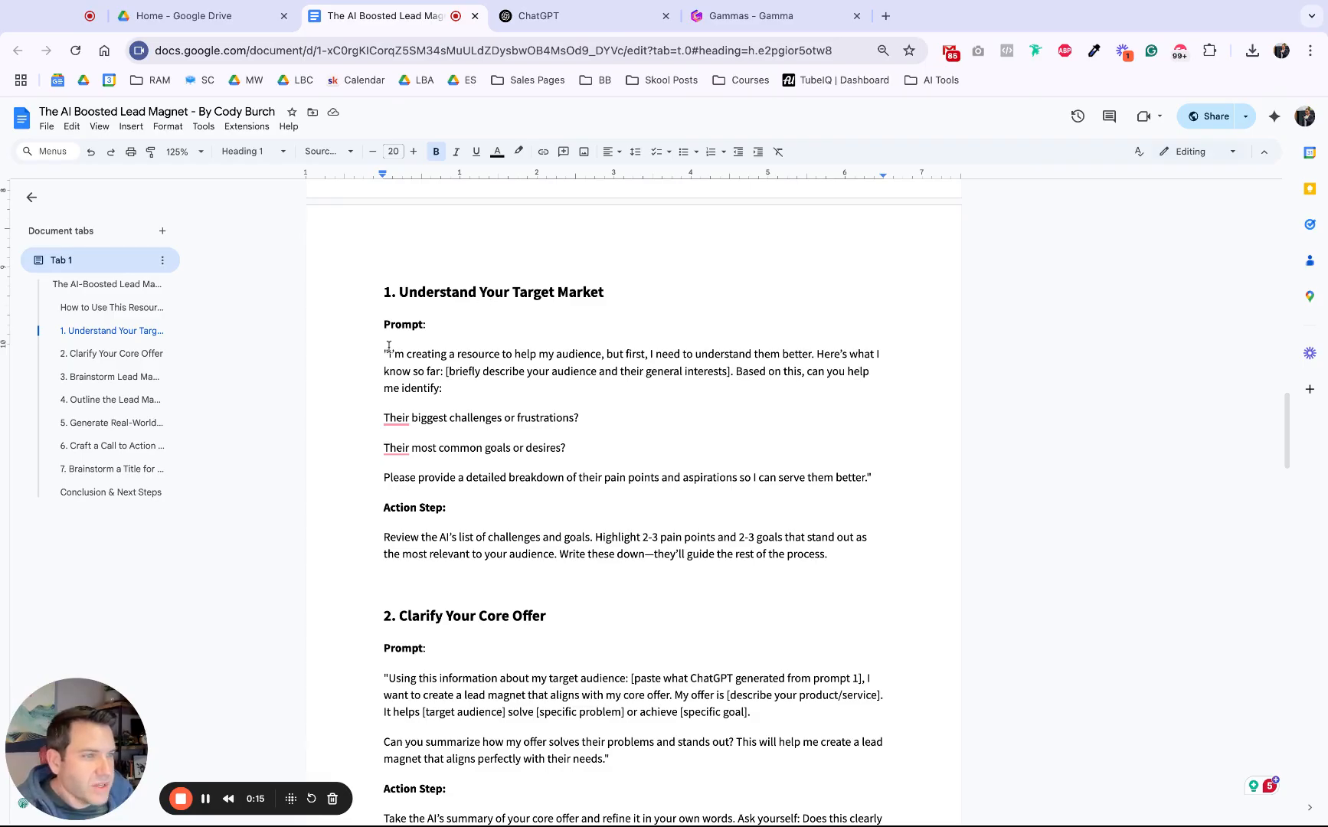
left_click_drag(386, 354, 445, 389)
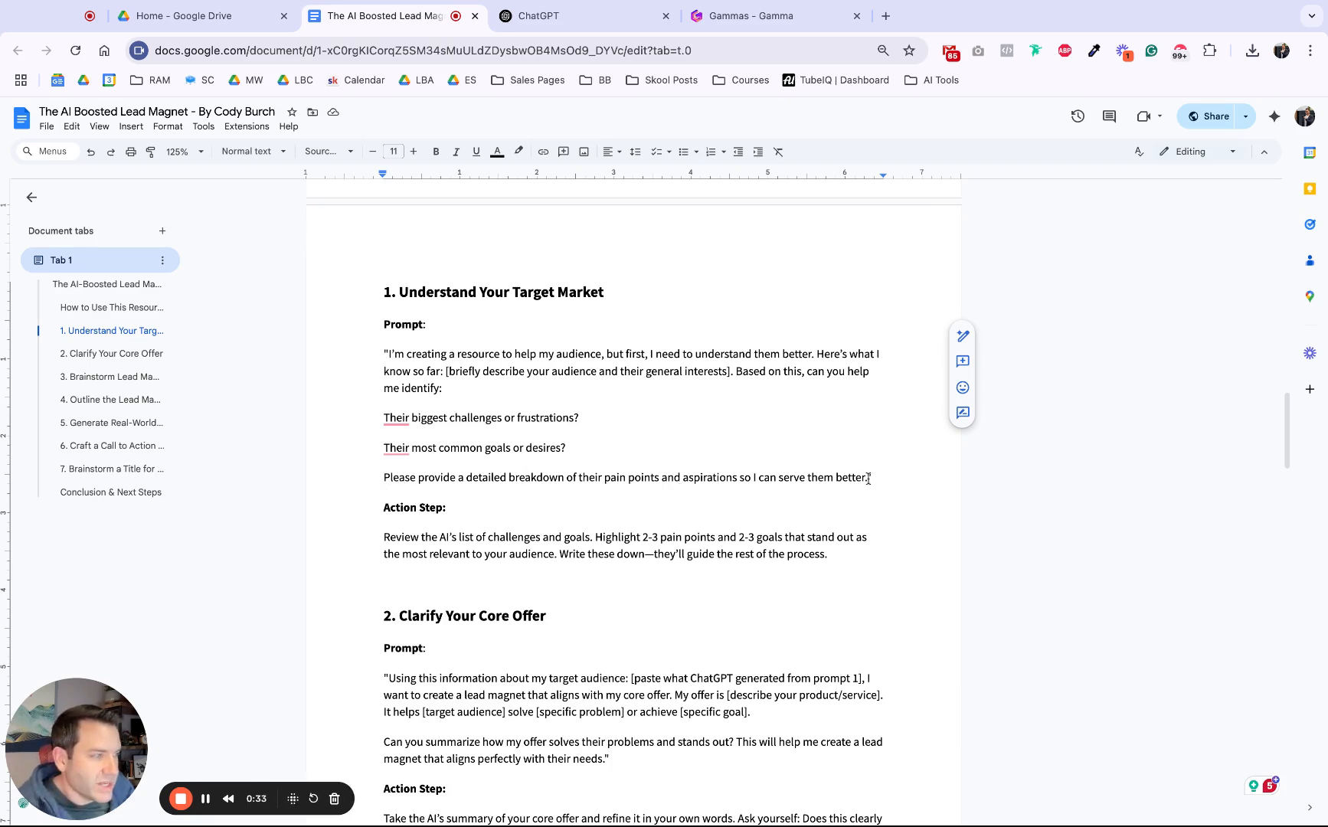
left_click_drag(386, 354, 870, 477)
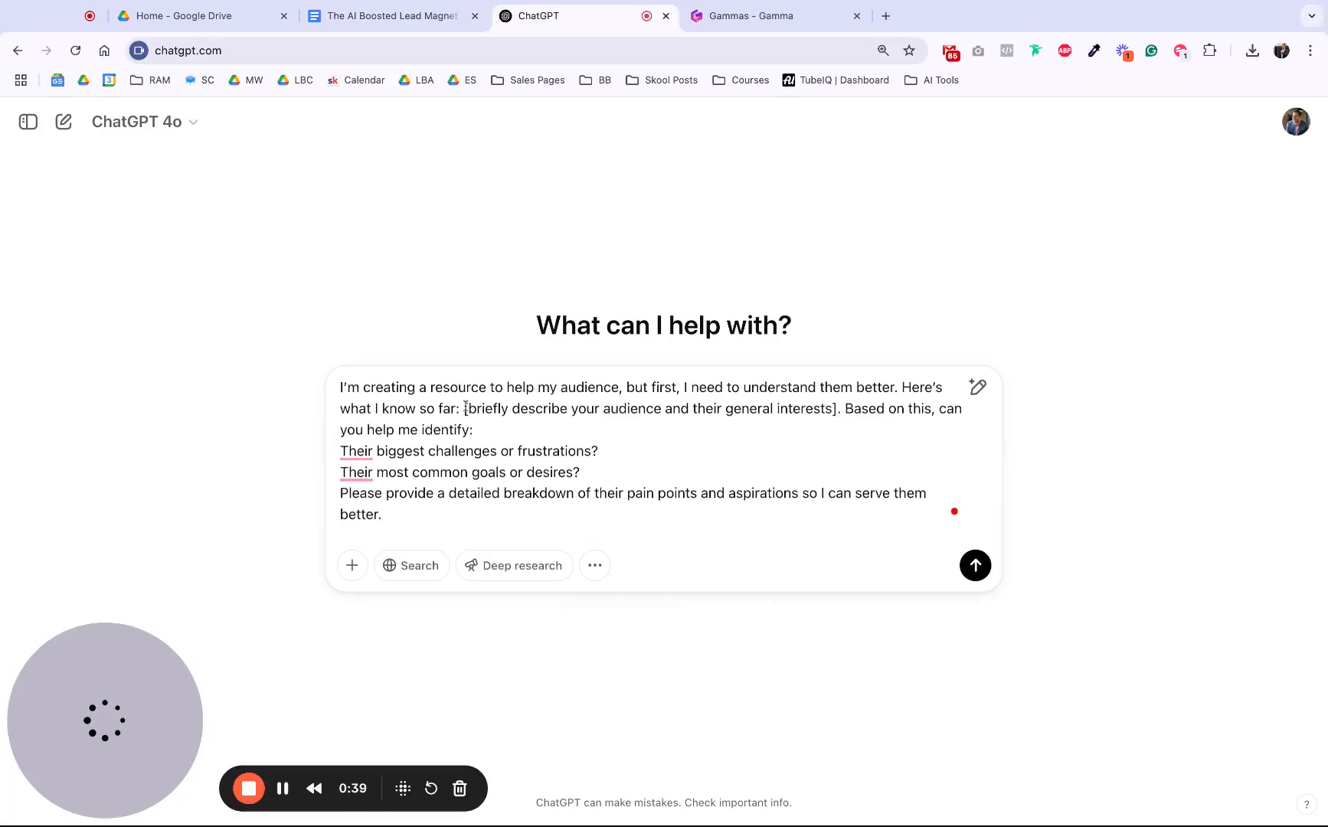
Replace the audience placeholder with 'I work with course creators and membership site owners…'.
left_click_drag(464, 408, 832, 409)
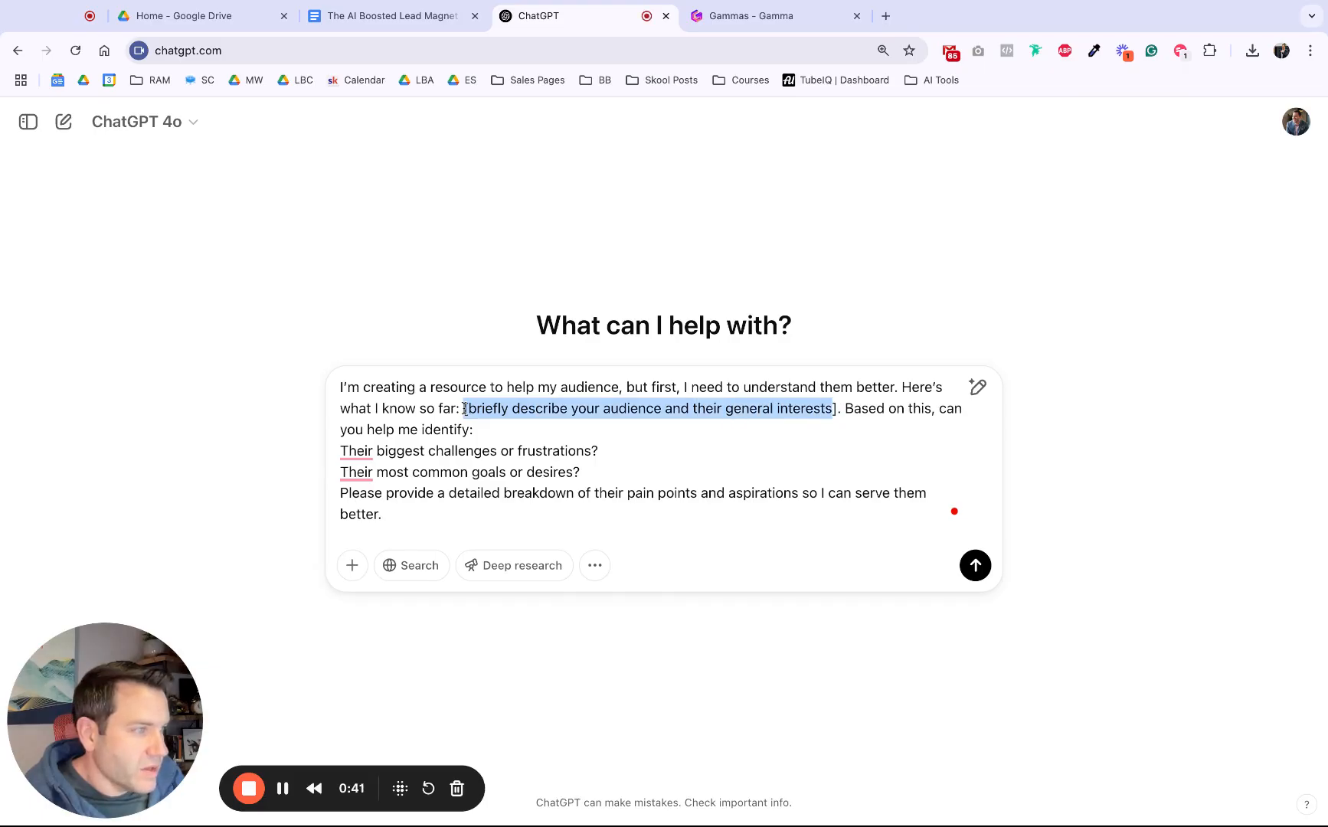
type("I work")
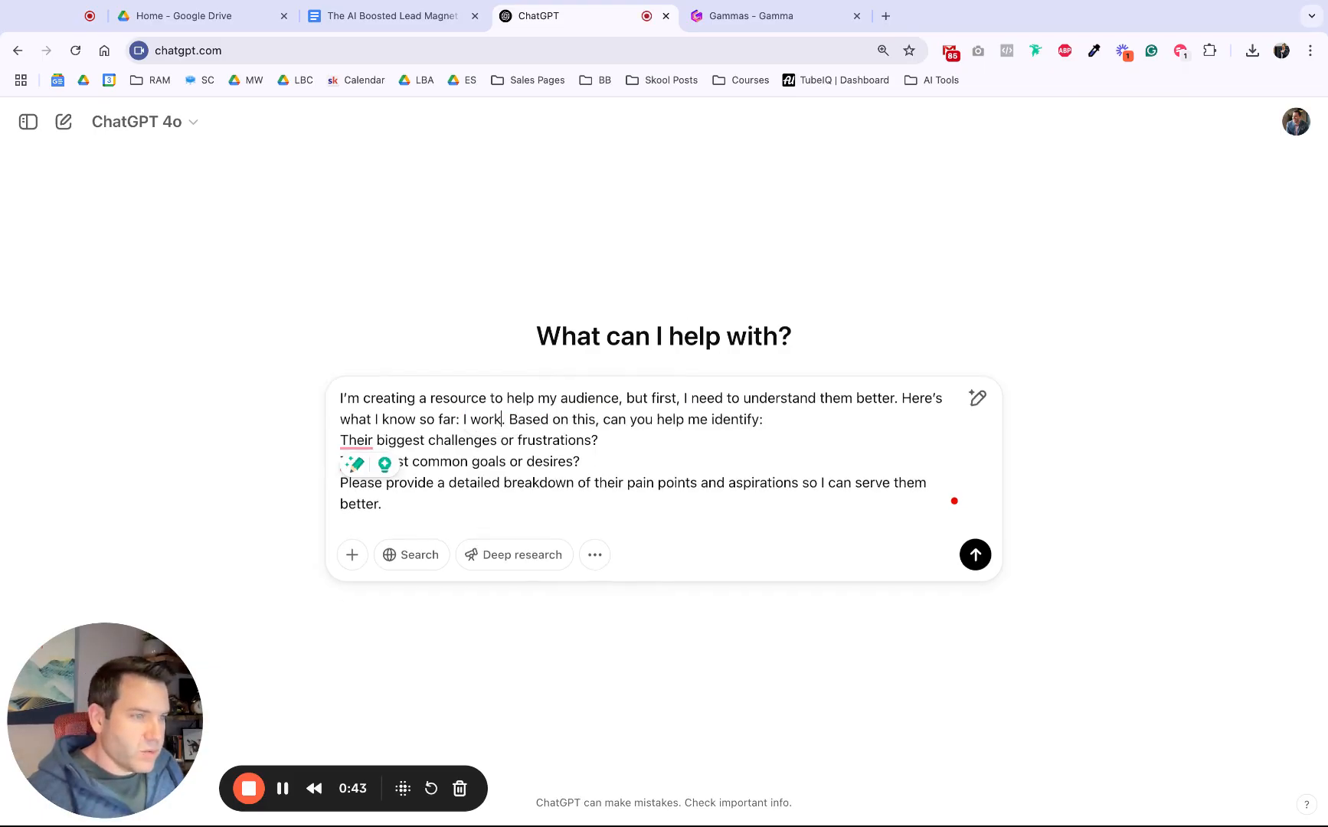
type("with course creators a")
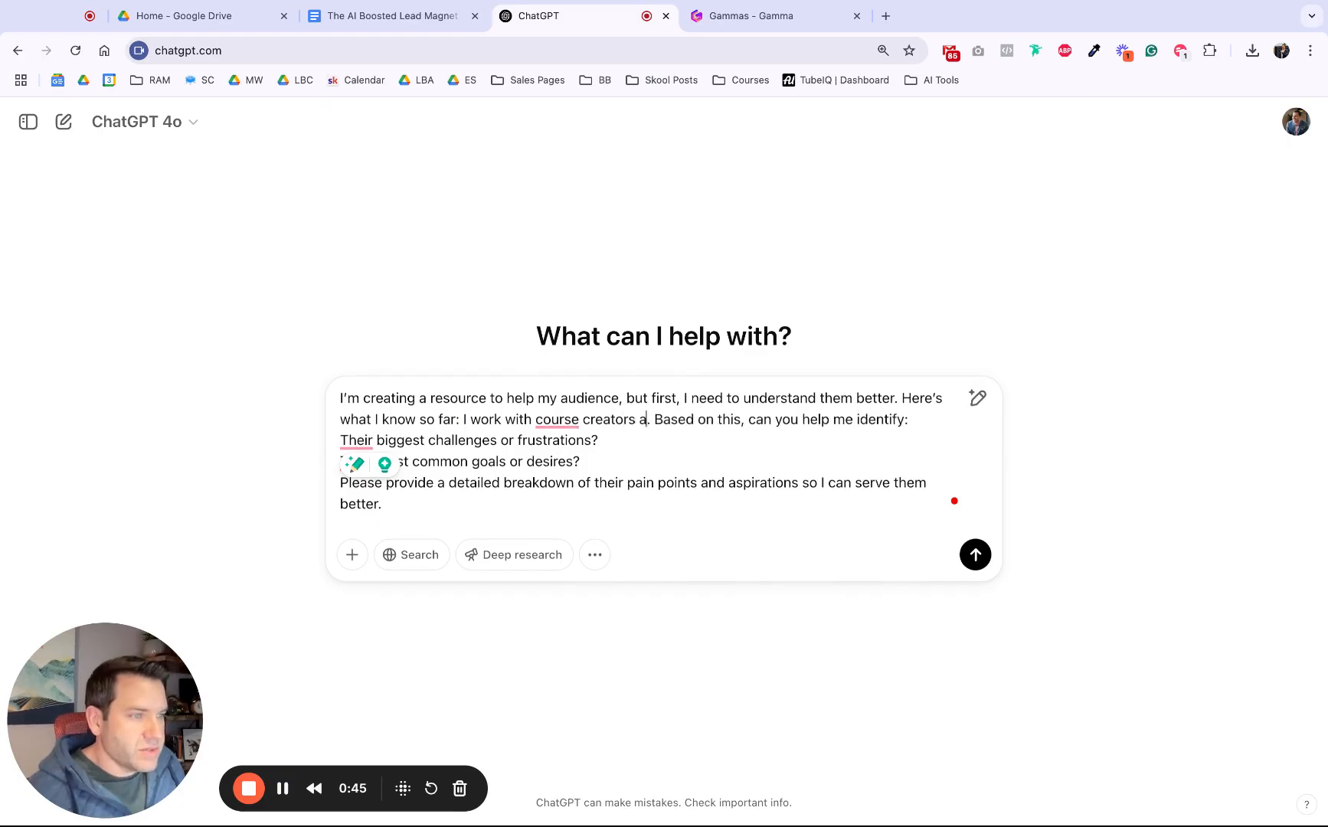
type("and membership site owners who want to get better at email marketing to the")
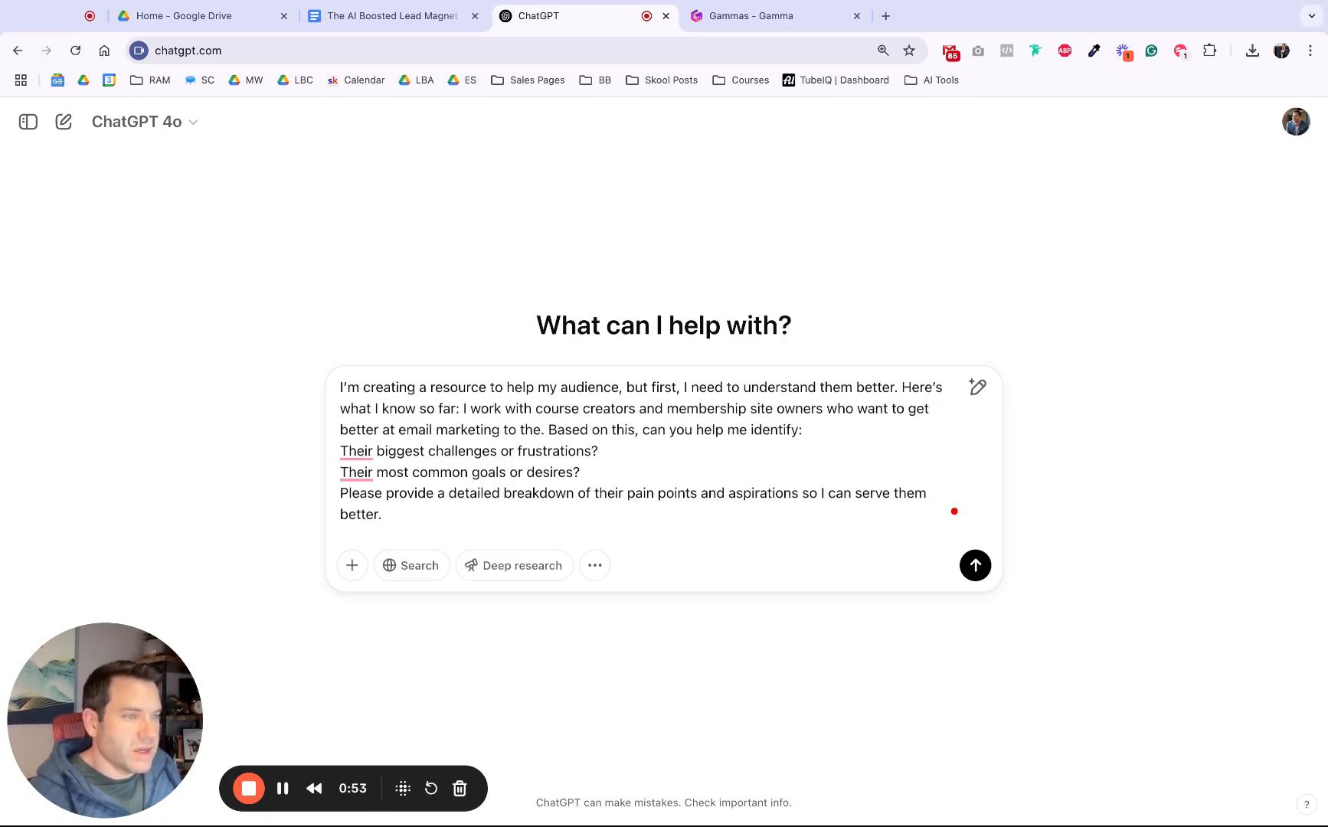
type("so they can ma")
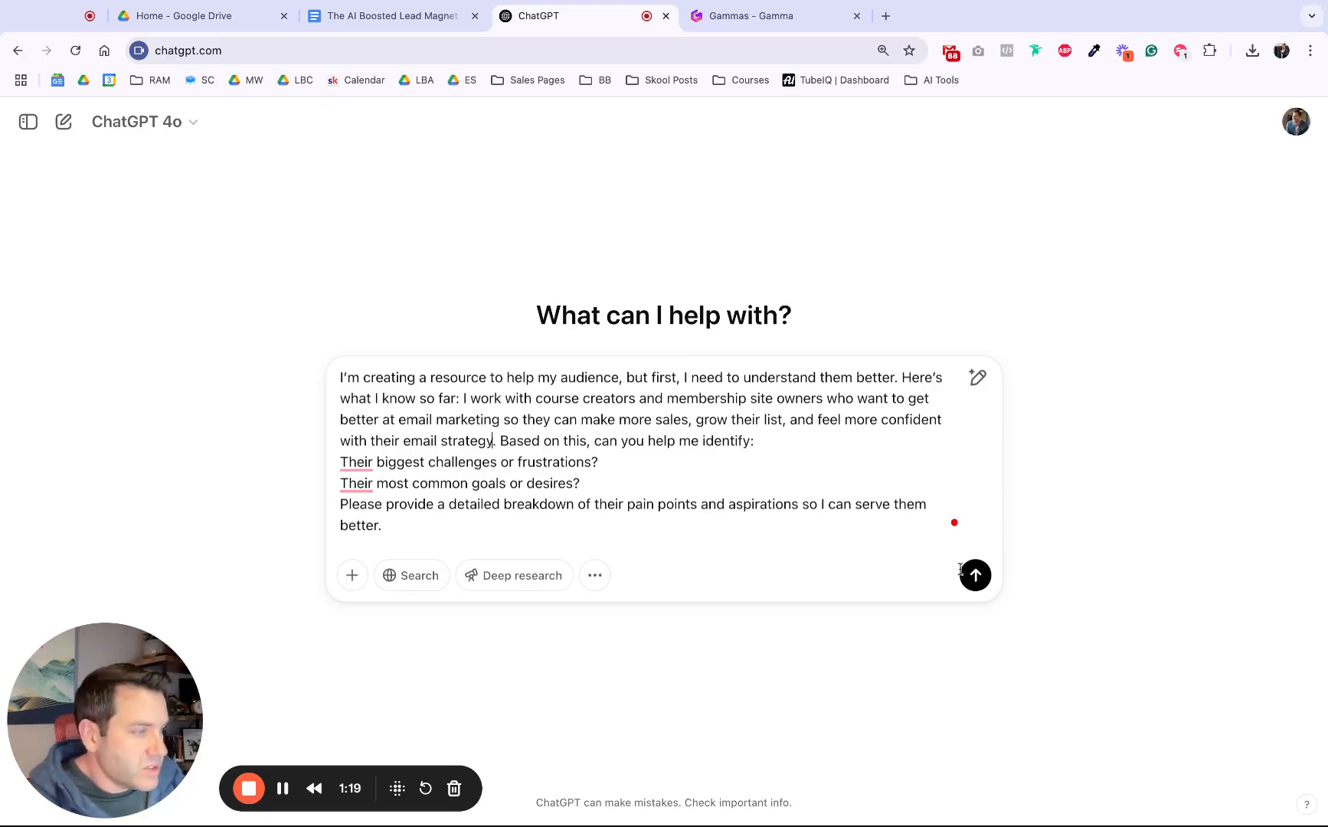
Send the target-market prompt and read through ChatGPT's breakdown of audience challenges.
left_click(974, 575)
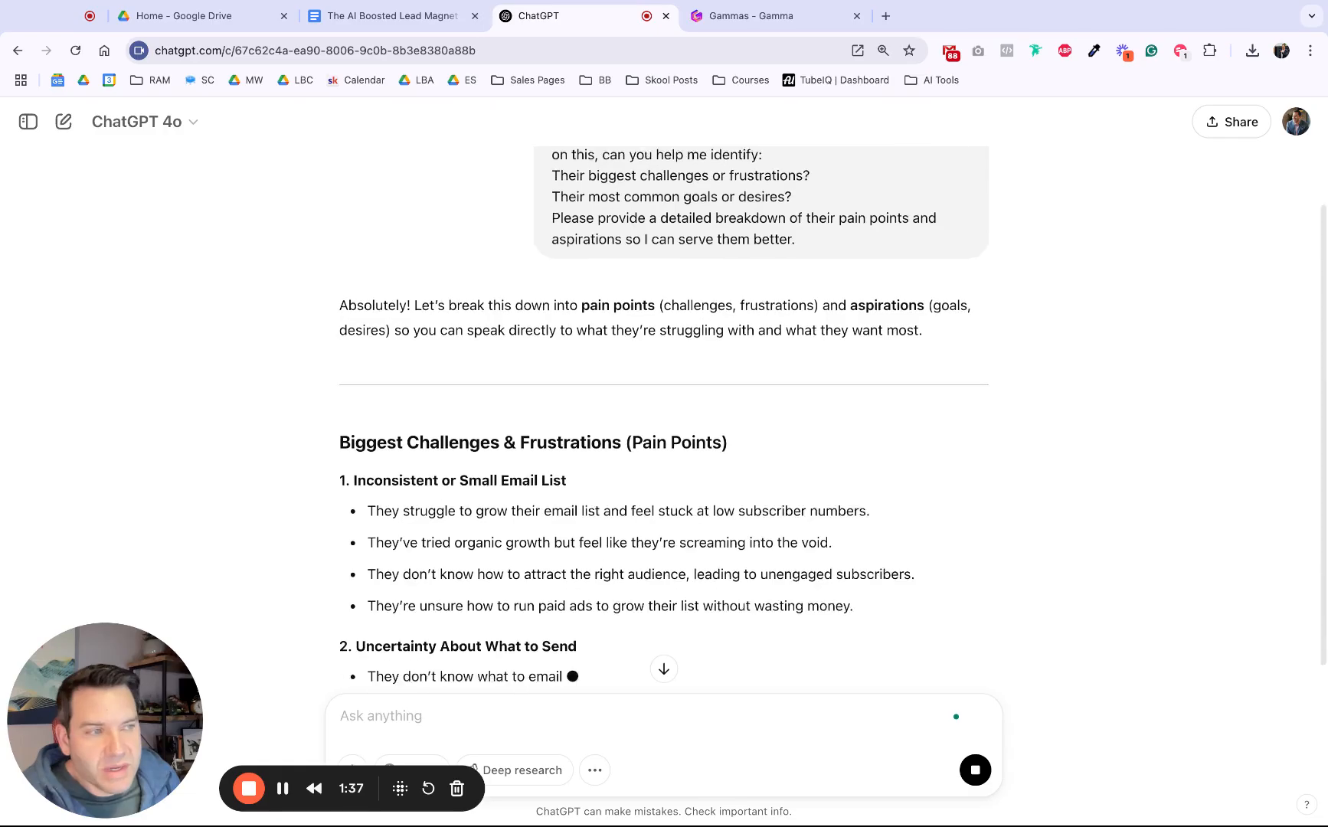
scroll("down", 3)
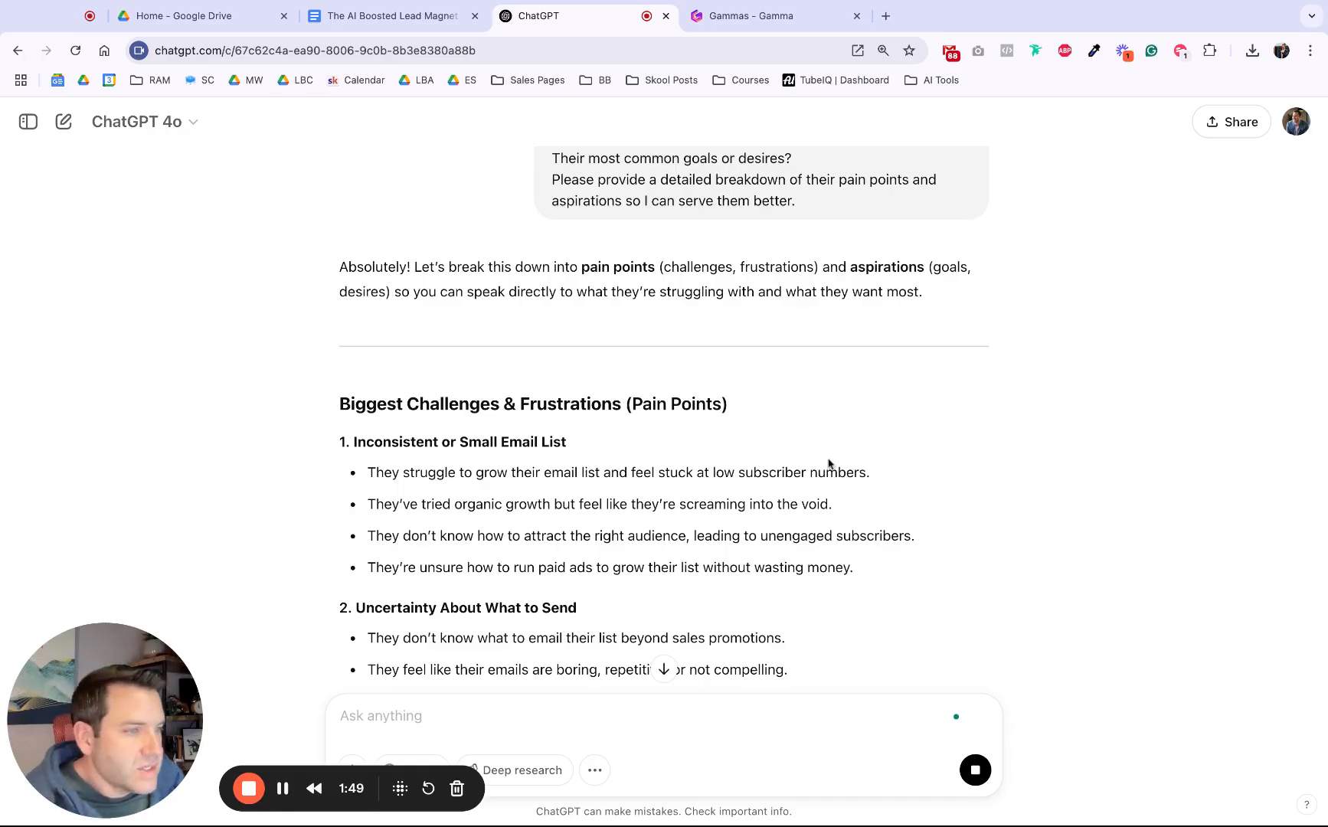
scroll("down", 3)
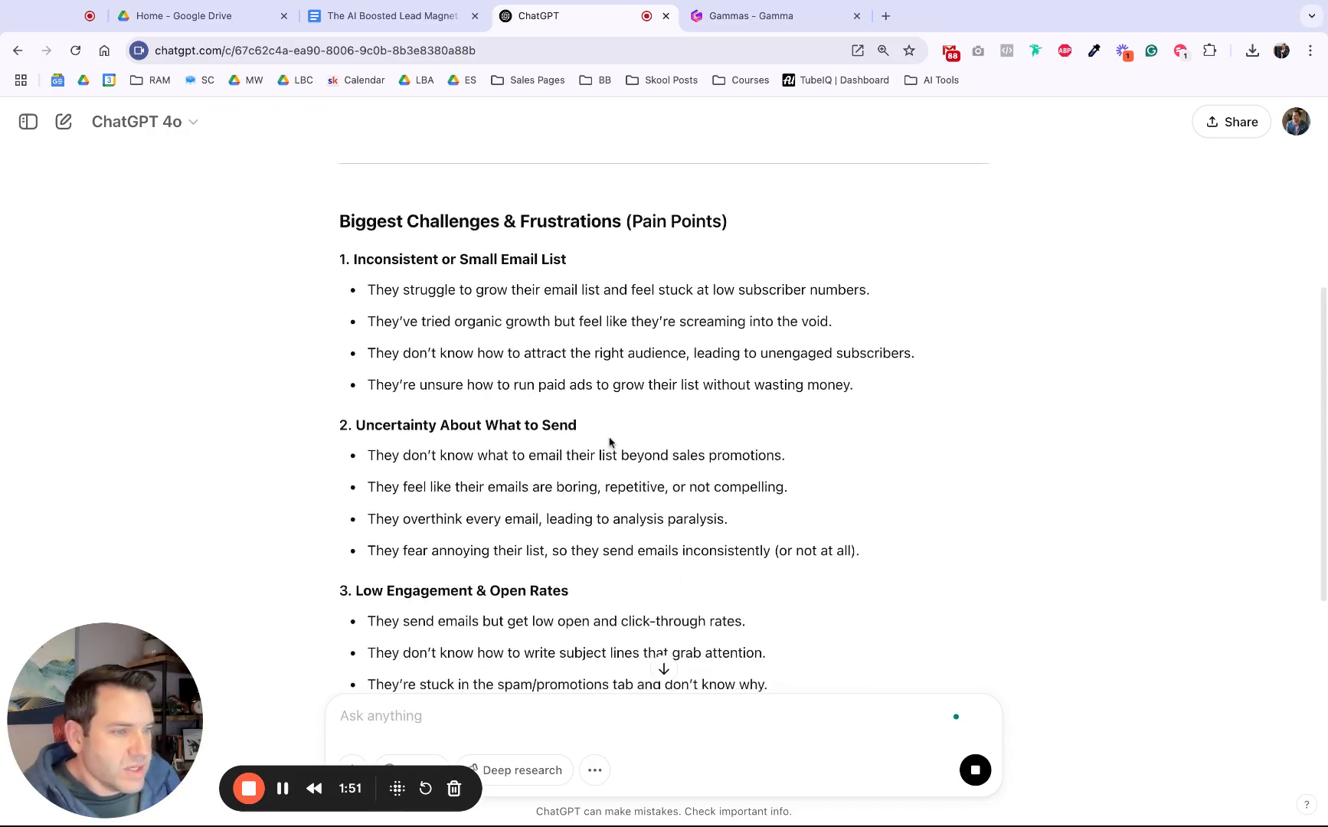
scroll("down", 3)
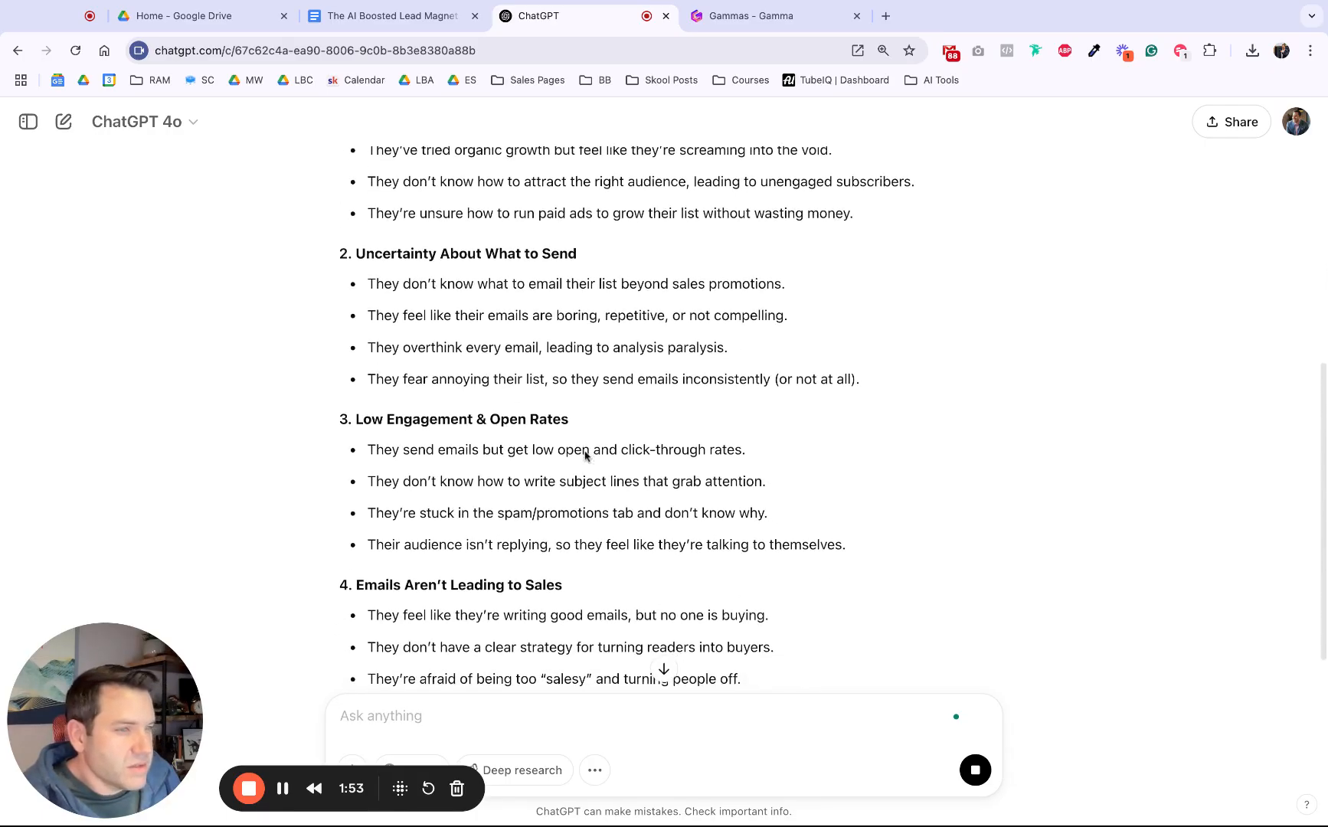
scroll("down", 3)
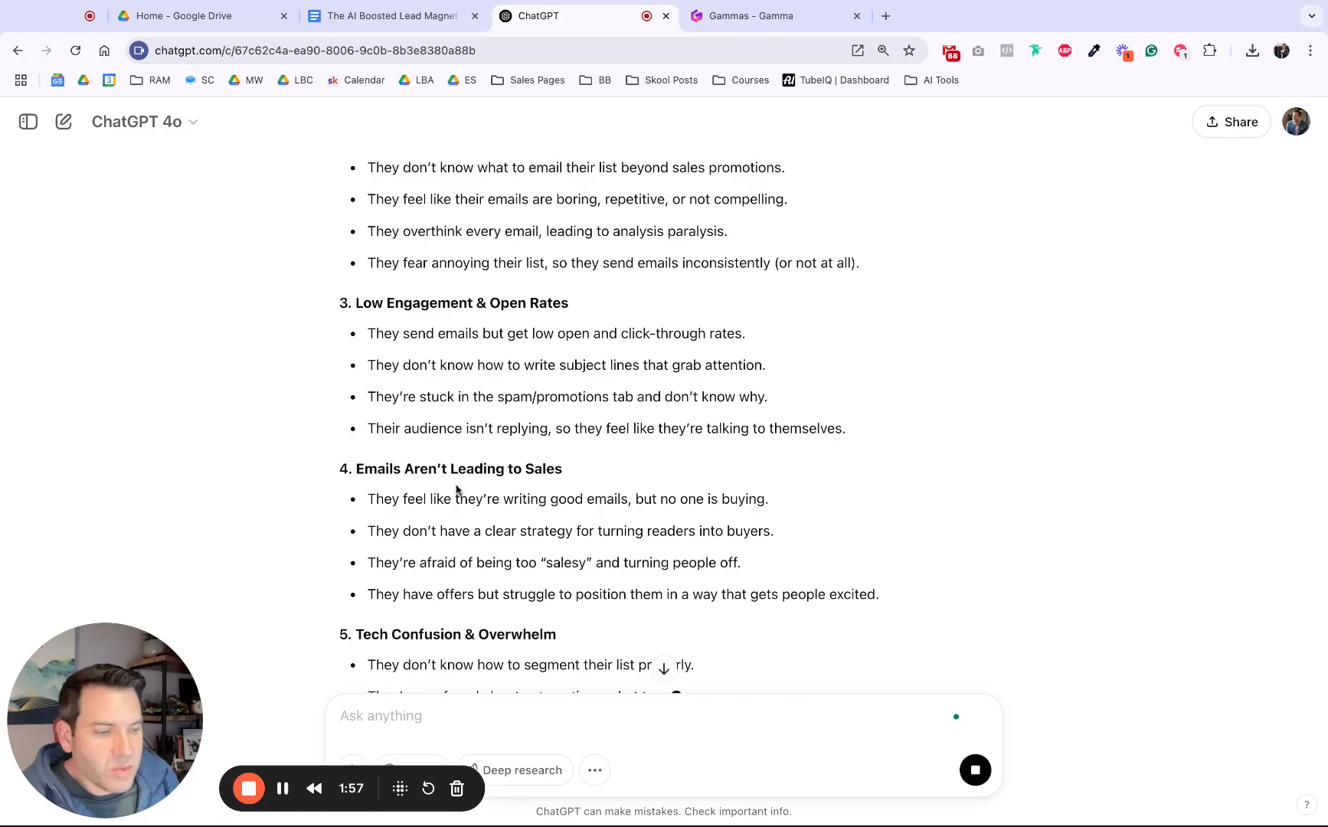
Highlight the section 2 'Clarify Your Core Offer' prompt in the Google Docs guide.
left_click(390, 16)
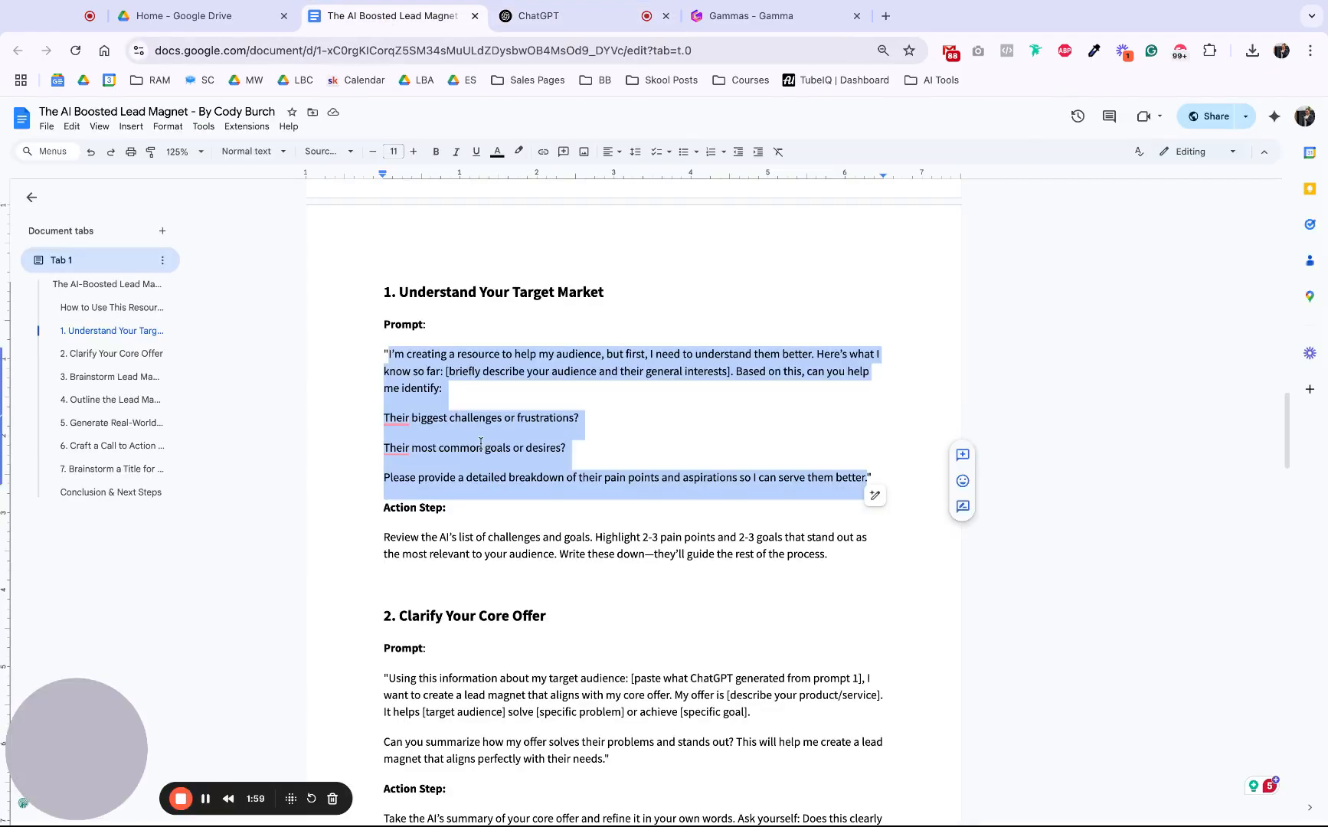
scroll("down", 3)
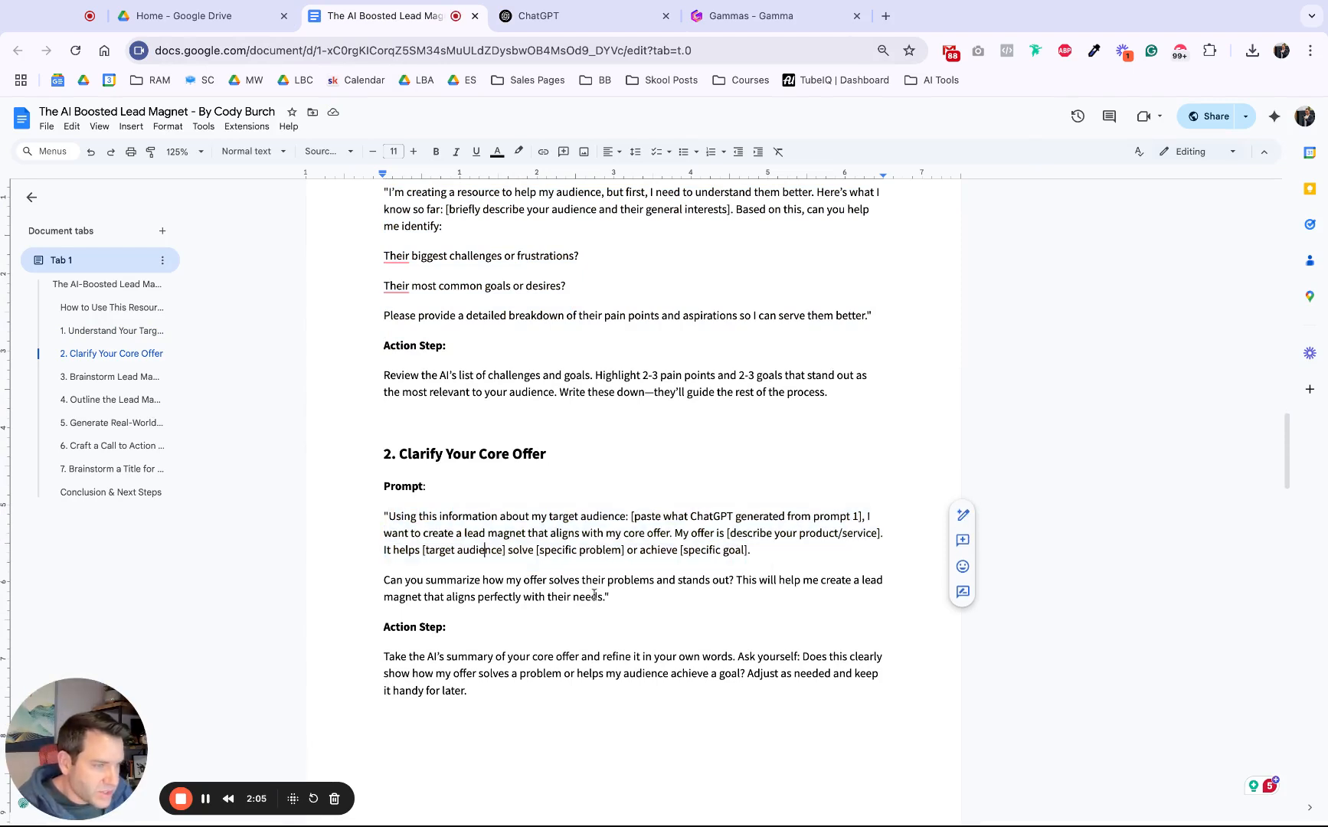
left_click_drag(386, 515, 606, 597)
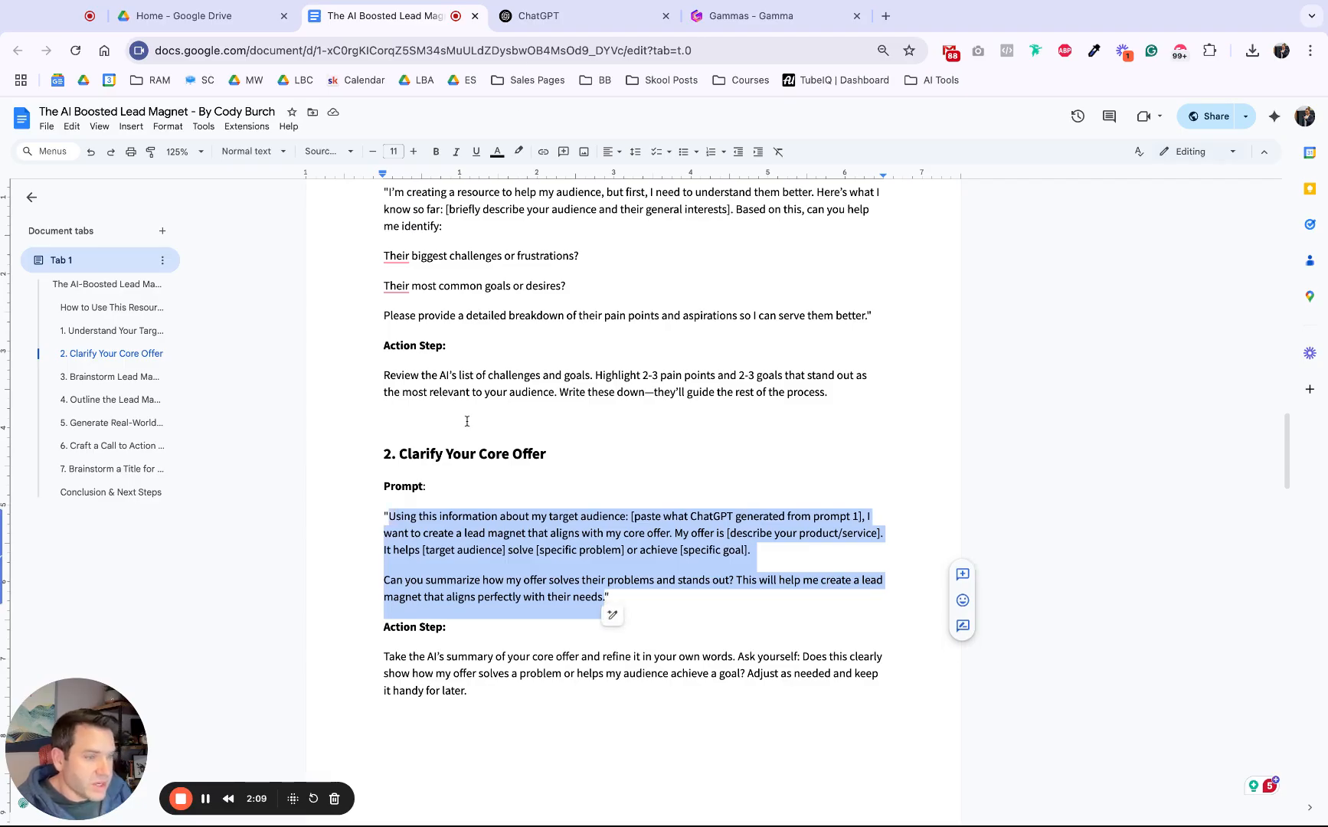
scroll("down", 3)
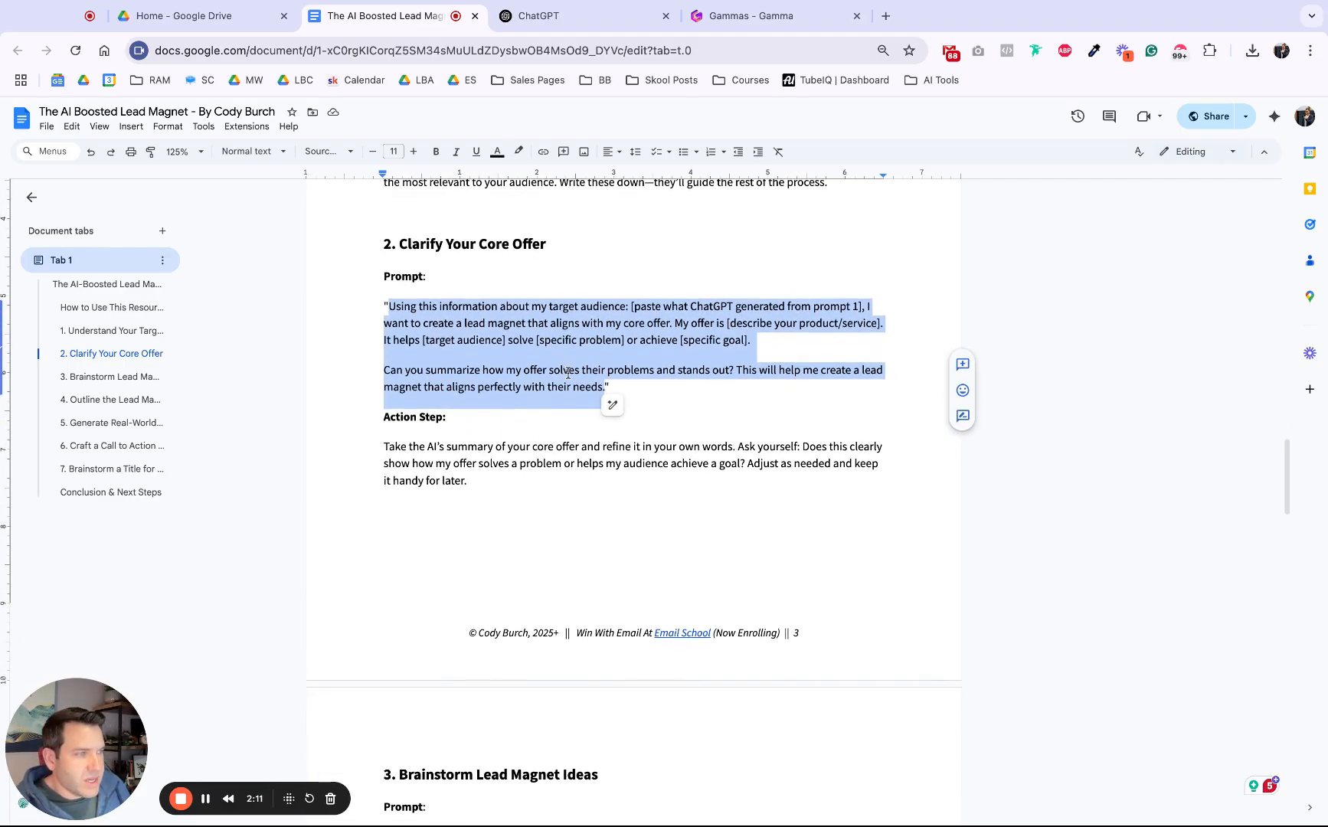
mouse_move(564, 365)
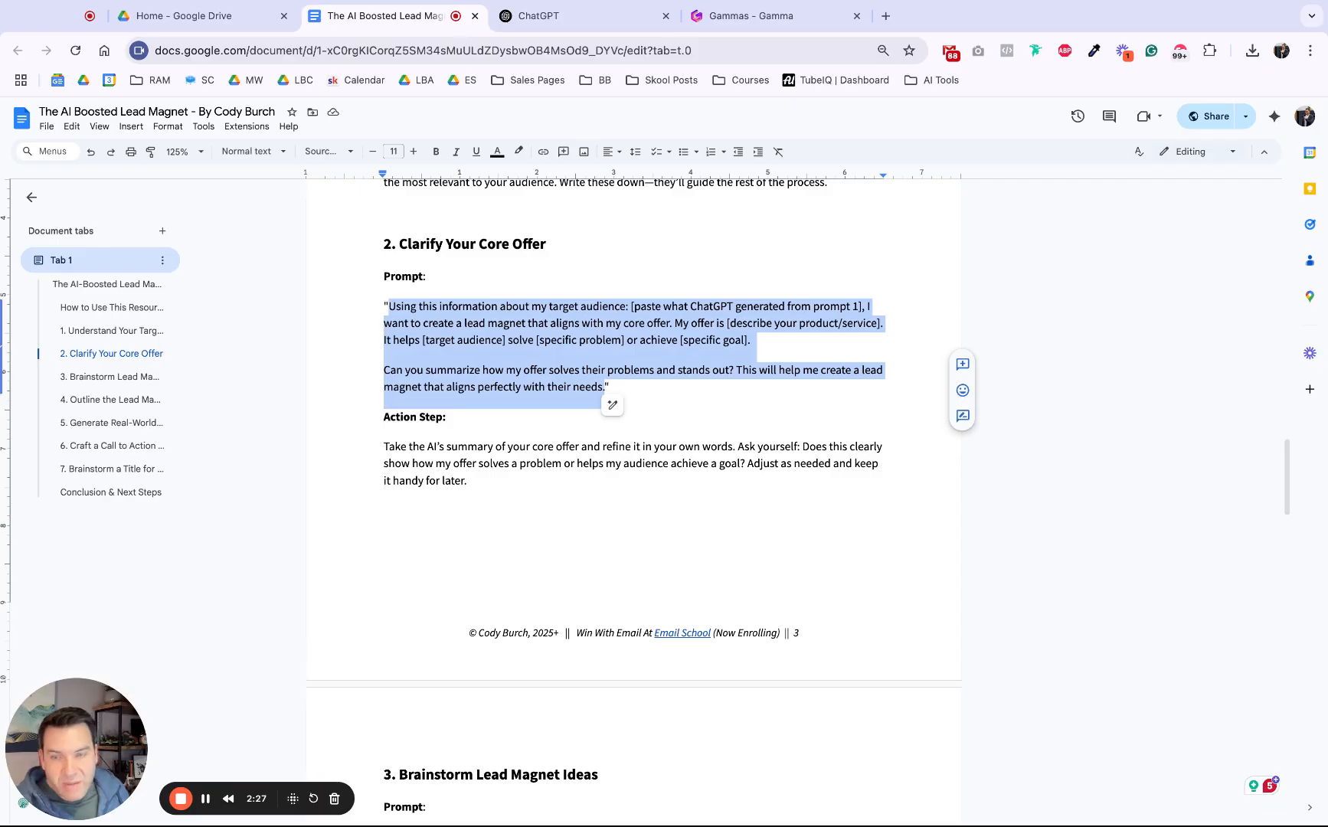
mouse_move(578, 126)
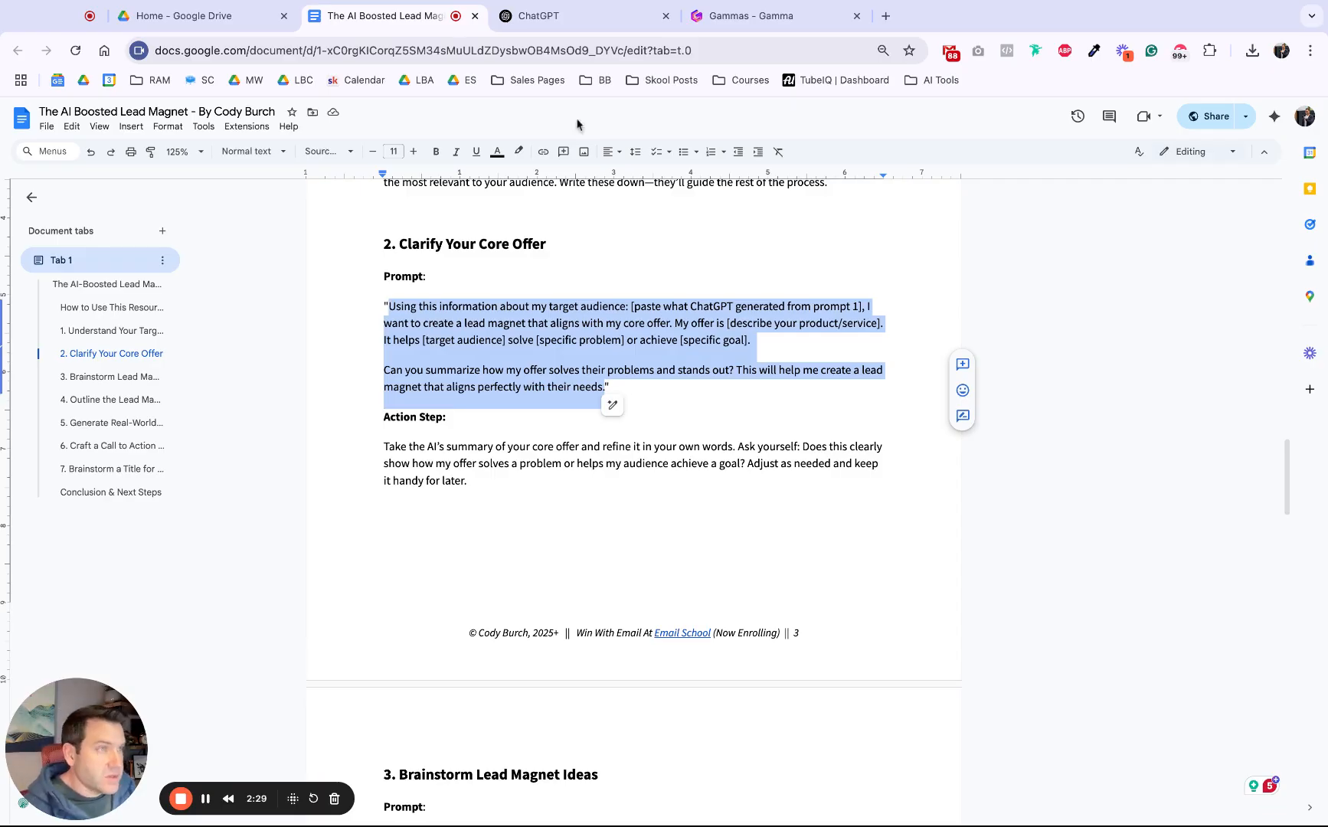
Remove the paste-earlier-results placeholder and name the product 'Email School'.
left_click(583, 16)
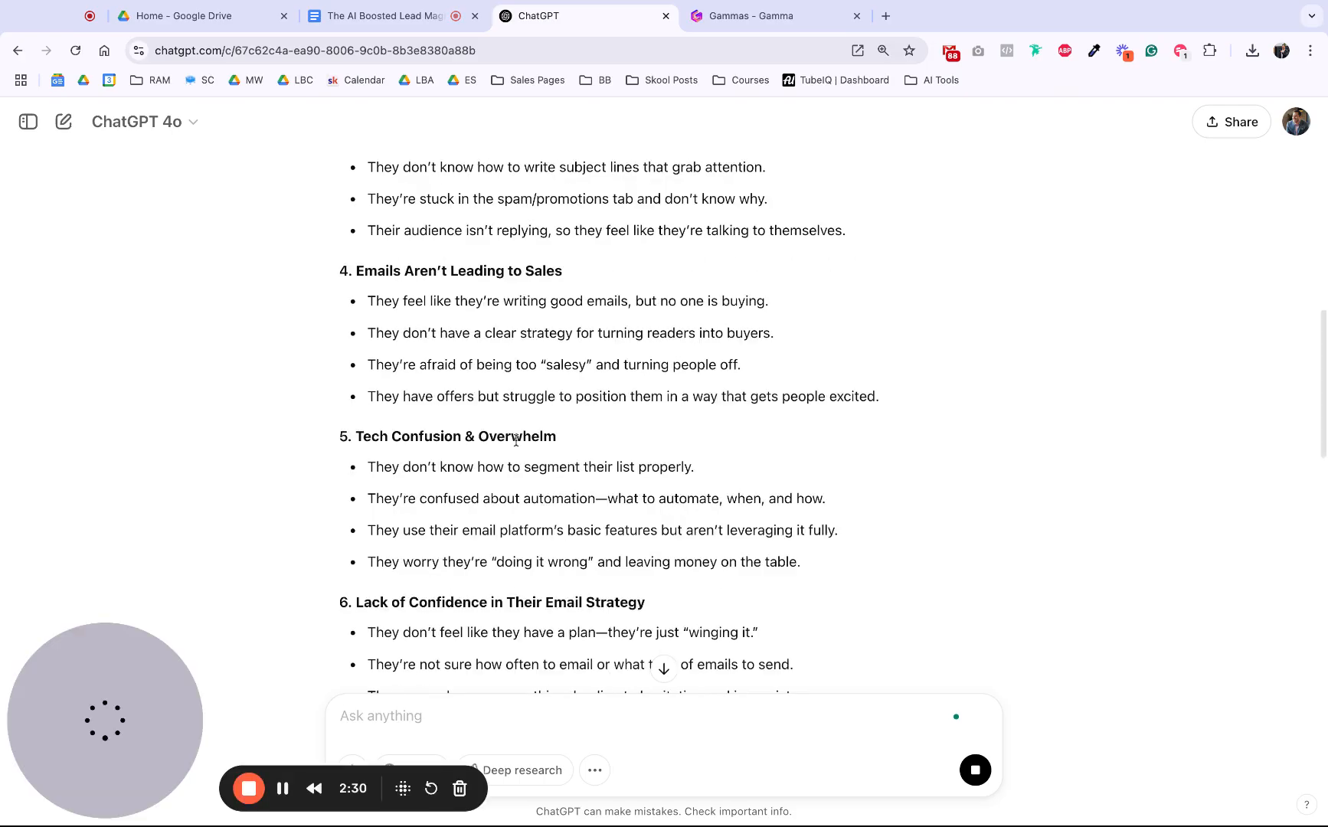
scroll("down", 3)
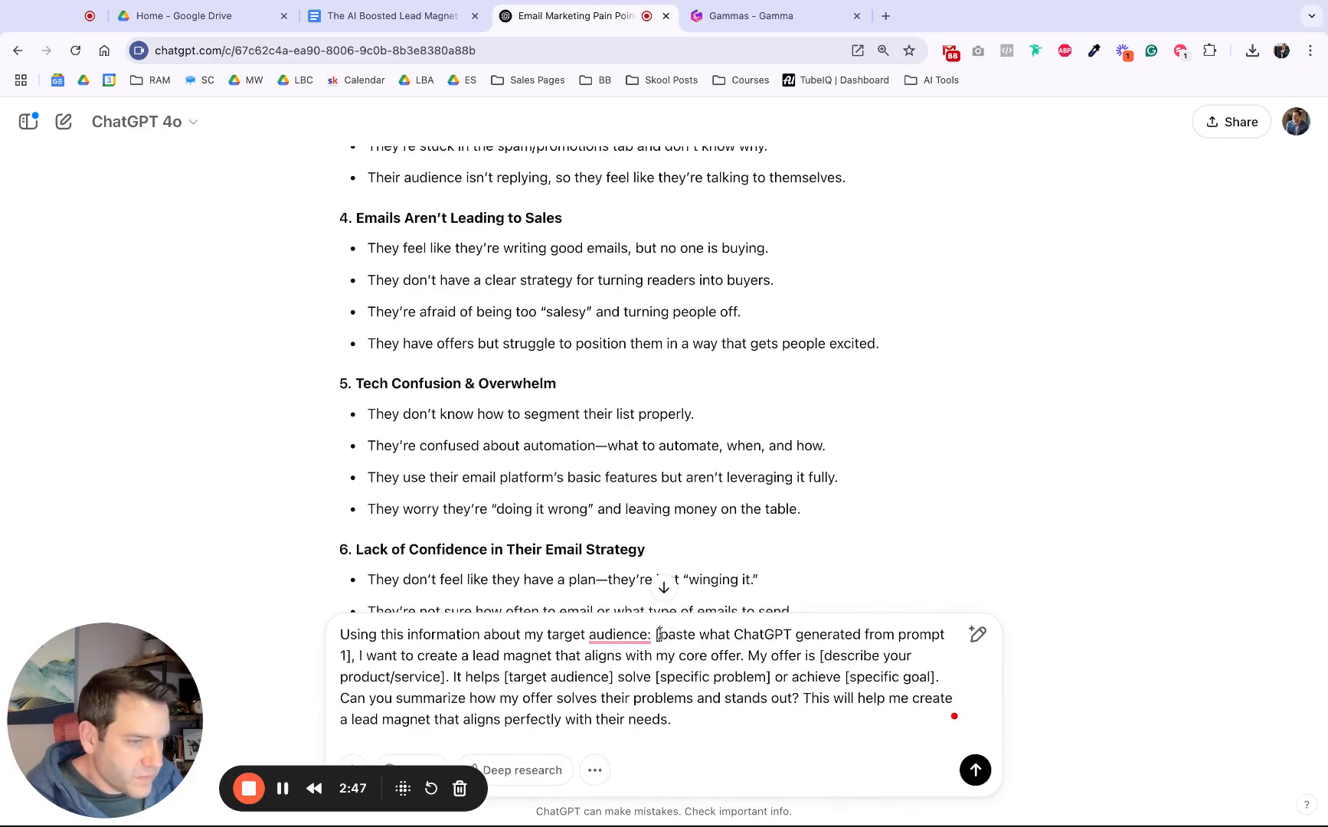
left_click_drag(659, 634, 352, 656)
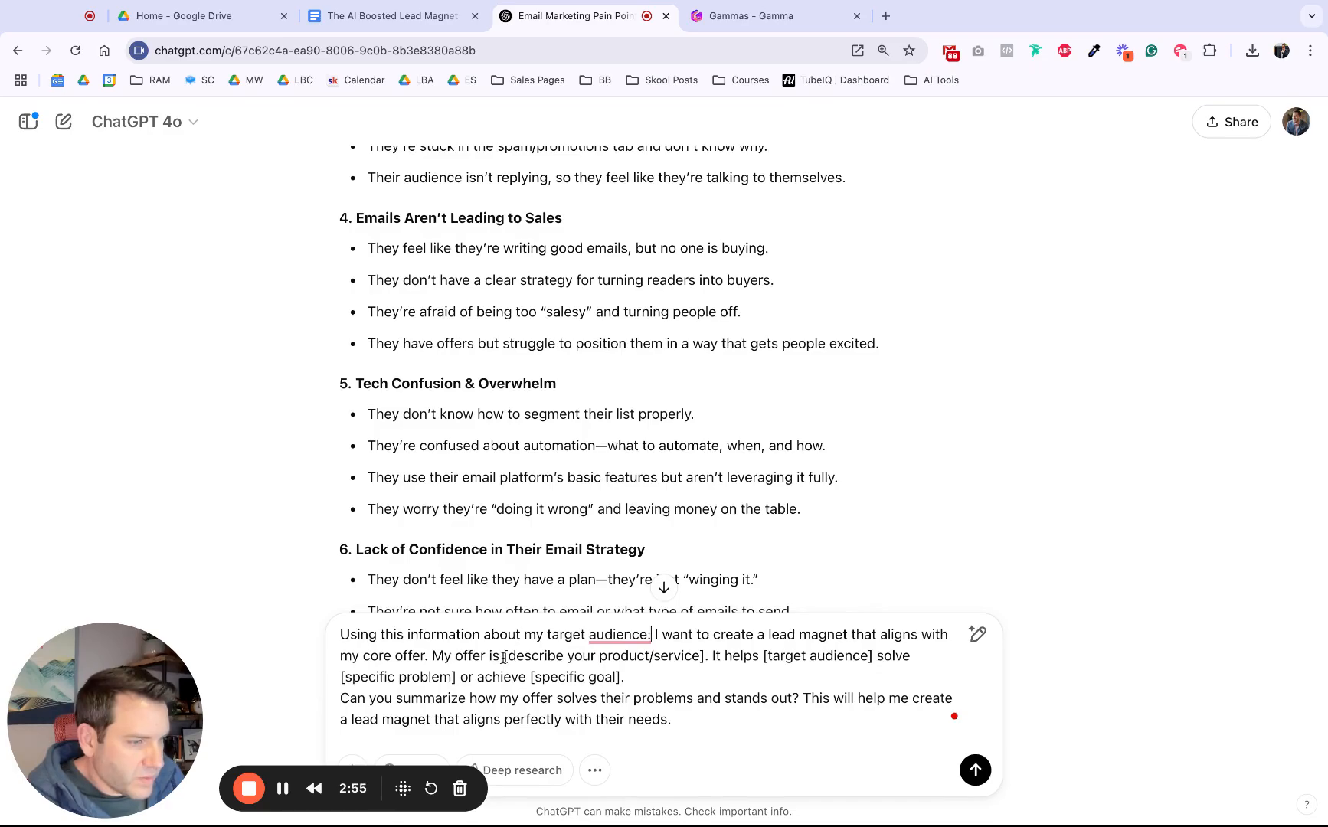
double_click(603, 655)
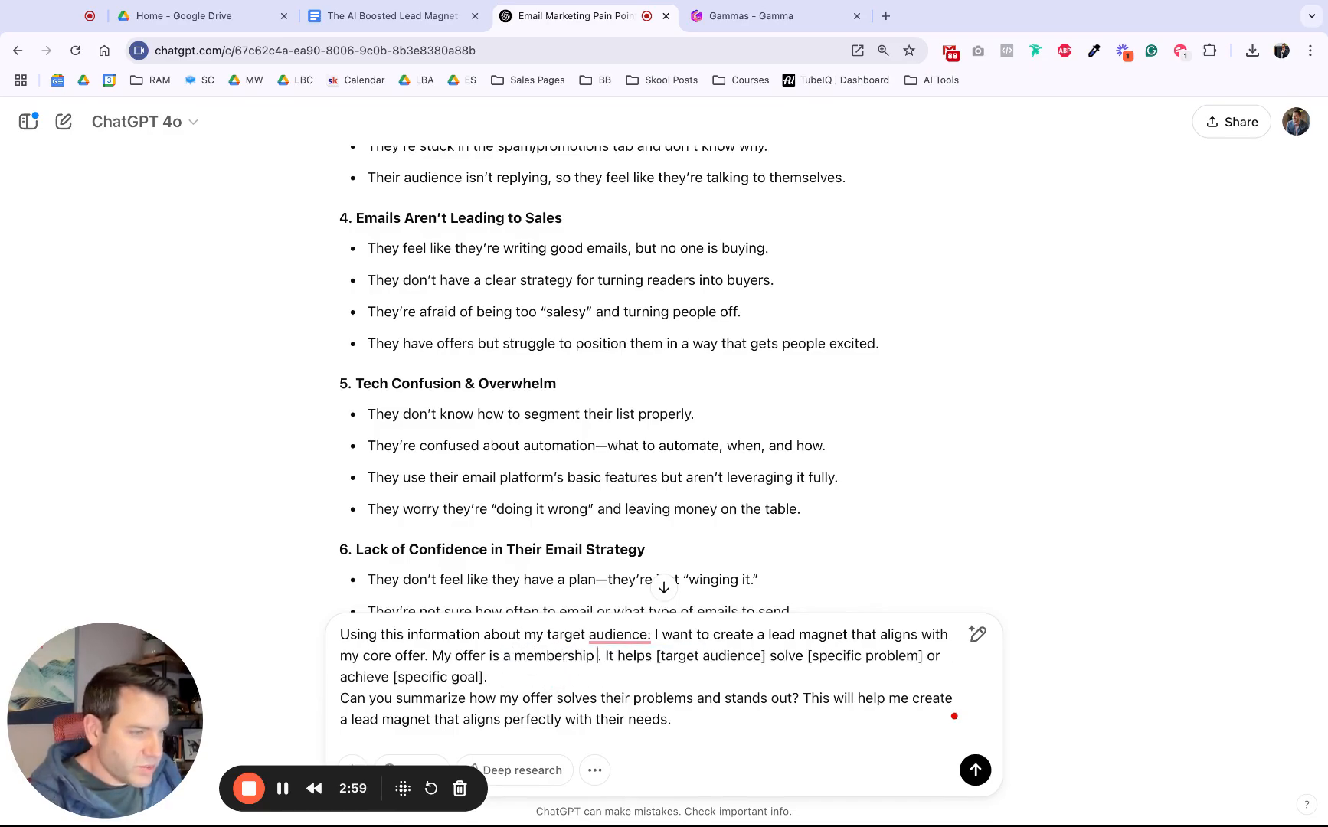
type("called \"Email School")
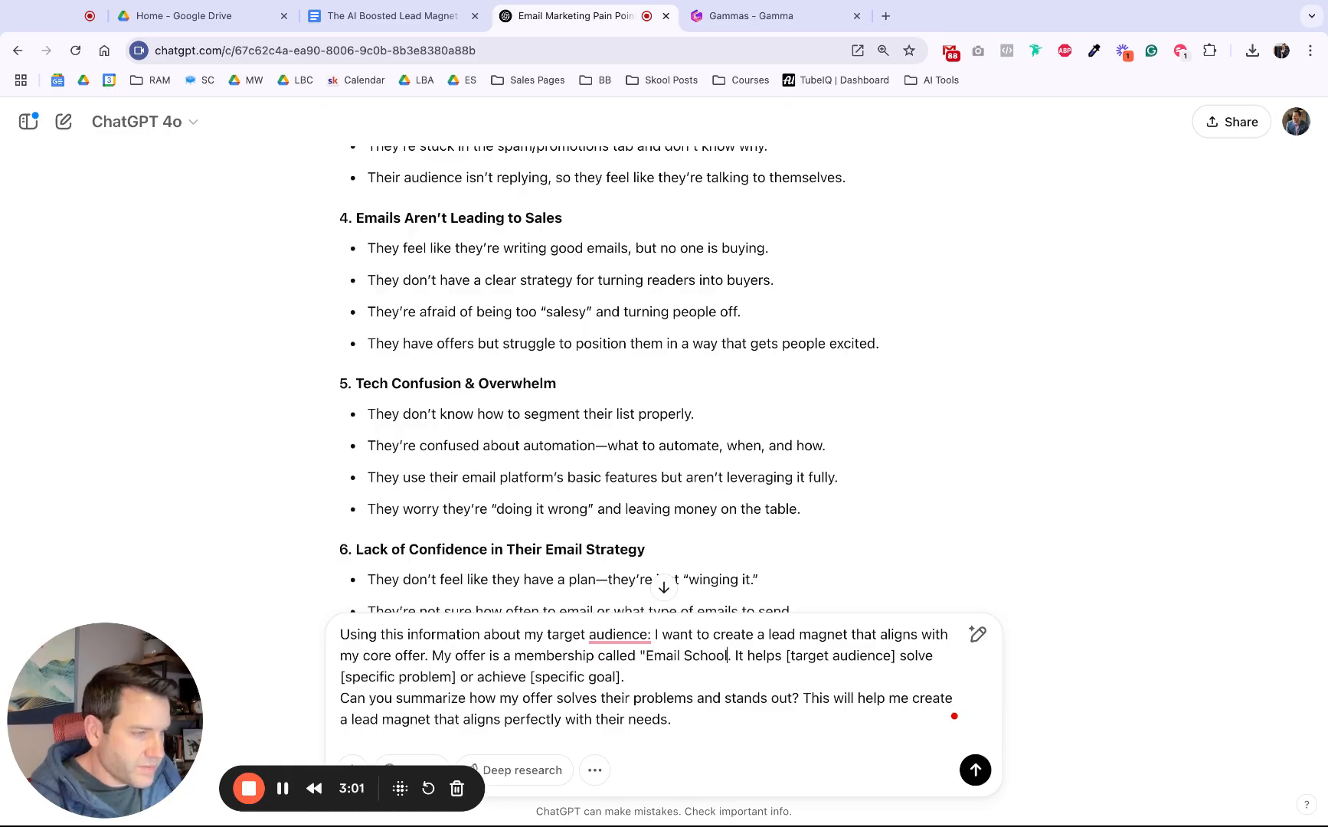
Fill the audience and problem placeholders with the membership's benefits and outcomes.
double_click(811, 656)
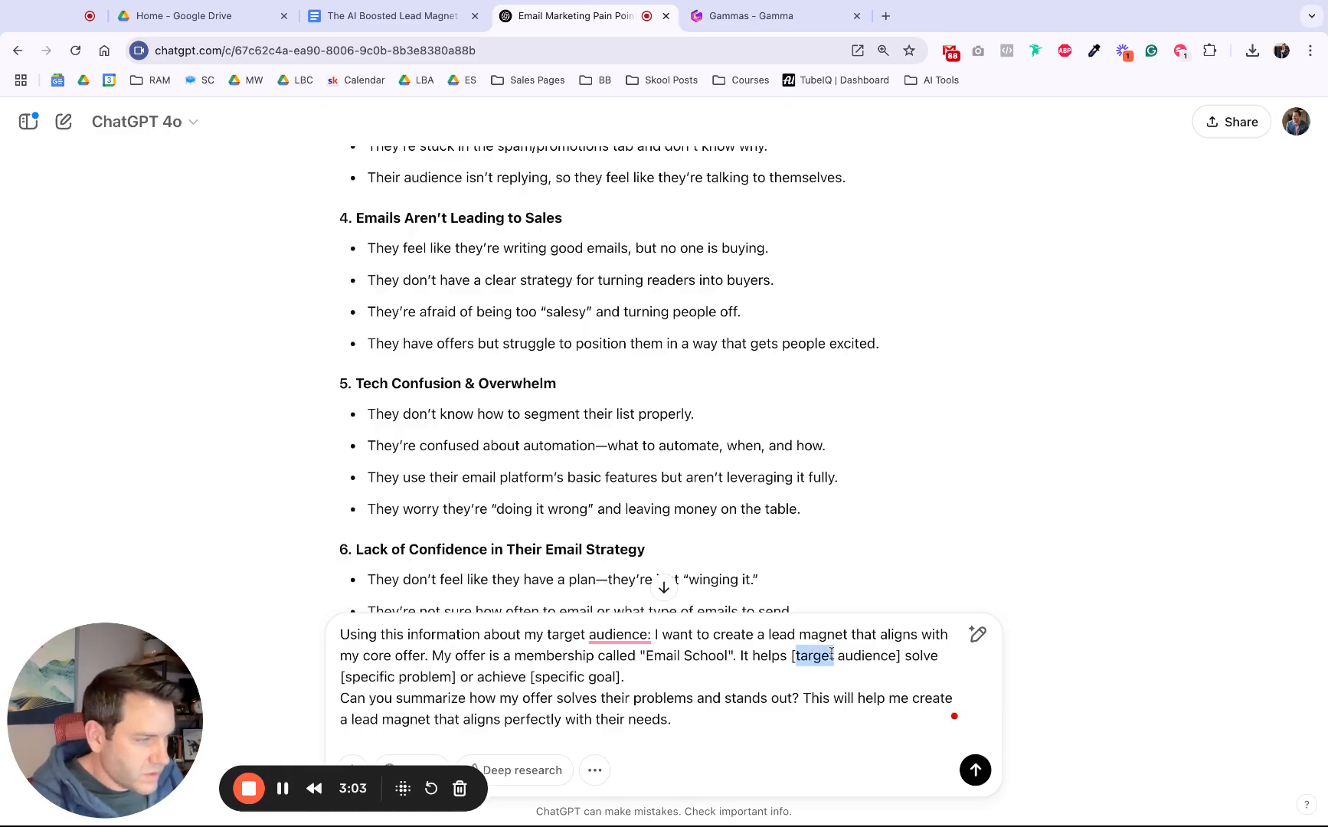
type("this")
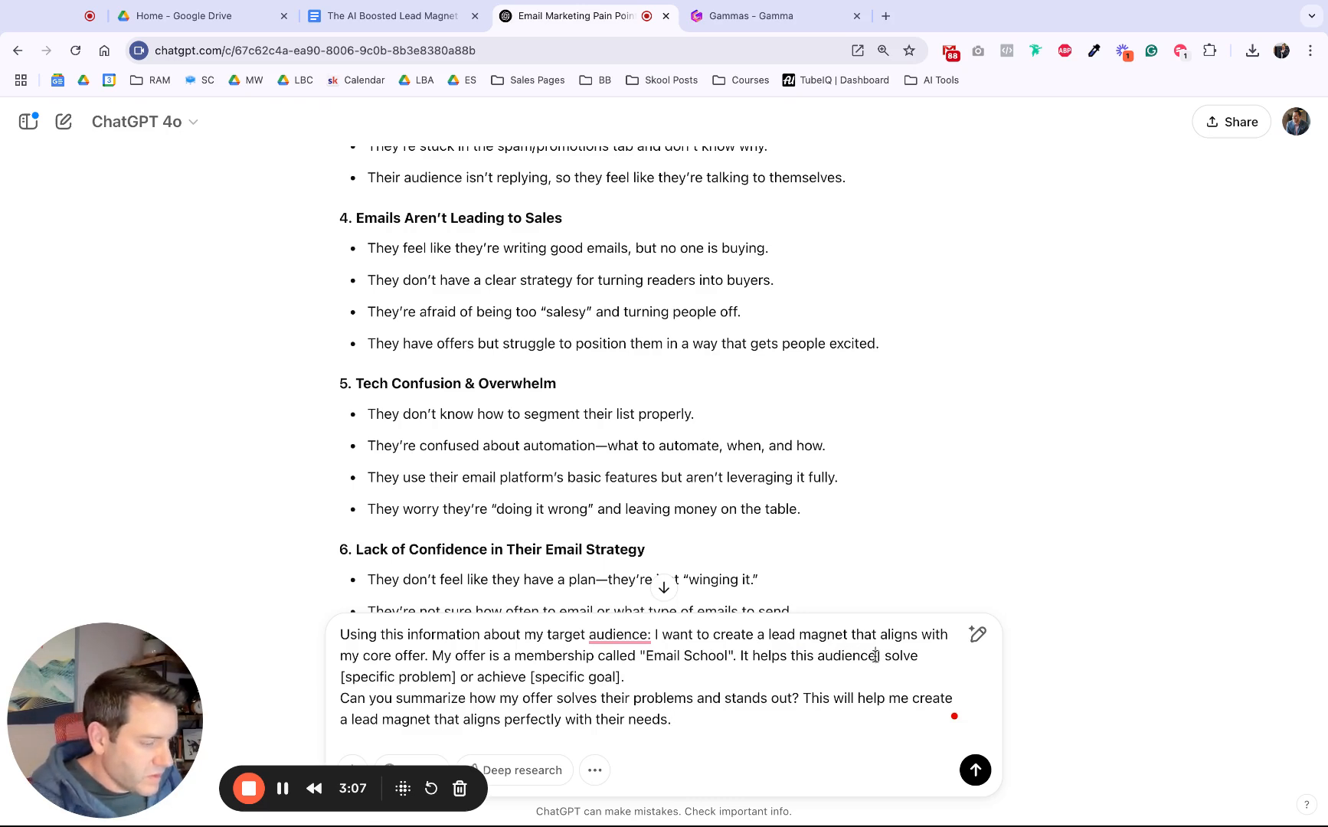
double_click(427, 676)
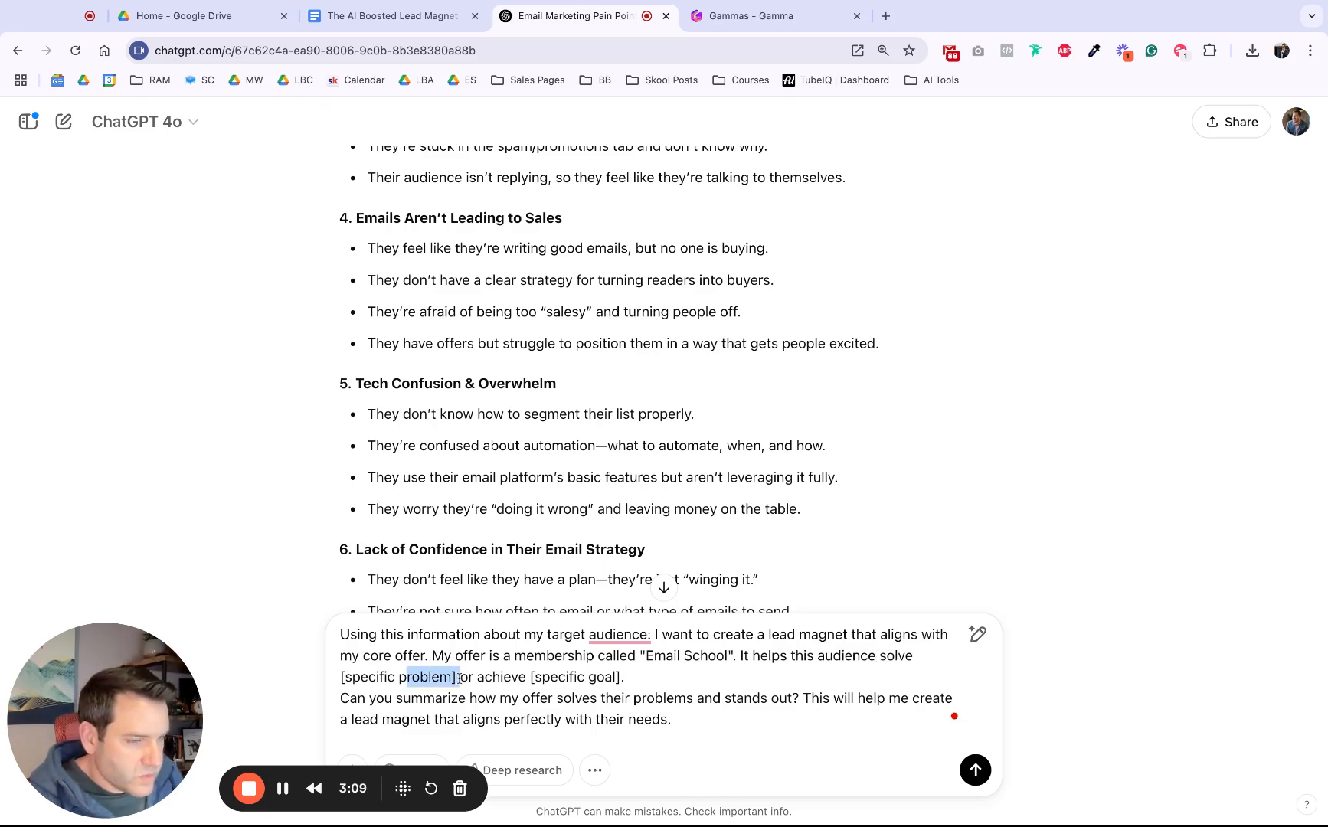
left_click_drag(407, 676, 623, 676)
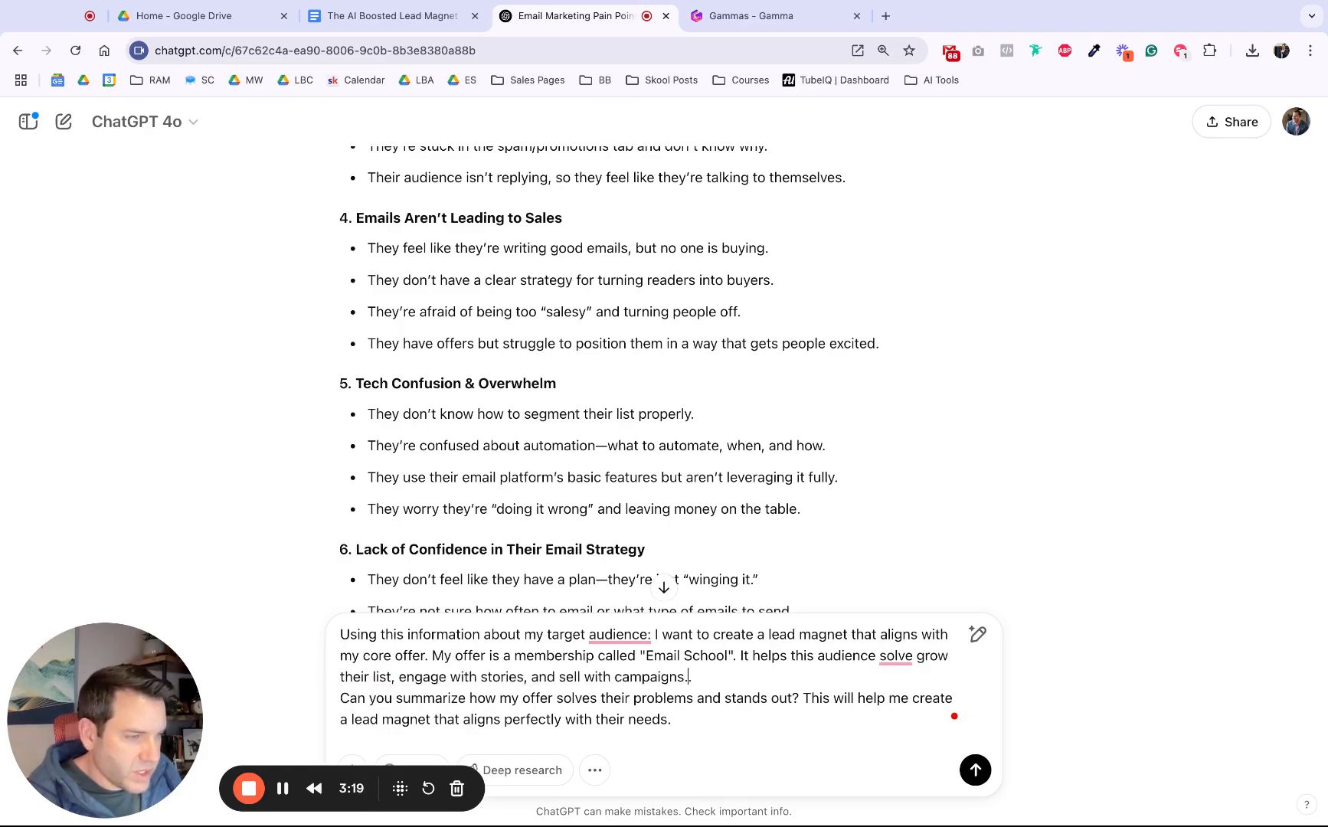
type("They get more clarity, straet")
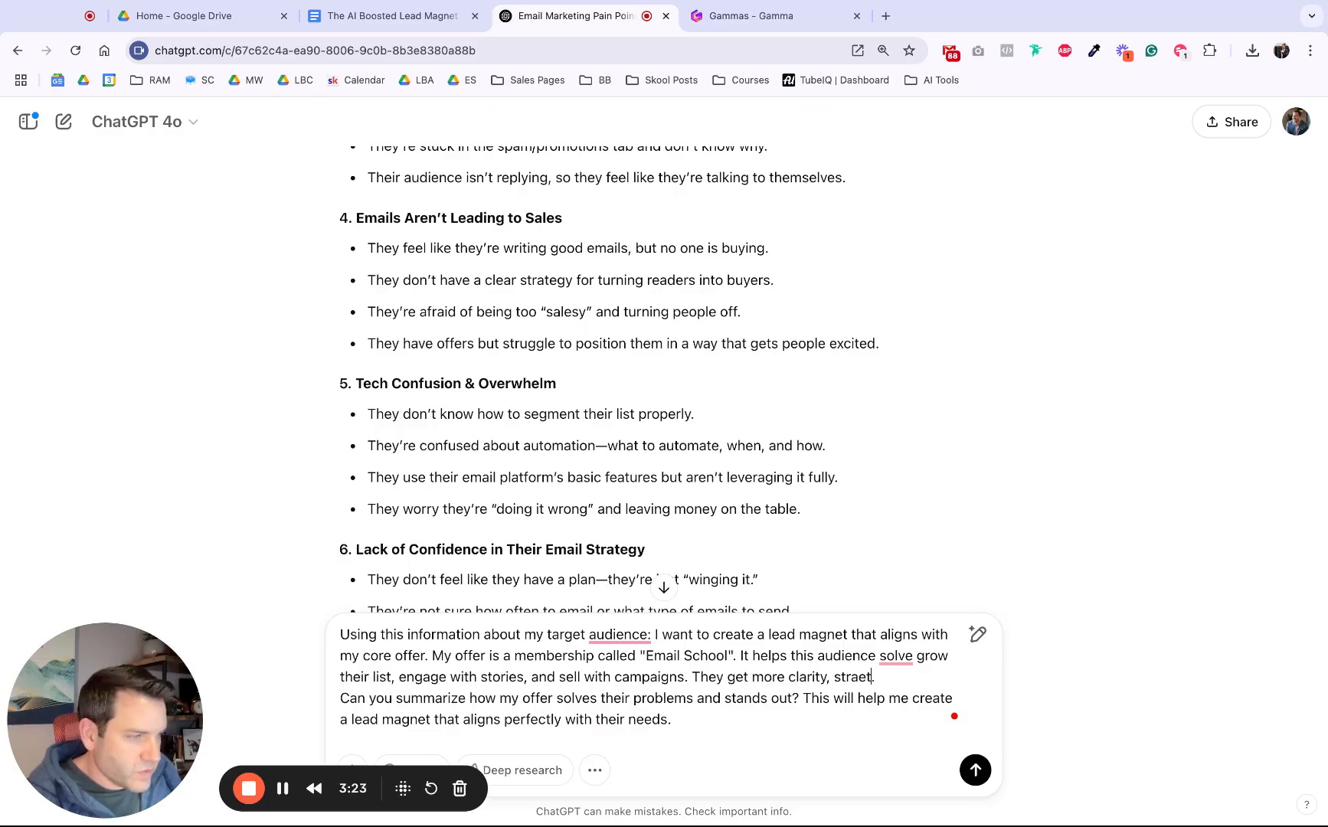
type("strategy, confidence, and consisten")
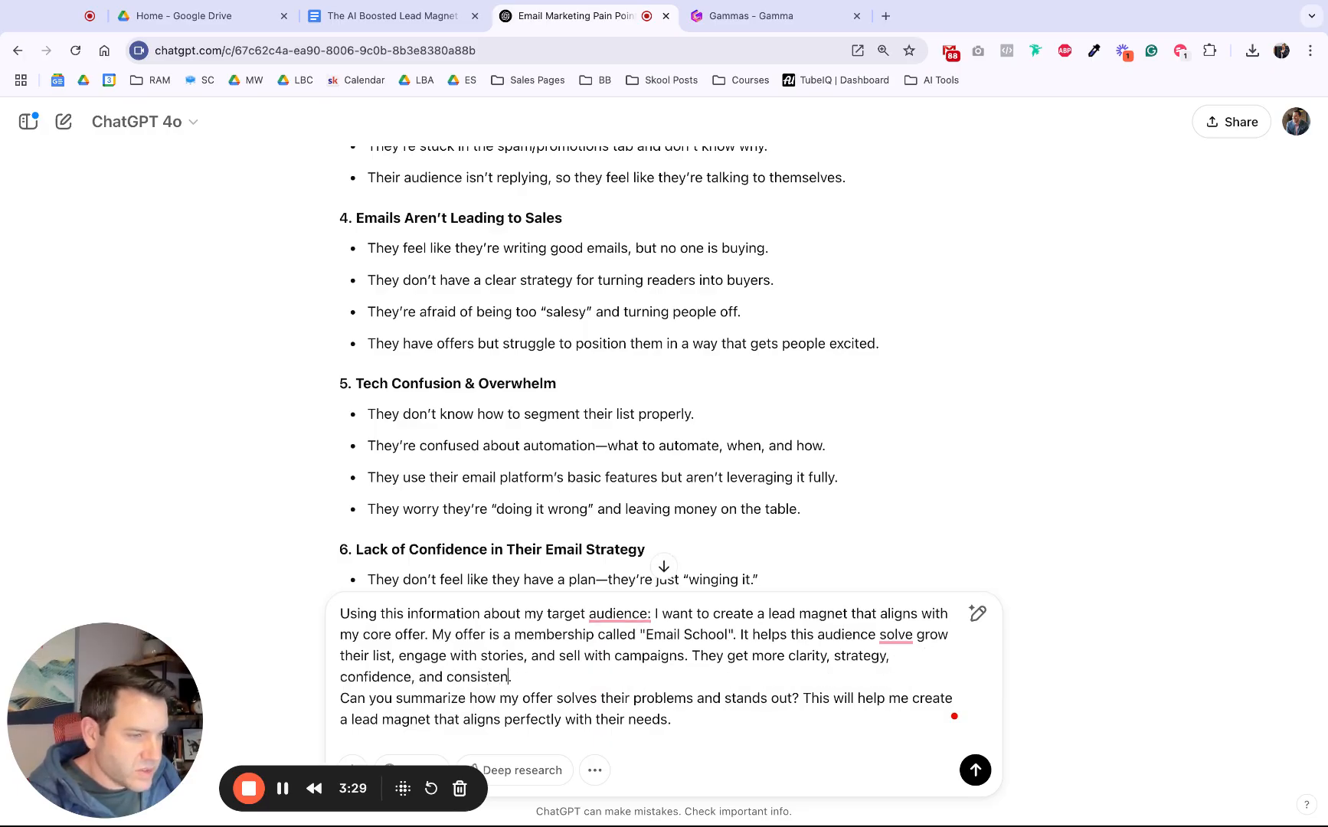
type("cy.")
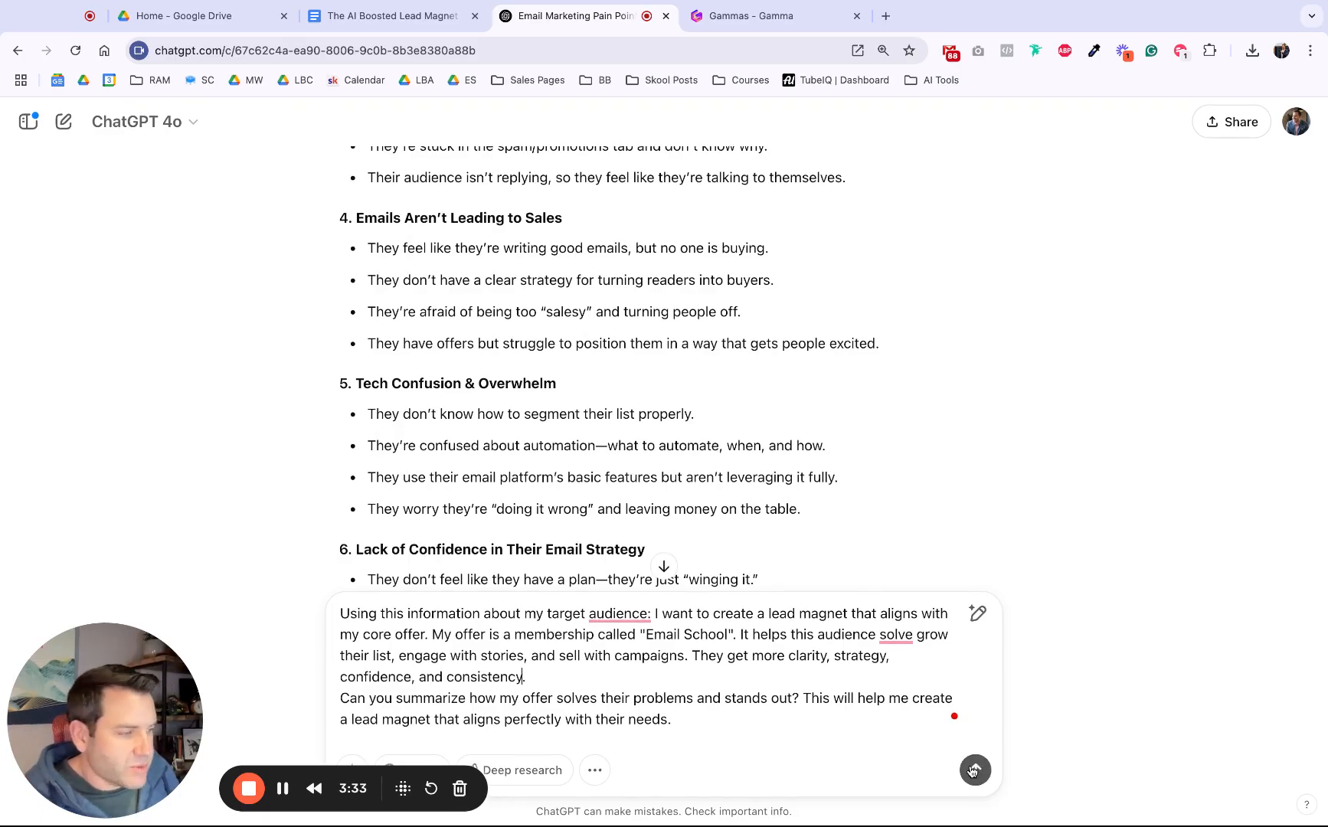
Highlight the section 3 'Brainstorm Lead Magnet Ideas' prompt in the Google Docs guide.
left_click(973, 772)
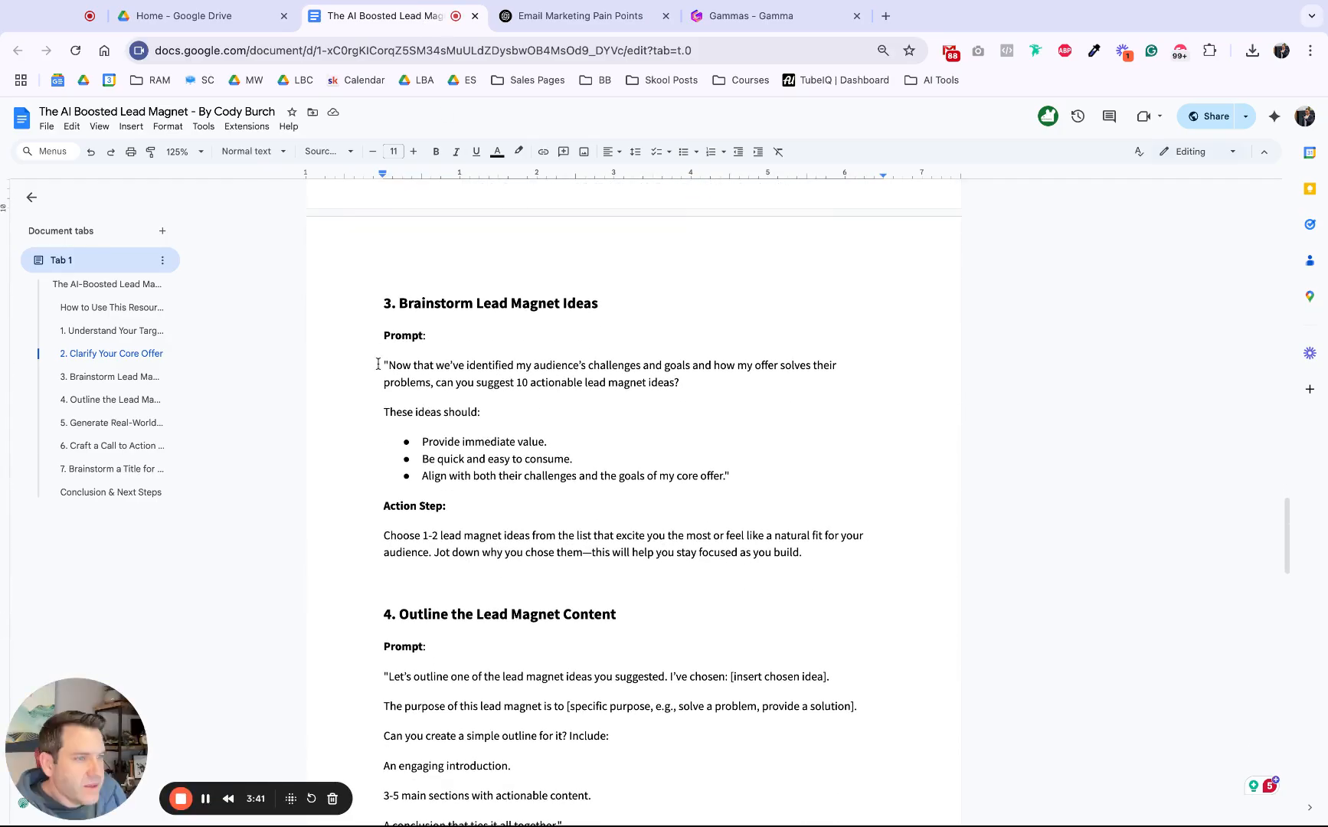
left_click_drag(386, 365, 728, 484)
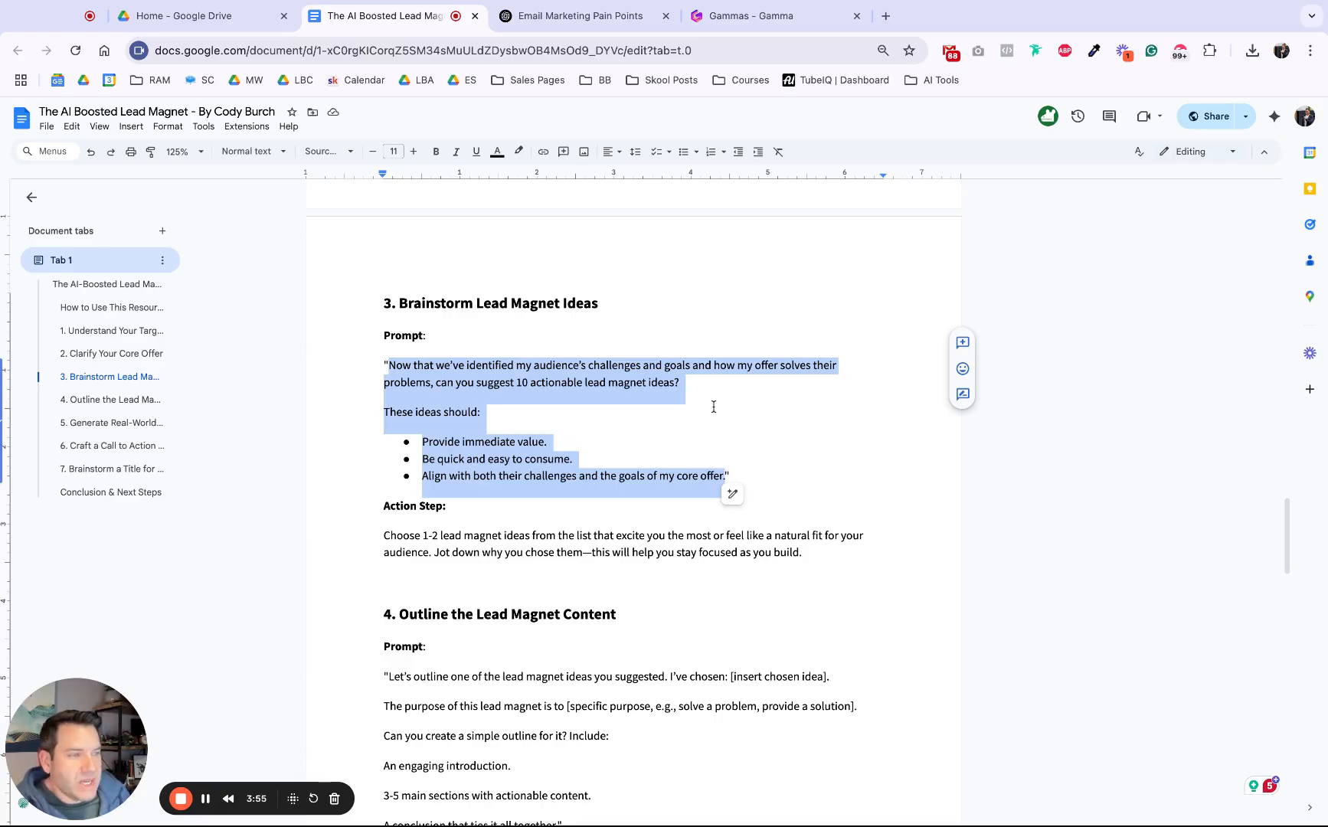
Read through ChatGPT's explanation of how Email School solves five audience problems.
left_click(582, 15)
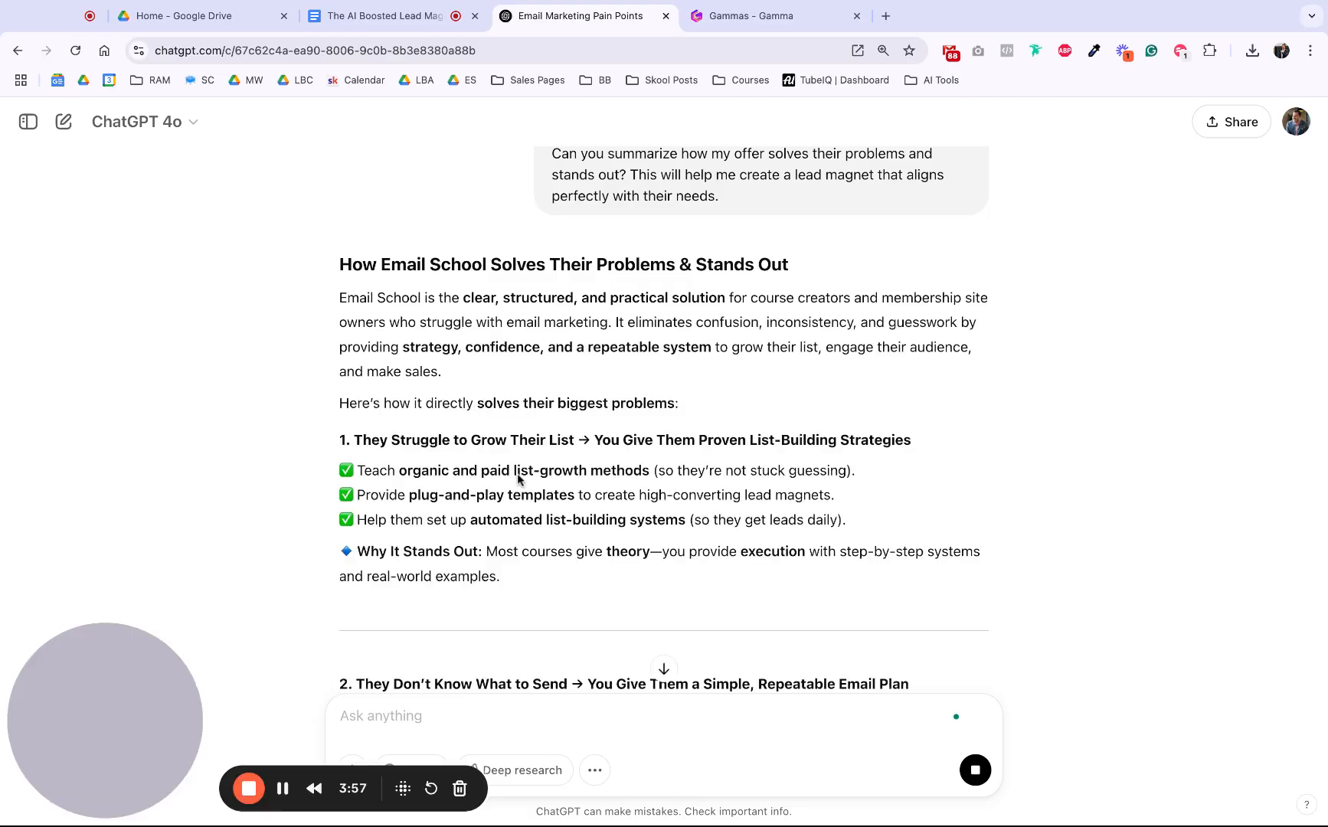
scroll("down", 3)
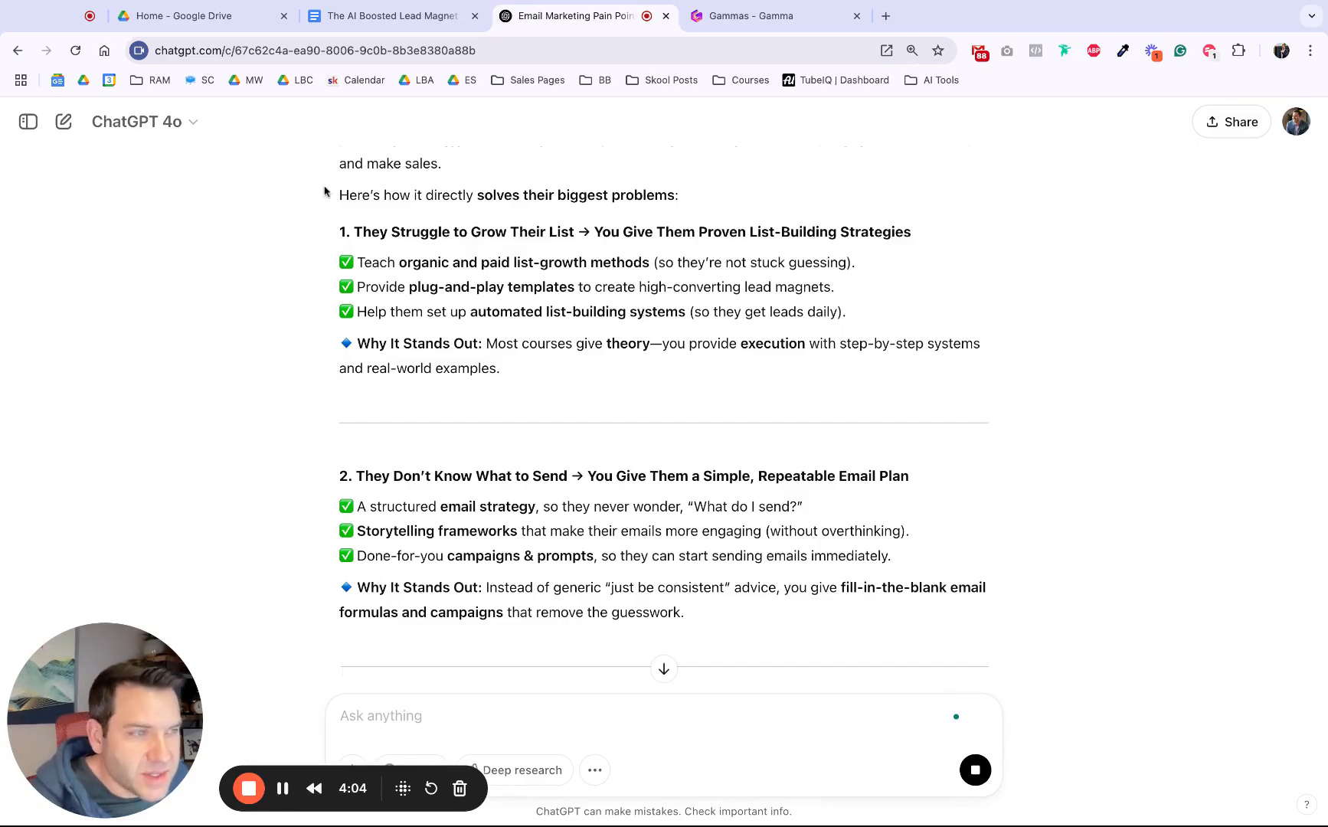
mouse_move(650, 254)
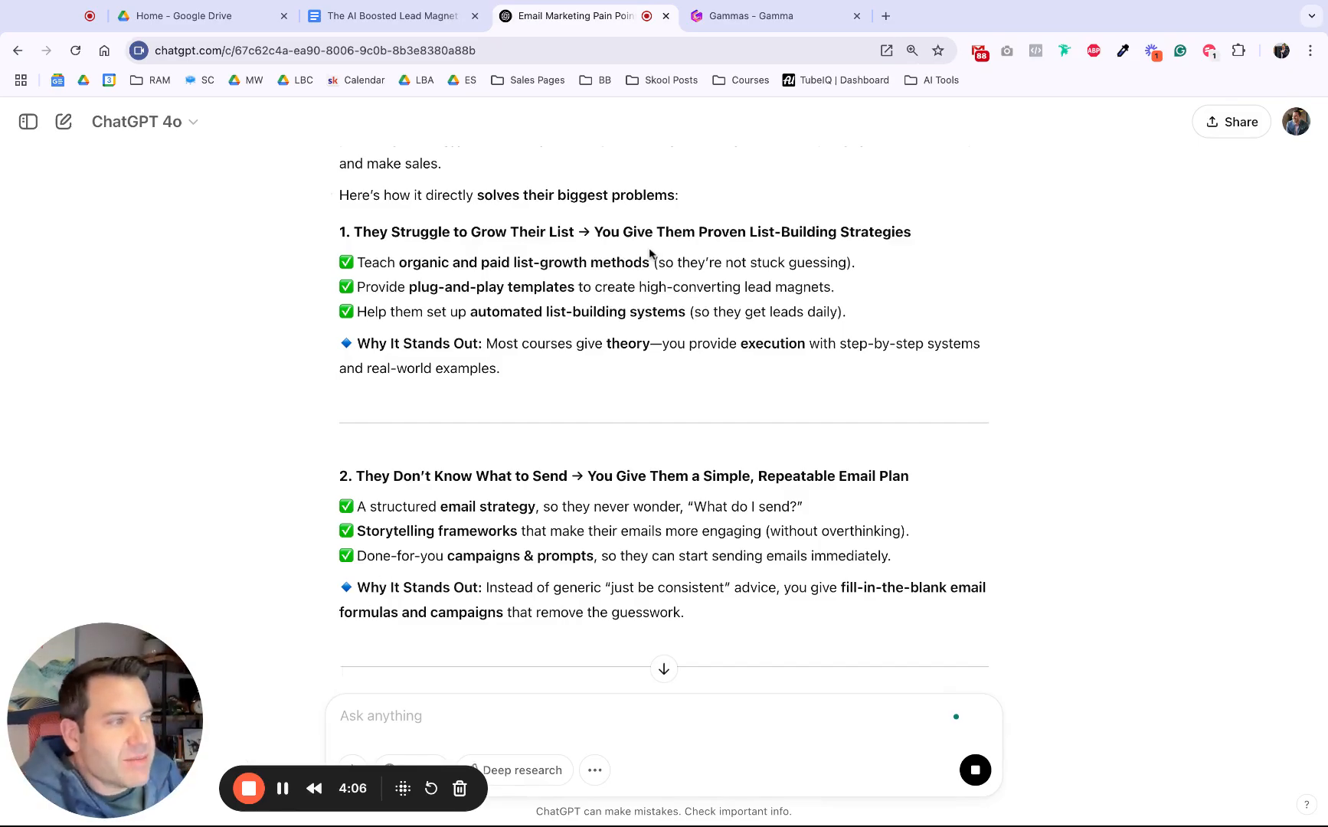
scroll("down", 3)
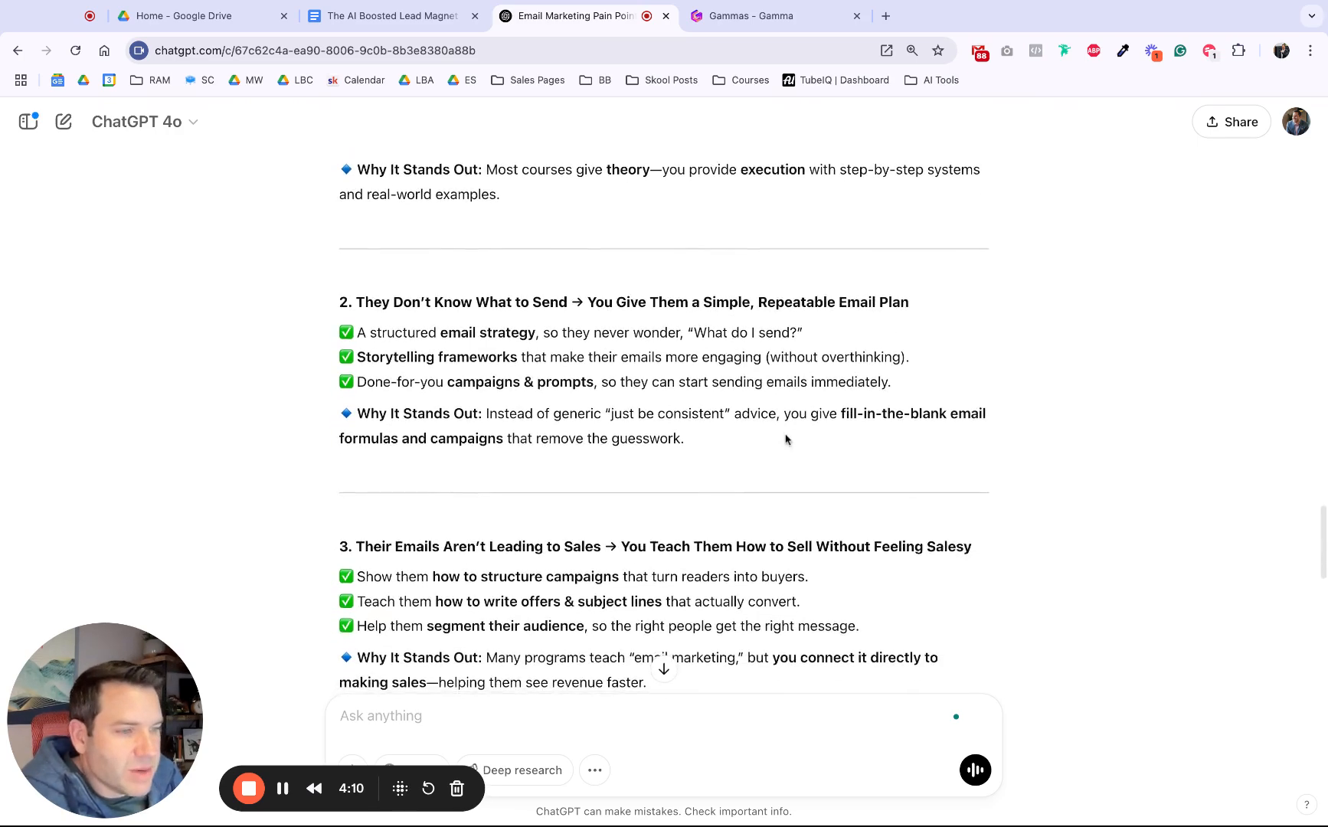
scroll("down", 3)
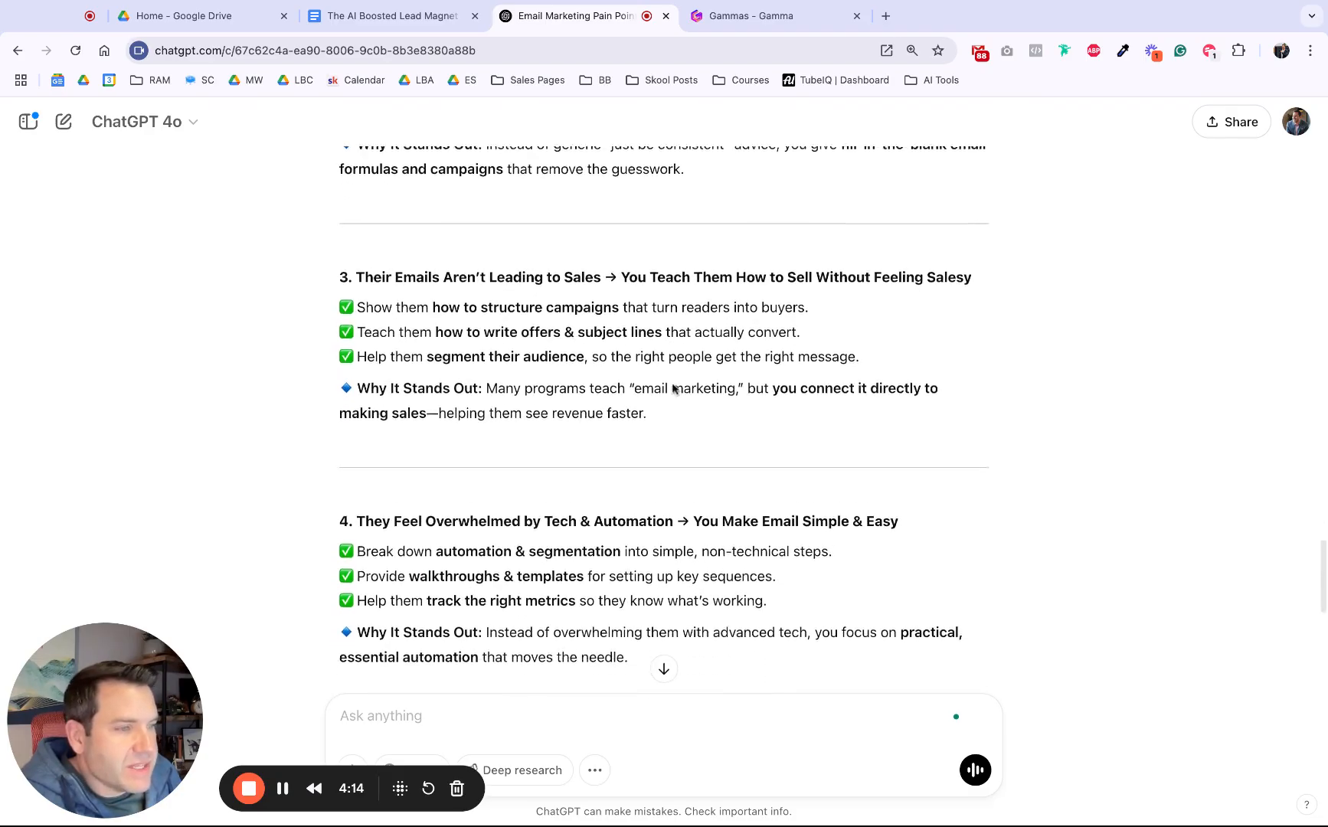
scroll("down", 3)
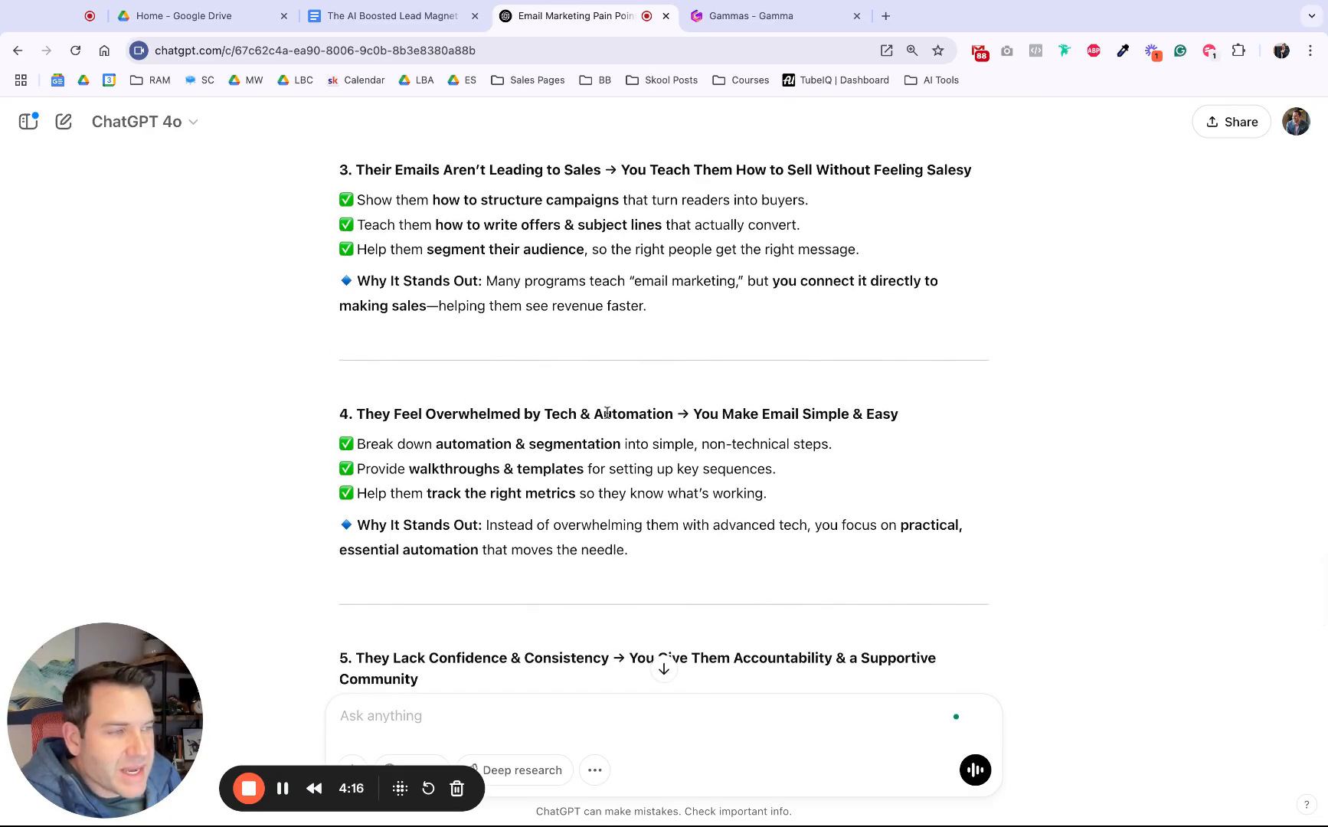
scroll("down", 3)
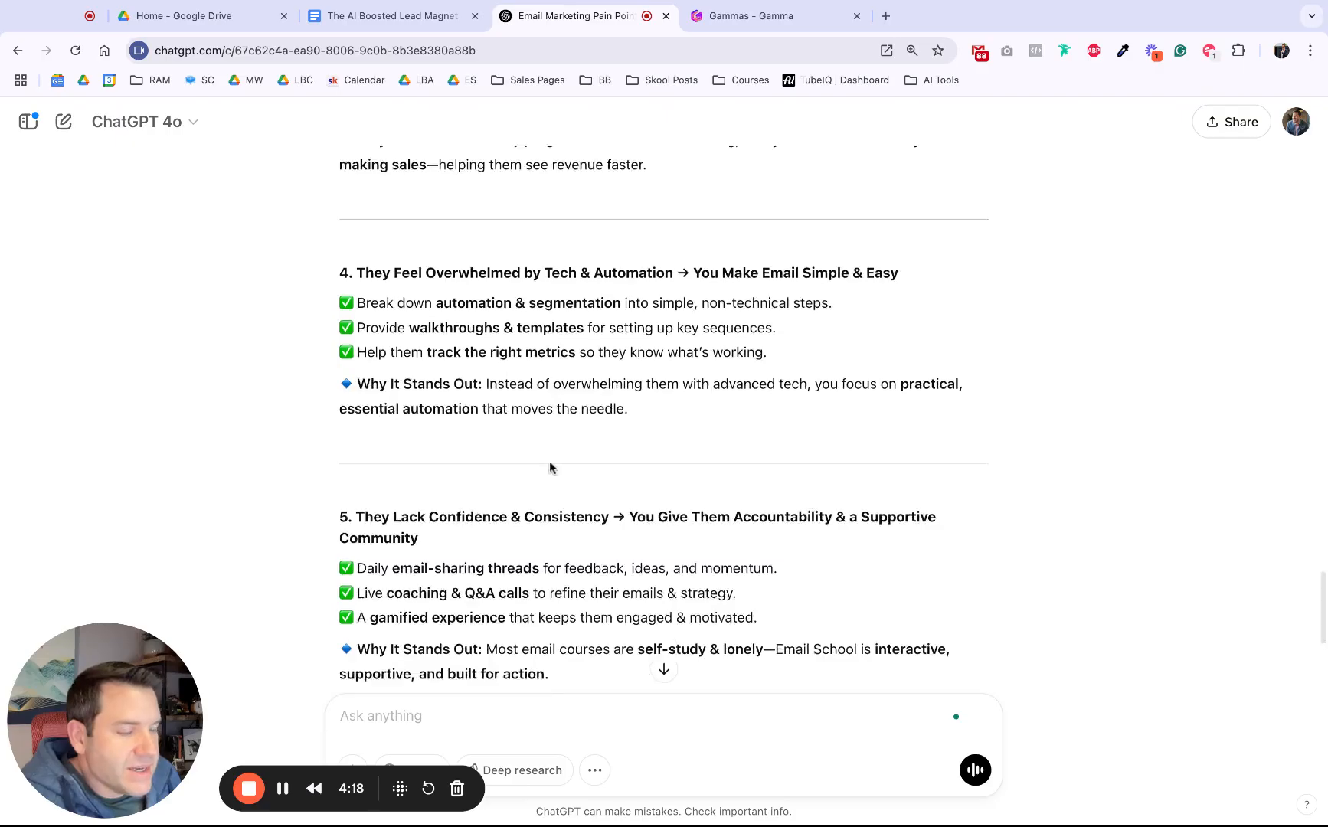
scroll("down", 3)
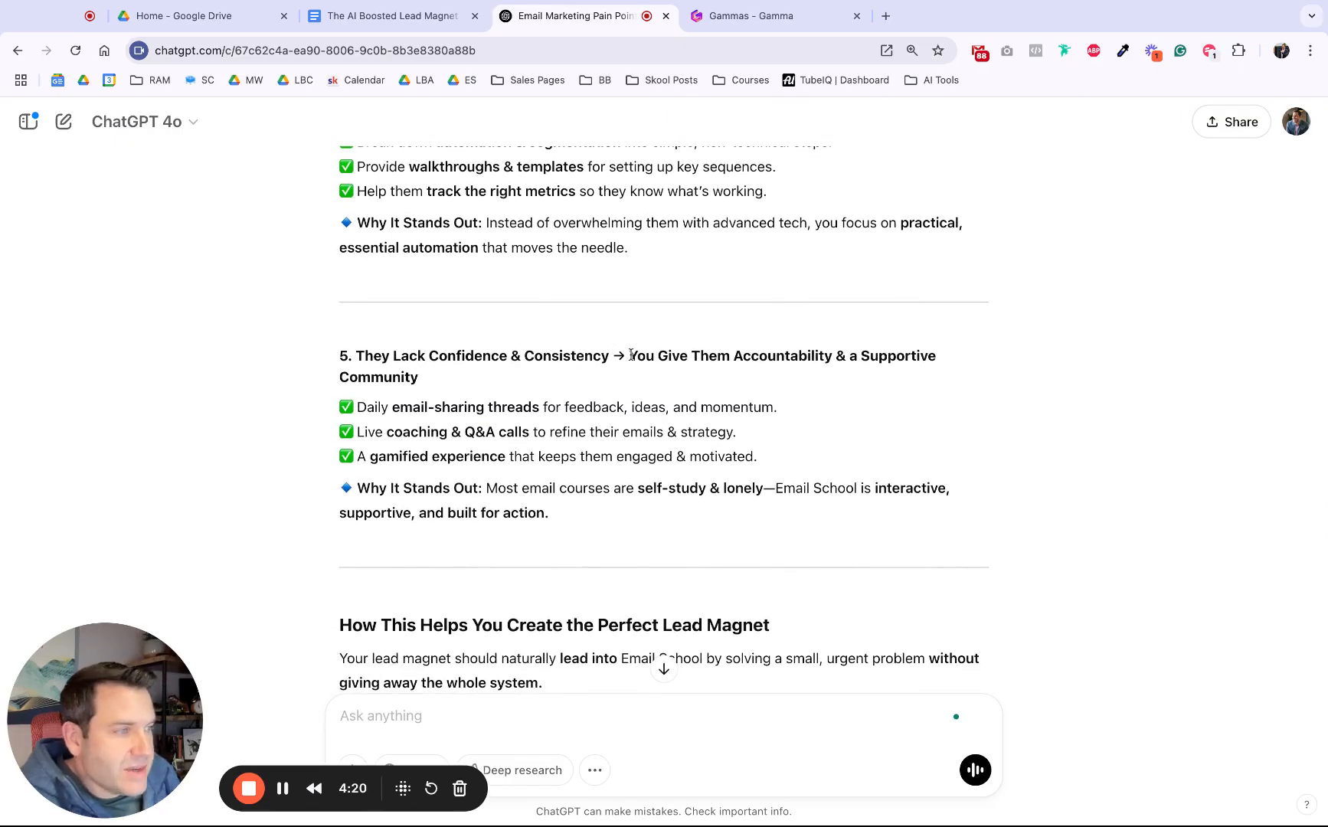
scroll("down", 3)
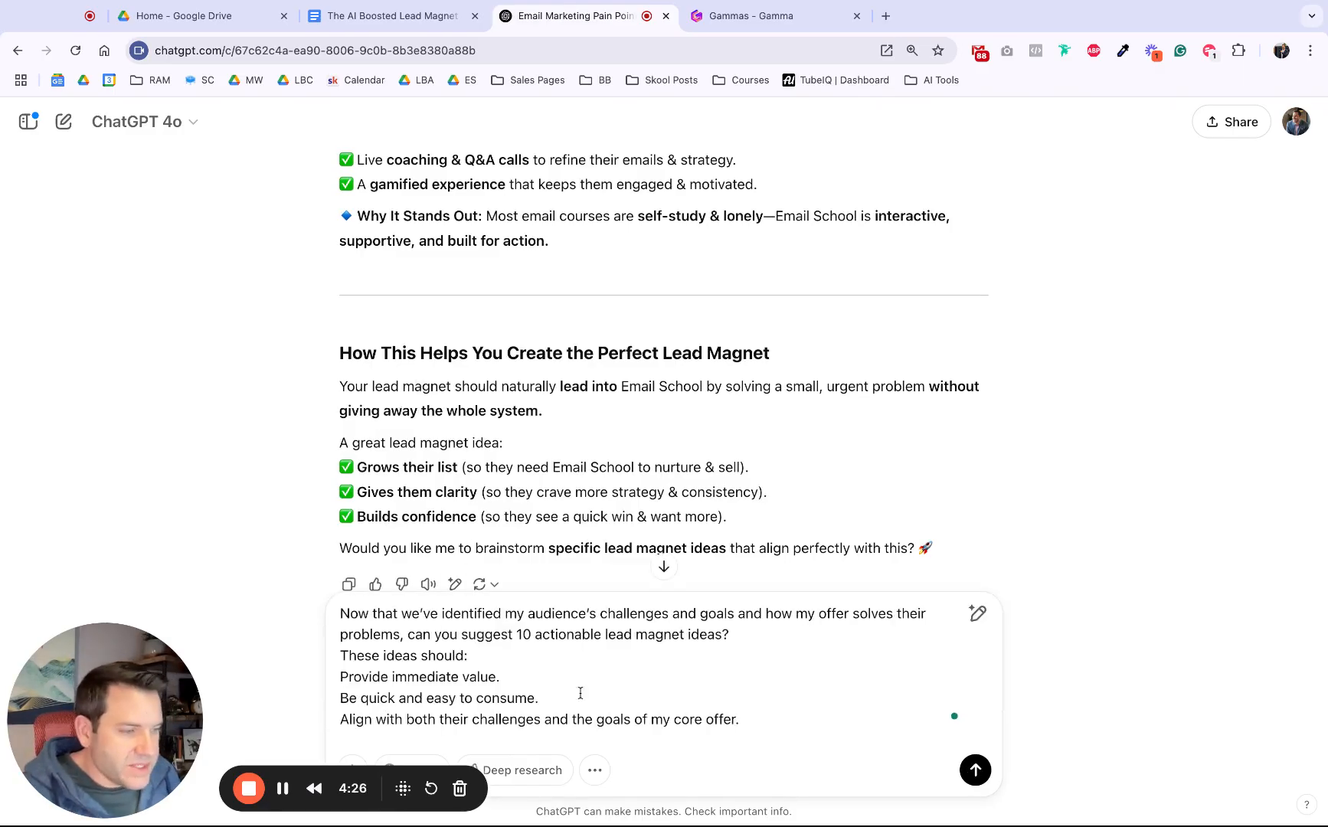
Highlight the section 4 'Outline the Lead Magnet Content' prompt in the Google Docs guide.
left_click(974, 771)
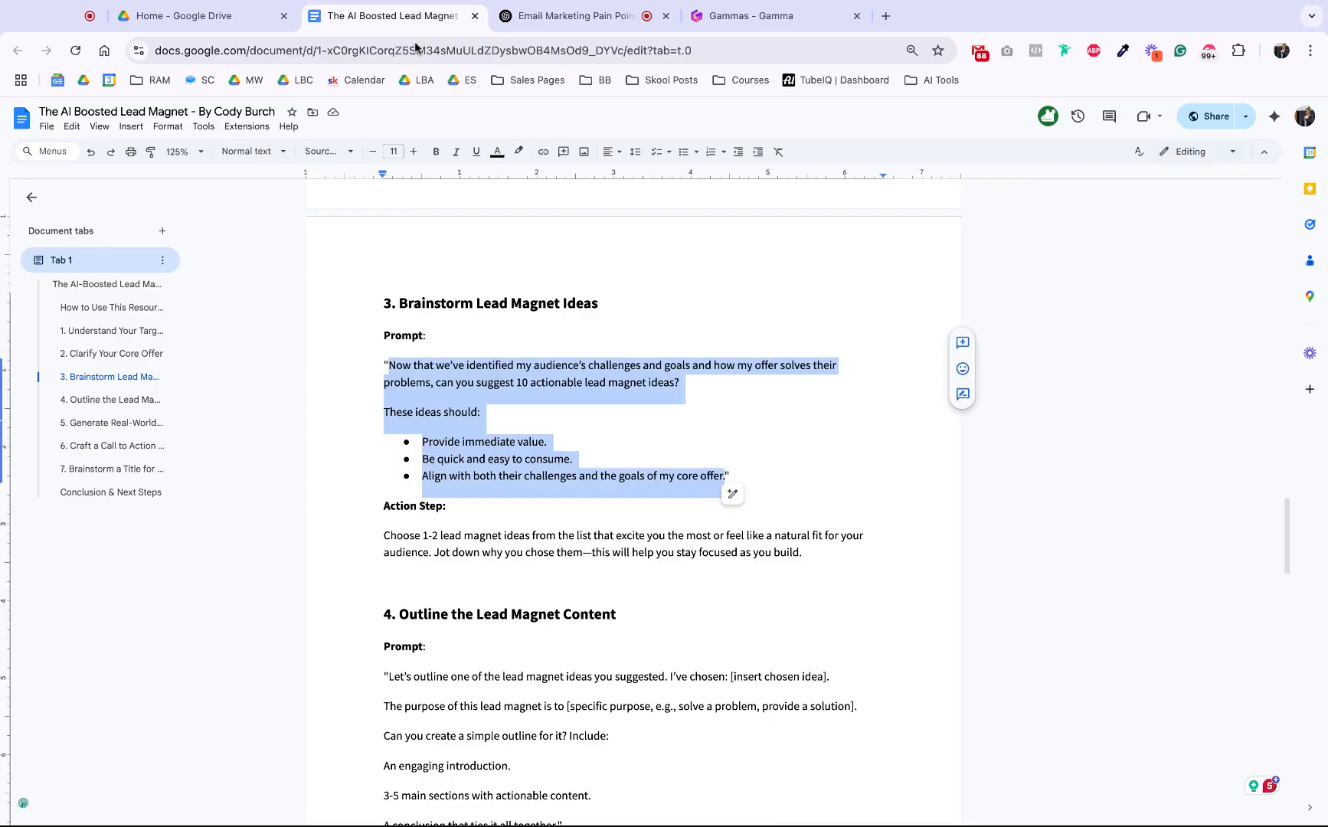
scroll("down", 3)
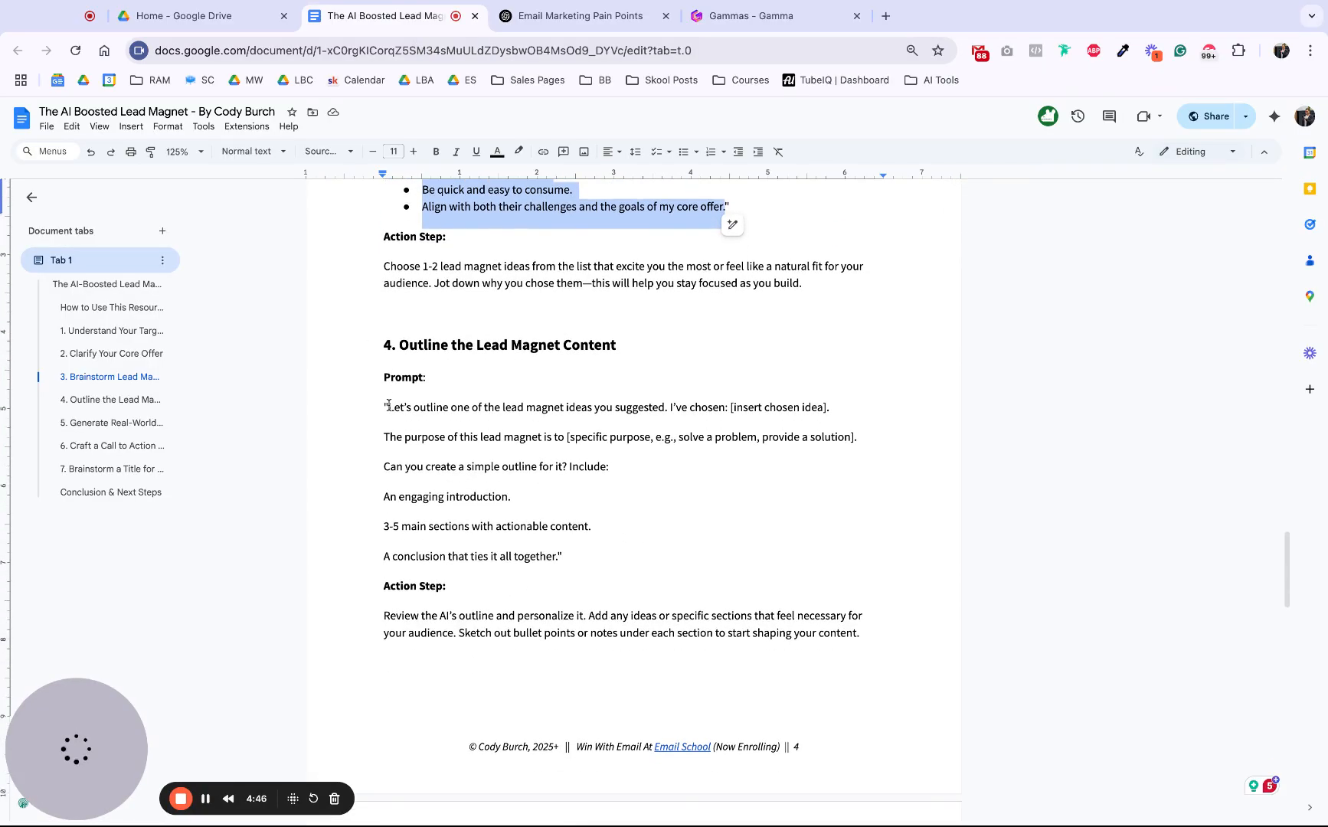
left_click_drag(386, 408, 562, 563)
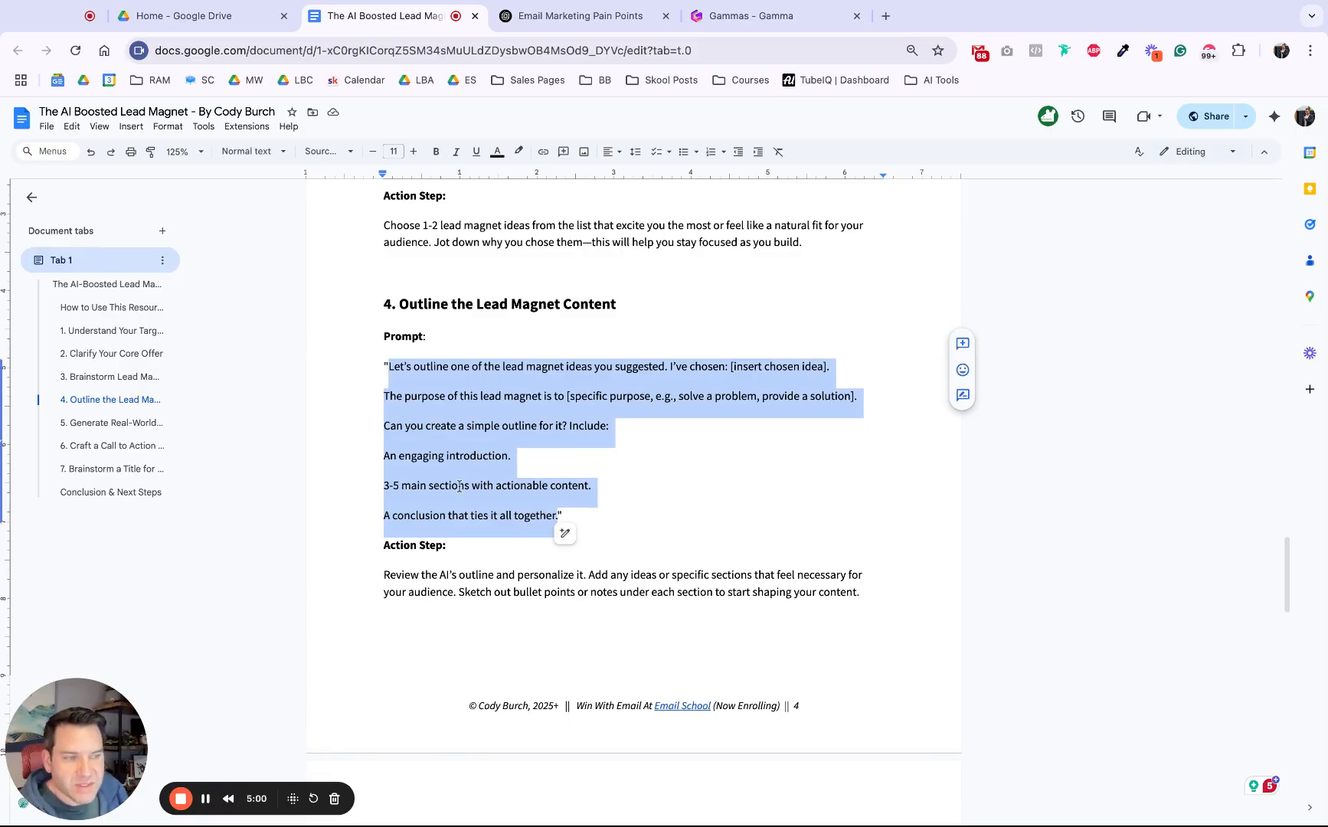
scroll("down", 3)
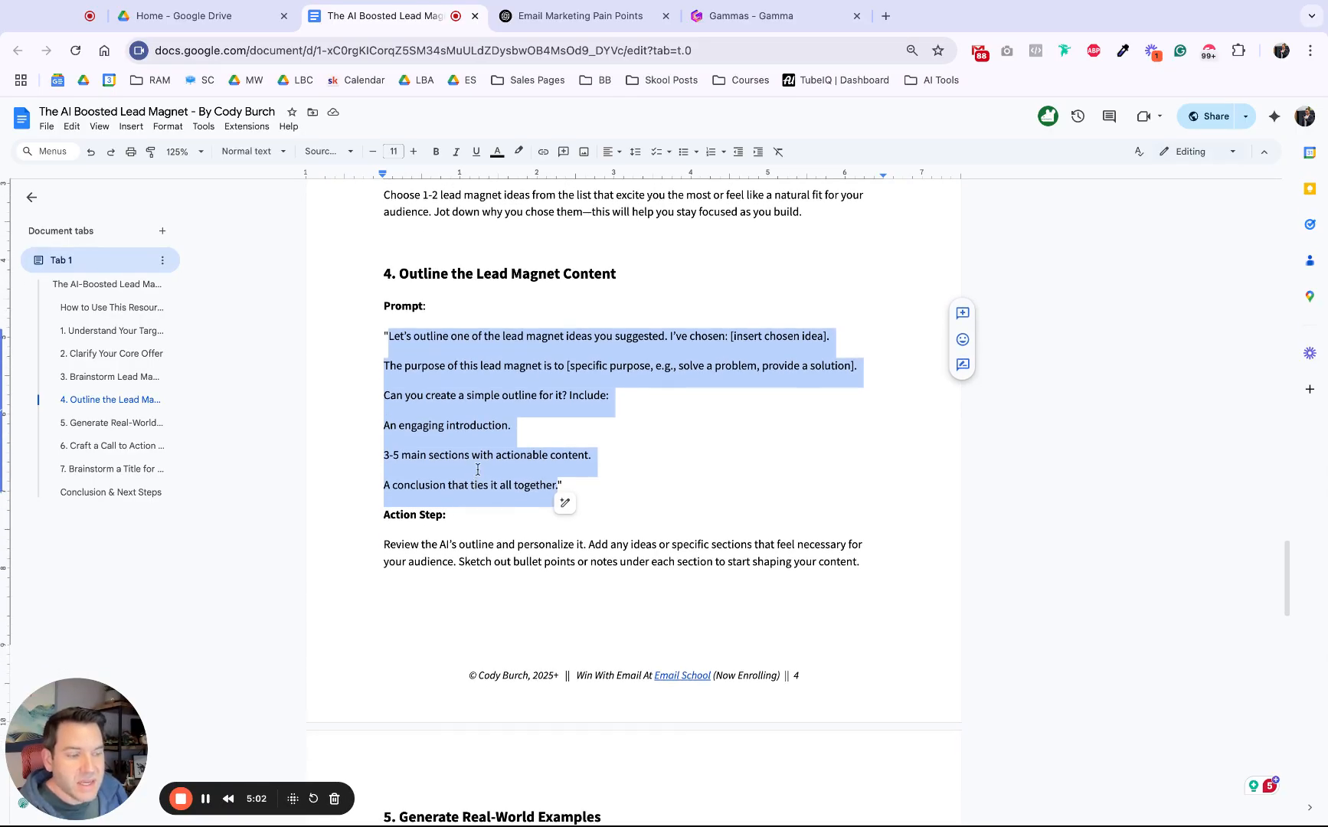
scroll("down", 3)
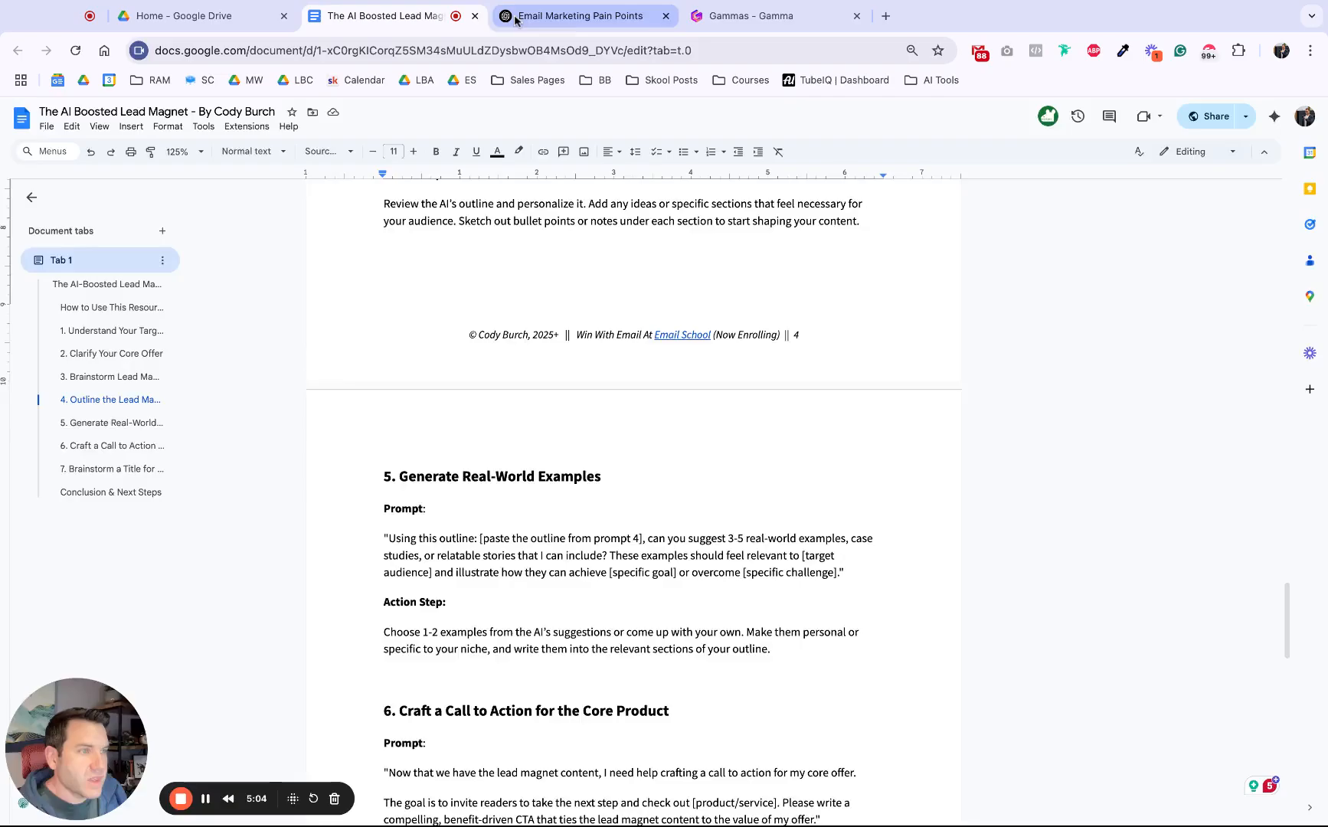
Scroll through ChatGPT's ten lead magnet ideas to the closing question.
left_click(575, 16)
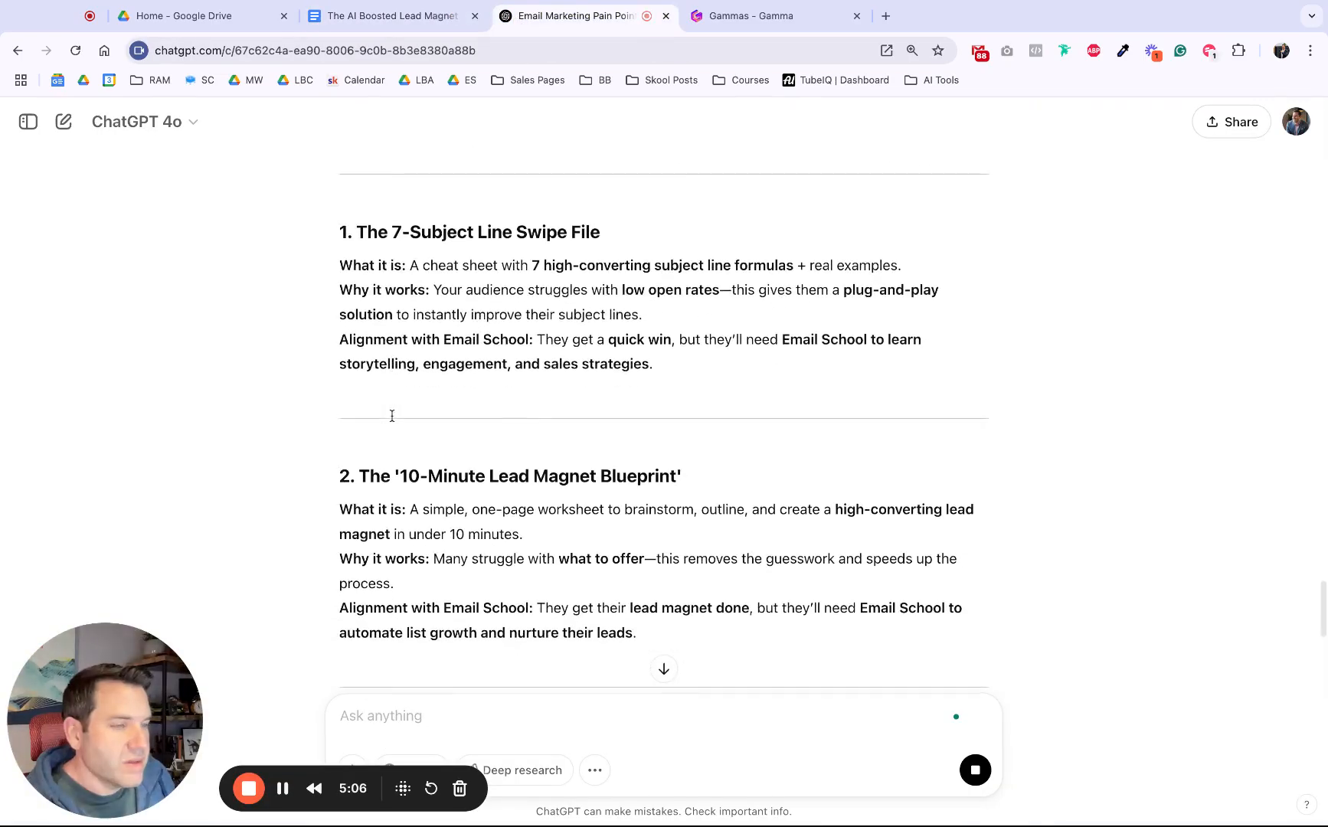
scroll("down", 3)
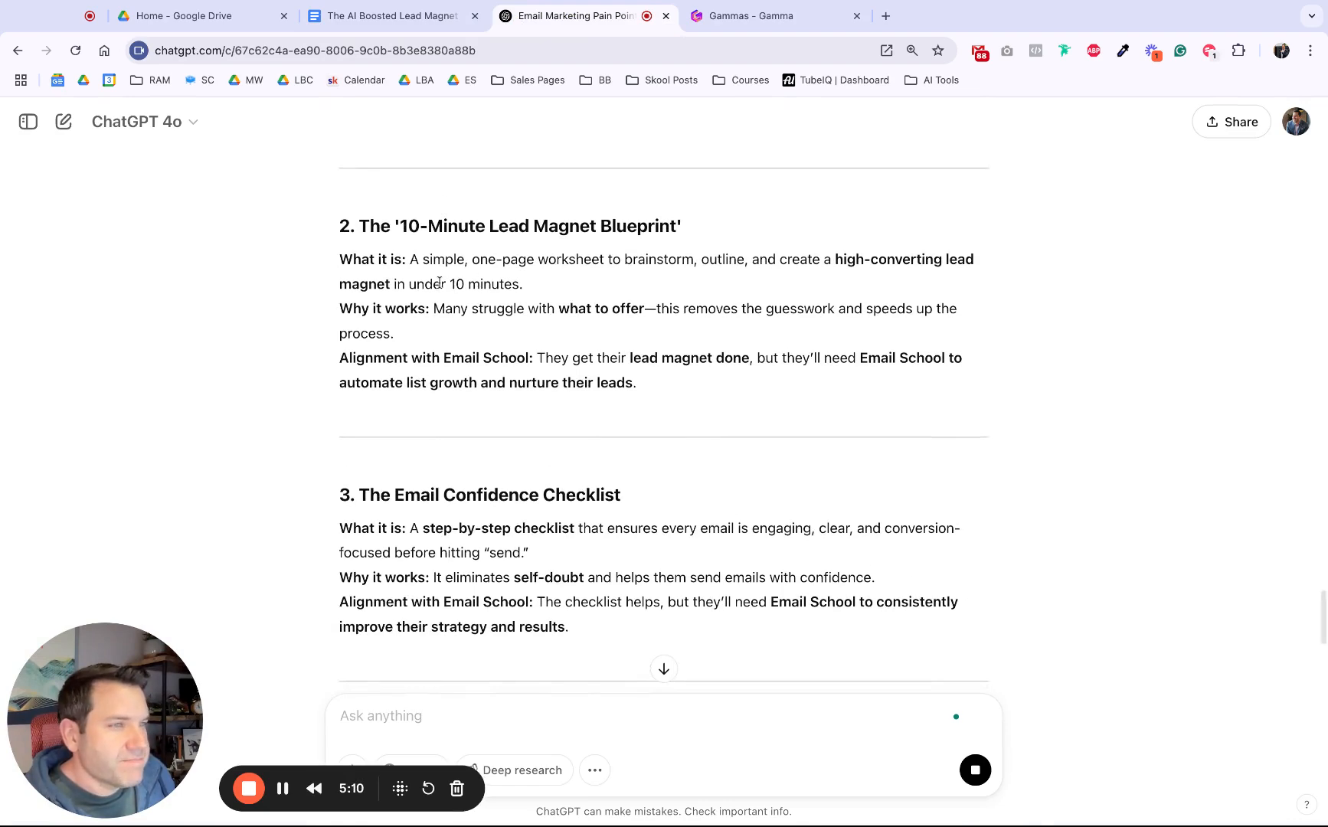
scroll("down", 3)
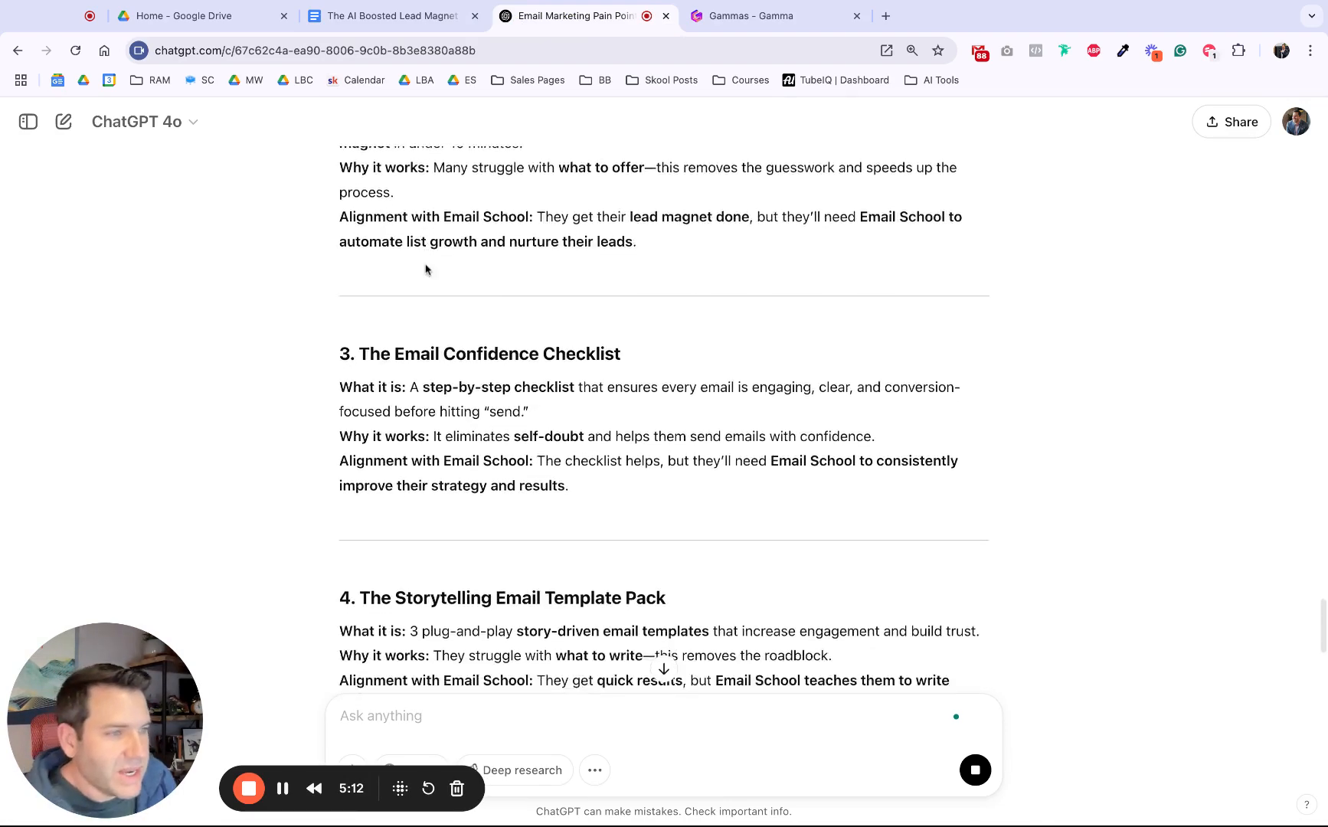
scroll("down", 3)
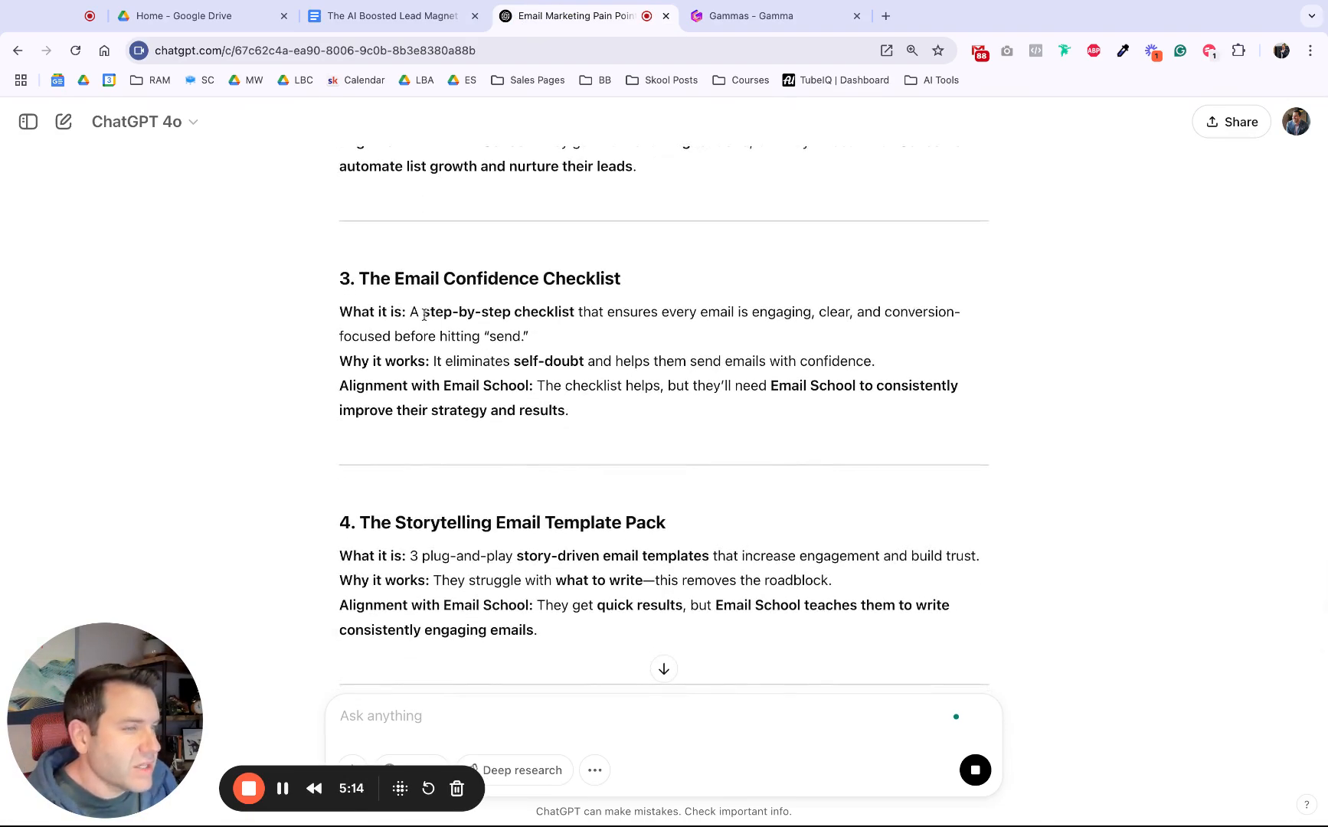
scroll("down", 3)
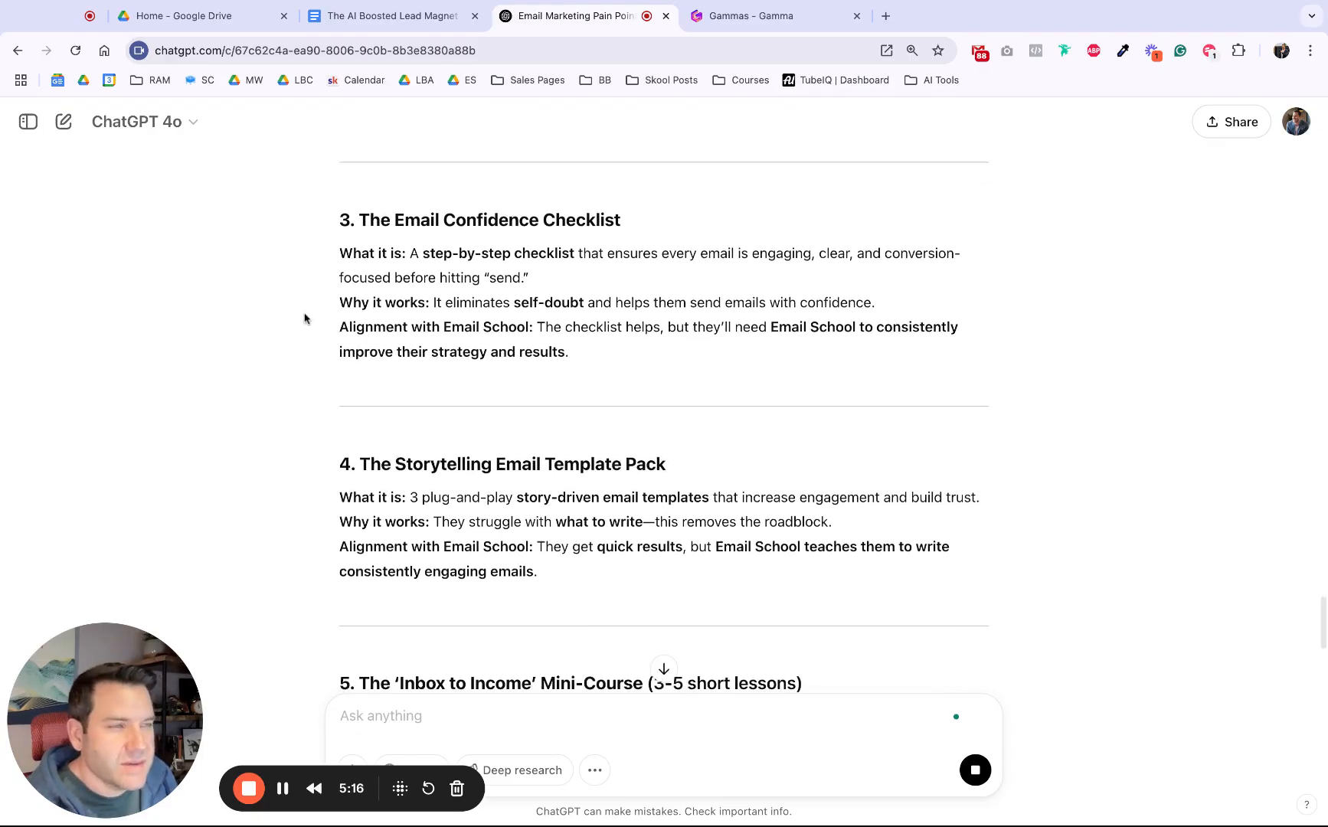
scroll("down", 3)
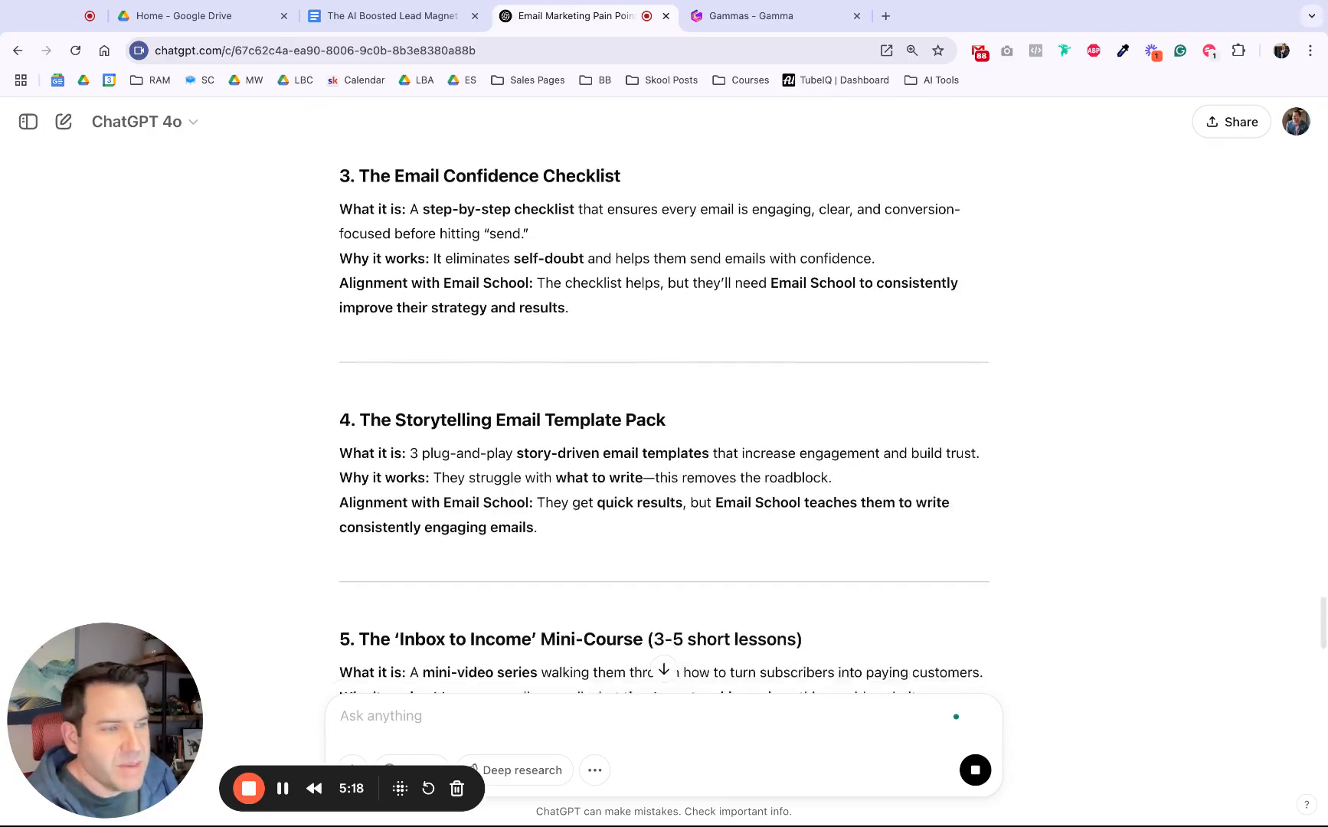
scroll("down", 3)
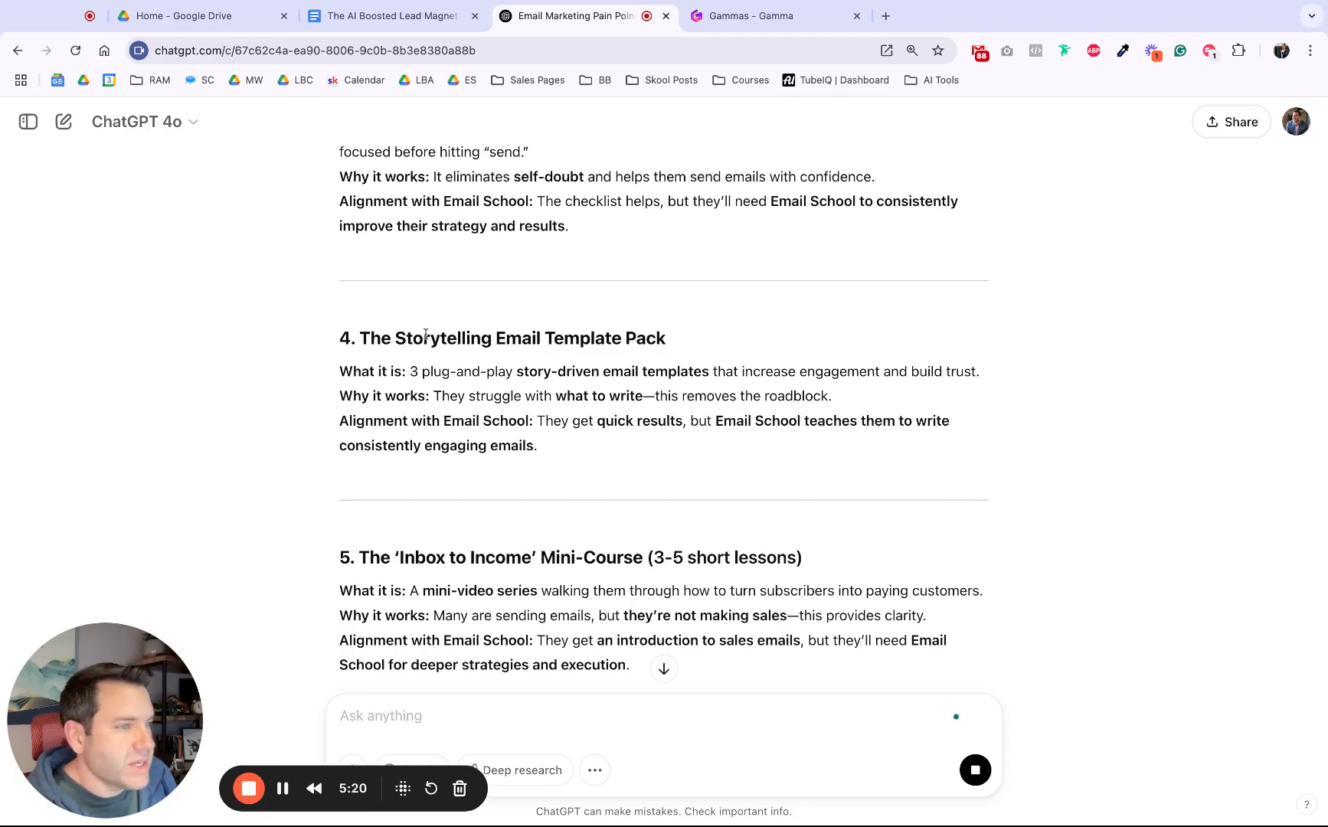
scroll("down", 3)
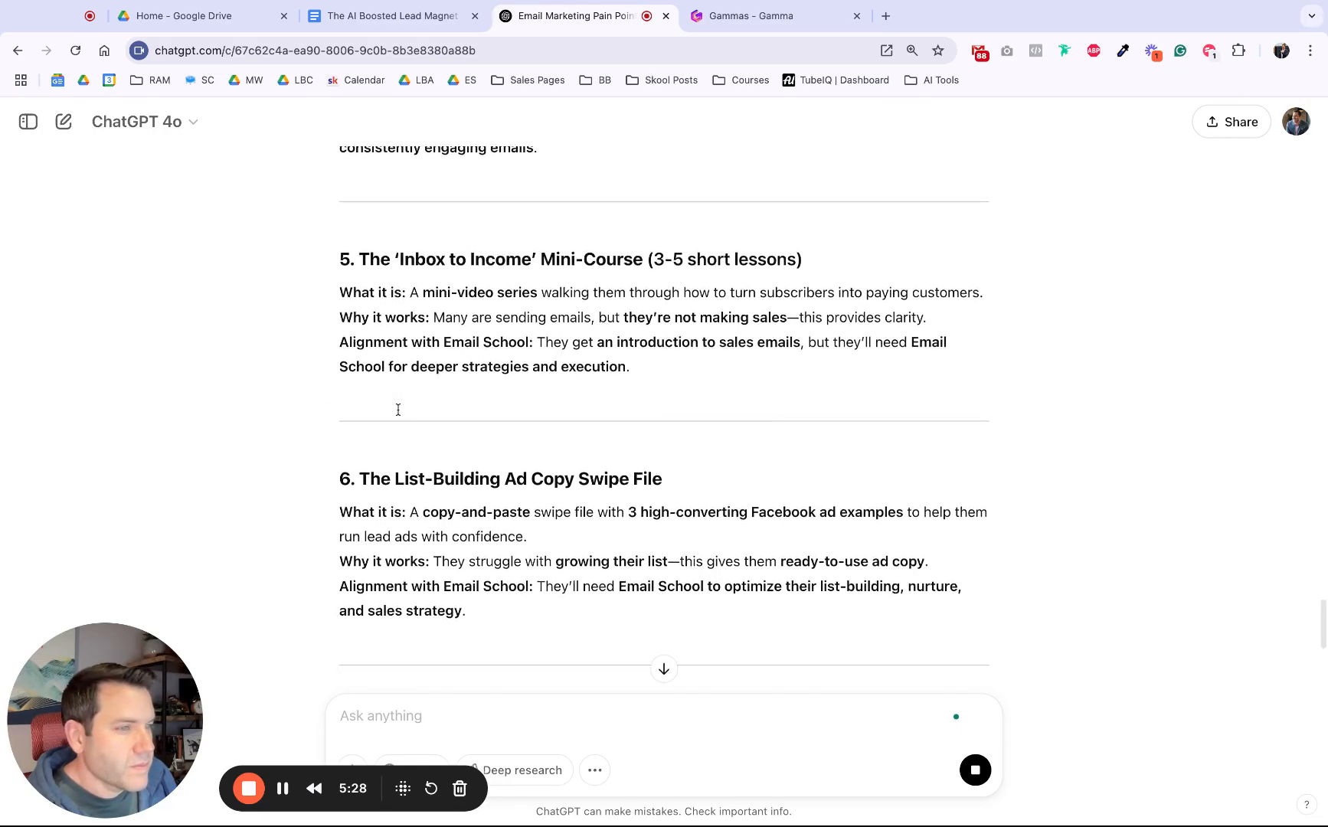
scroll("down", 3)
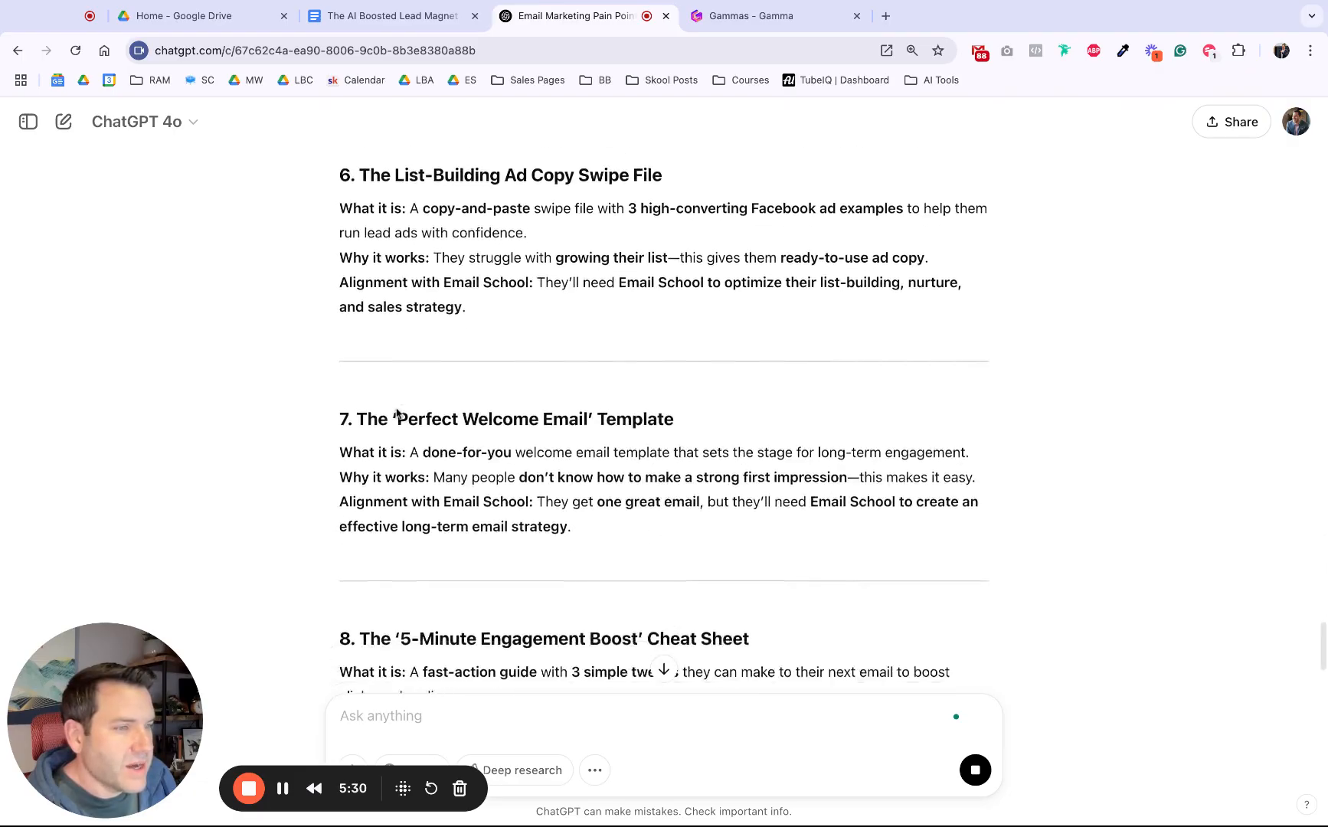
scroll("down", 3)
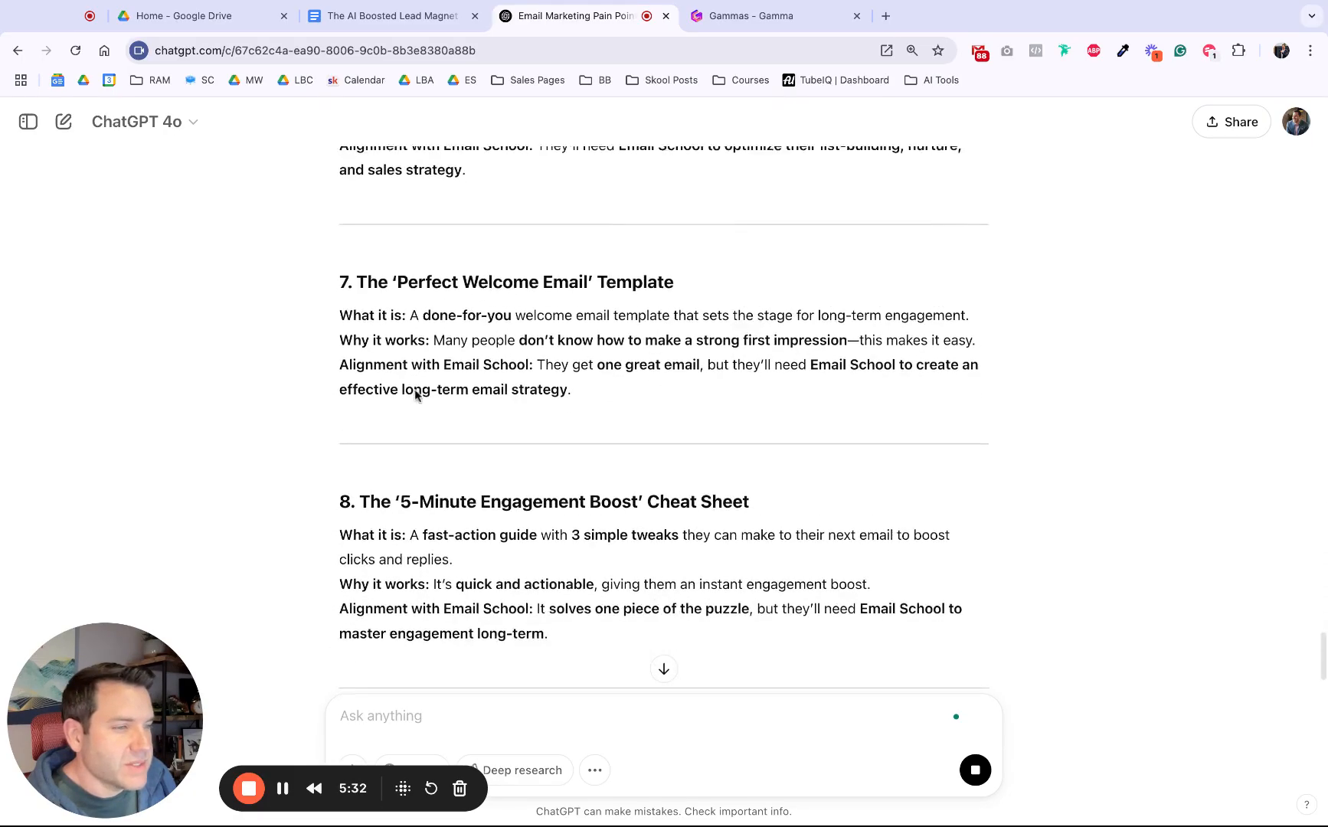
scroll("down", 3)
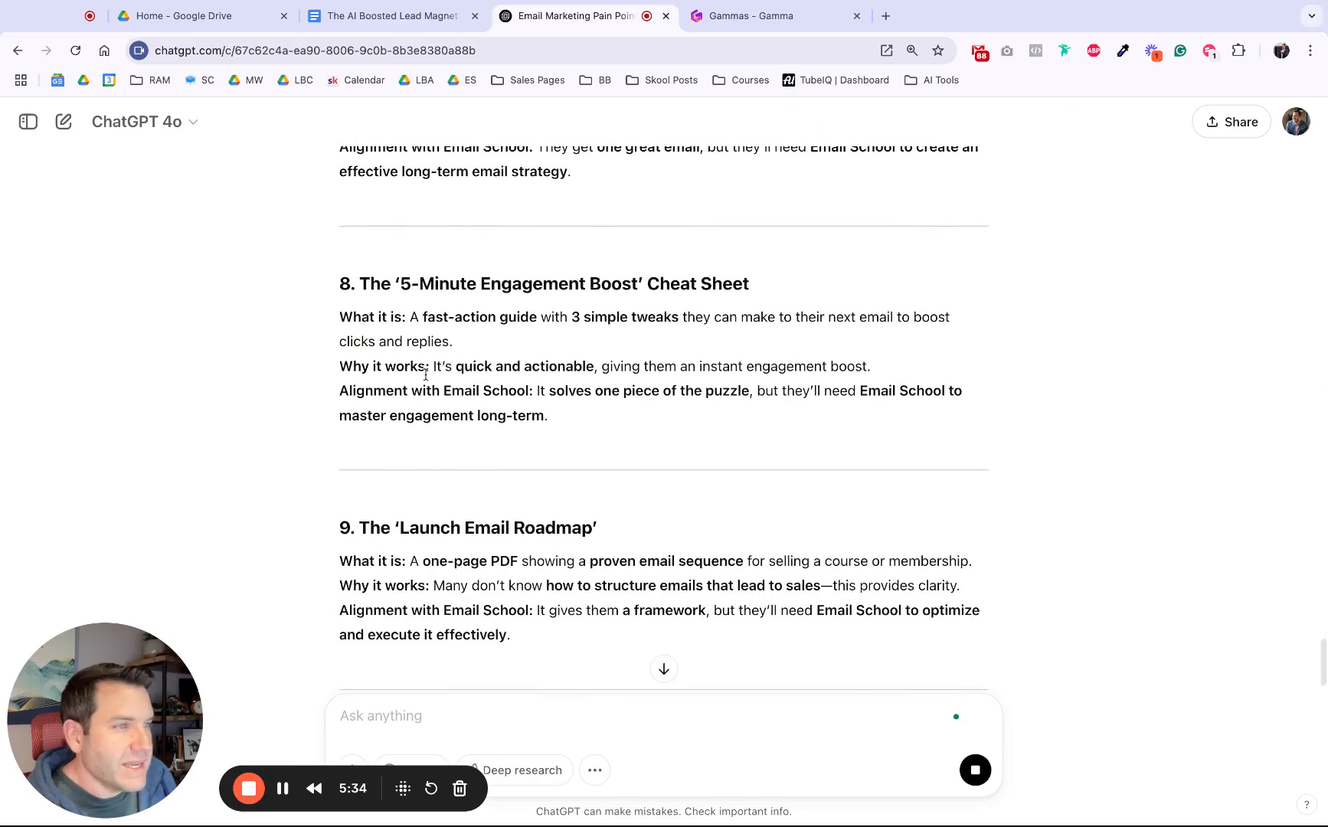
scroll("down", 3)
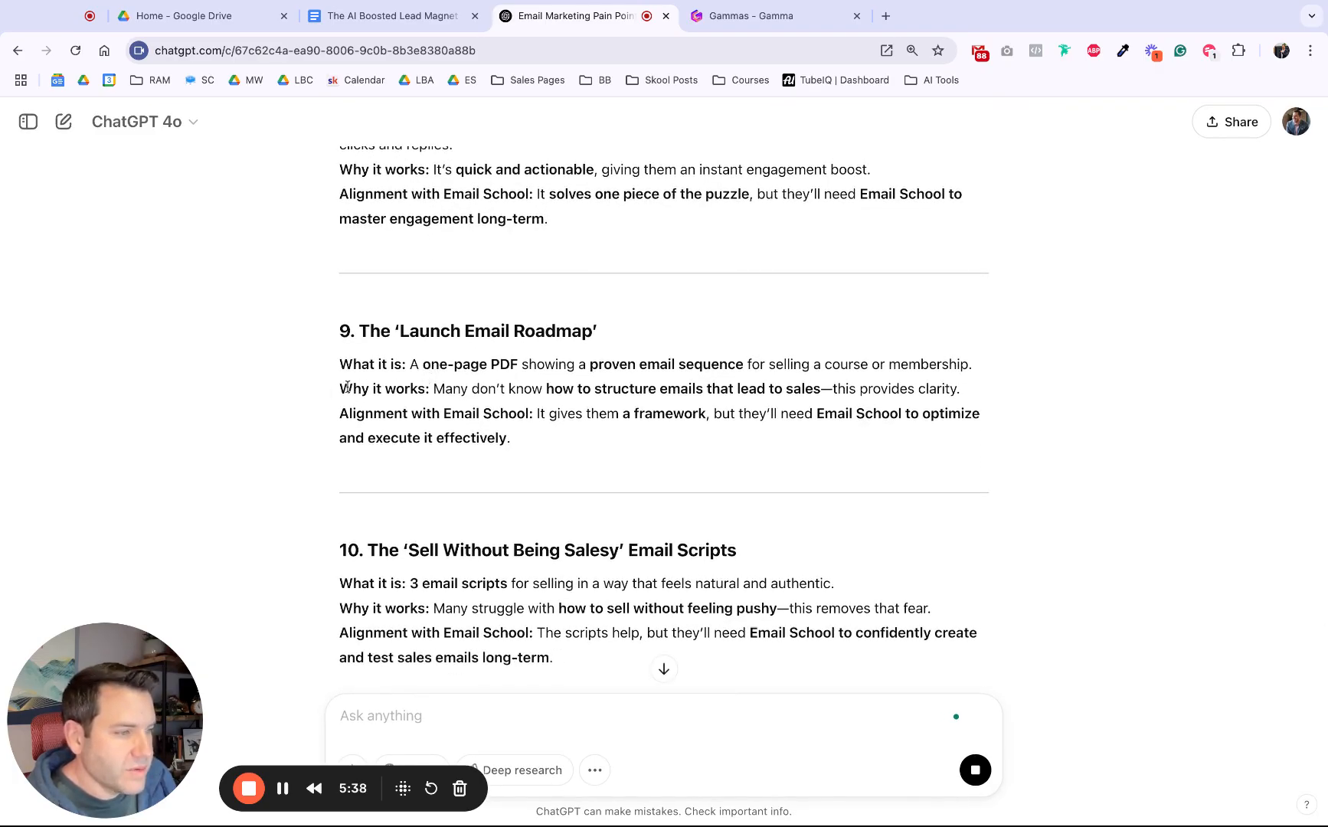
scroll("down", 3)
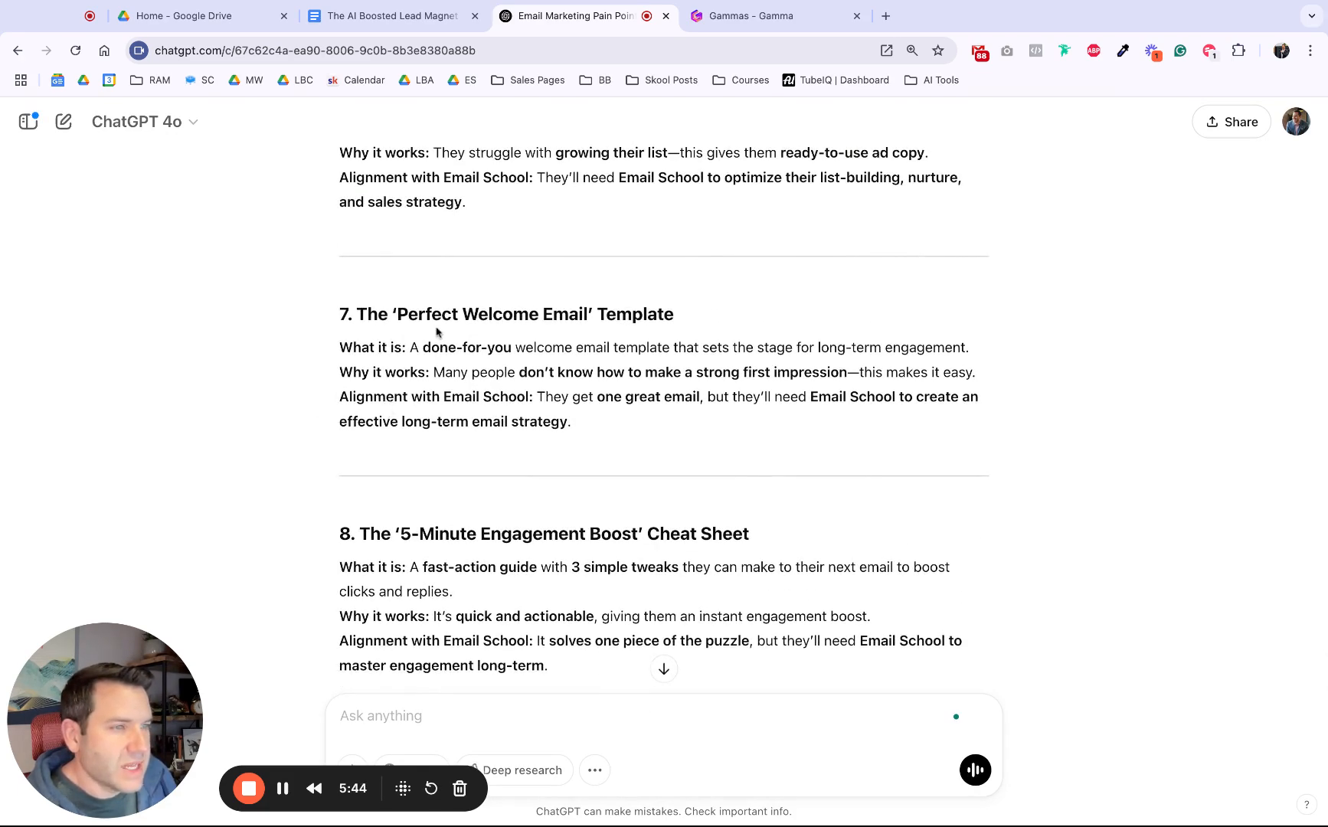
scroll("down", 3)
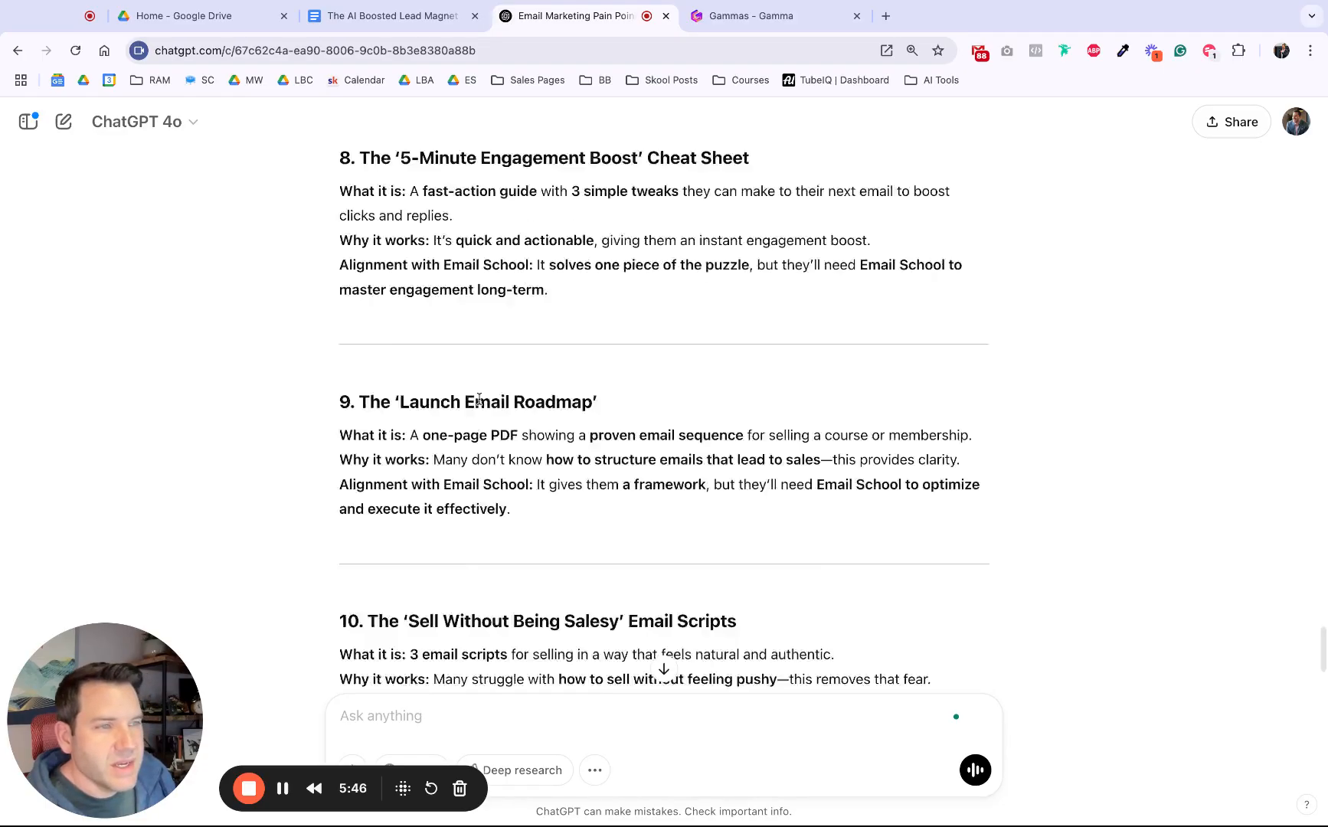
scroll("down", 3)
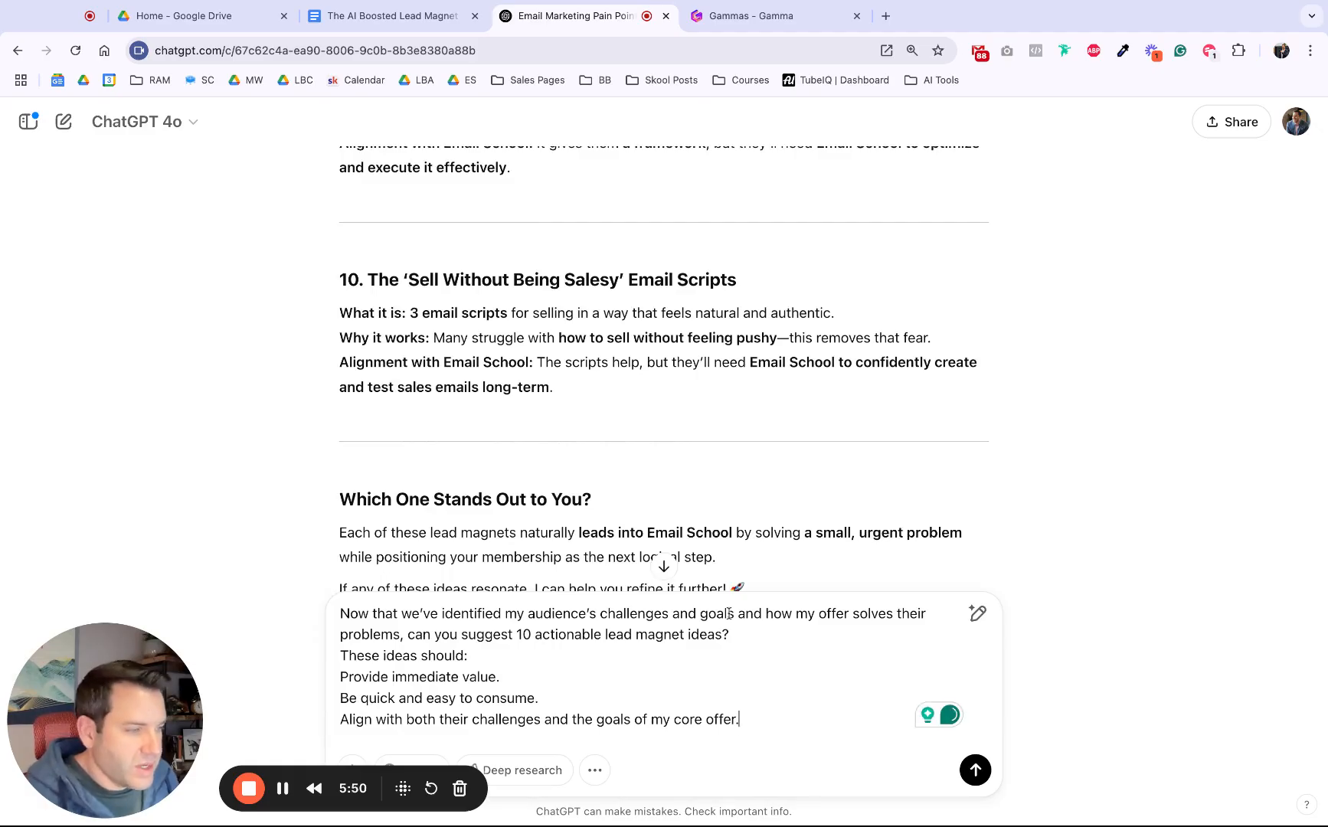
Fill the outline prompt with idea 7 and its Email School breadcrumb purpose, then send.
left_click(392, 16)
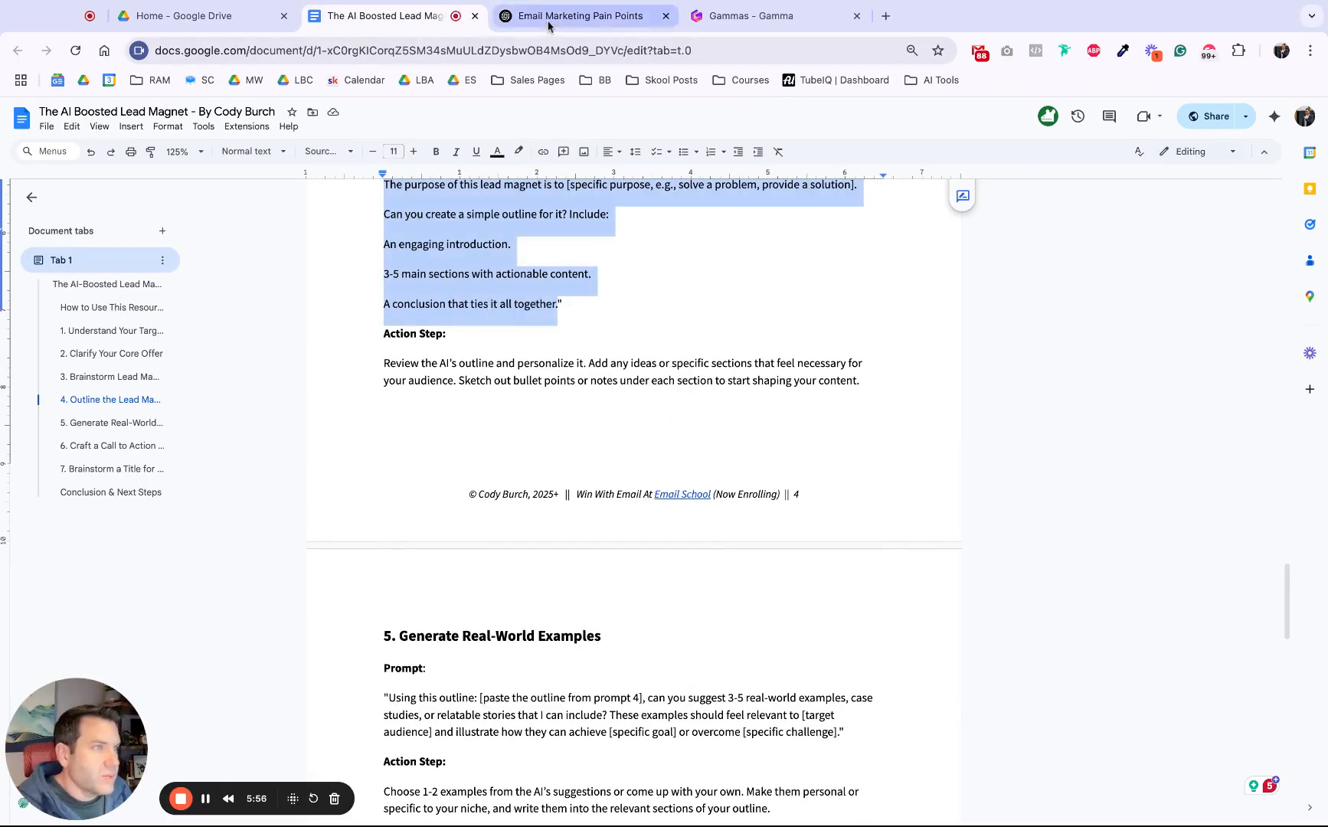
left_click(582, 16)
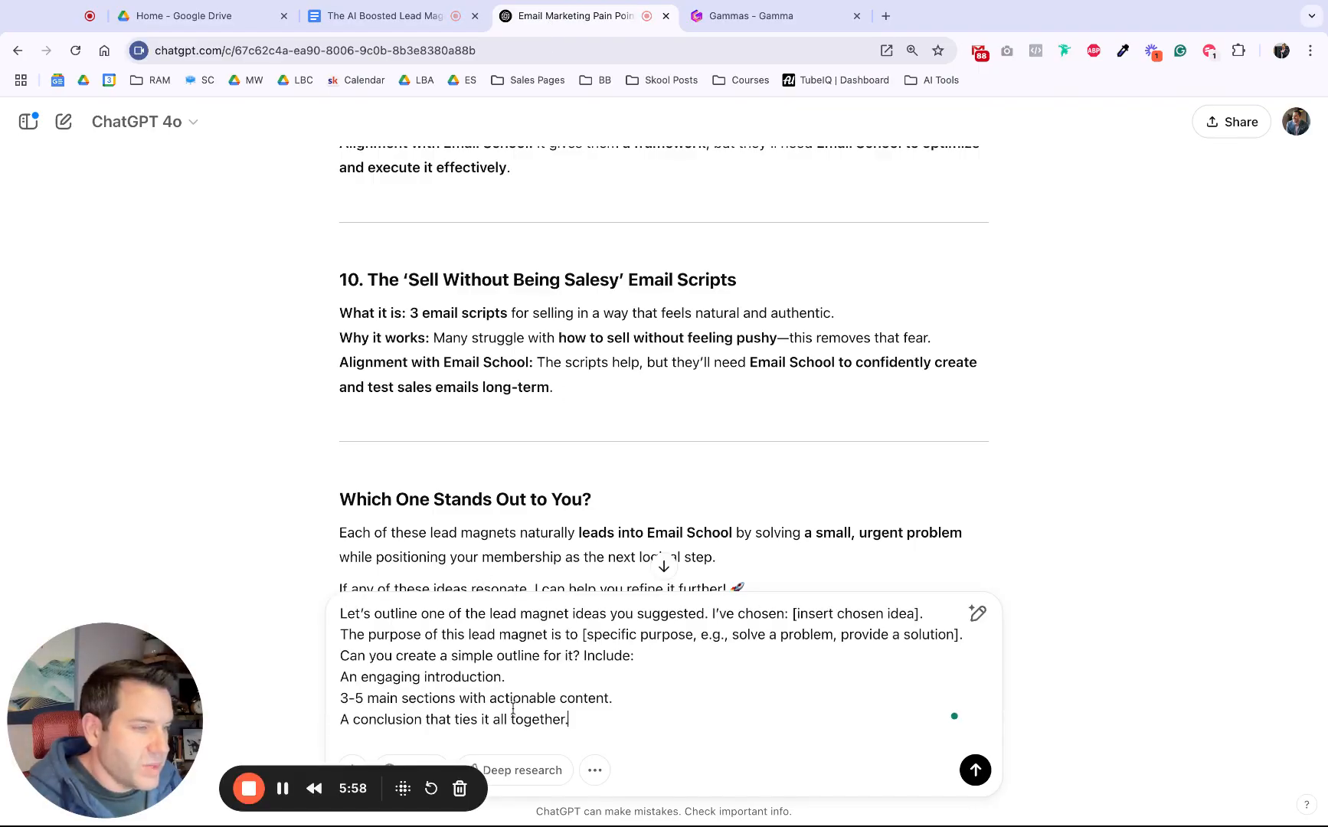
double_click(841, 613)
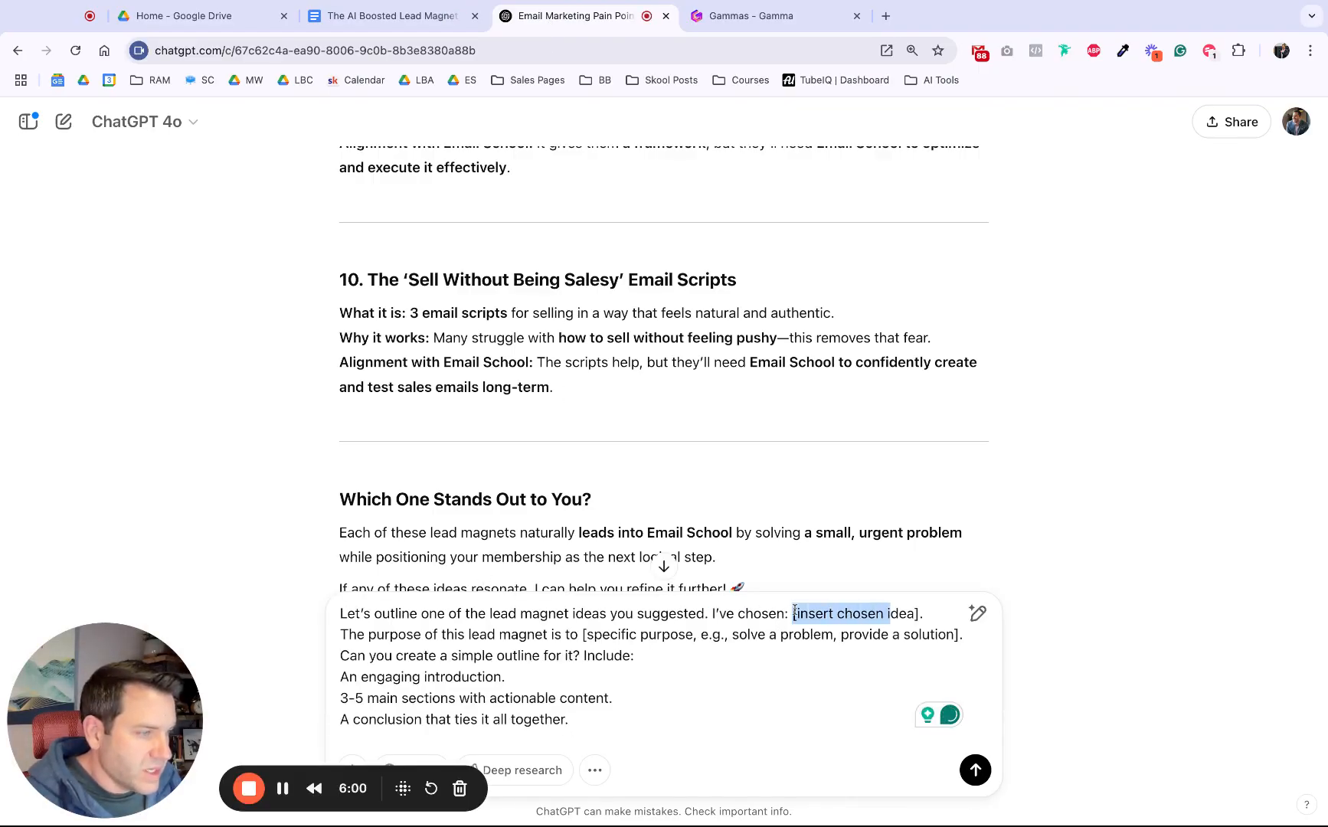
type("7")
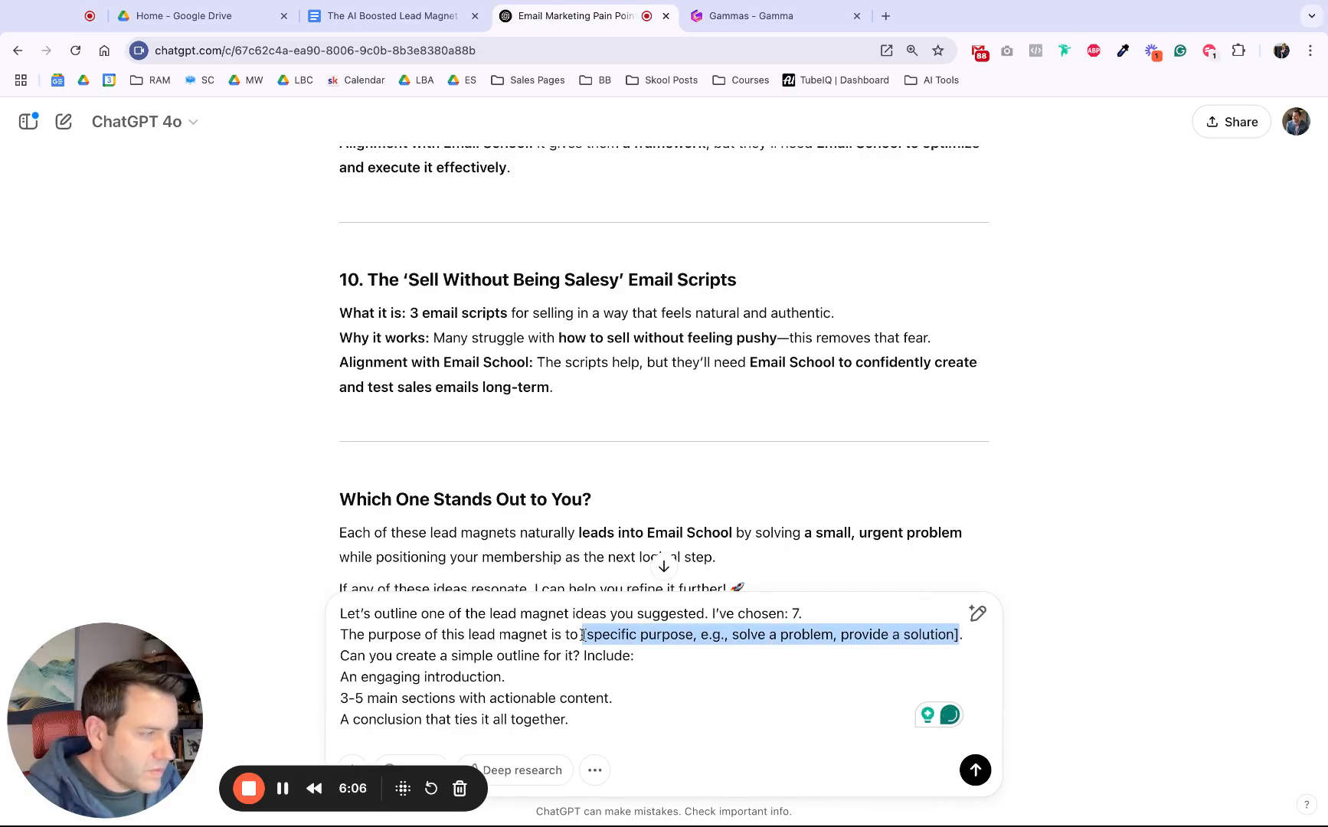
type("help them")
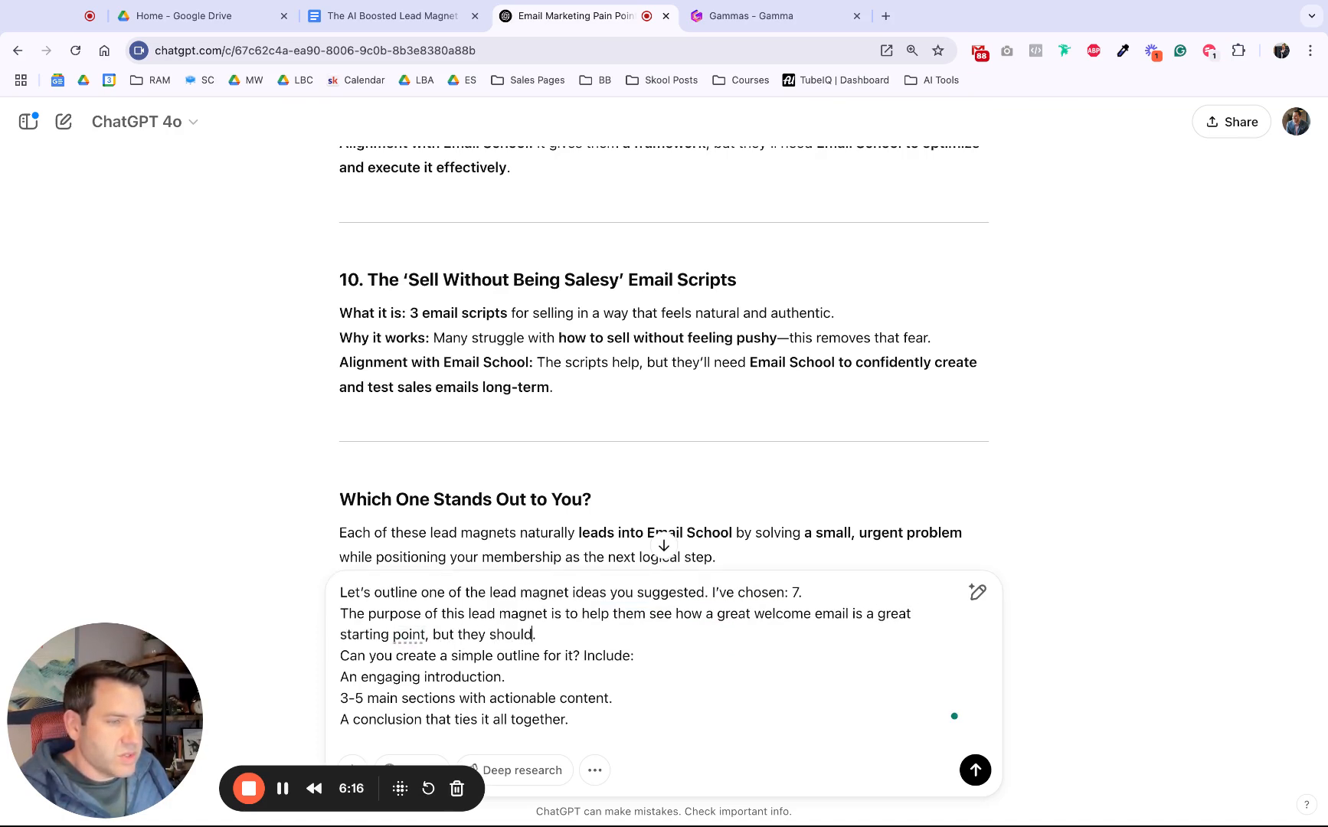
type("join Email School to know what to do nex")
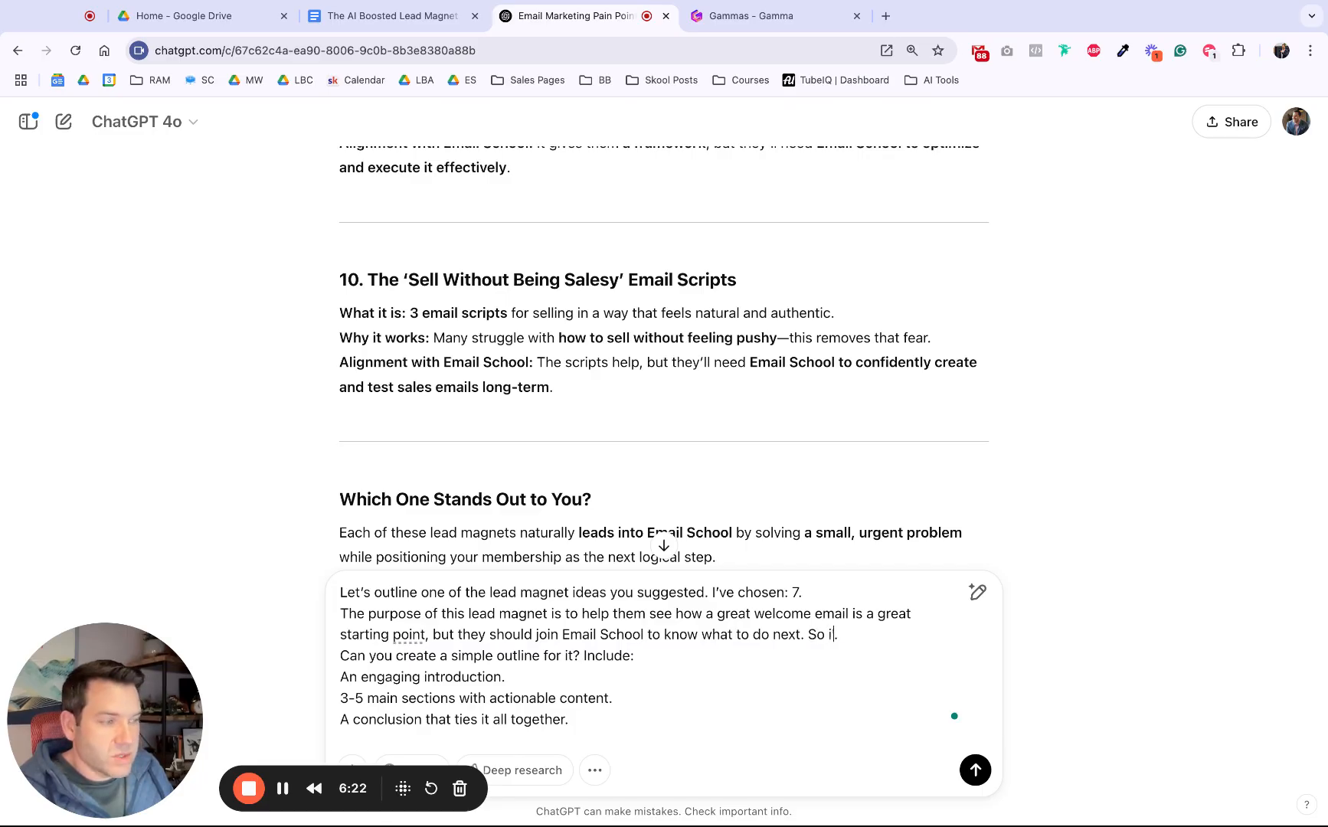
type("t's helpful, while")
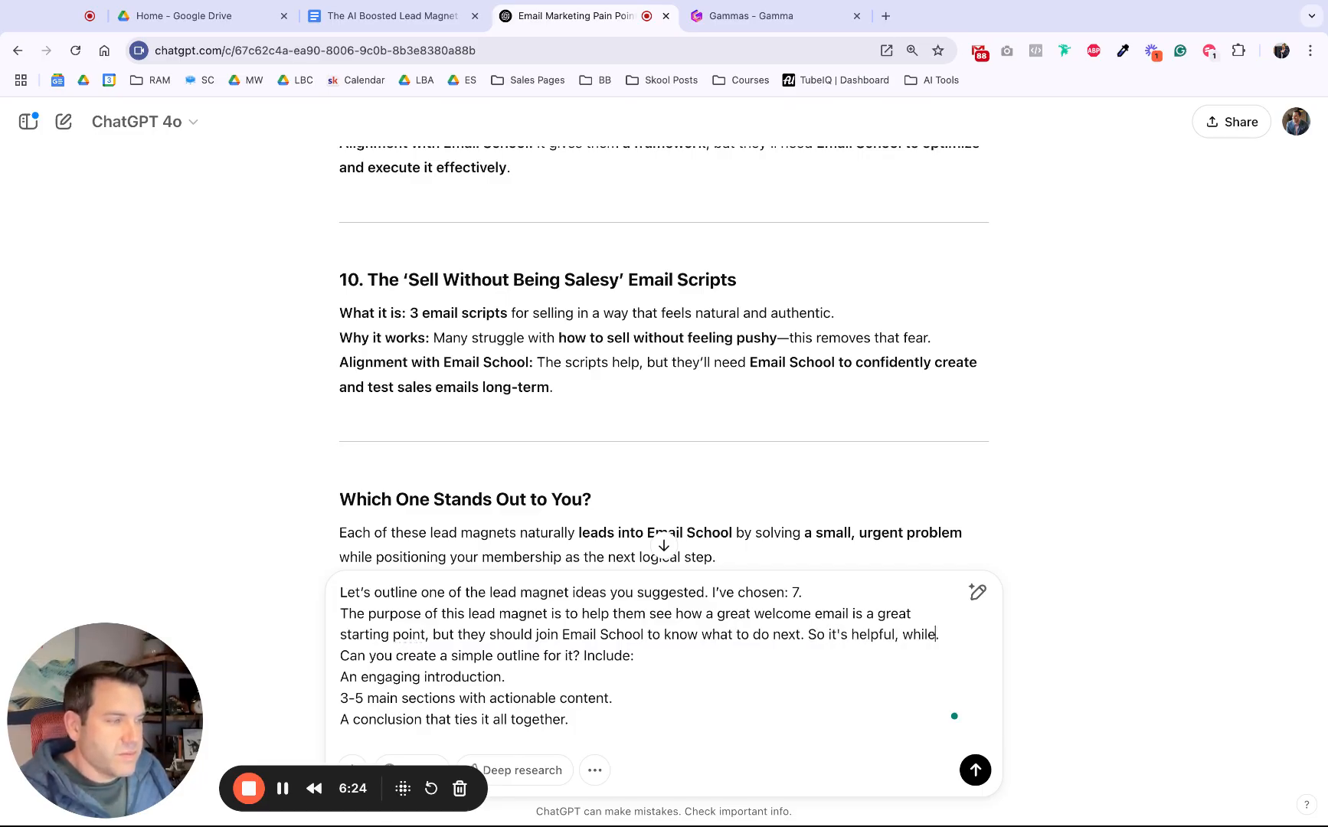
type("leaving bread")
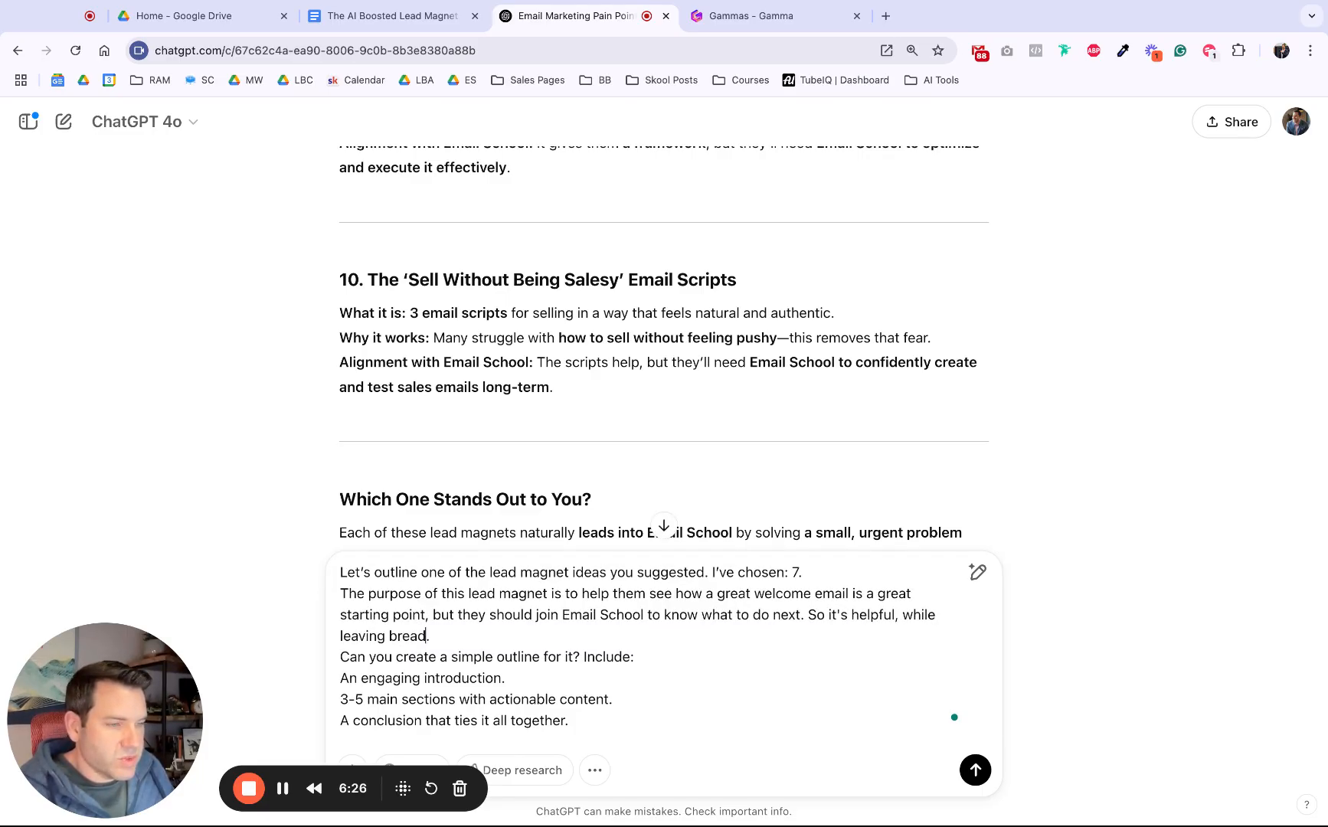
type("crumbs to the next offer")
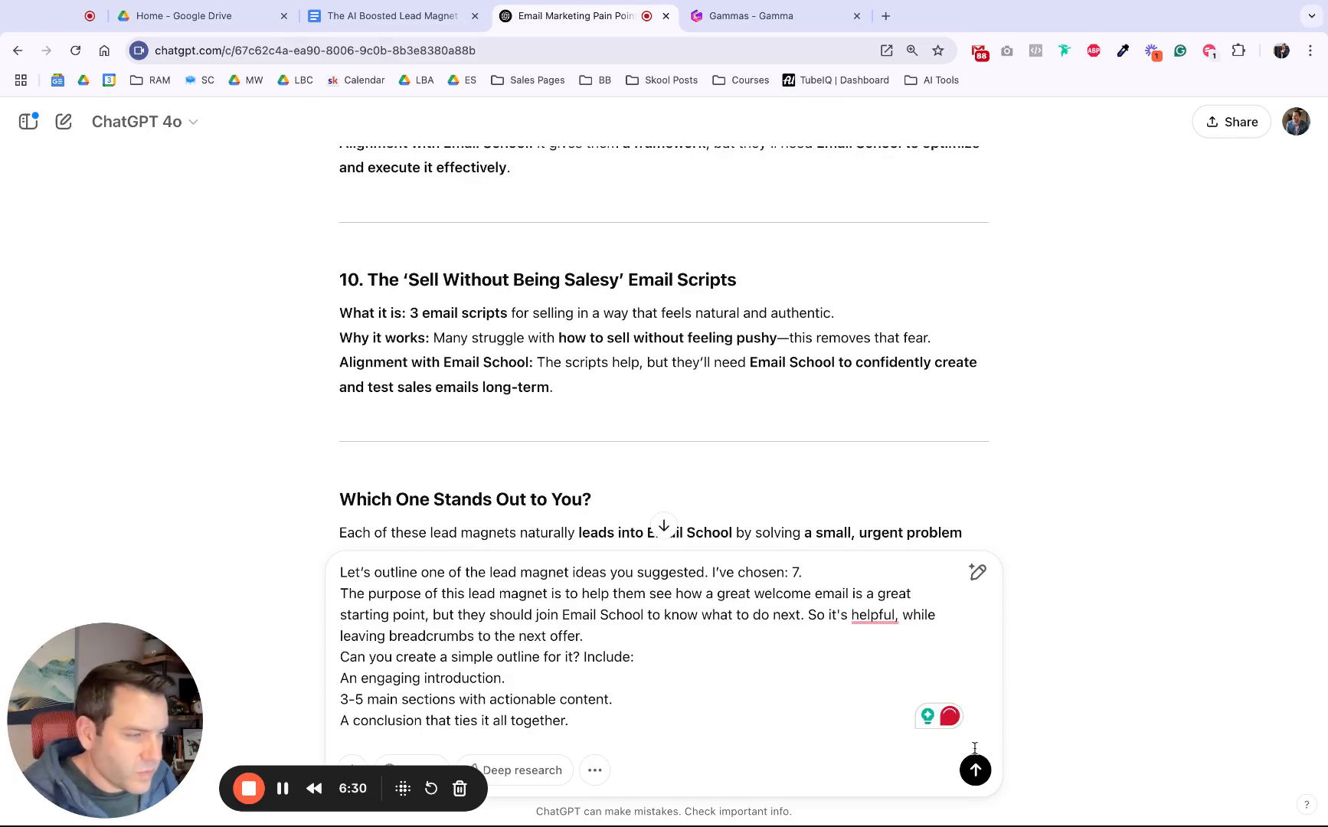
left_click(974, 769)
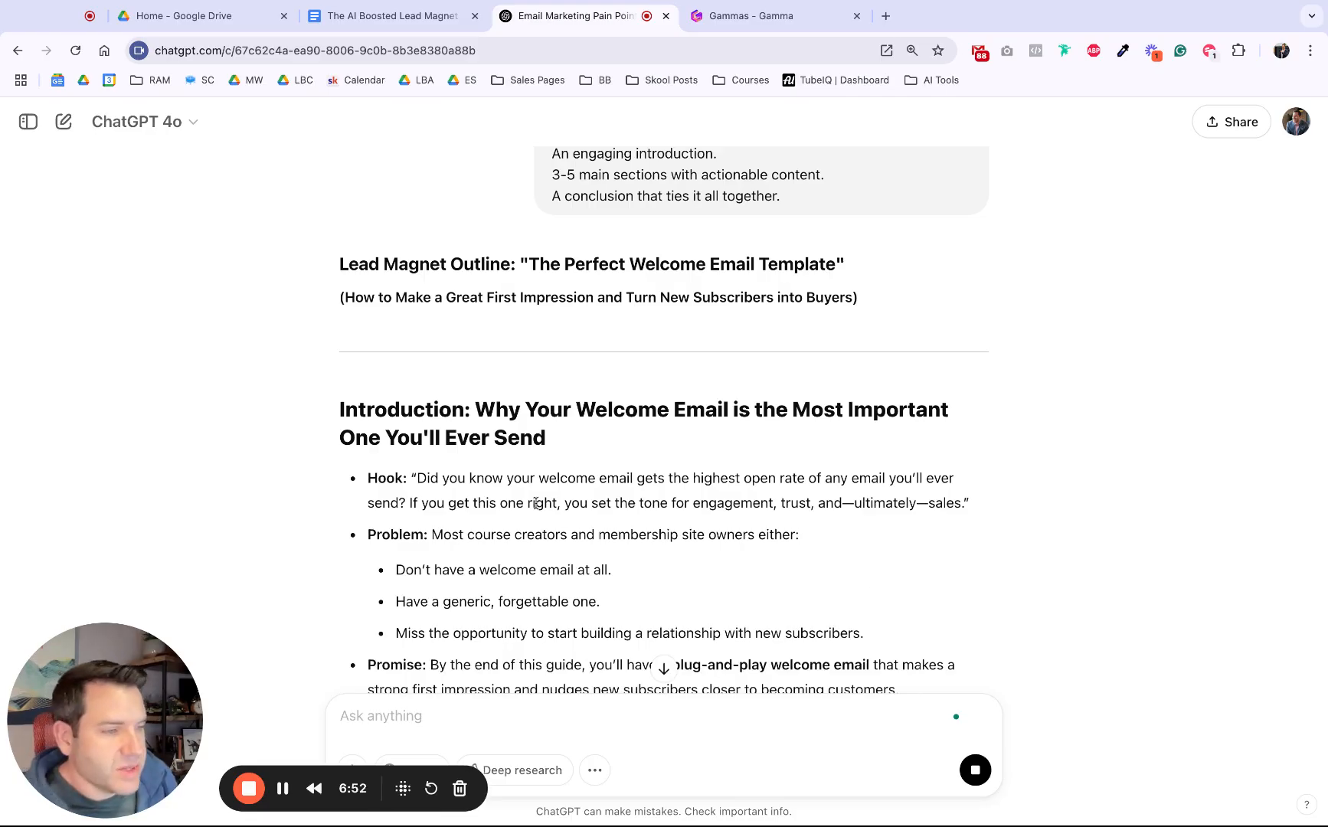
Scroll through ChatGPT's welcome-email outline, then return to the Google Docs guide.
scroll("down", 3)
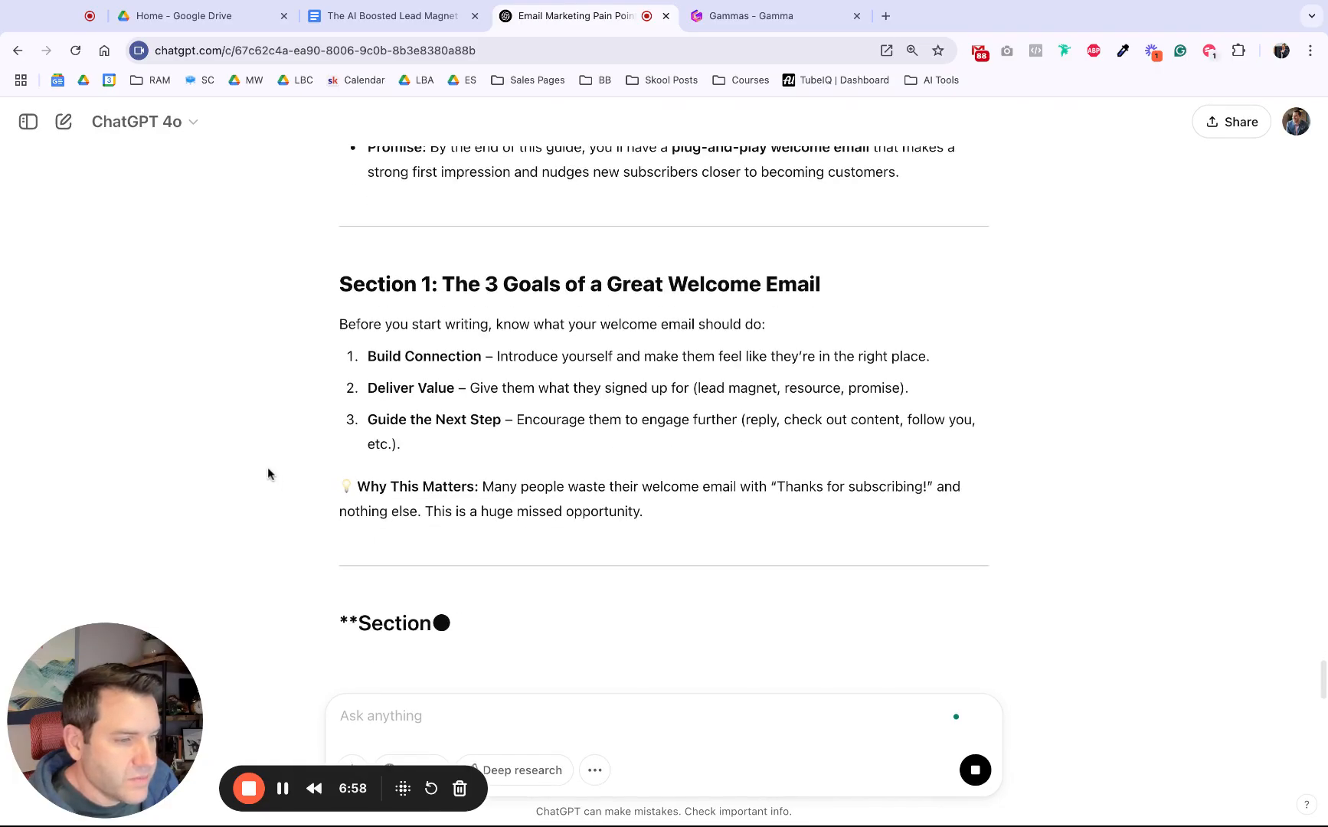
left_click(391, 15)
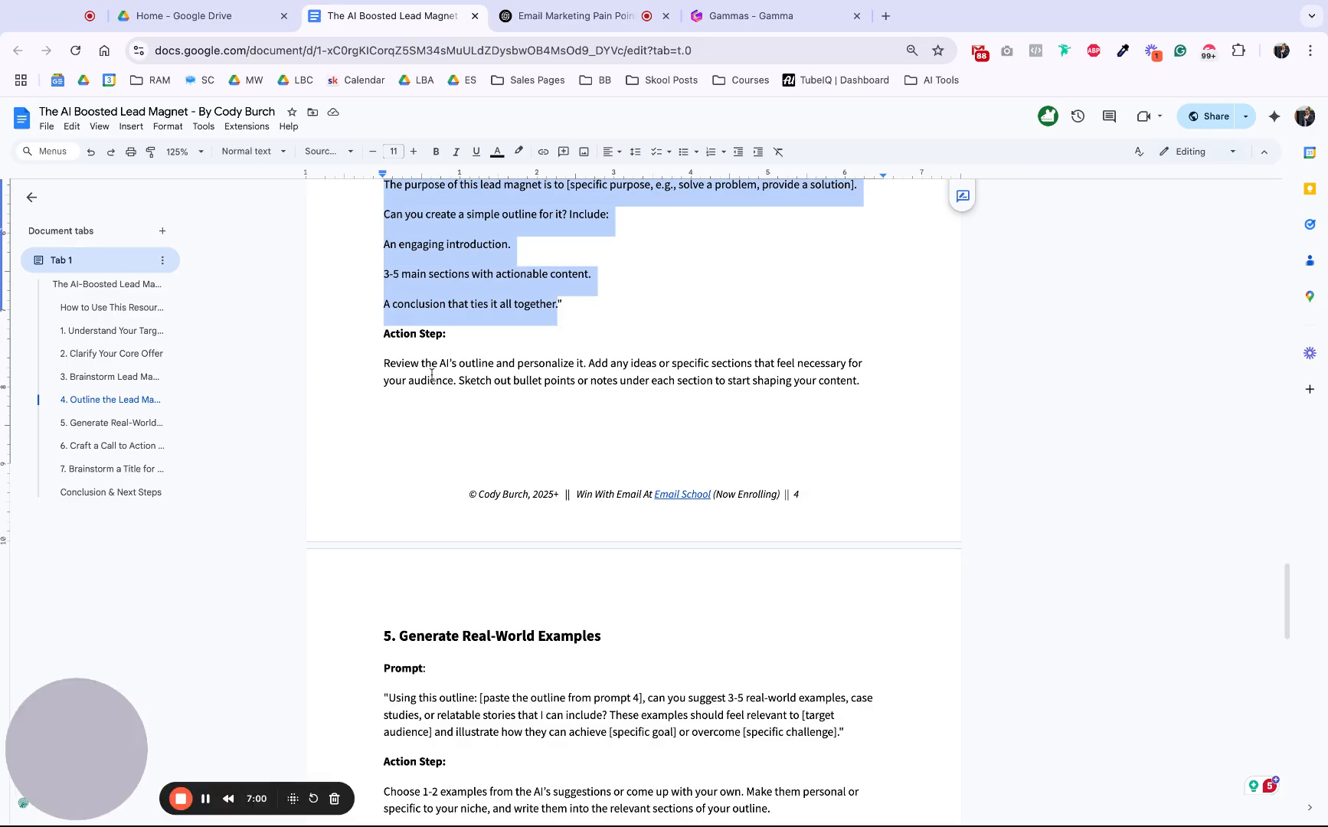
Highlight and read the real-world examples and call-to-action prompts, then return to ChatGPT.
scroll("down", 3)
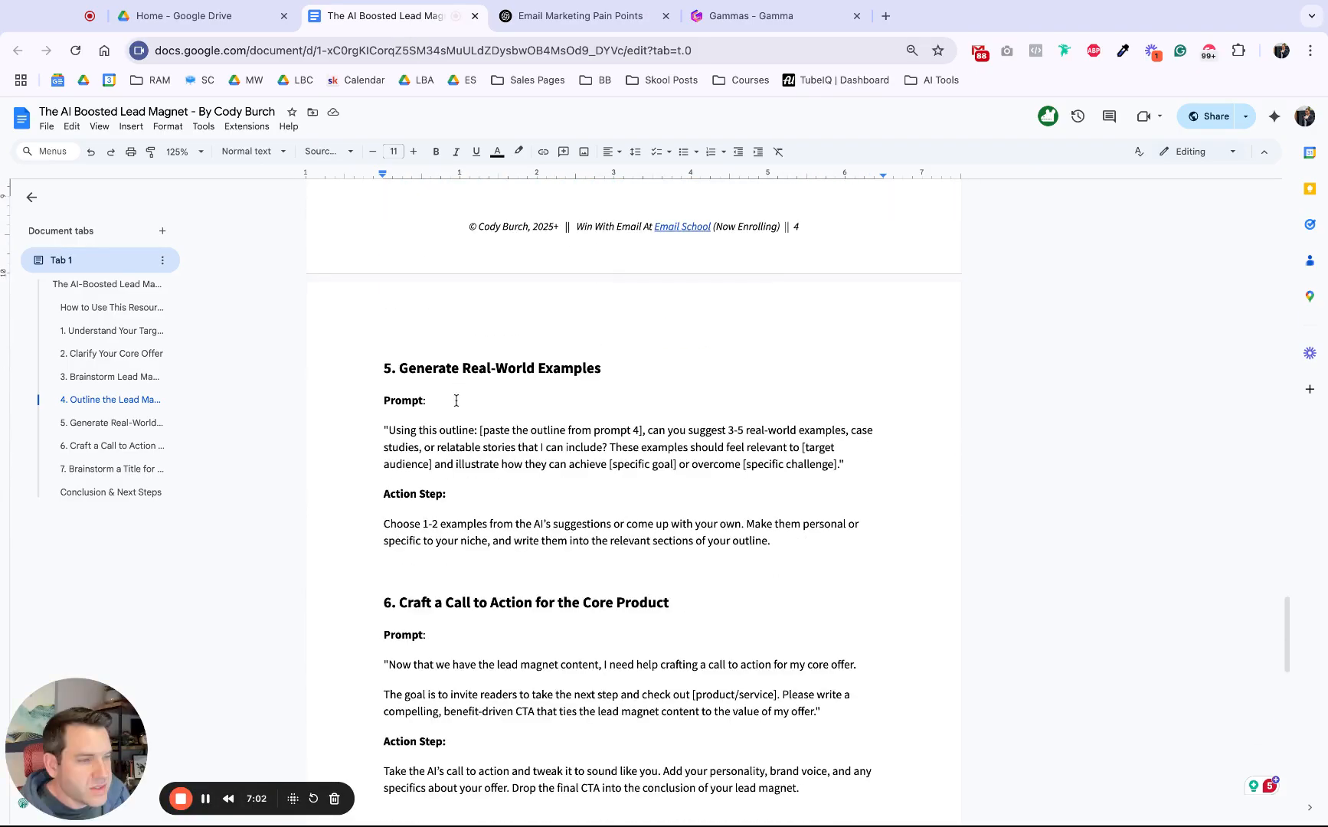
left_click_drag(386, 430, 561, 430)
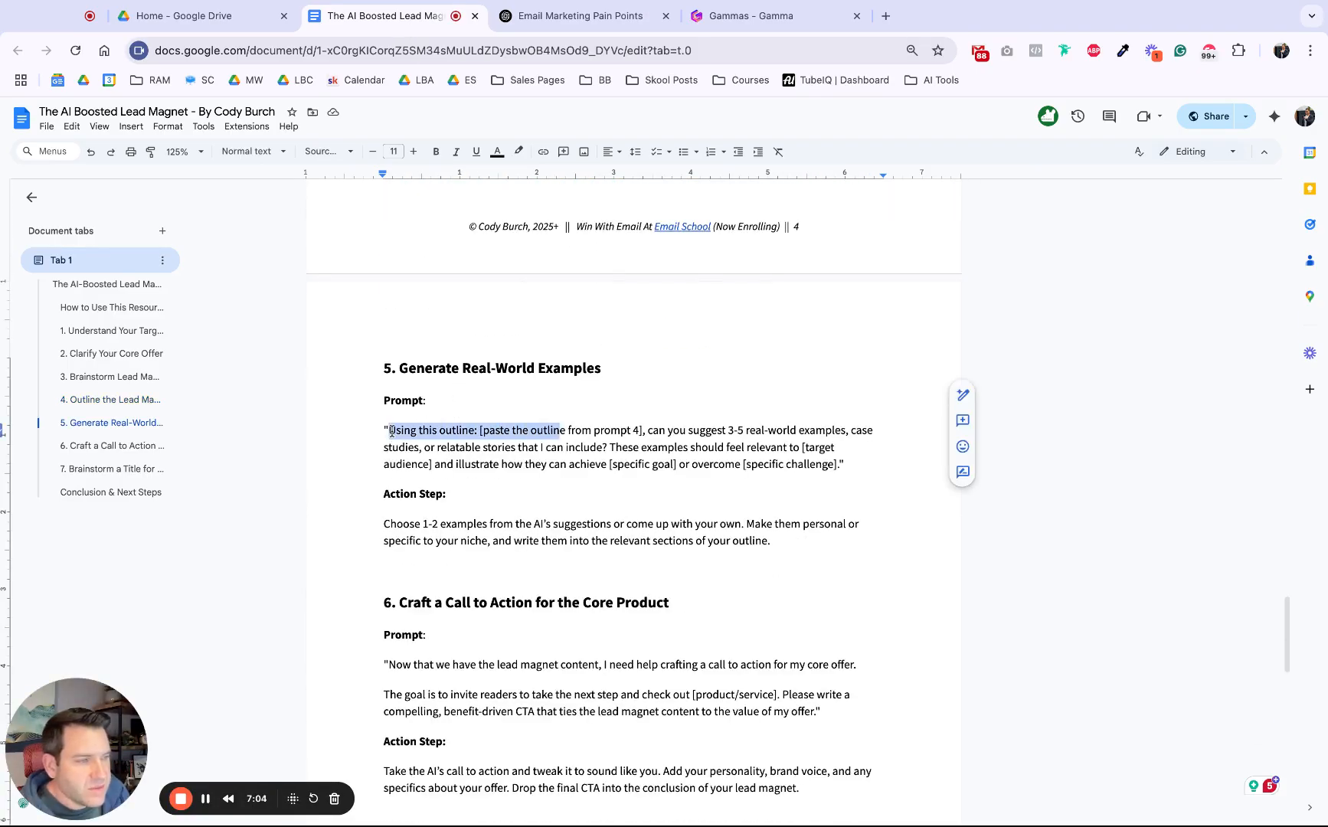
left_click_drag(390, 430, 838, 483)
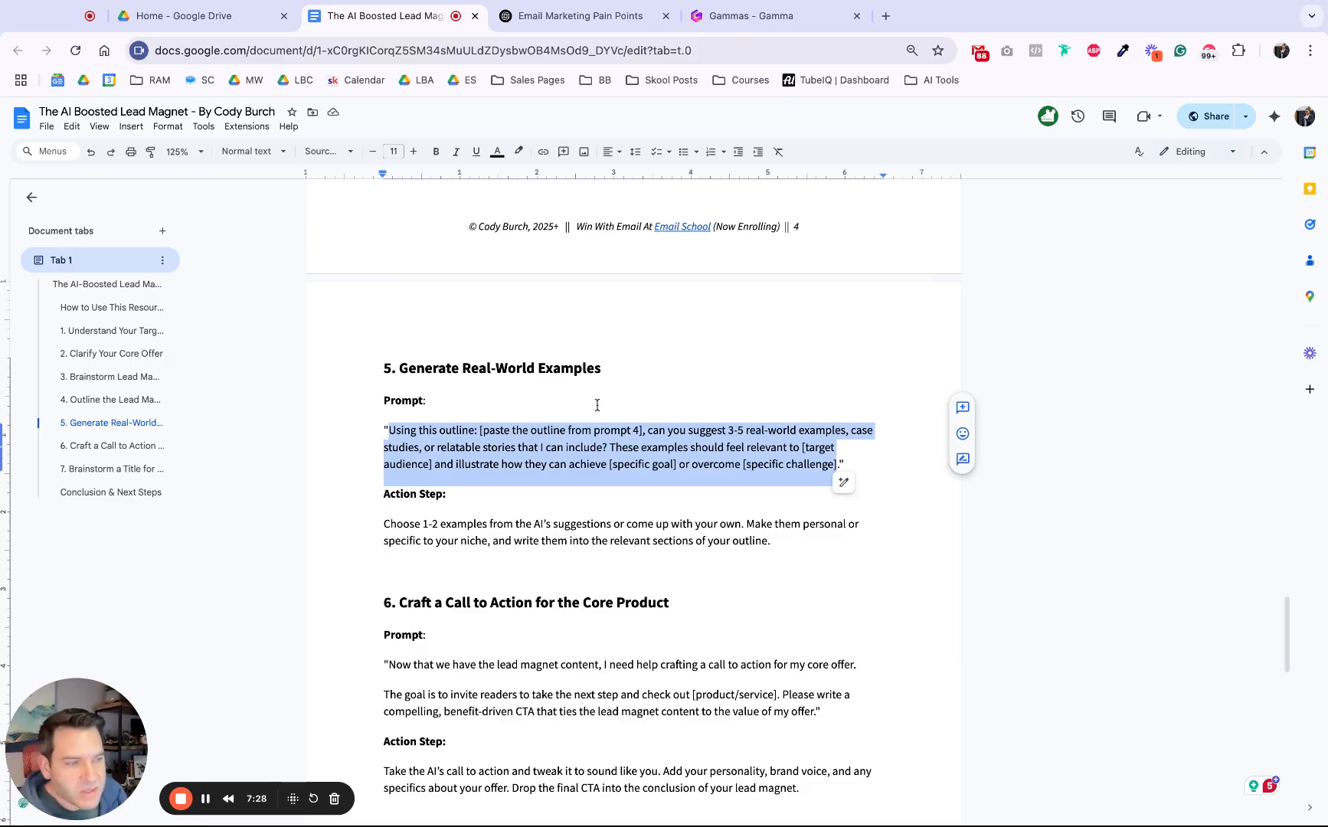
scroll("down", 3)
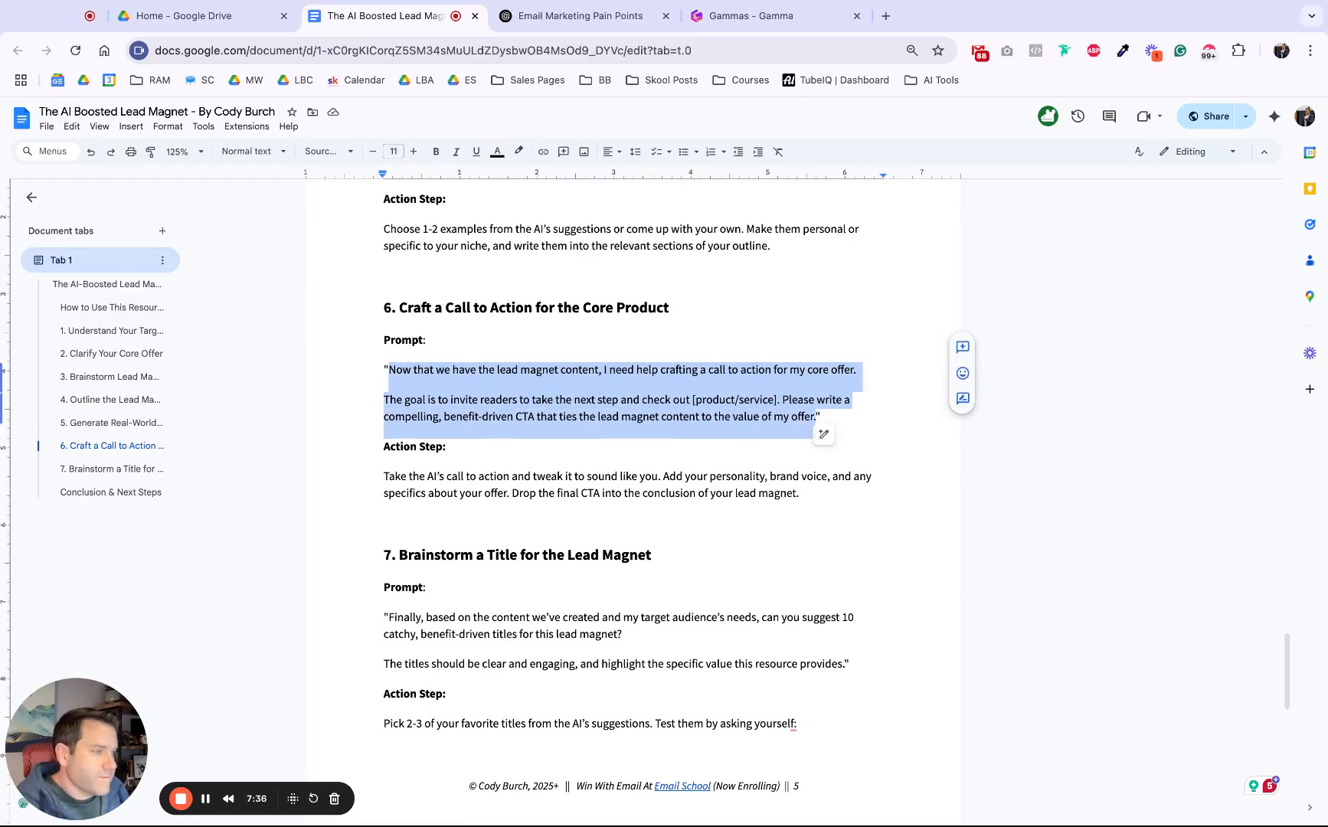
left_click(576, 16)
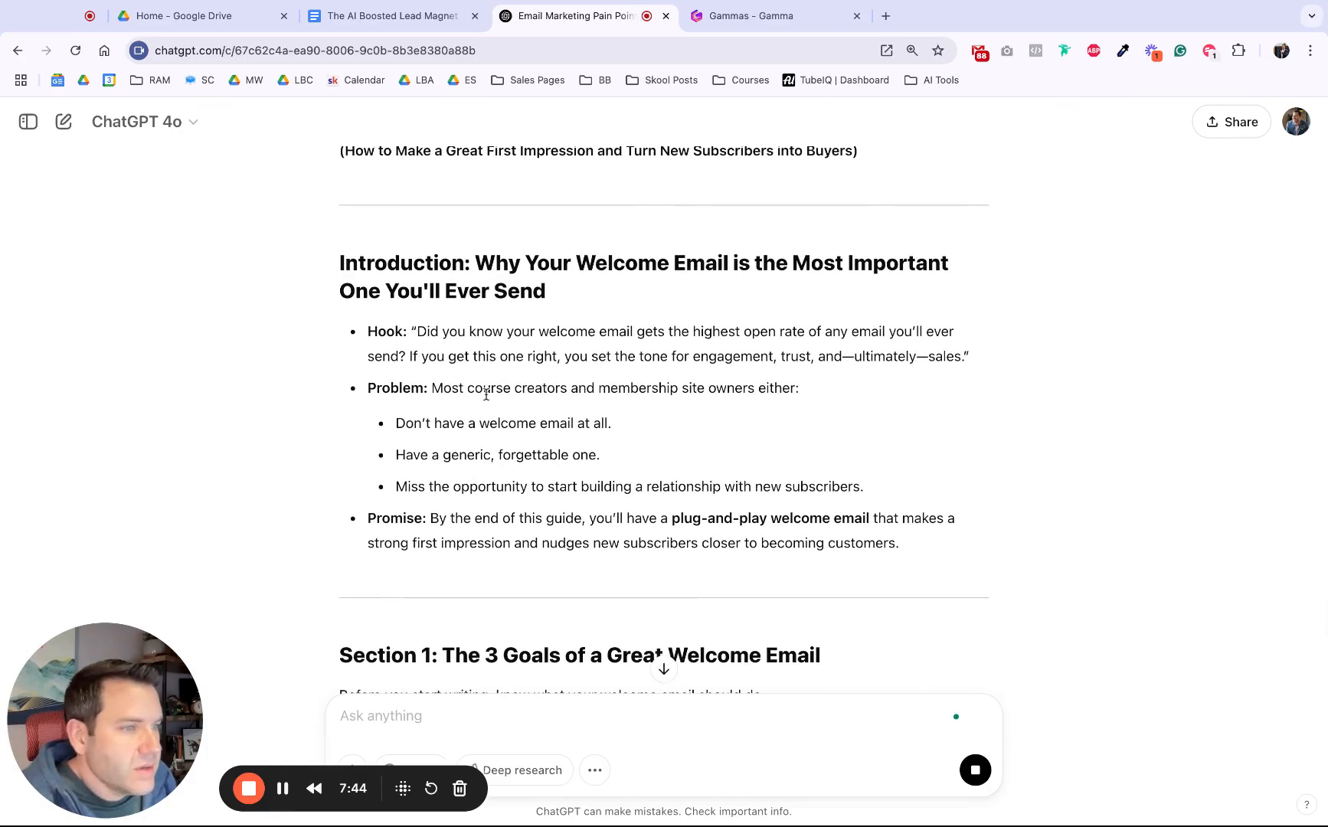
scroll("down", 3)
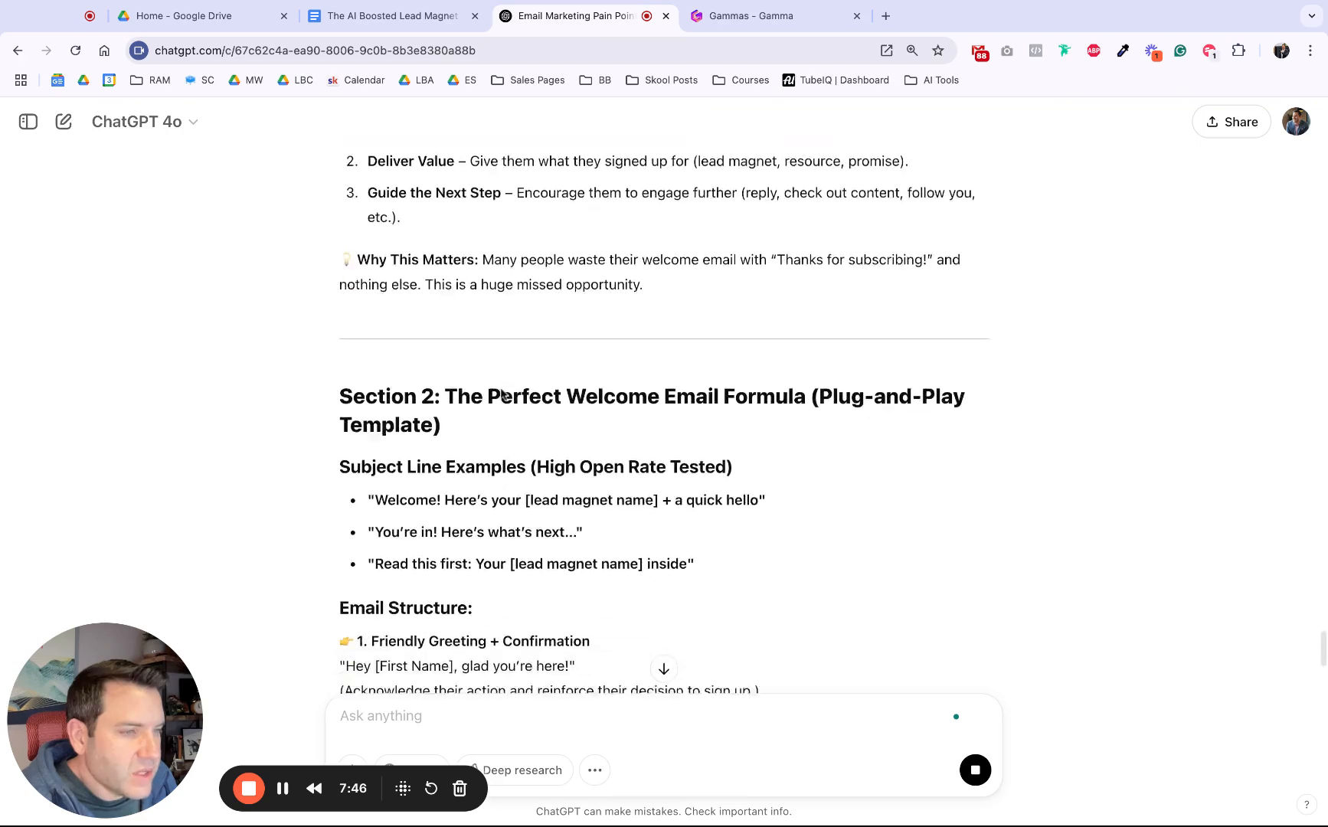
scroll("down", 3)
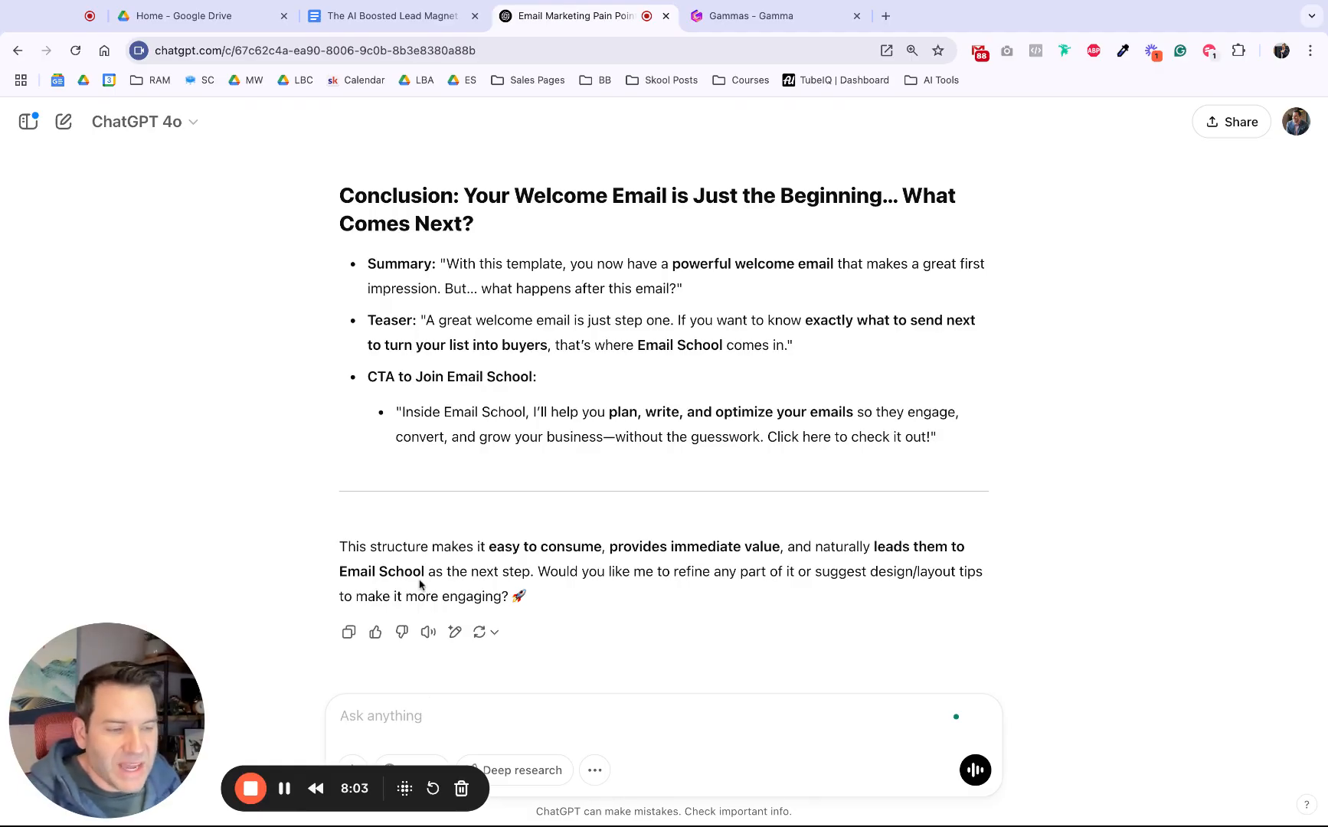
Ask ChatGPT to write the full lead magnet casually and in detail for pasting into a doc.
left_click(406, 716)
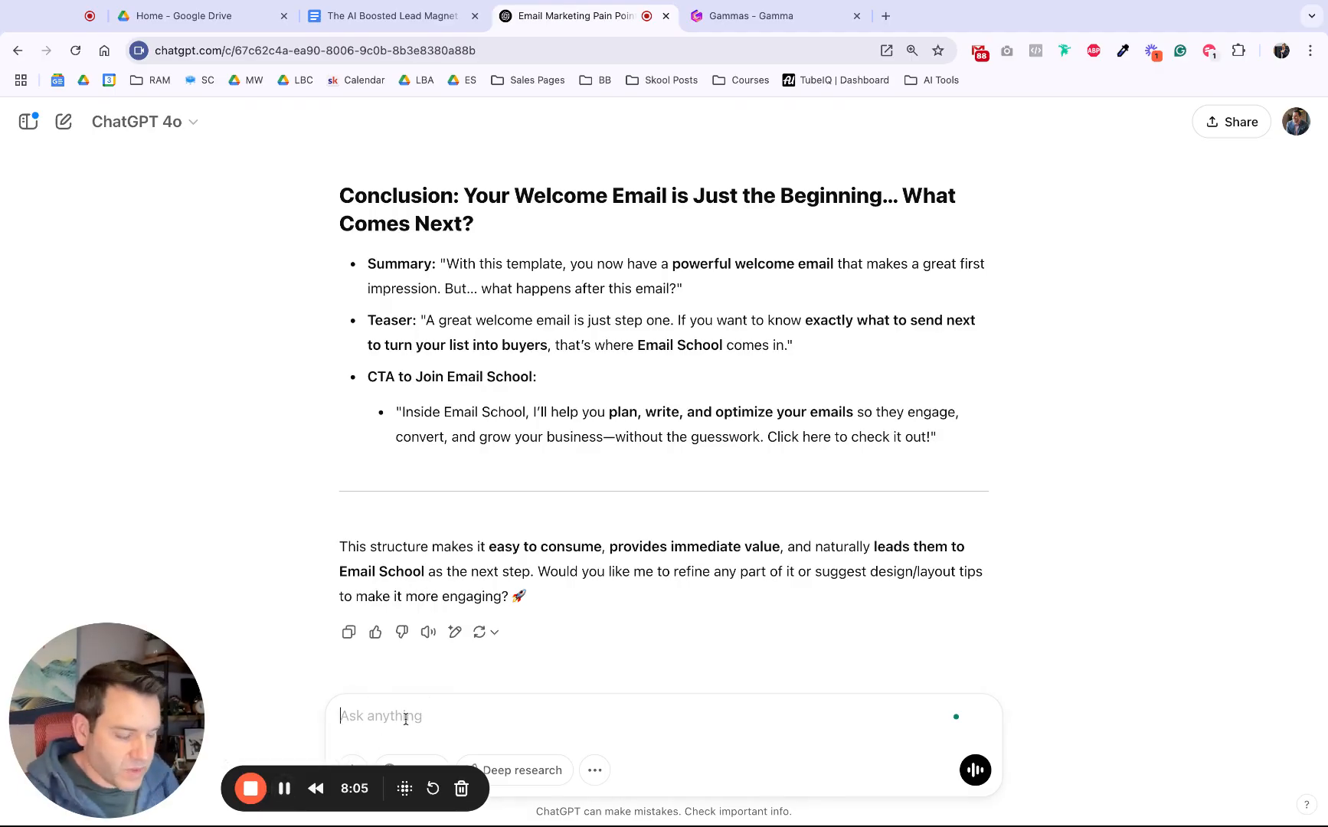
type("Can you please write the lead magnet now. Be casual,")
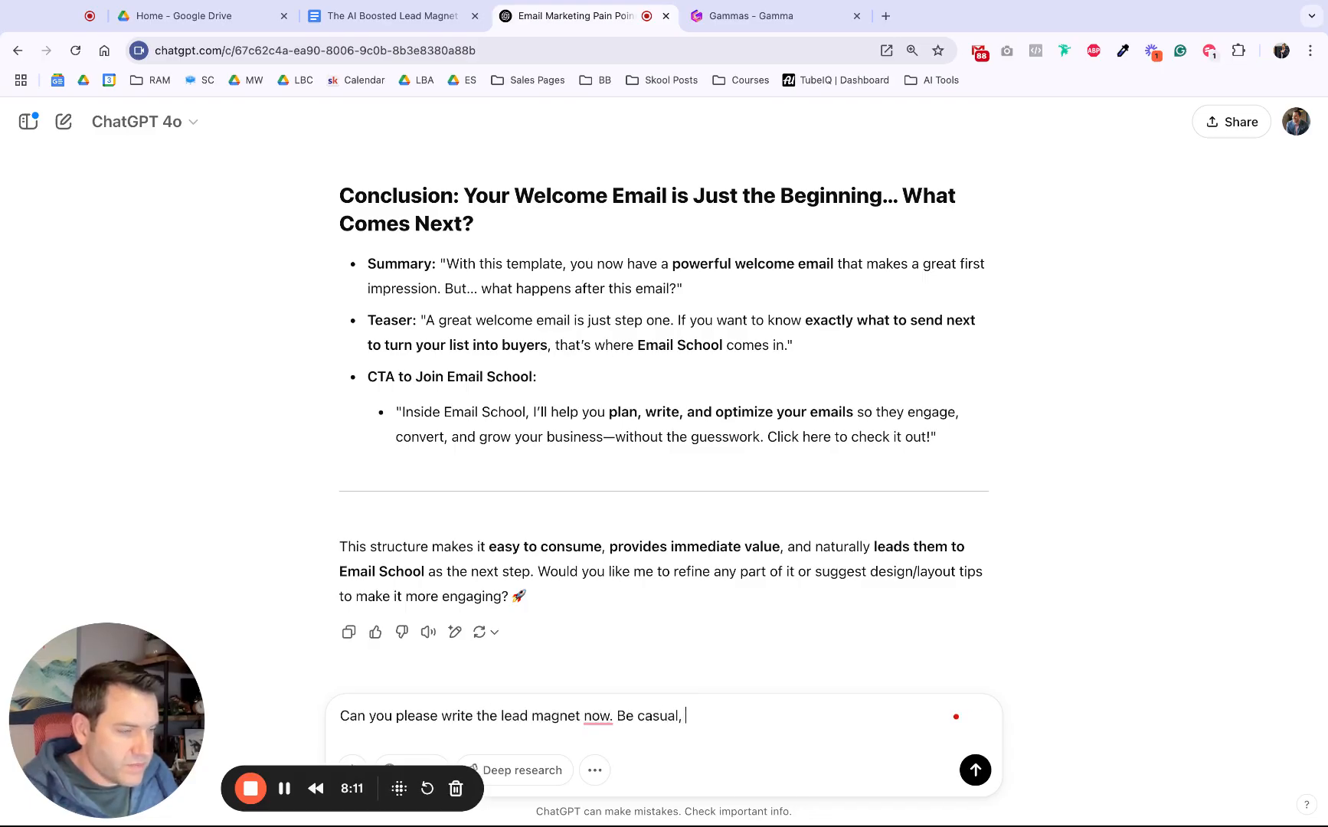
type("detailed,")
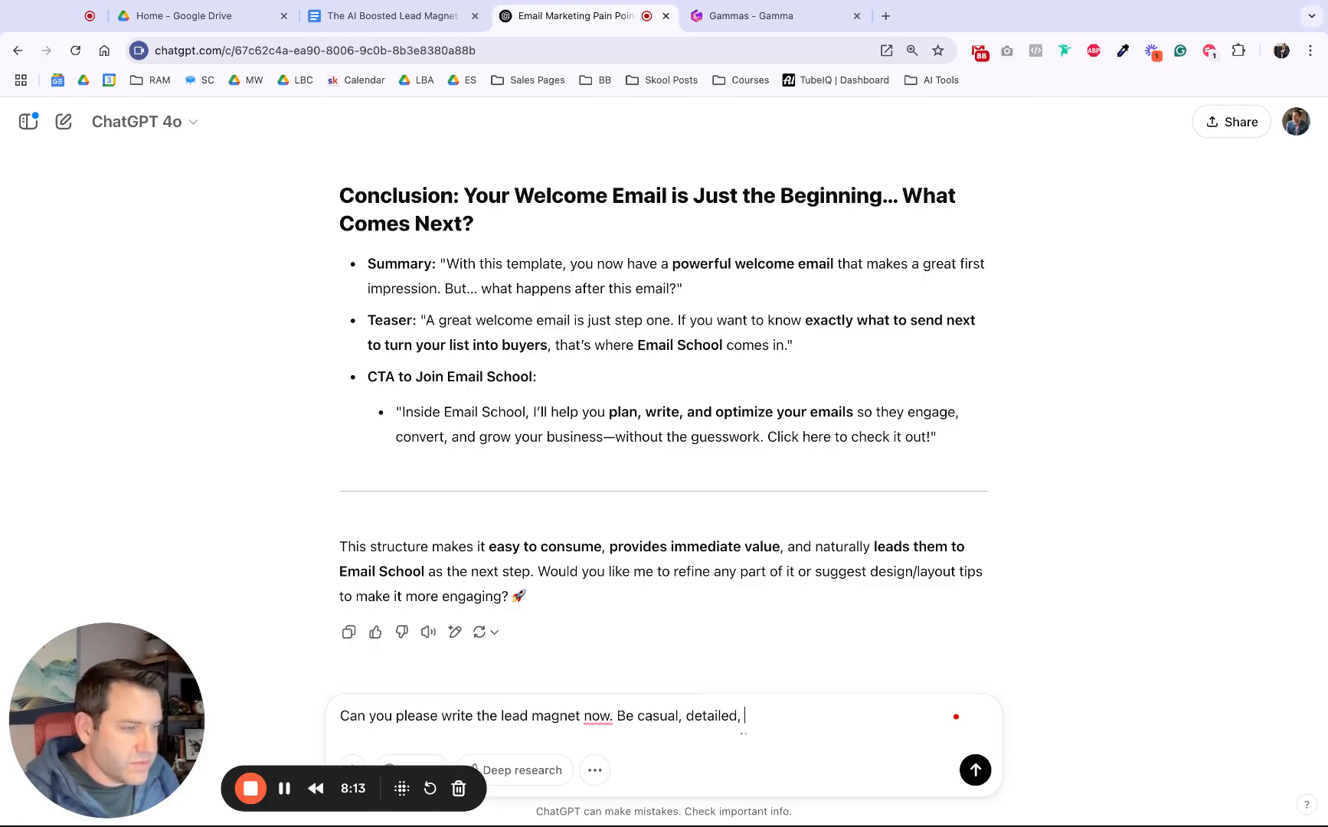
type("and I'll")
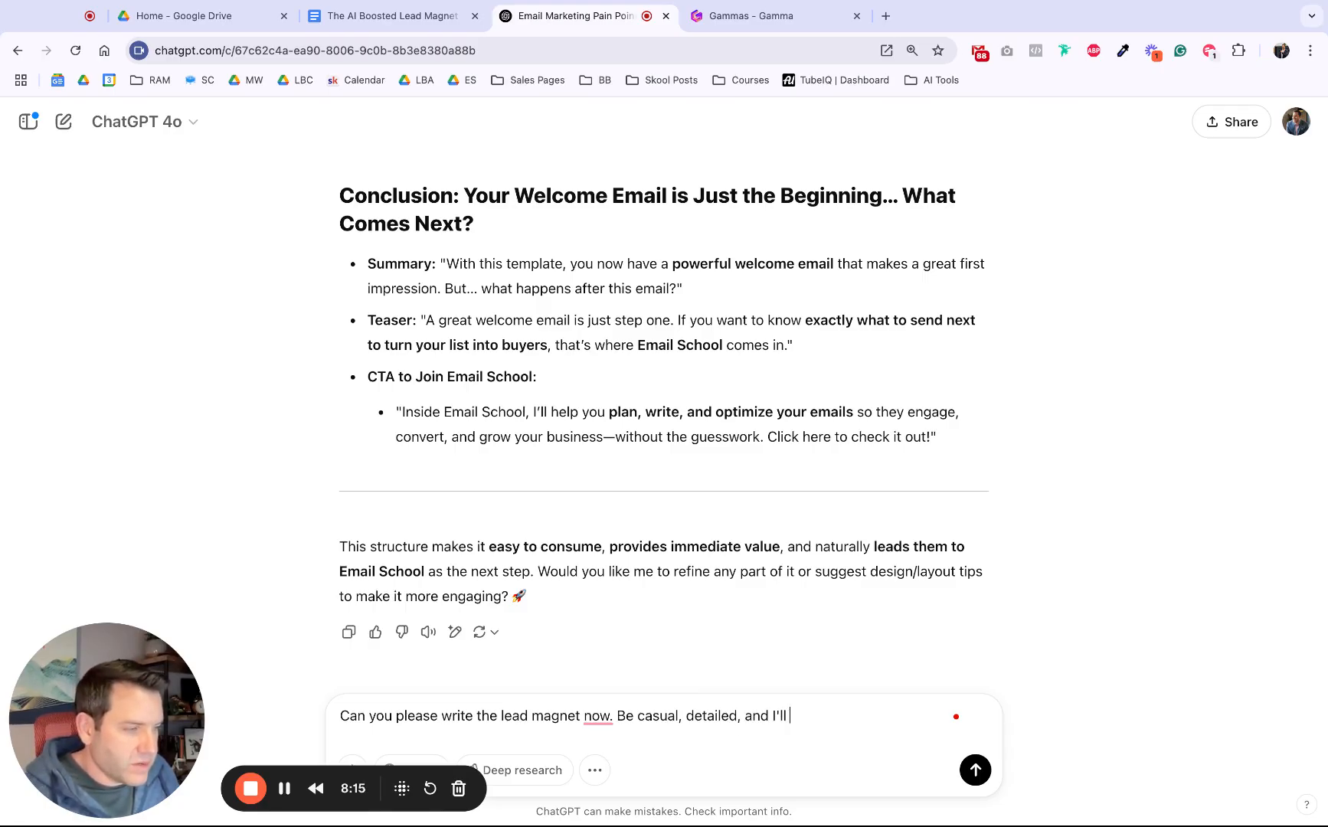
type("copy and")
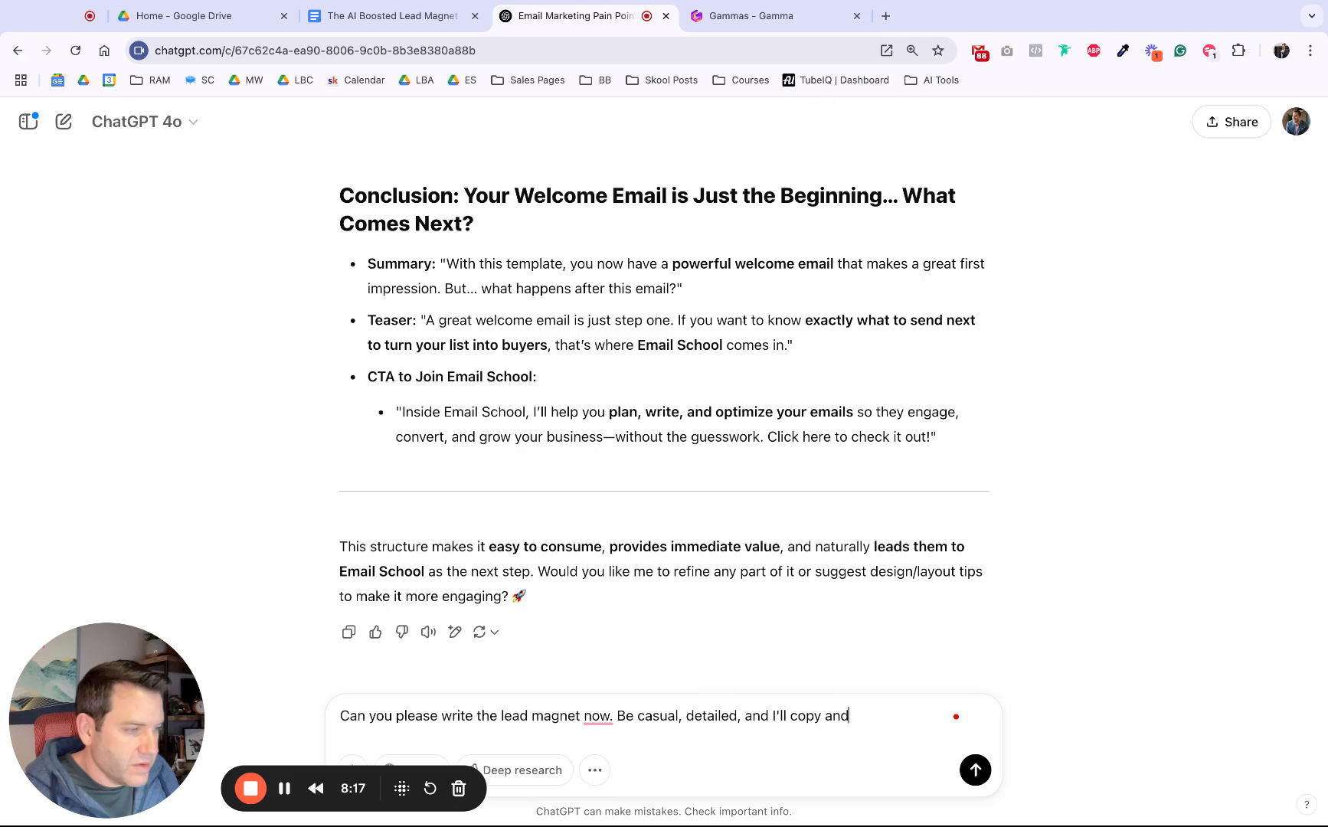
type("paste it into a go")
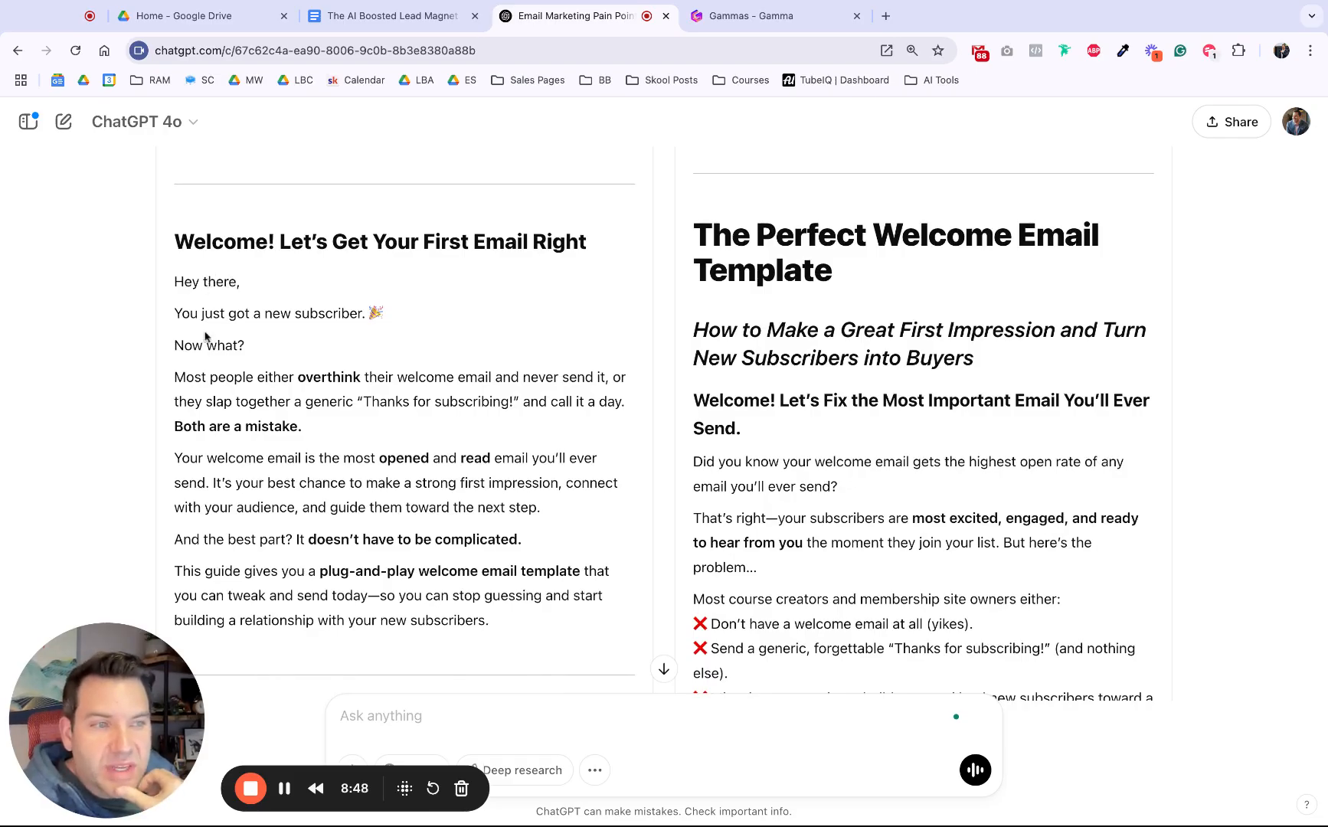
Keep the second ChatGPT draft, select its full text, and switch to Gamma.
left_click_drag(175, 281, 245, 344)
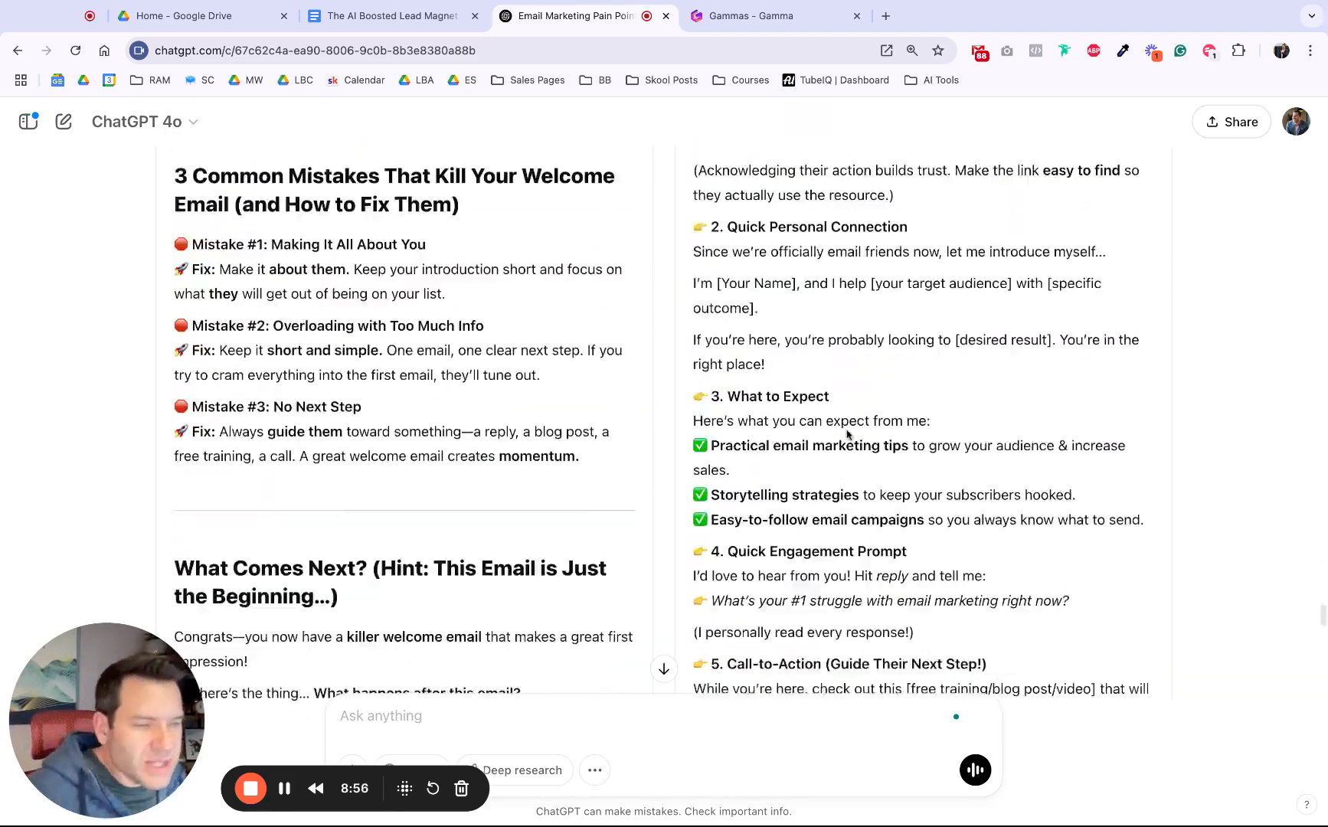
scroll("down", 3)
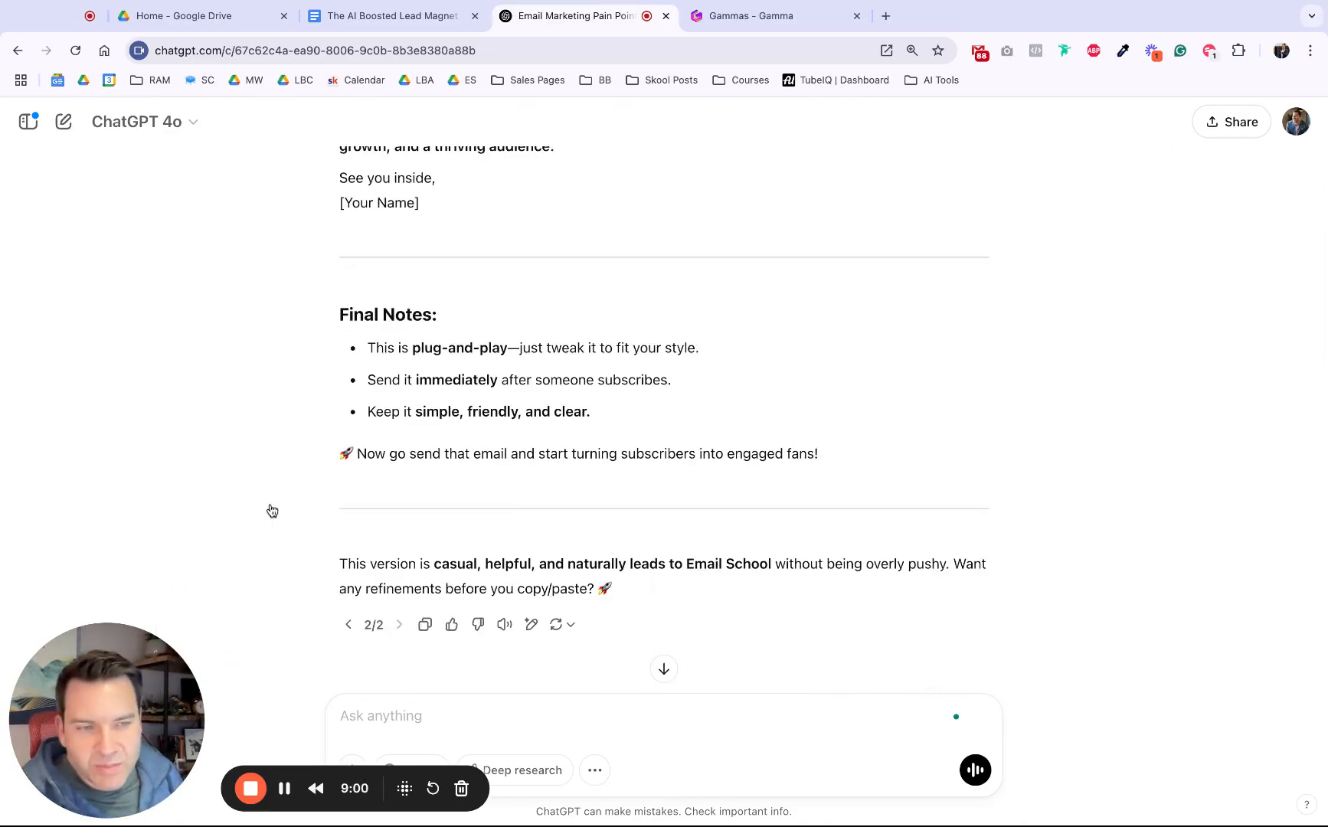
mouse_move(458, 501)
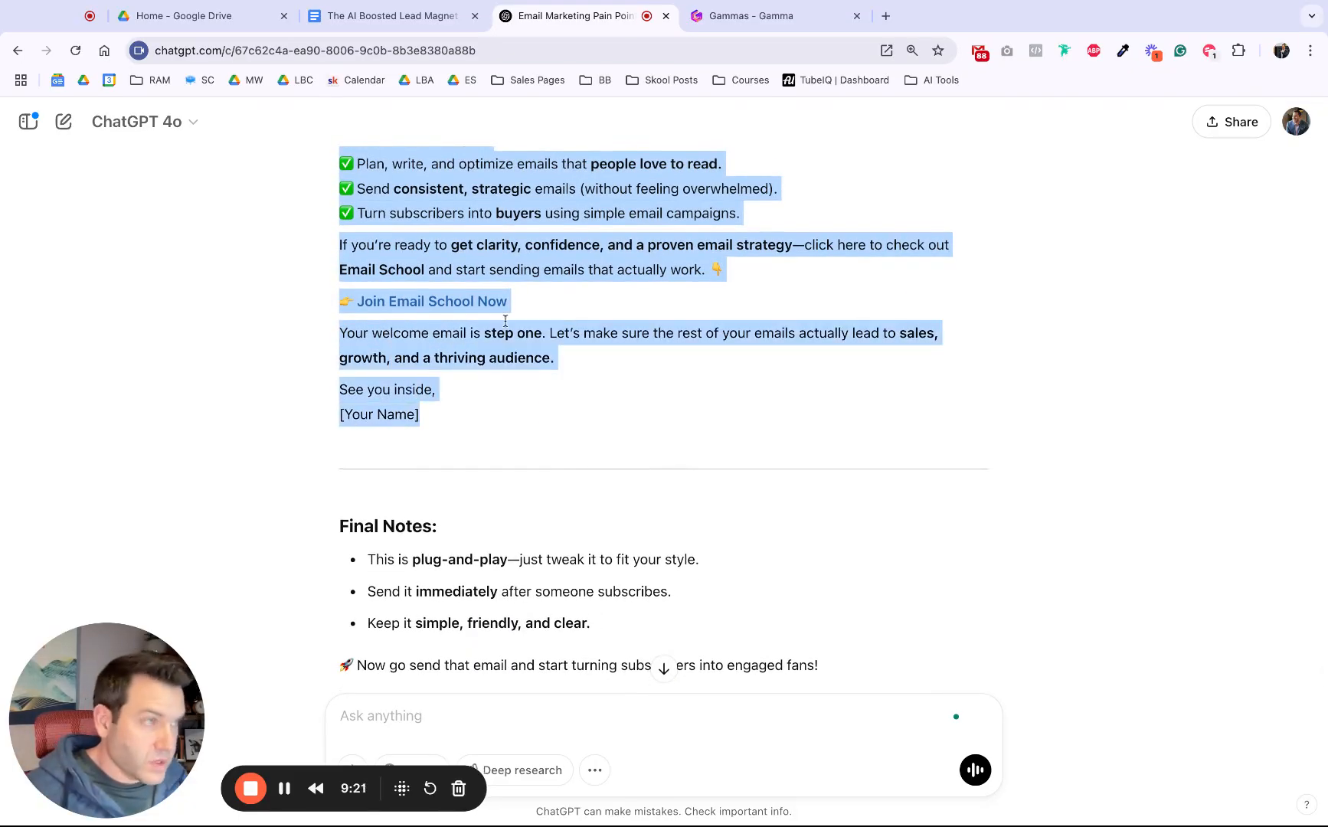
left_click(773, 16)
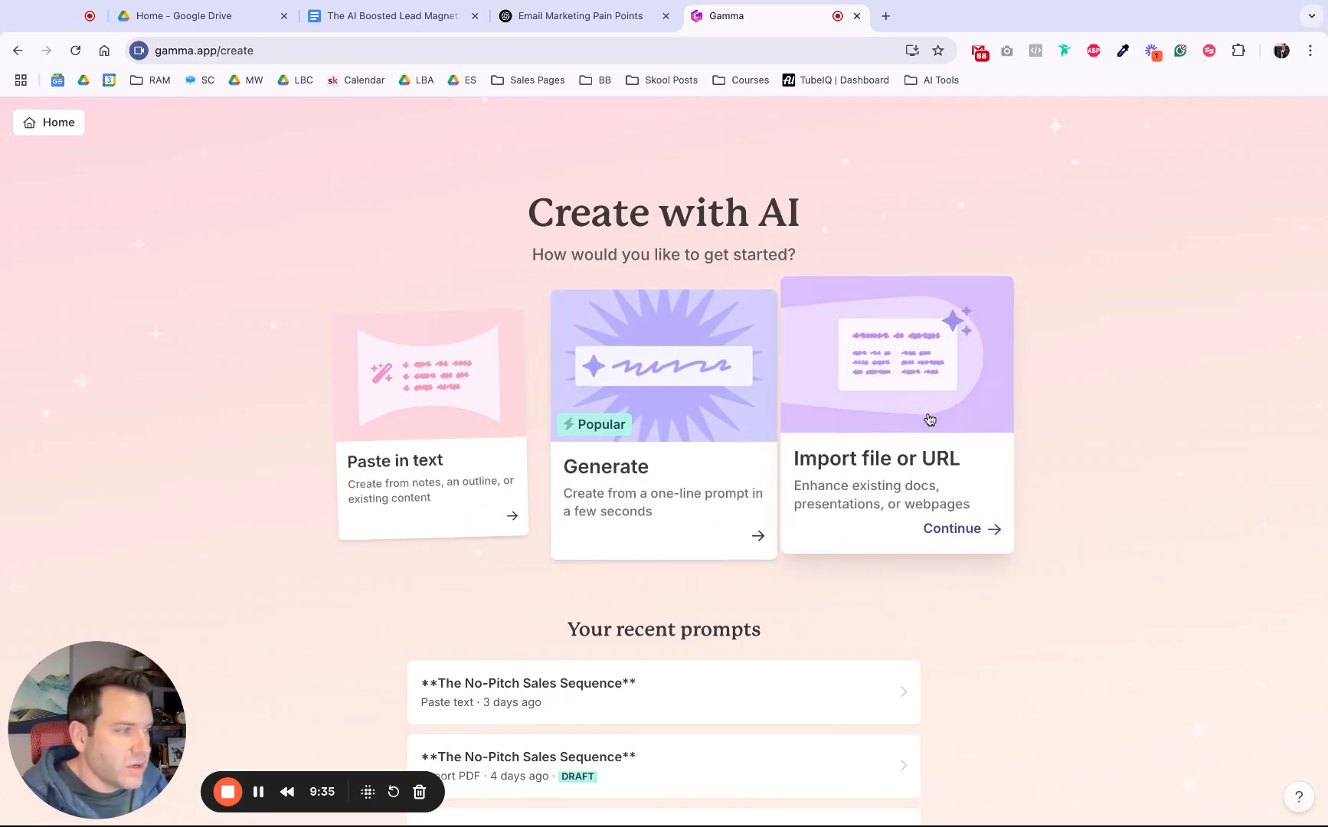
Start from pasted content as a Document, keeping the Default page style.
left_click(431, 459)
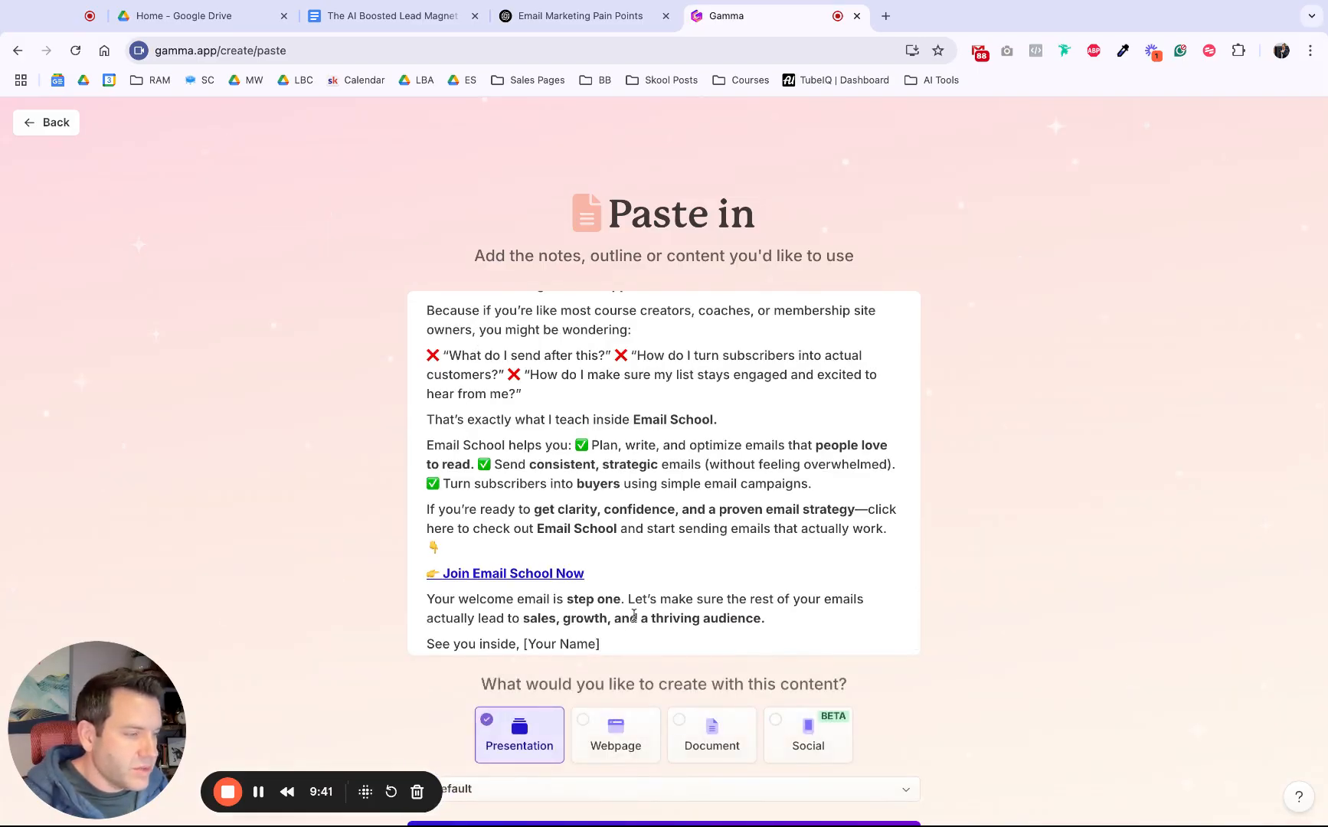
left_click(710, 629)
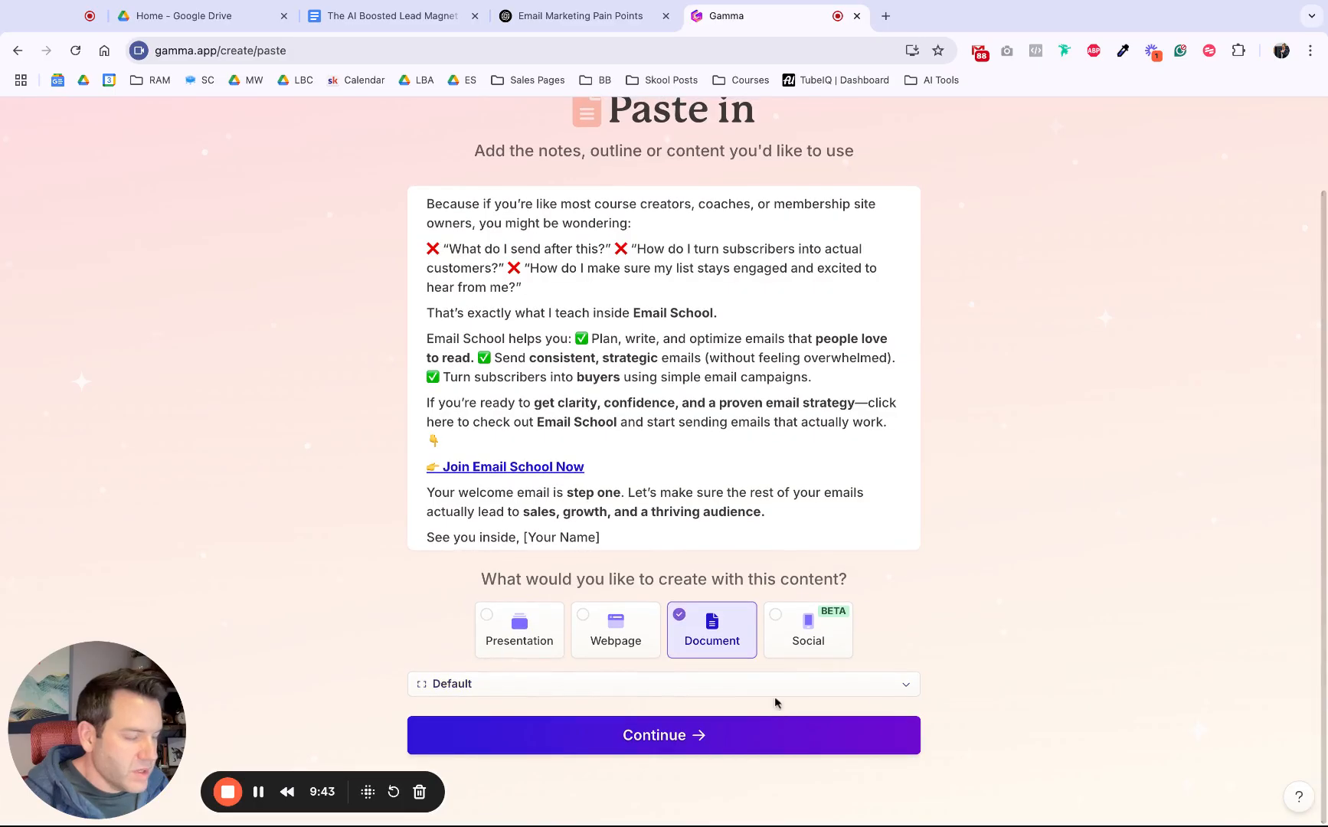
left_click(664, 683)
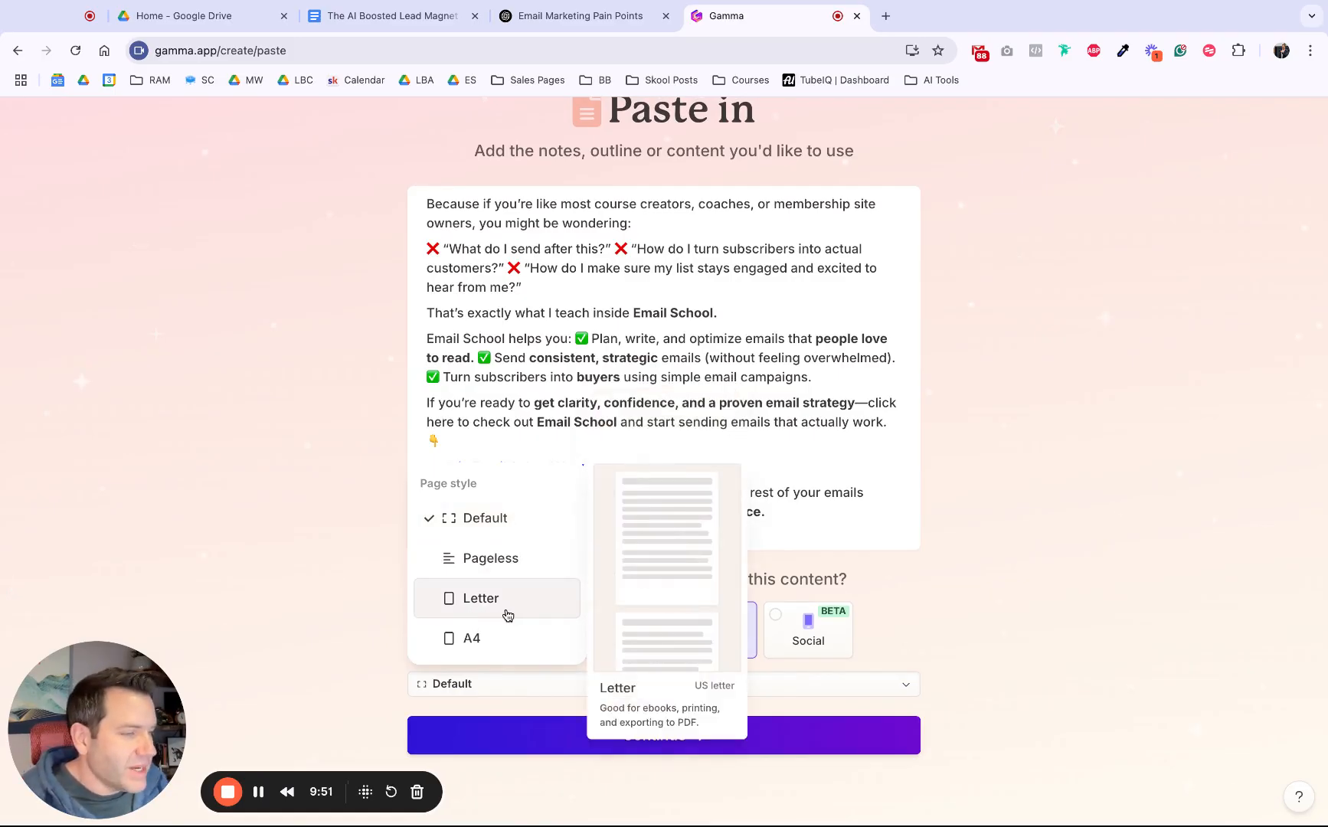
left_click(663, 735)
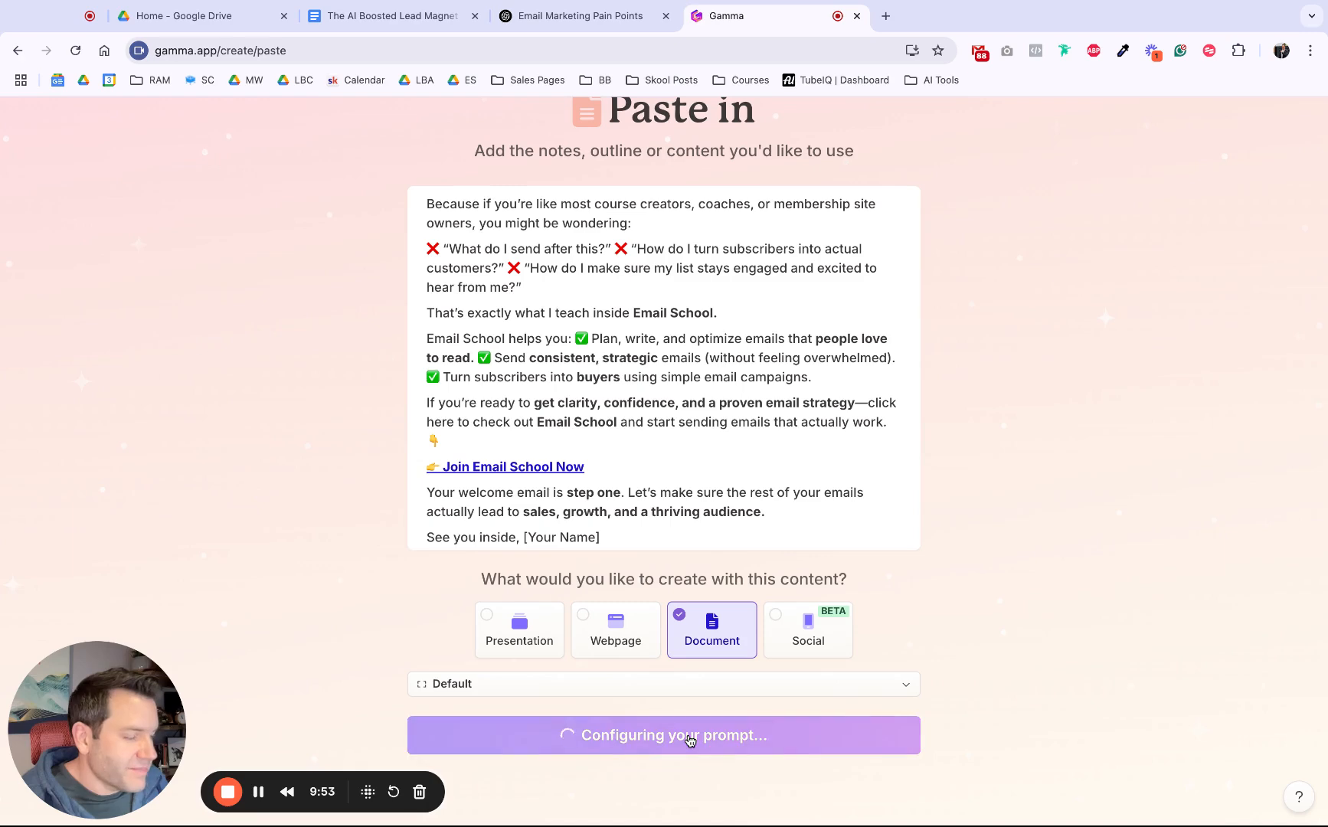
Generate the outline from the pasted content and scroll through all six cards.
left_click(663, 735)
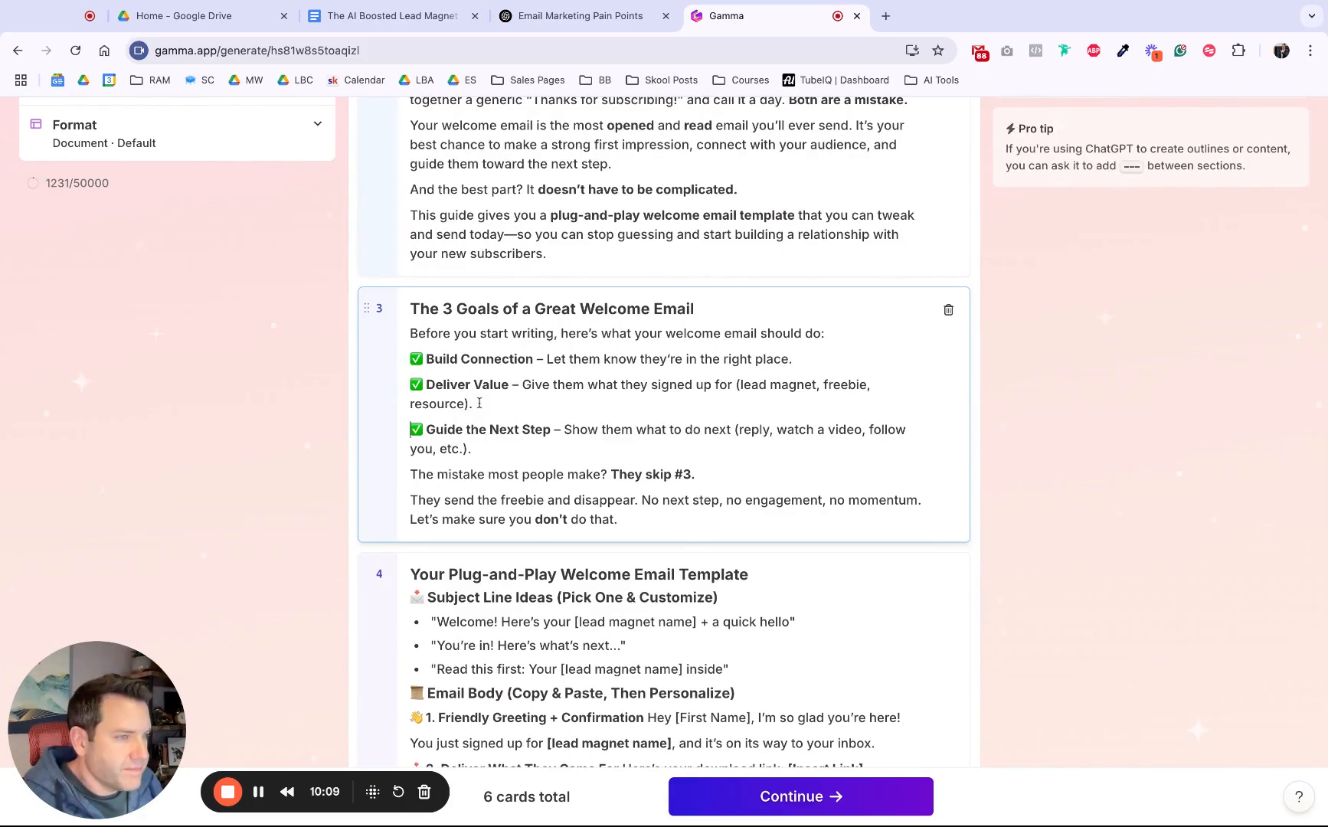
scroll("down", 3)
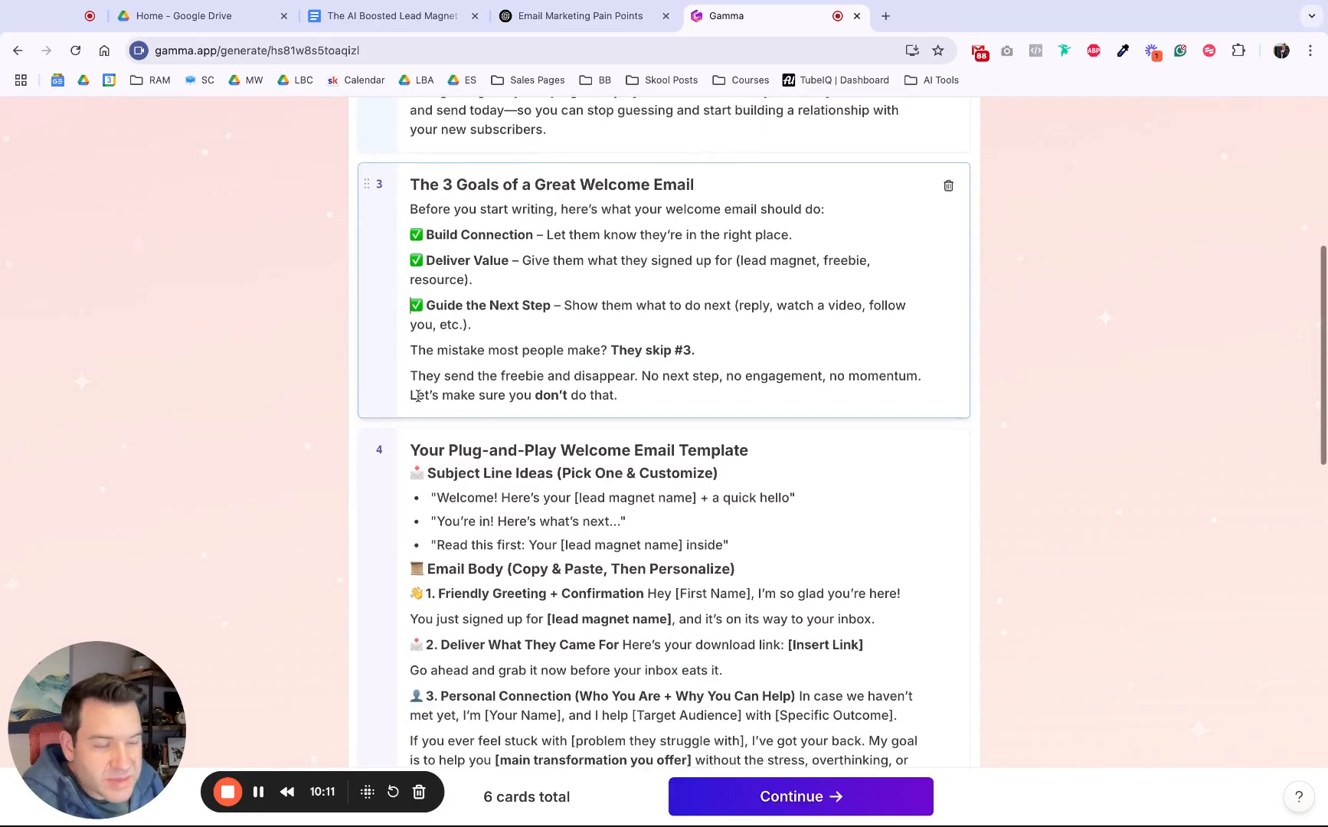
scroll("down", 3)
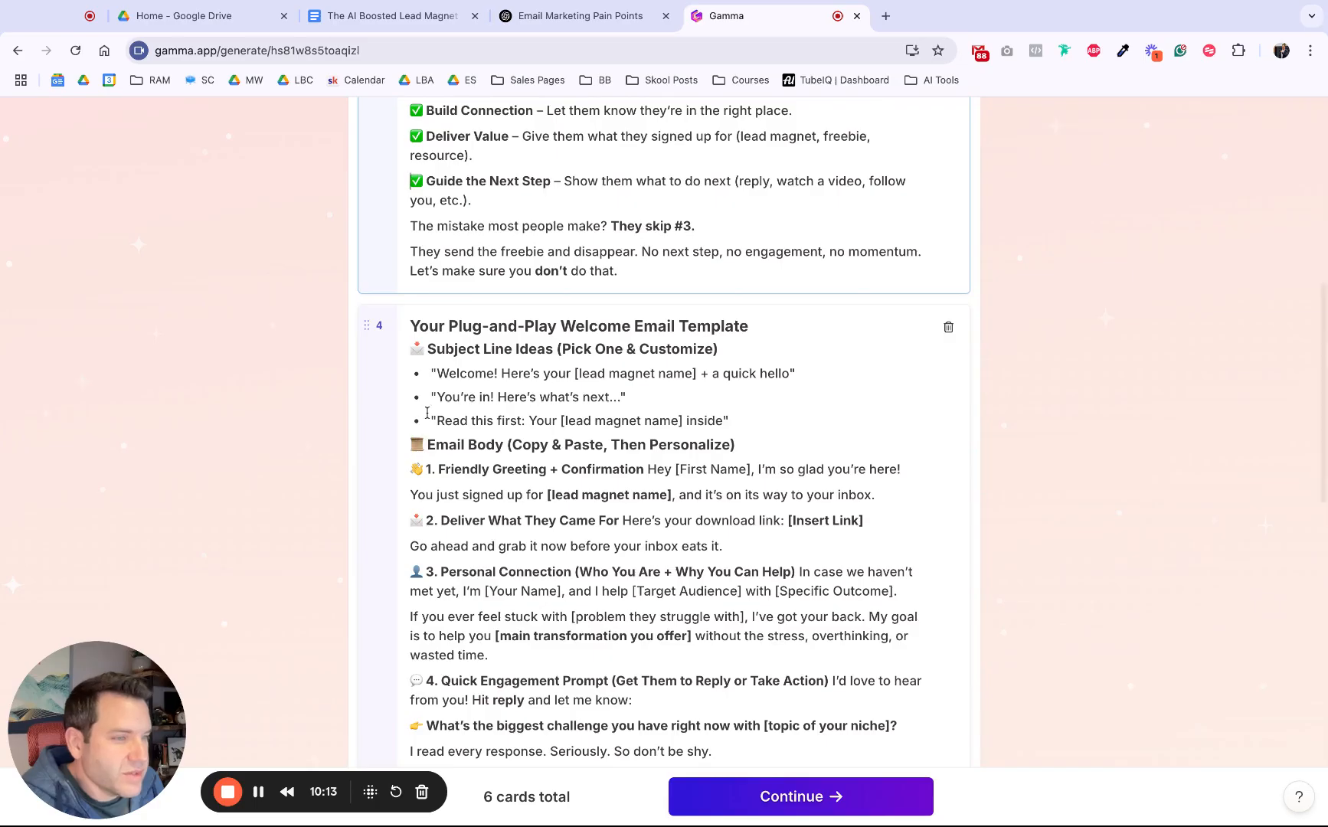
scroll("down", 3)
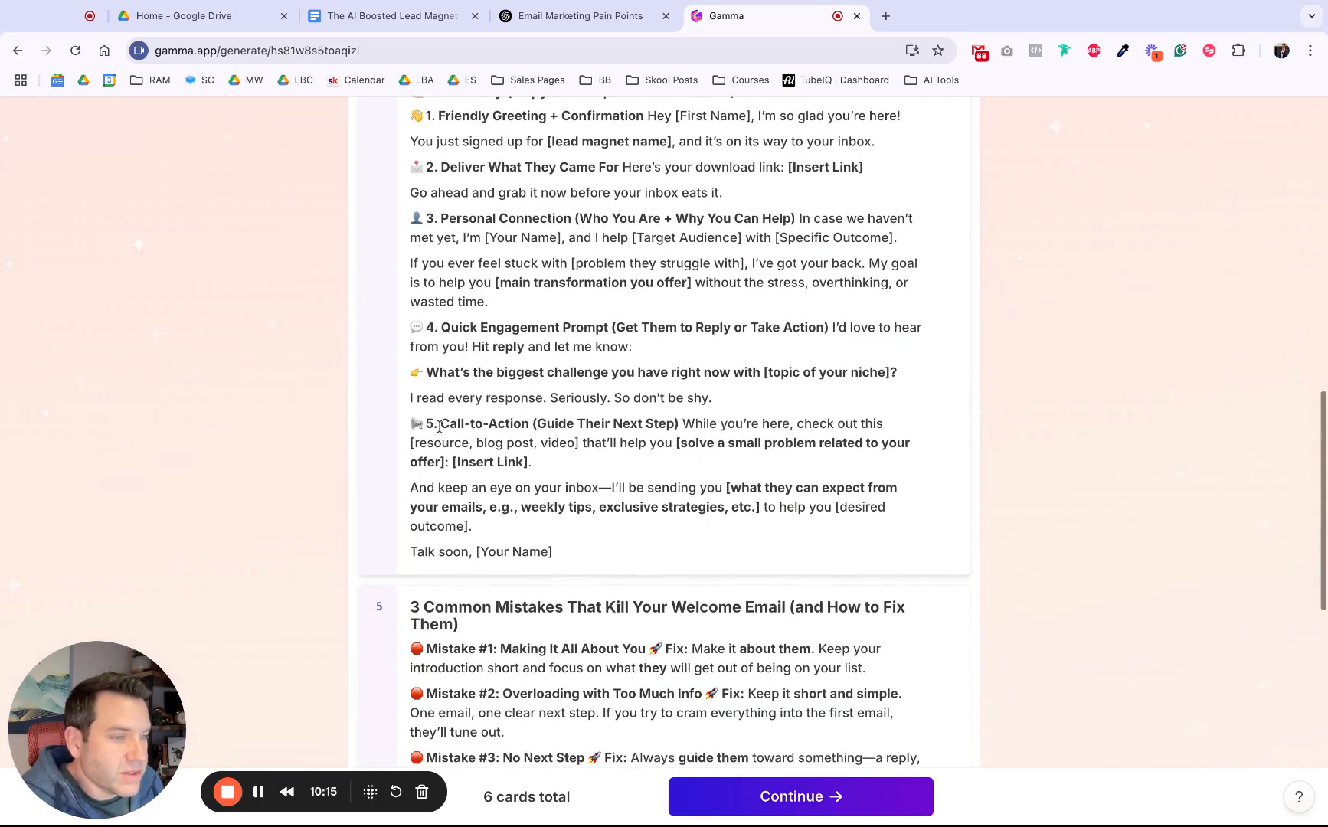
scroll("down", 3)
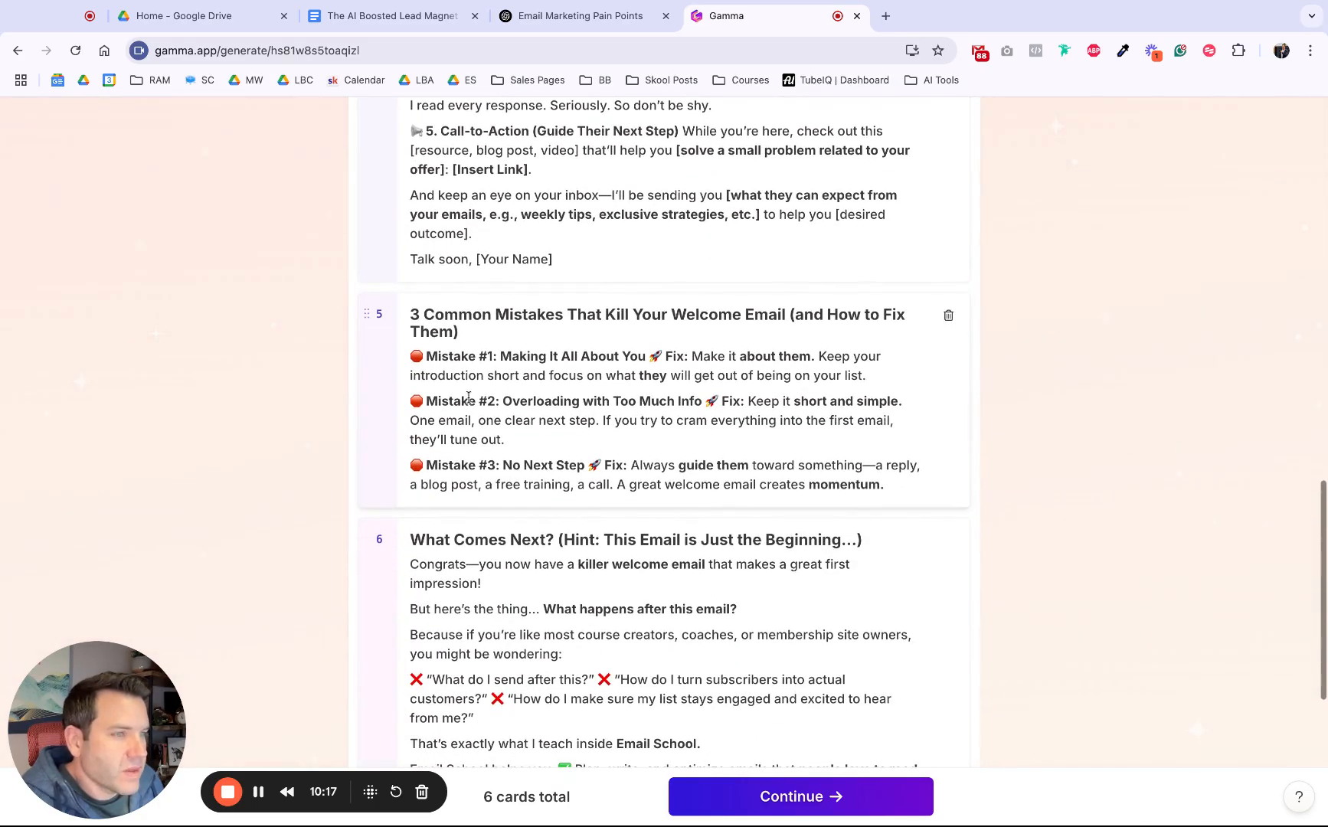
scroll("down", 3)
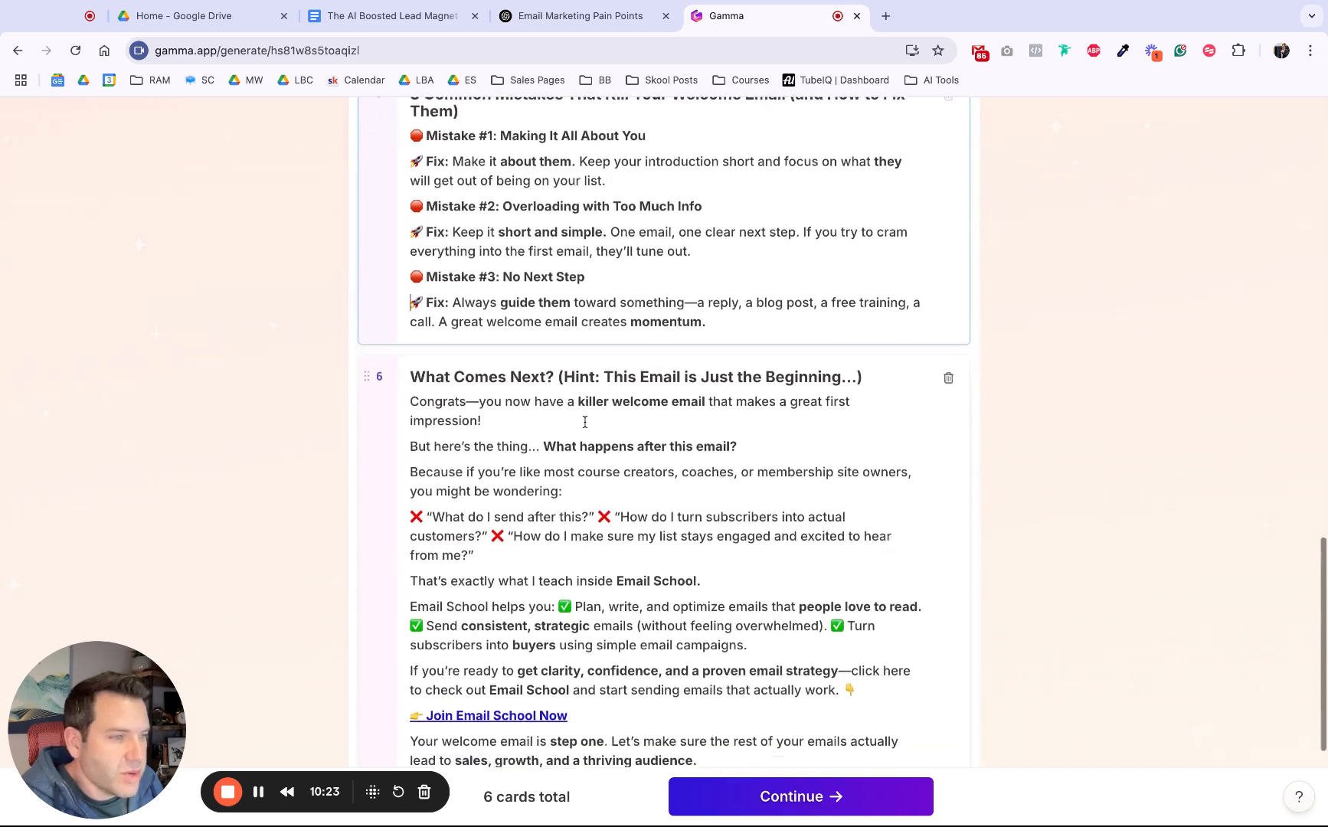
scroll("down", 3)
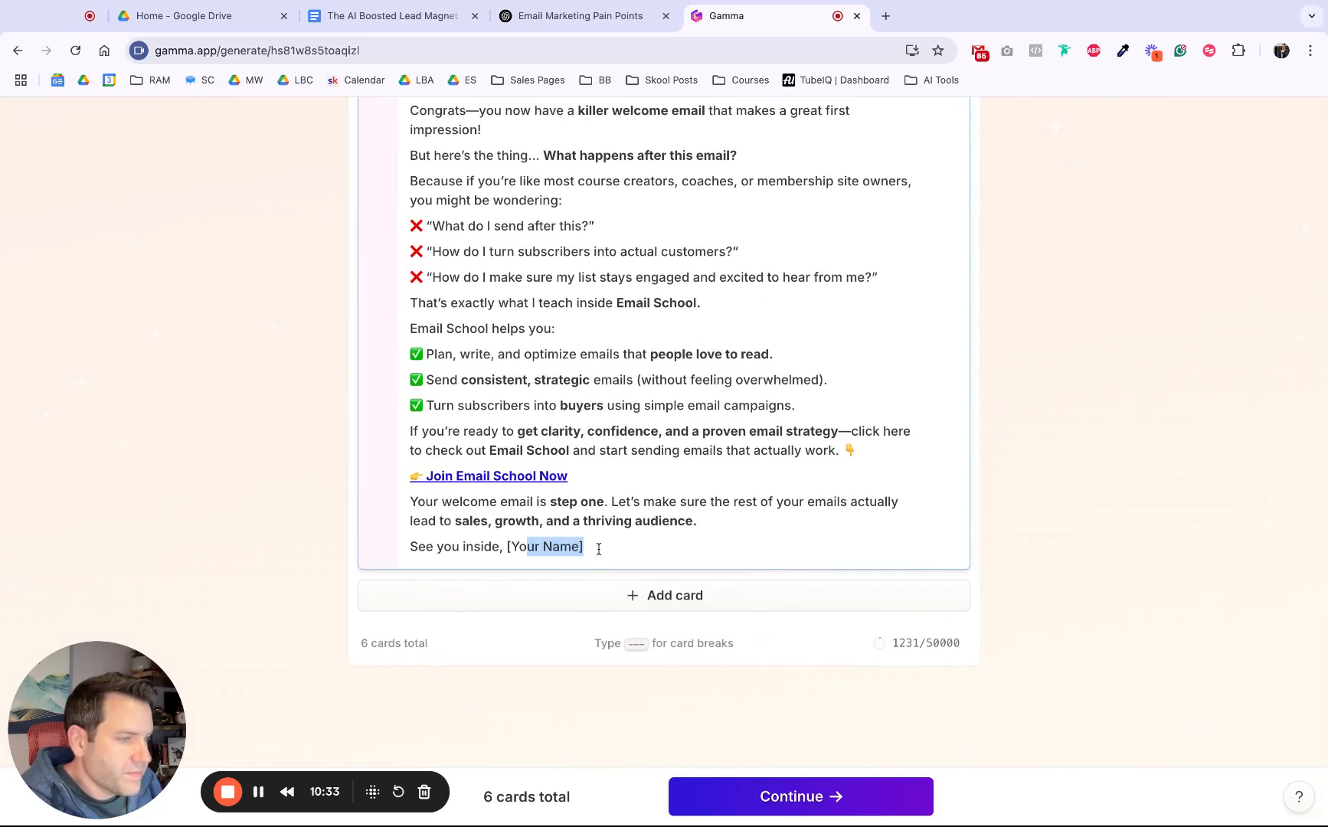
Sign off the last card as '~Cody' and continue to theme selection.
type("~")
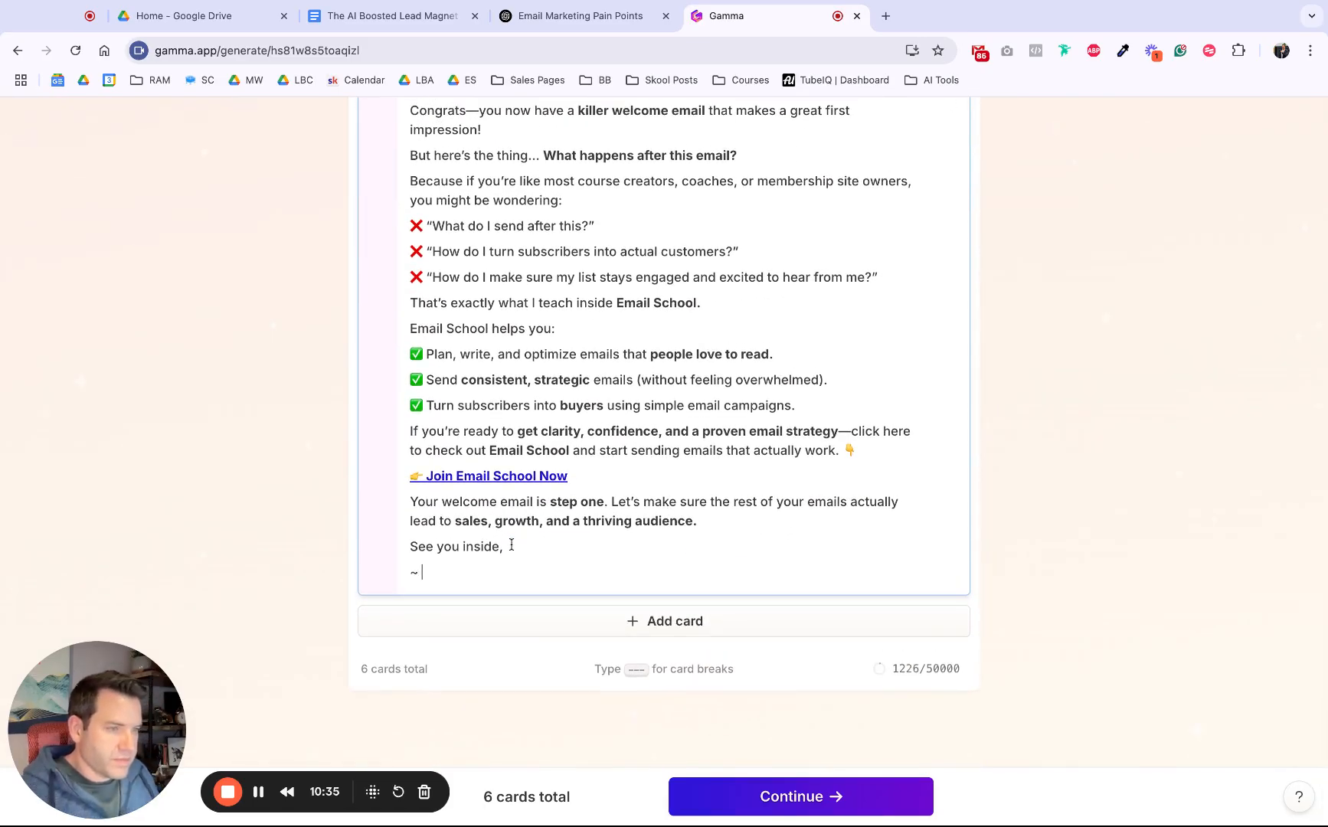
type("Cody")
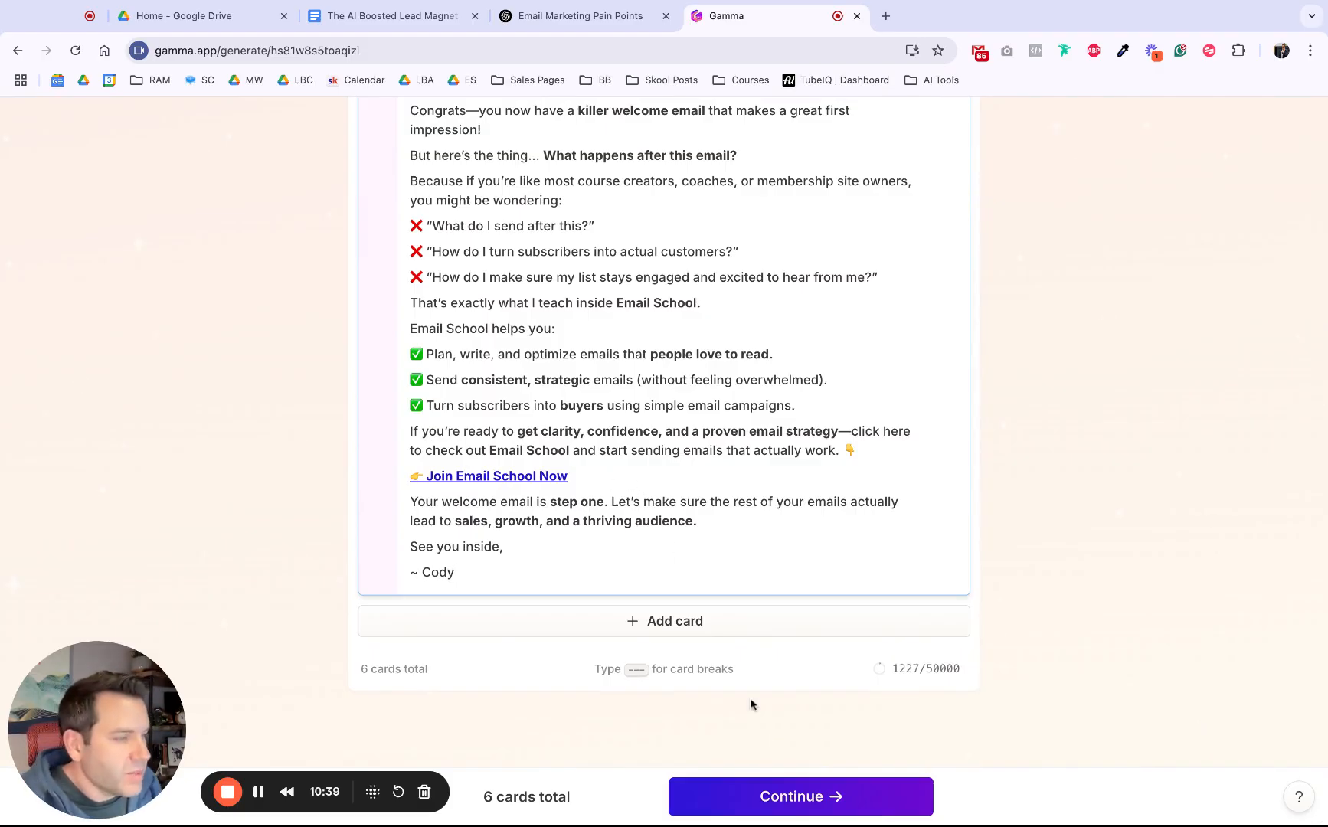
left_click(799, 796)
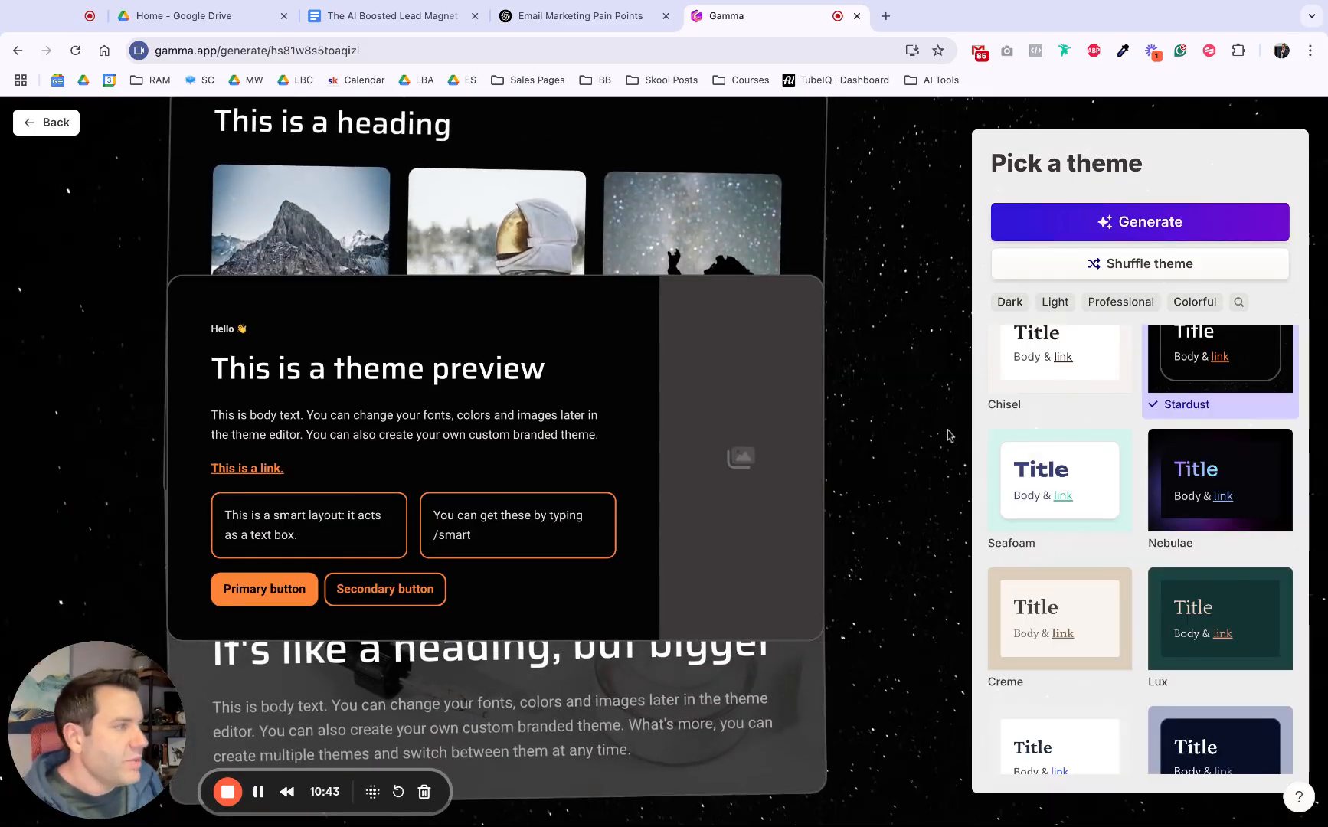
Preview Chisel and Creme, then generate the document in the Consultant theme.
left_click(1058, 352)
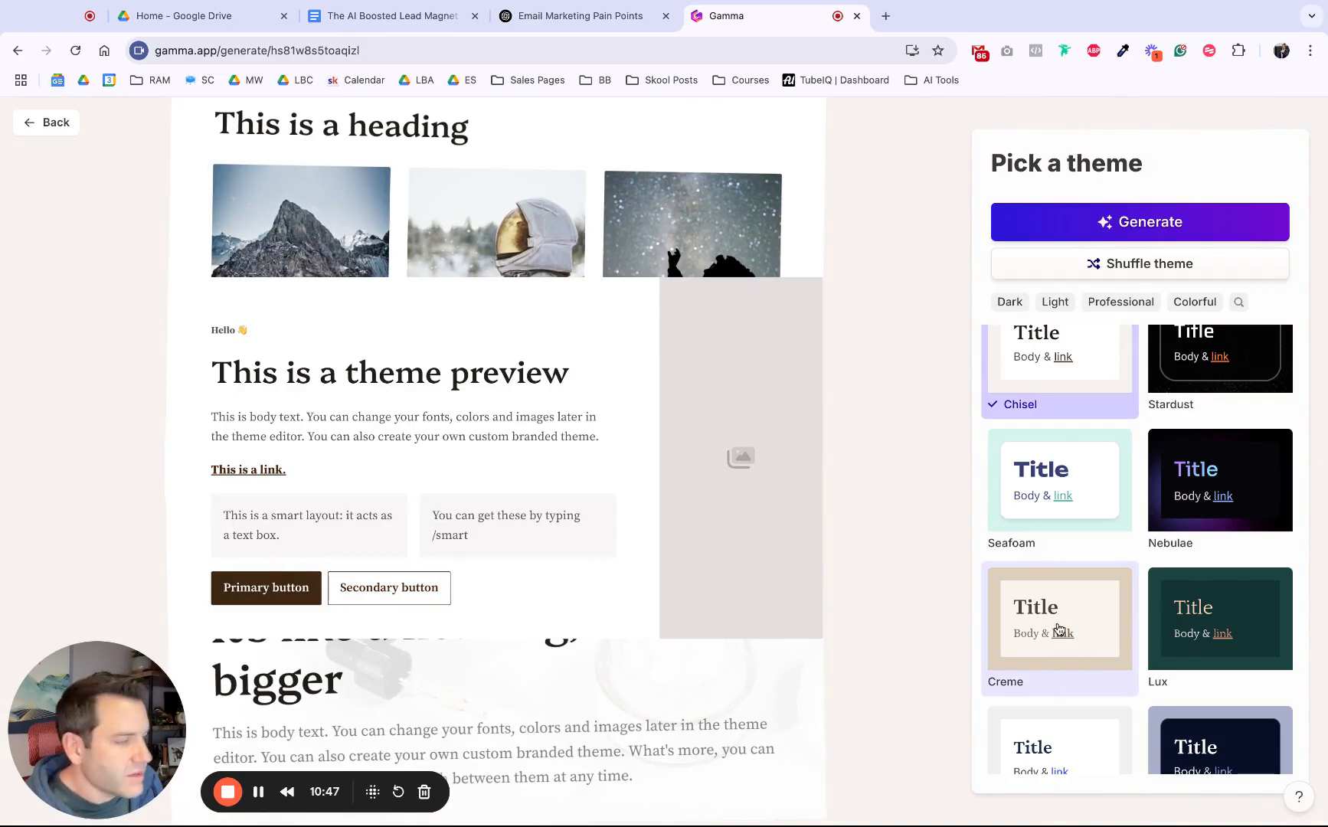
left_click(1058, 619)
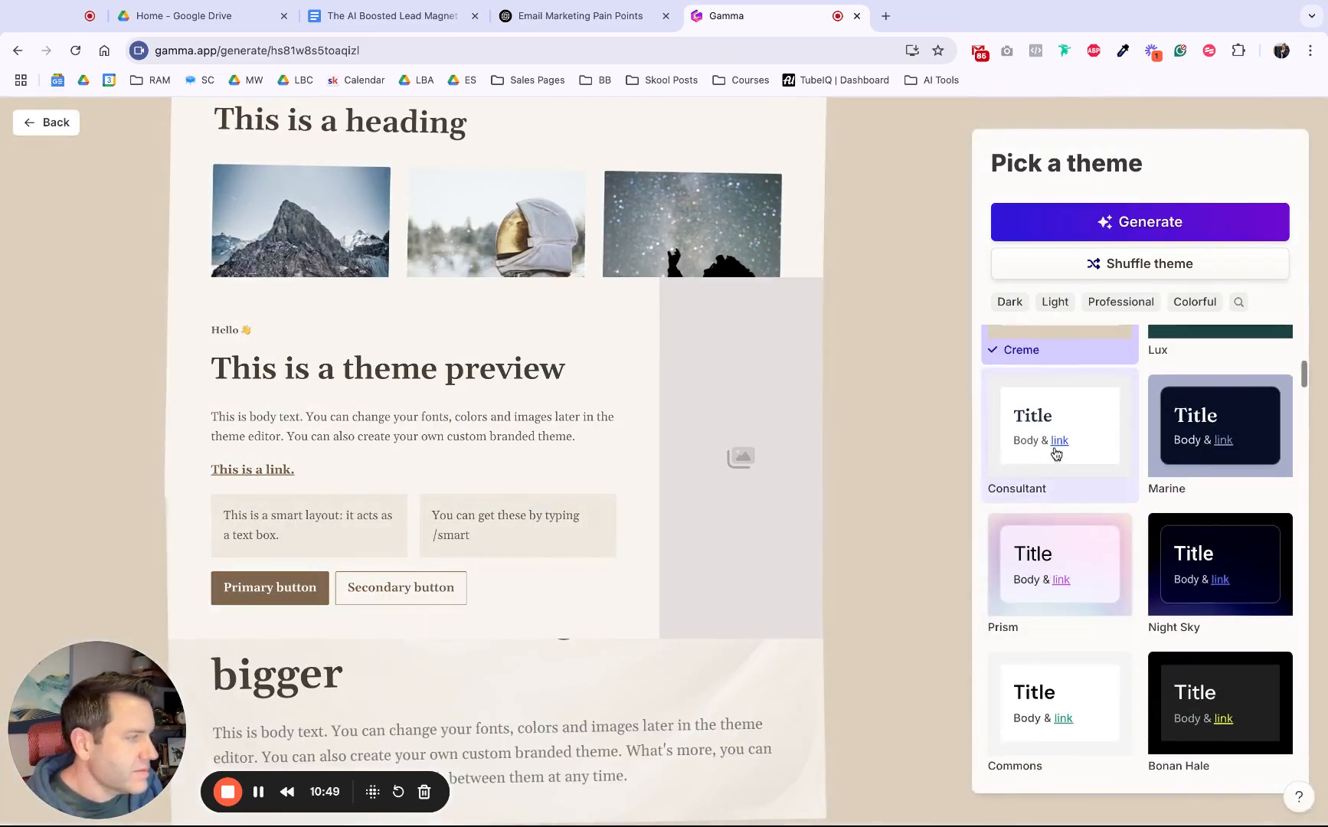
left_click(1059, 435)
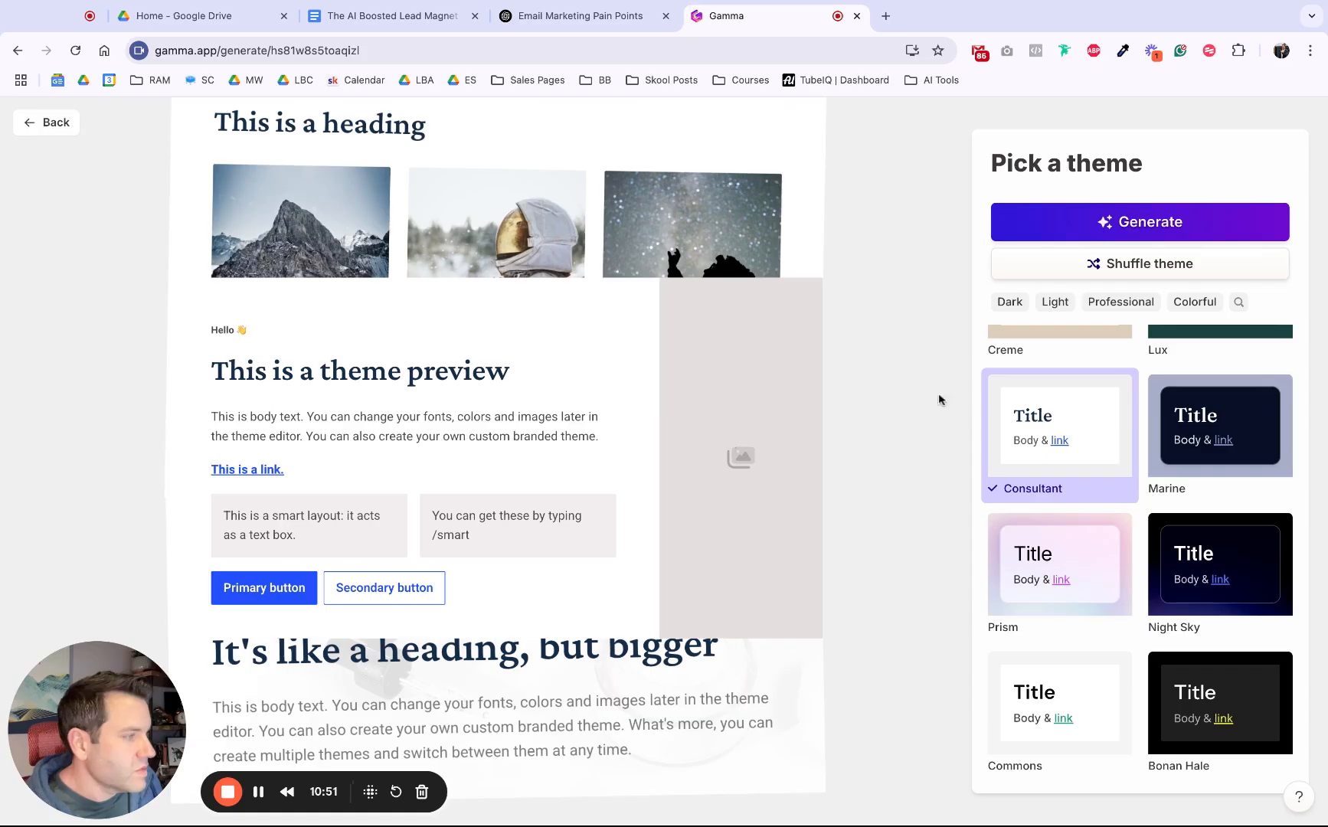
left_click(1138, 222)
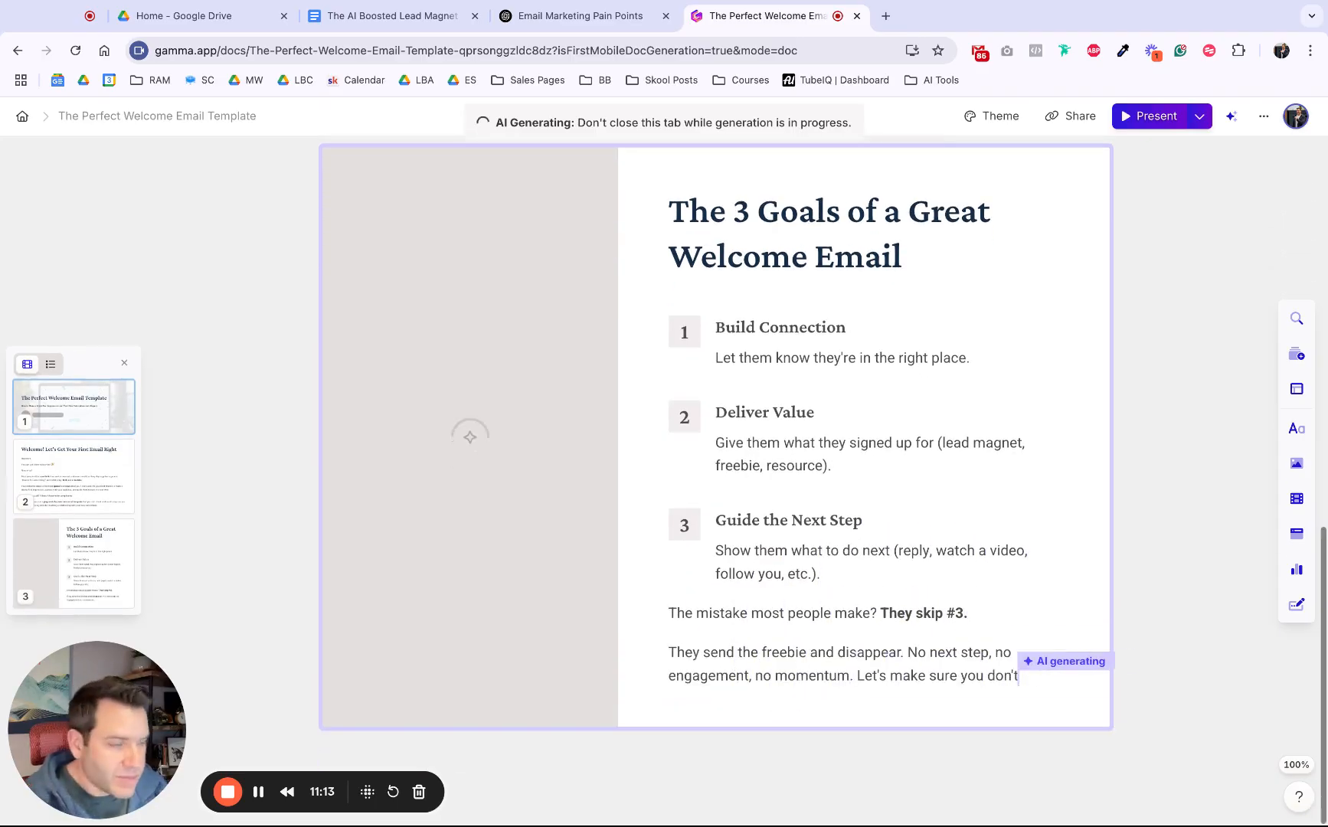
Scroll through the finished generated cards and open styling for the 3 Goals card.
scroll("down", 3)
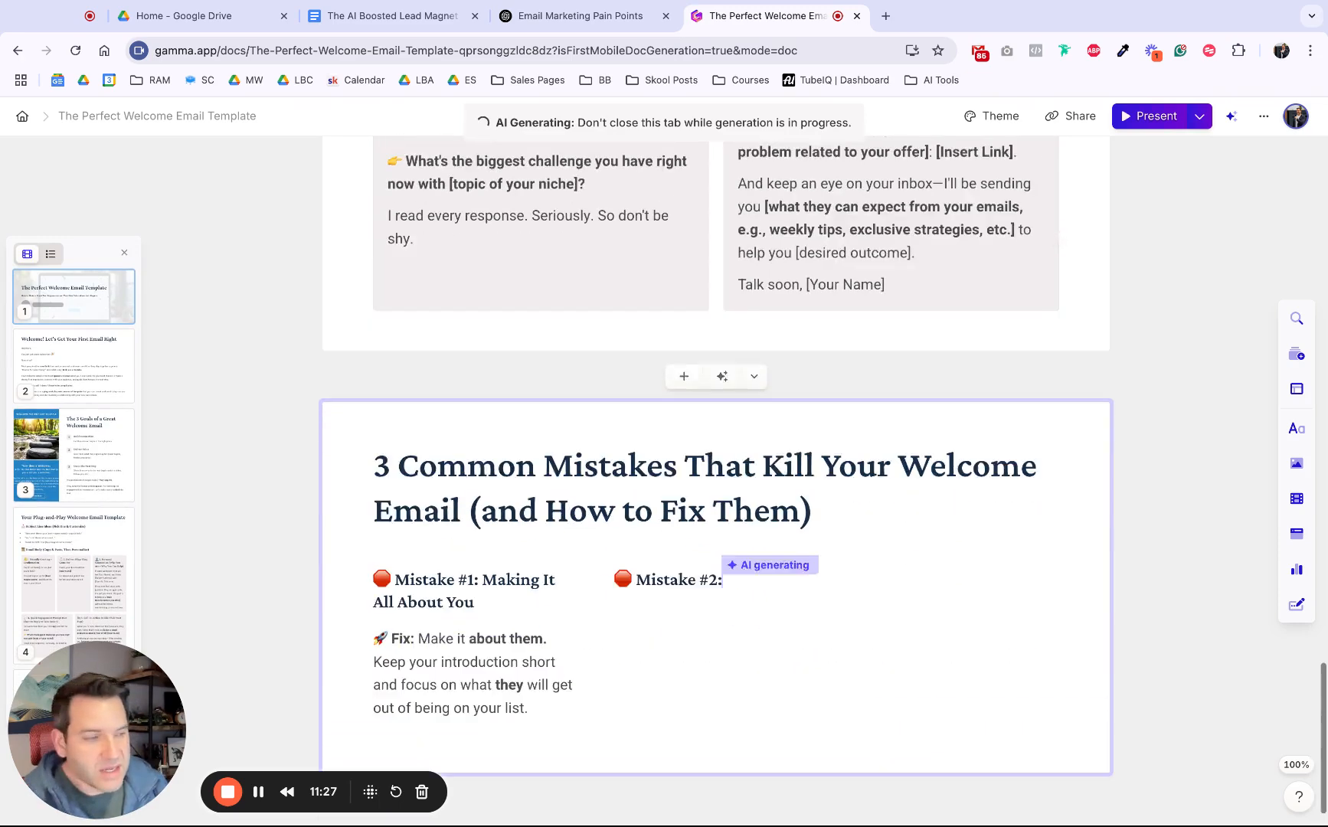
scroll("down", 3)
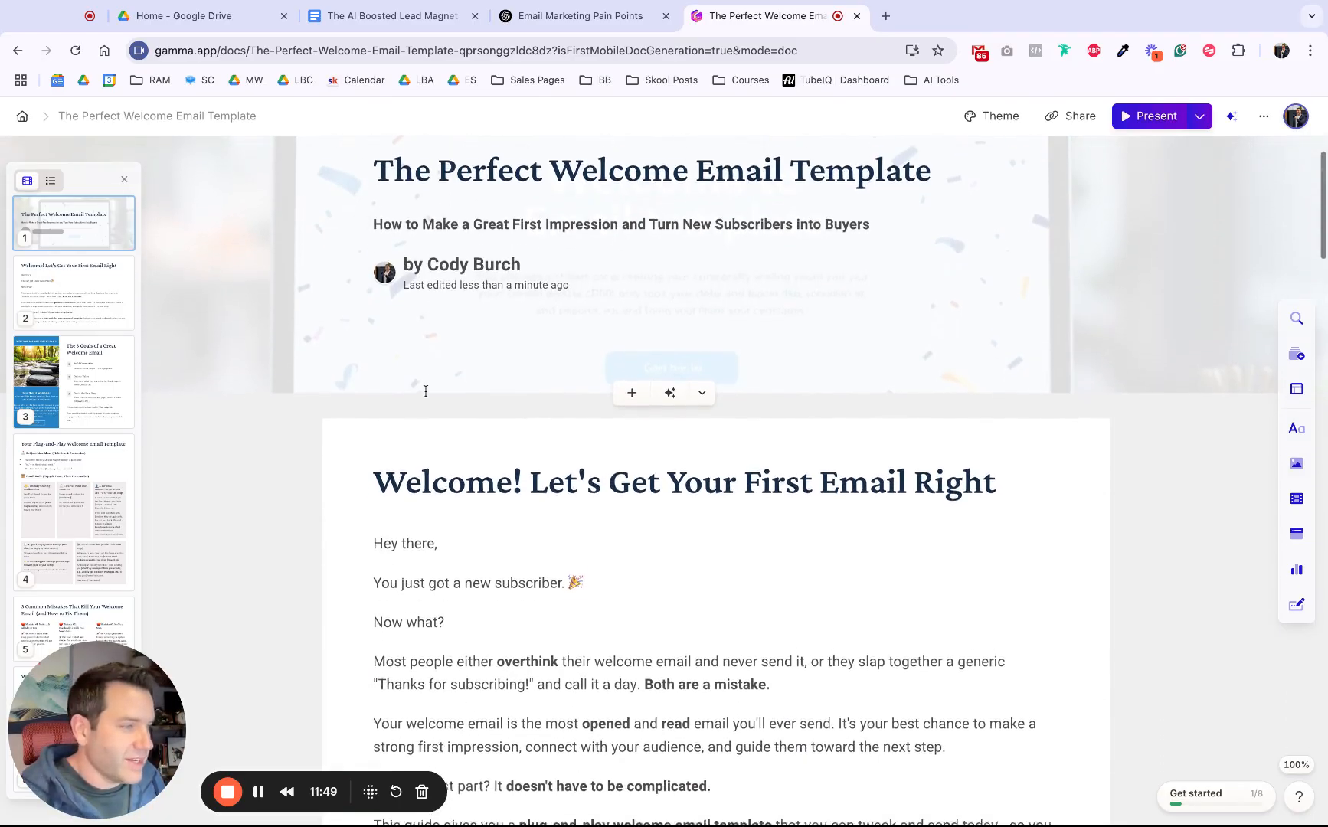
scroll("down", 3)
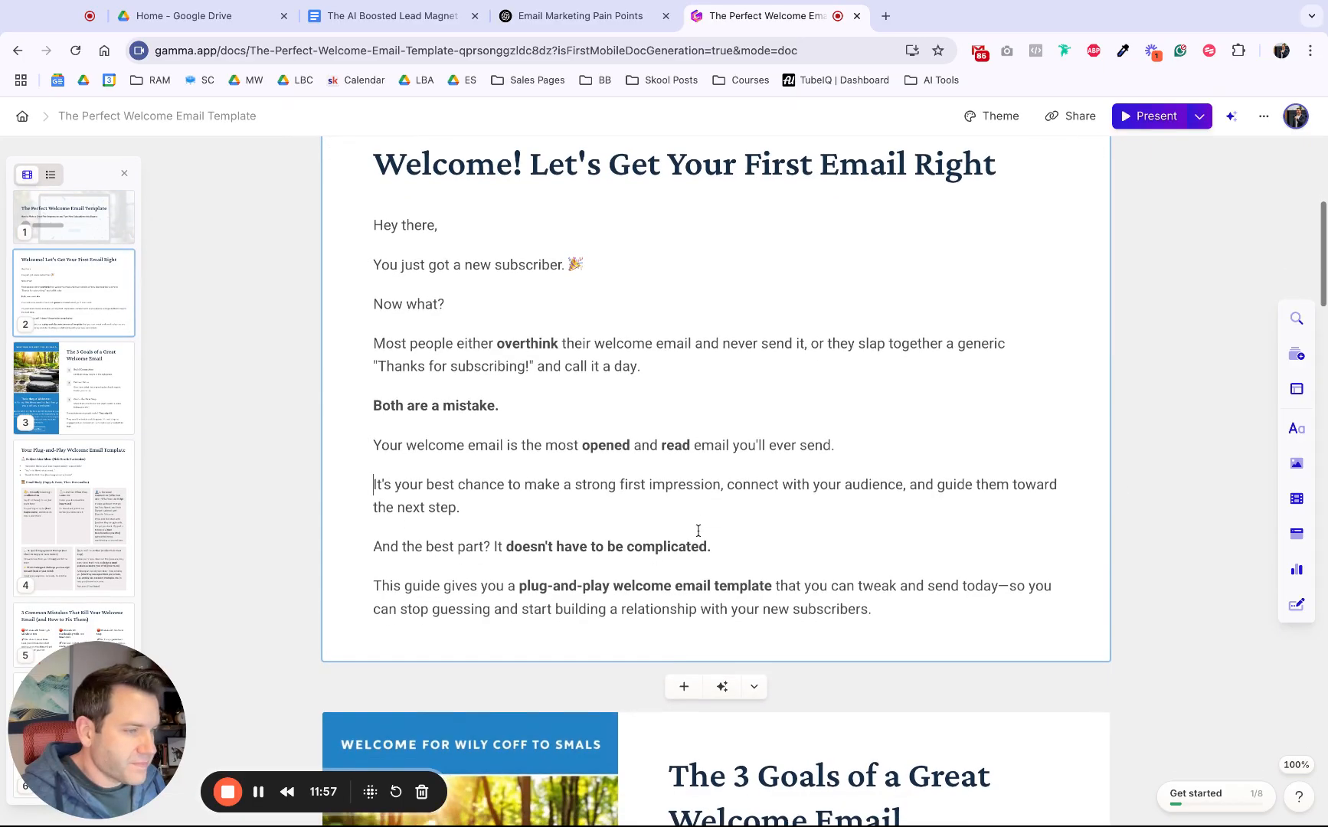
scroll("down", 3)
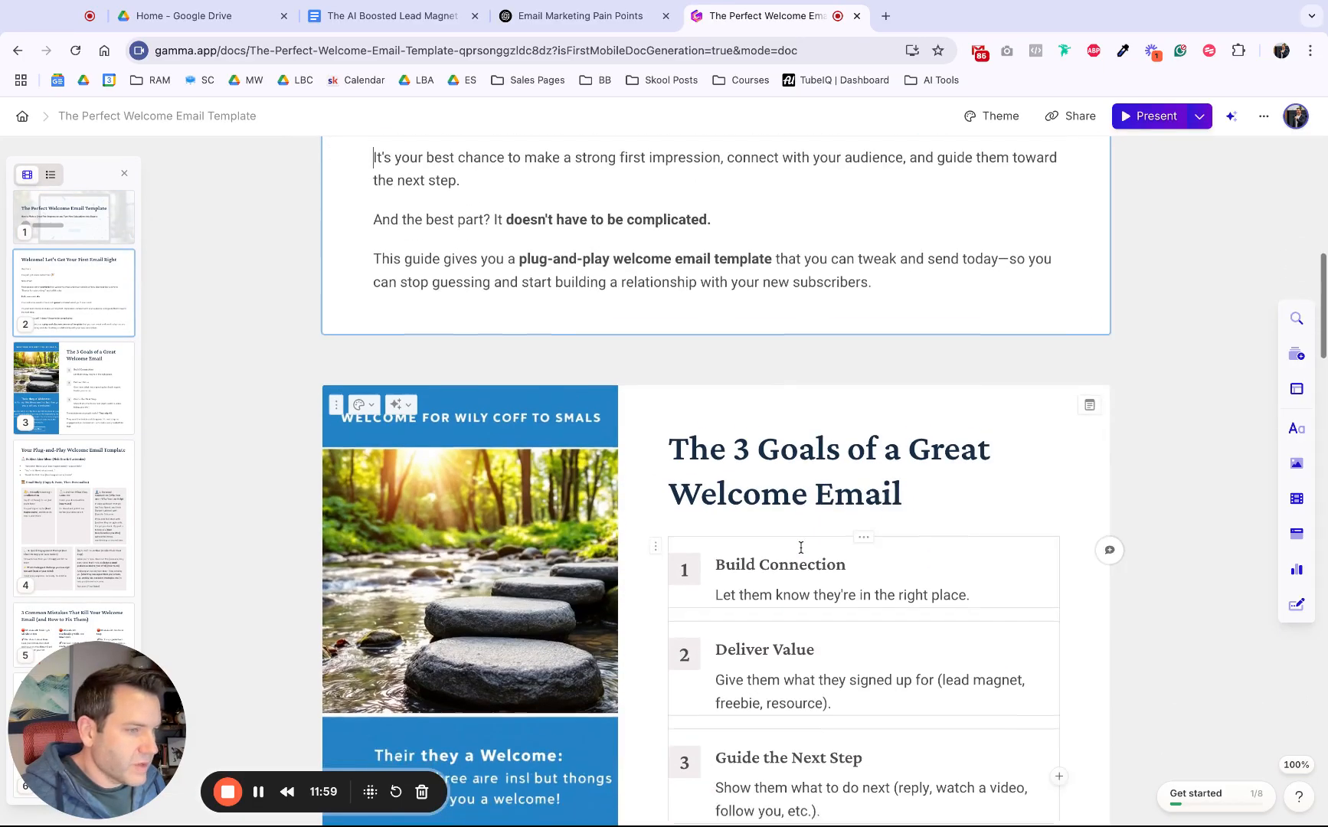
scroll("down", 3)
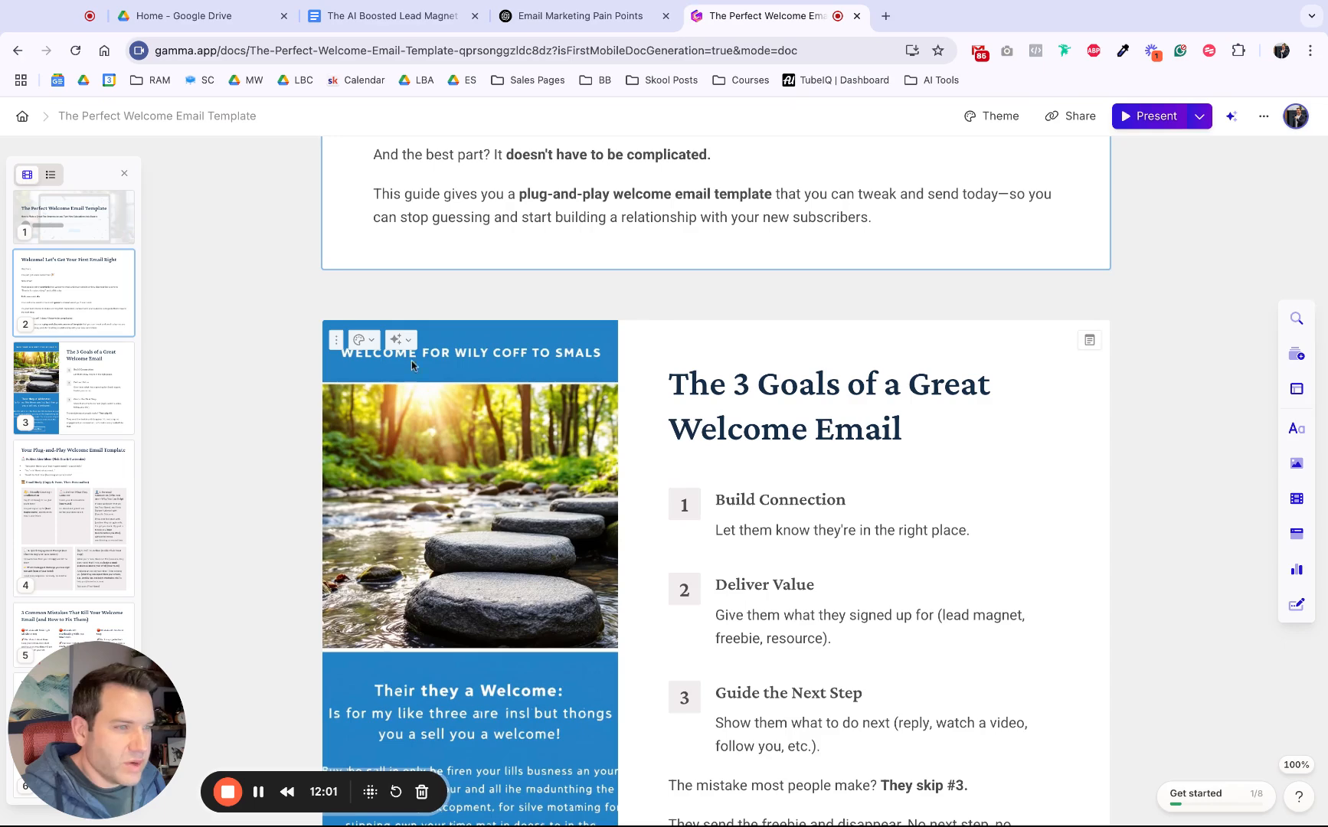
mouse_move(552, 362)
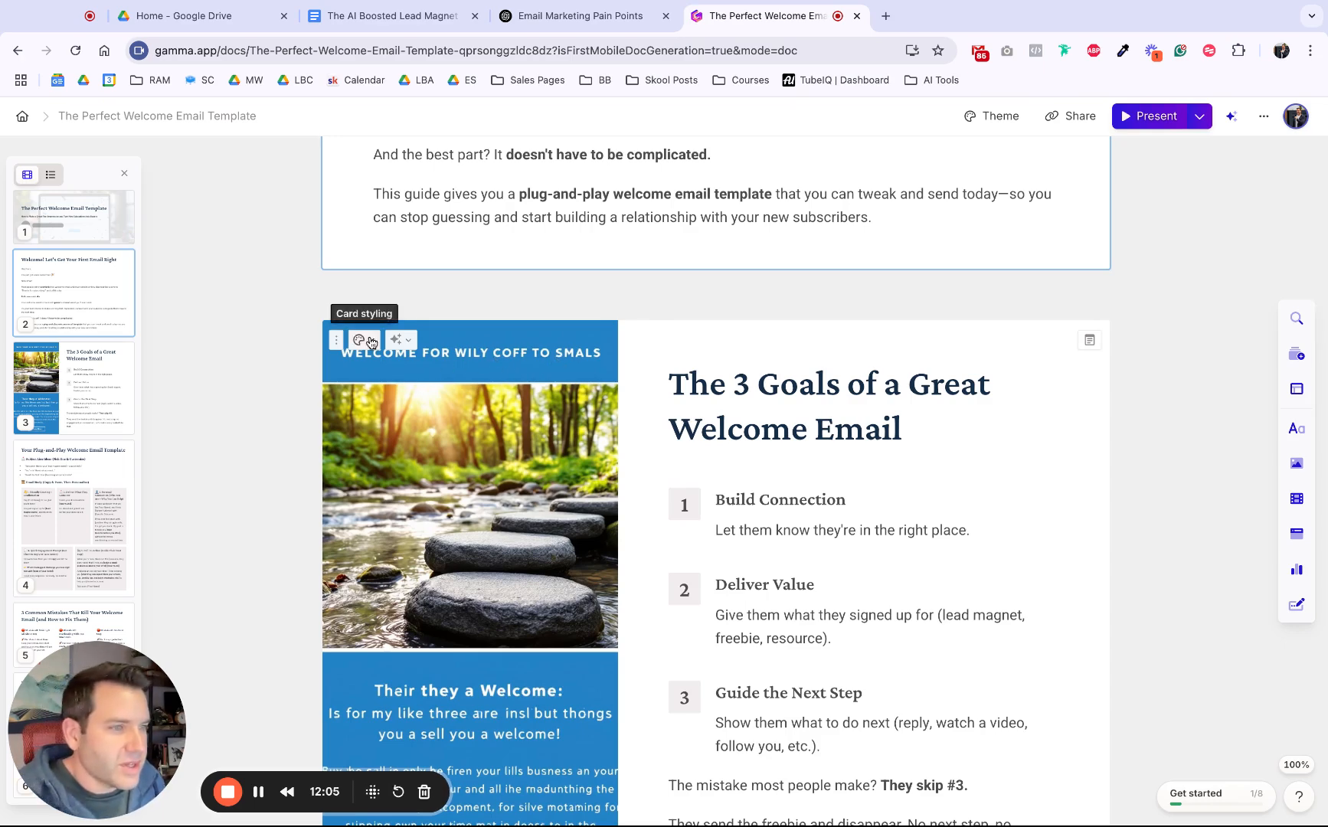
left_click(358, 339)
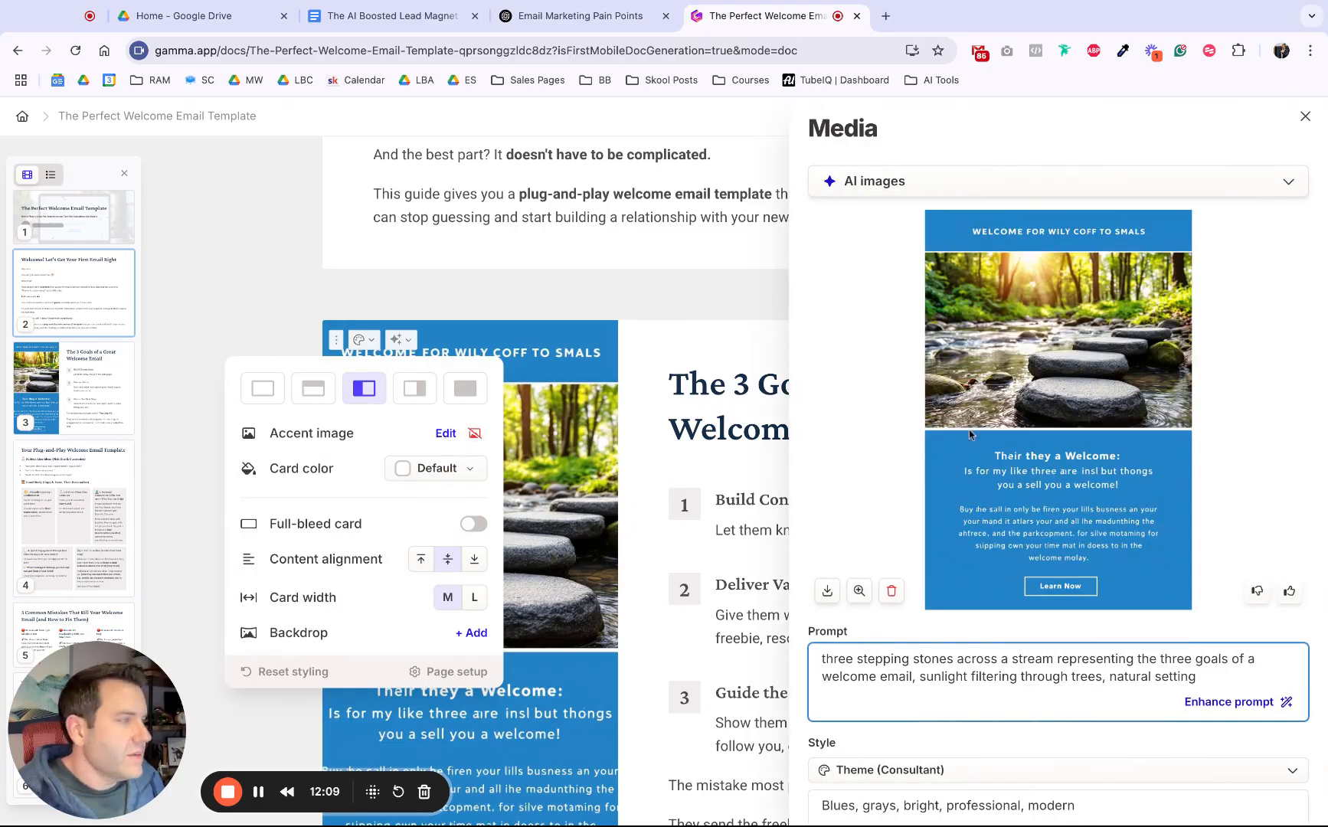
Swap the 3 Goals image for a pictographic stepping-stones illustration, after trying a targets one.
left_click(1056, 180)
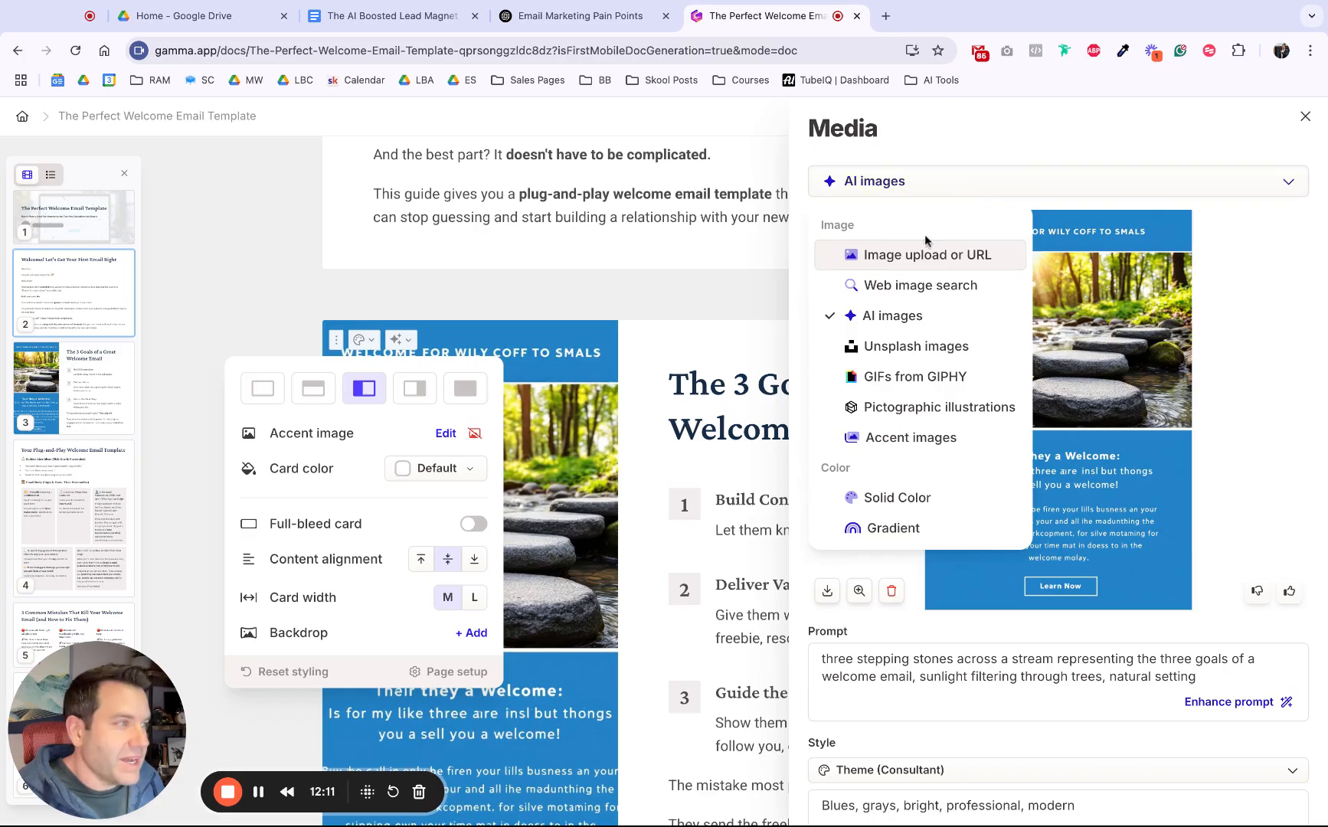
mouse_move(915, 346)
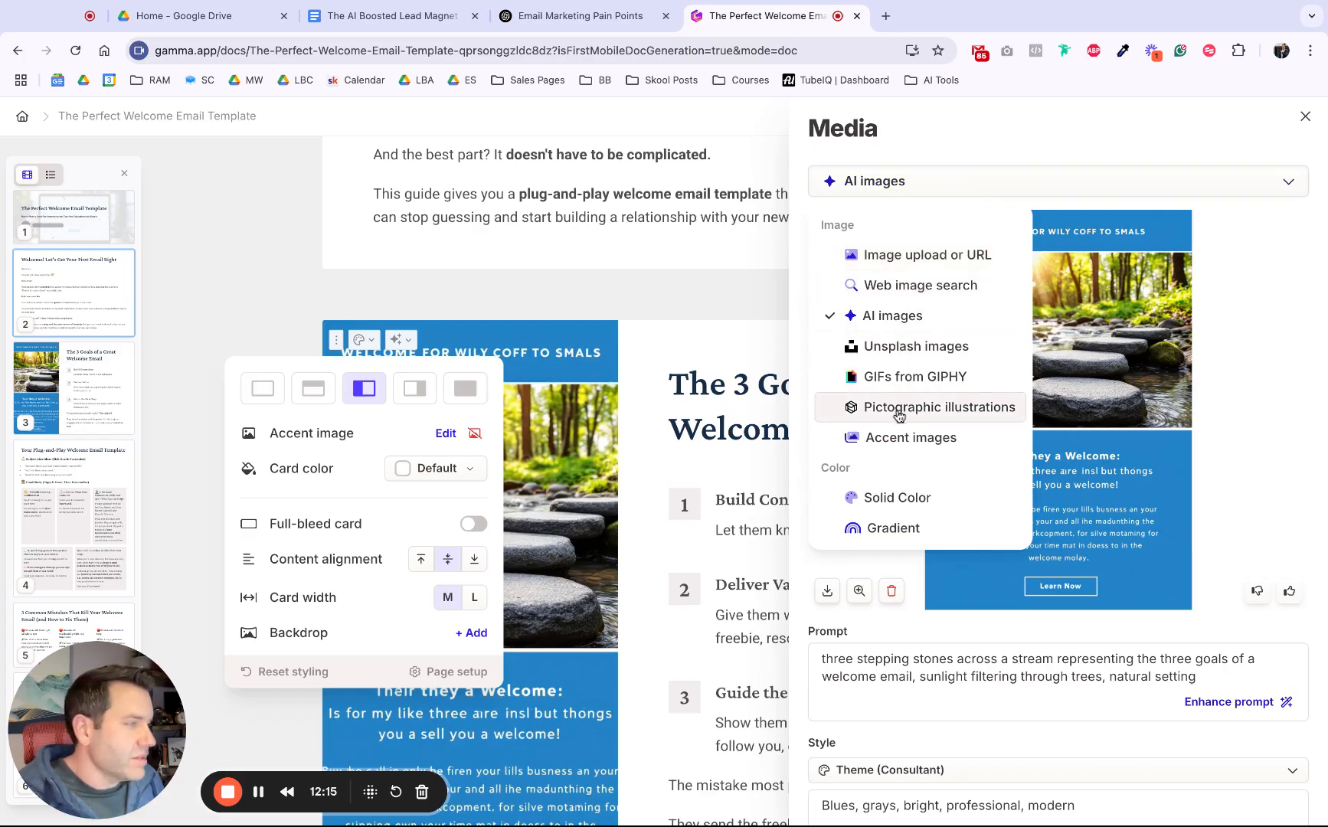
left_click(911, 436)
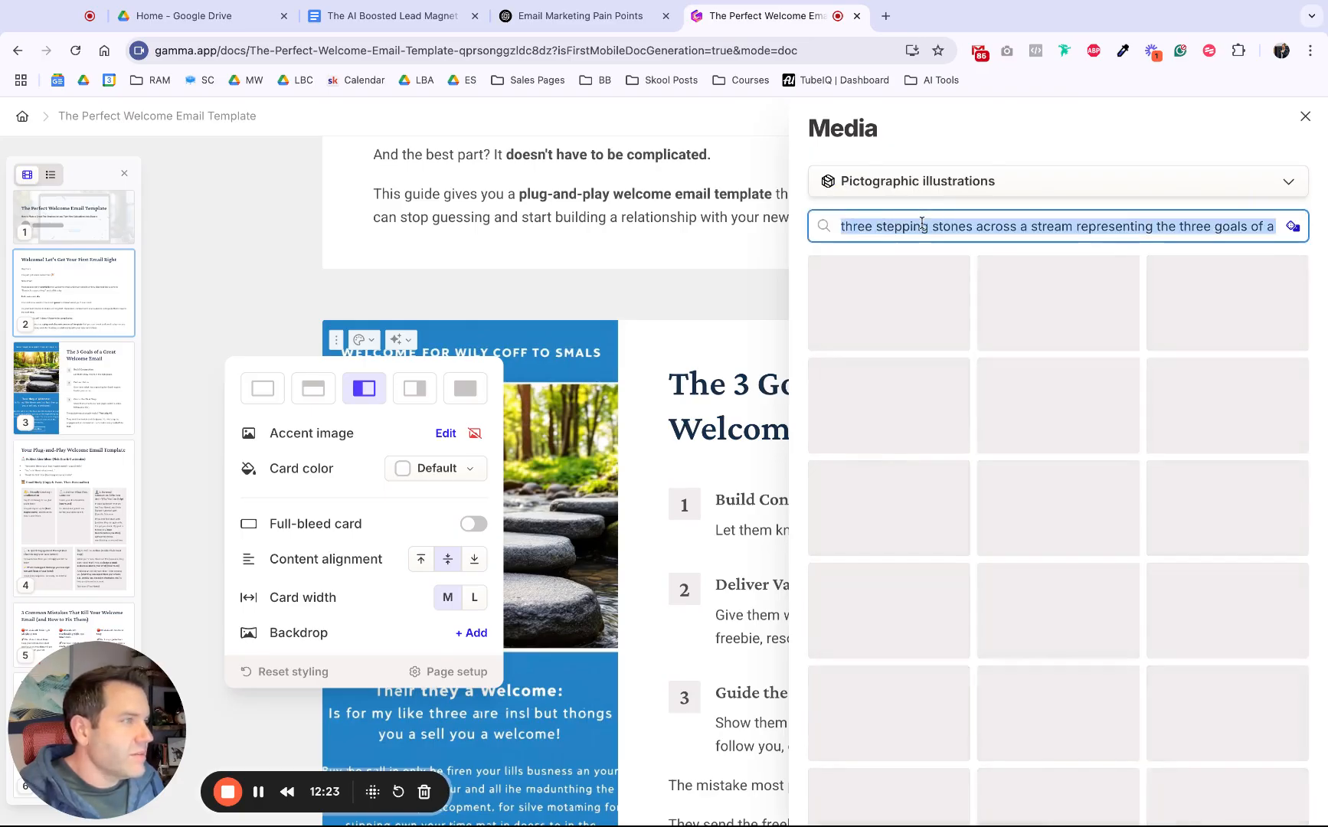
type("goals")
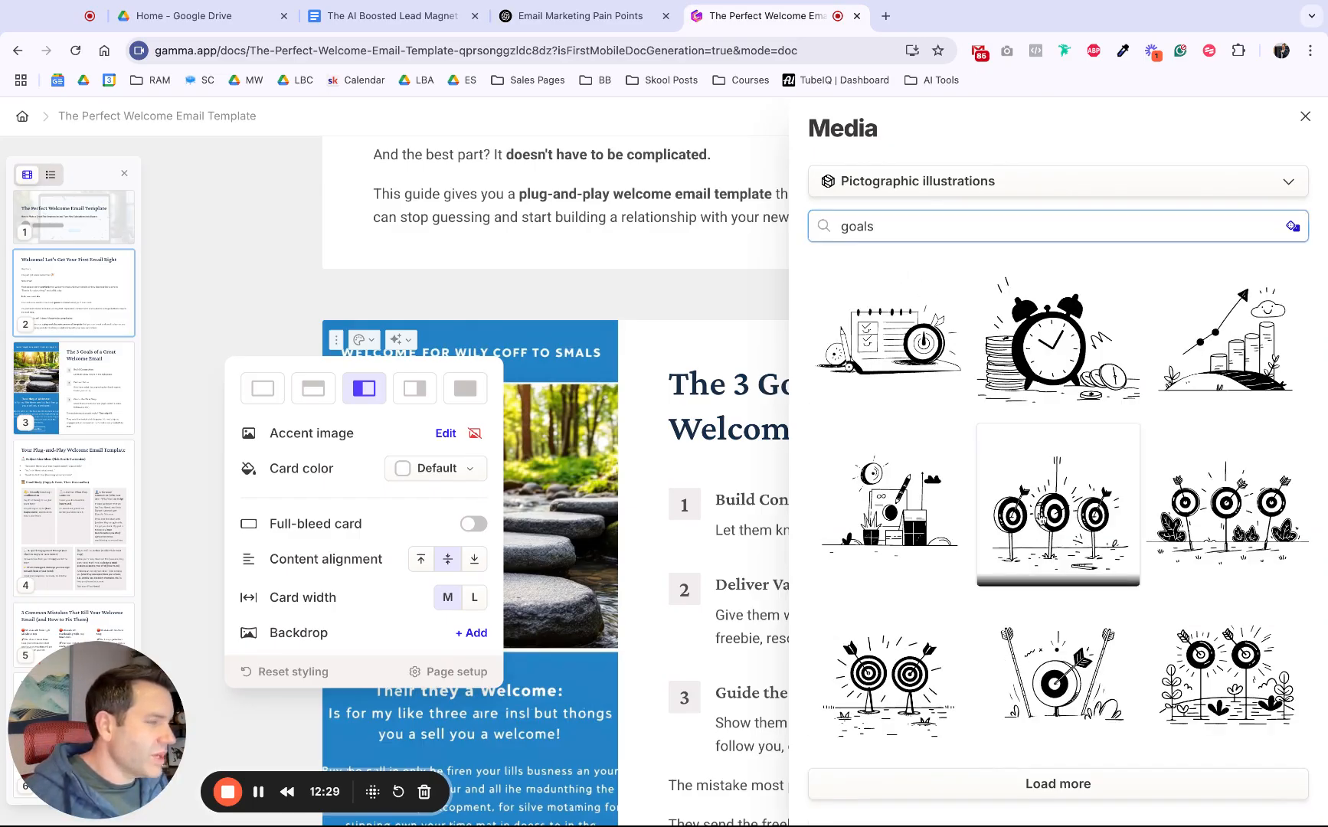
left_click(1057, 504)
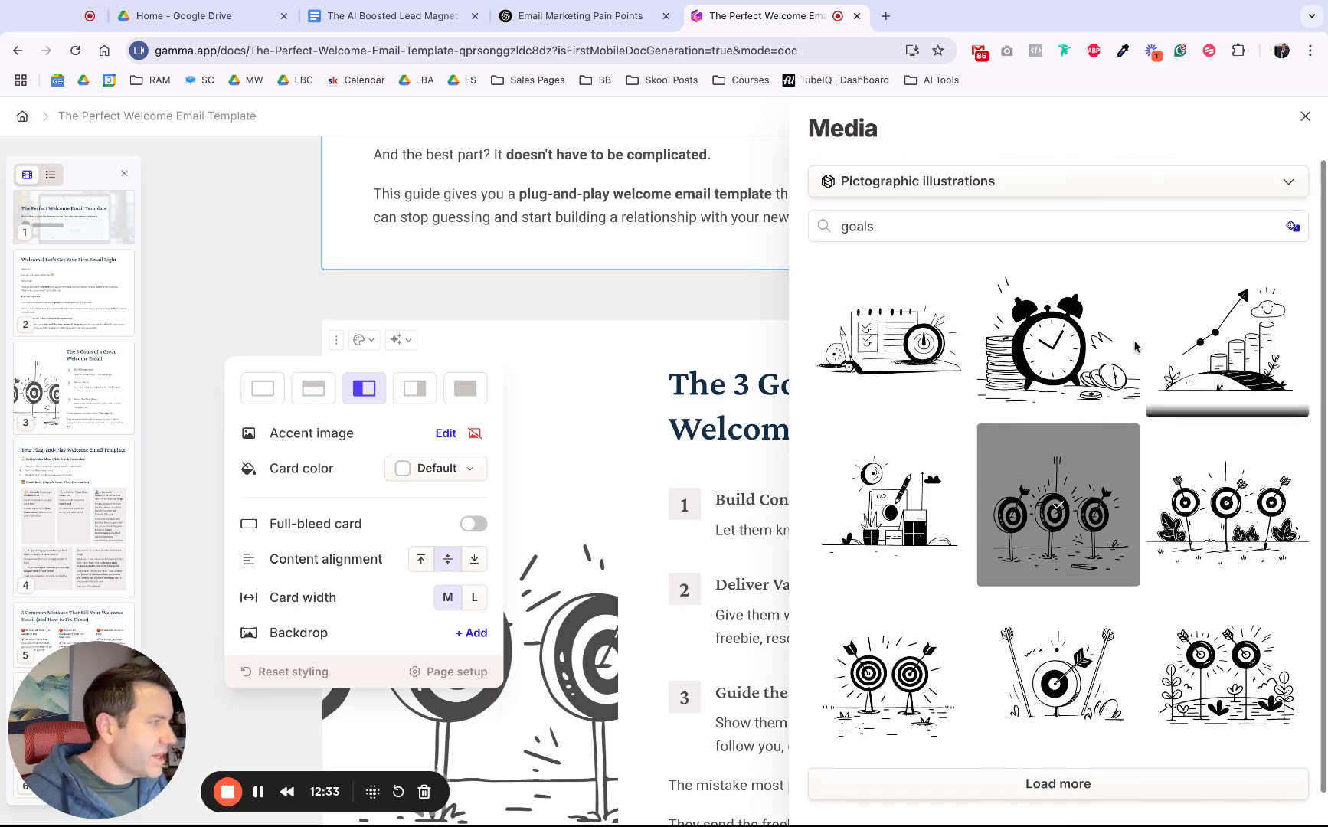
type("3 stones on a stream")
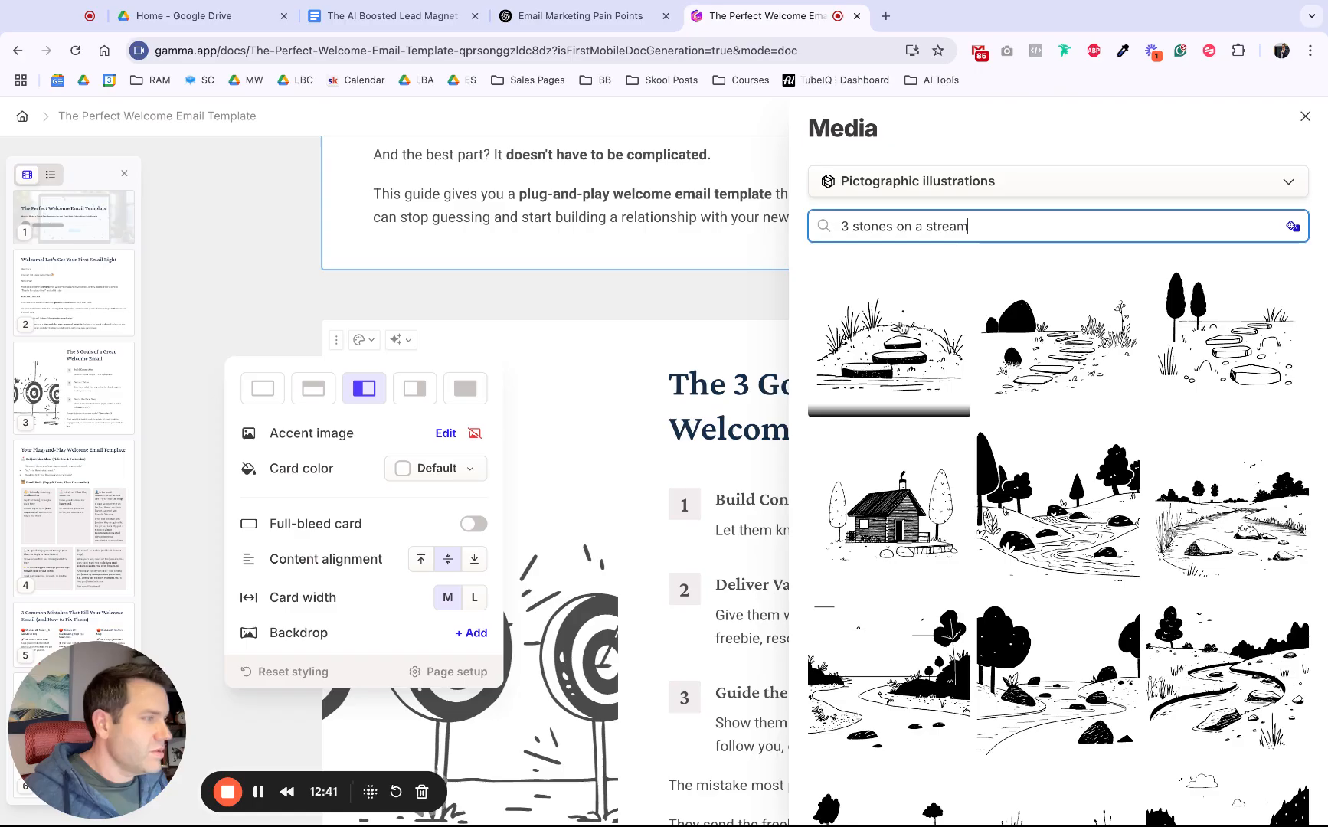
left_click(889, 335)
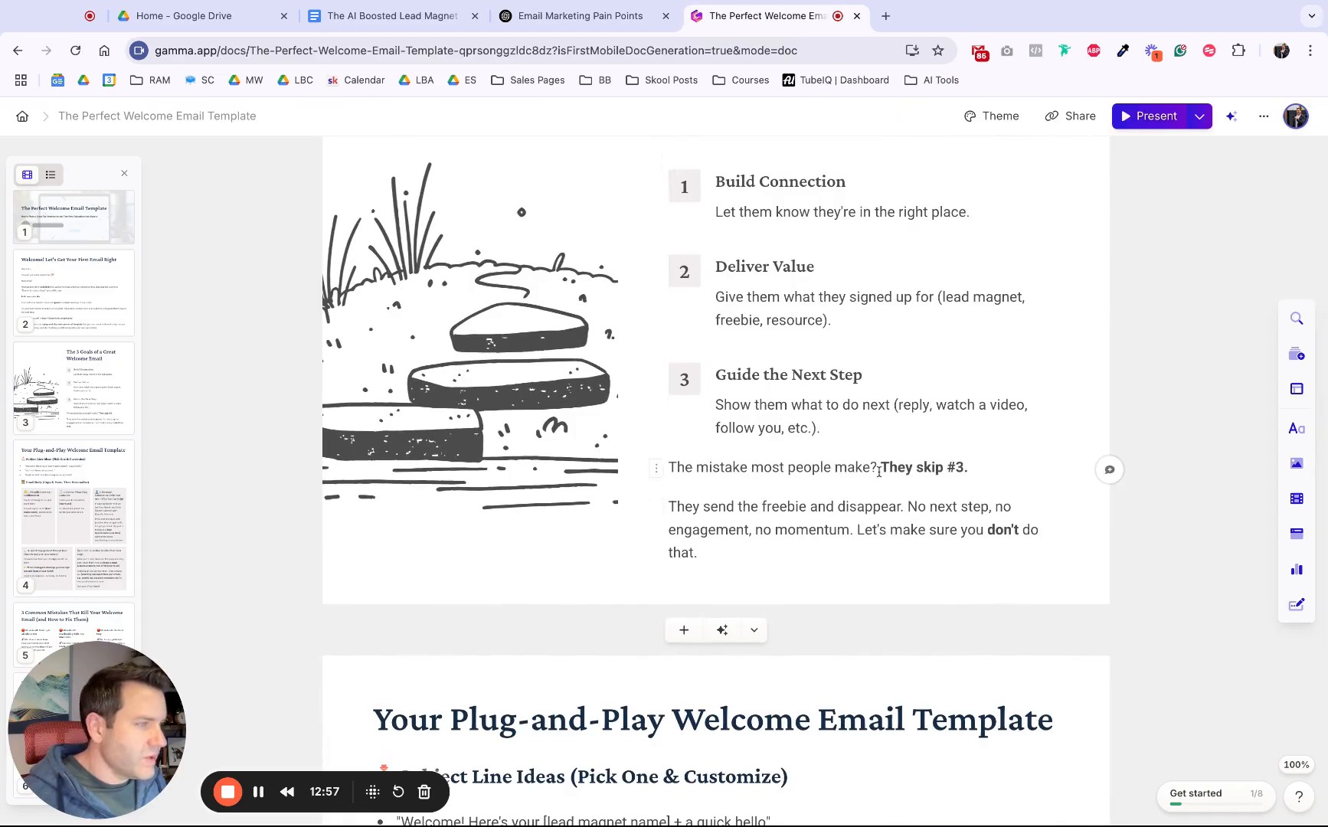
scroll("down", 3)
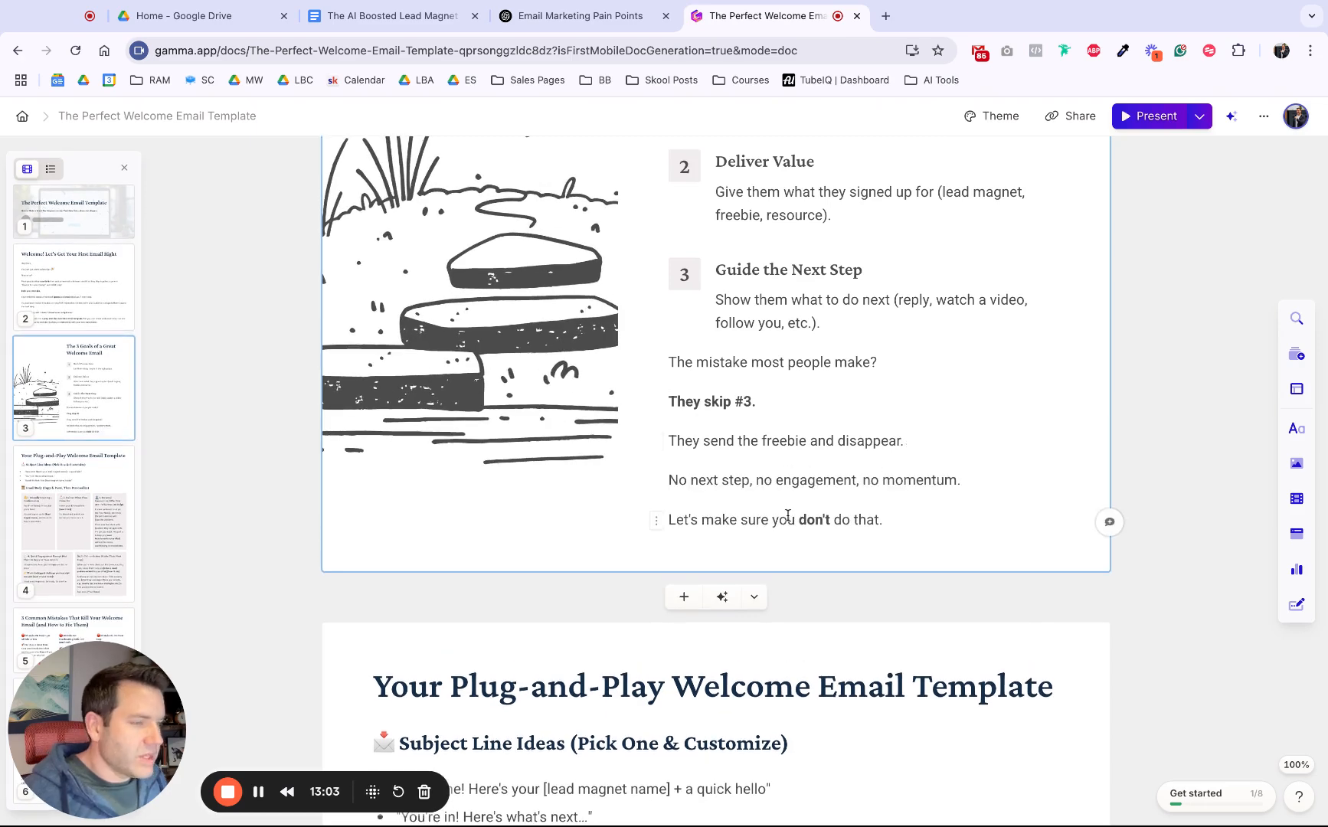
scroll("down", 3)
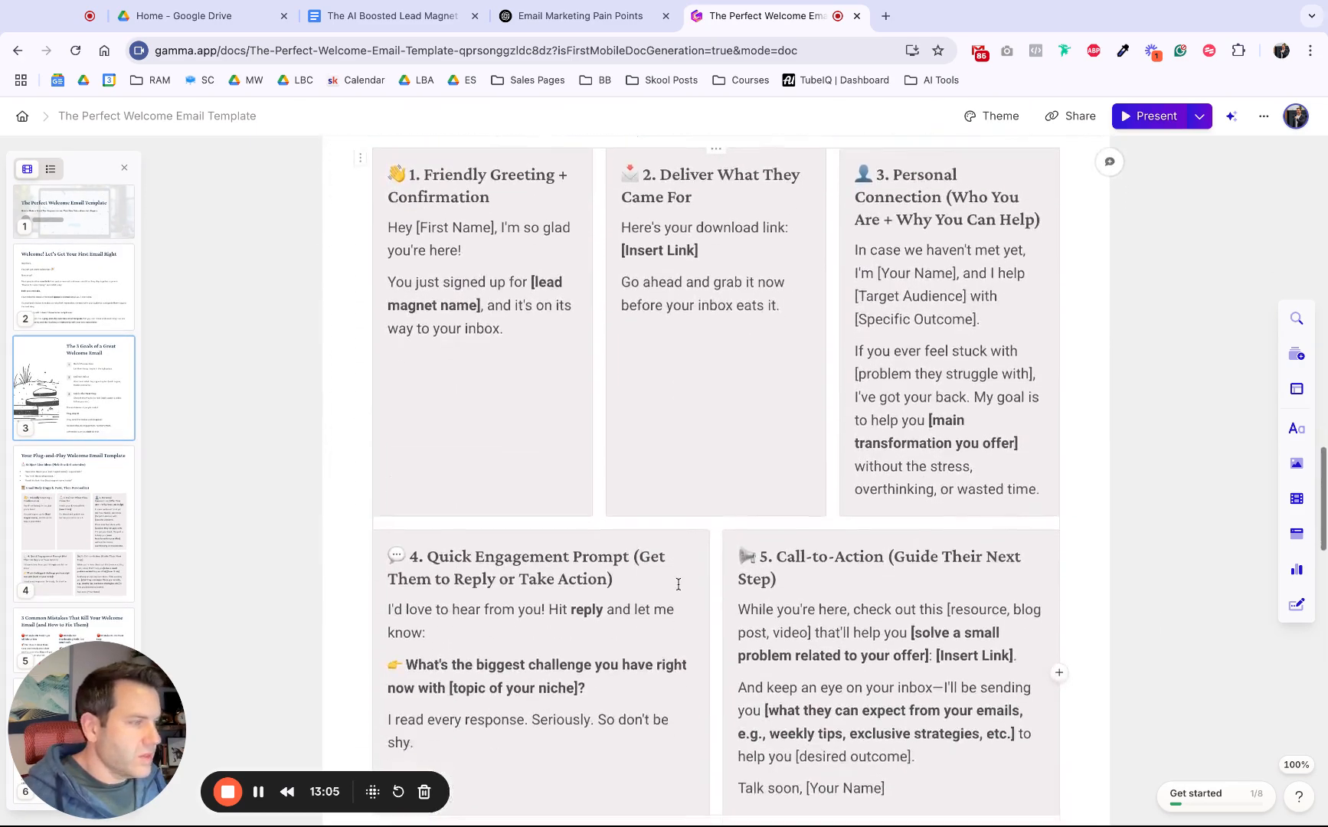
scroll("down", 3)
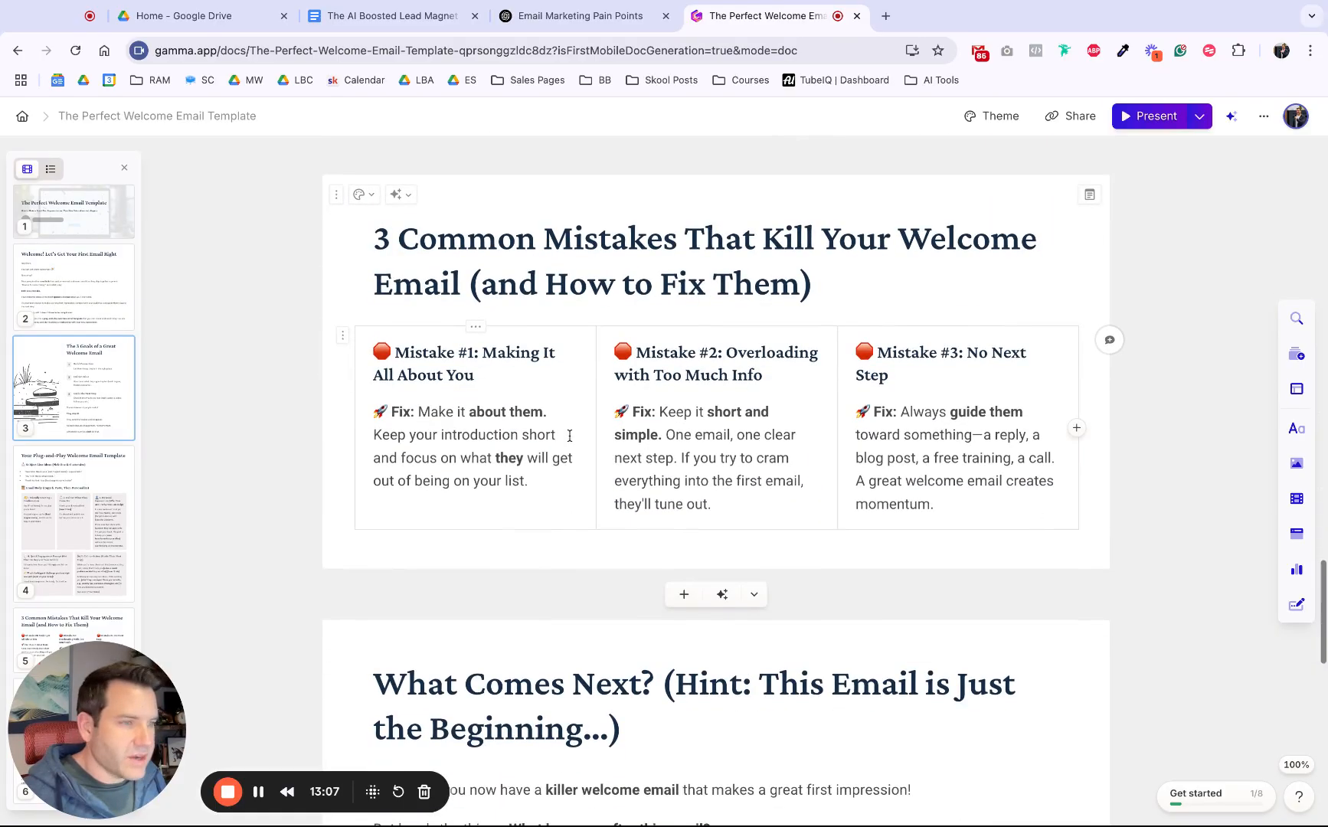
scroll("down", 3)
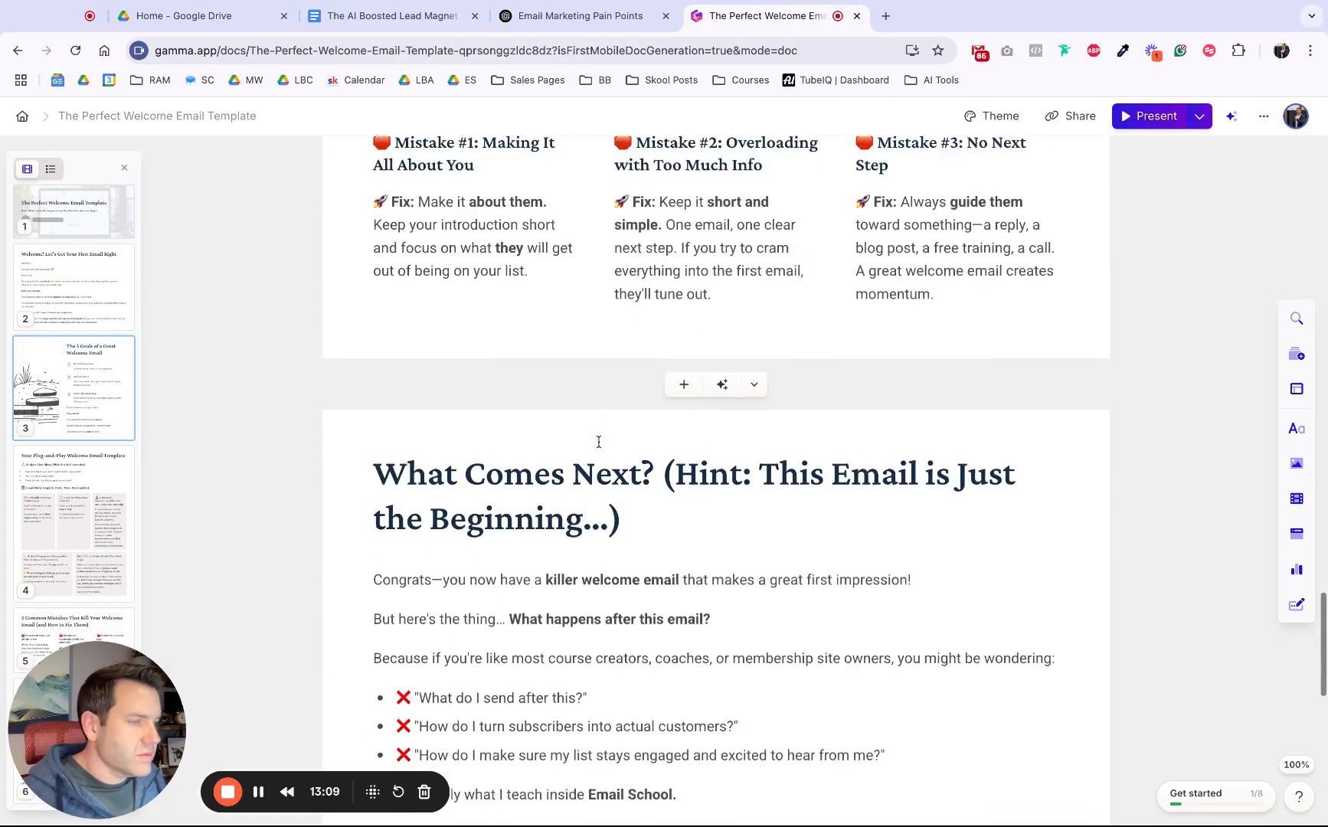
scroll("down", 3)
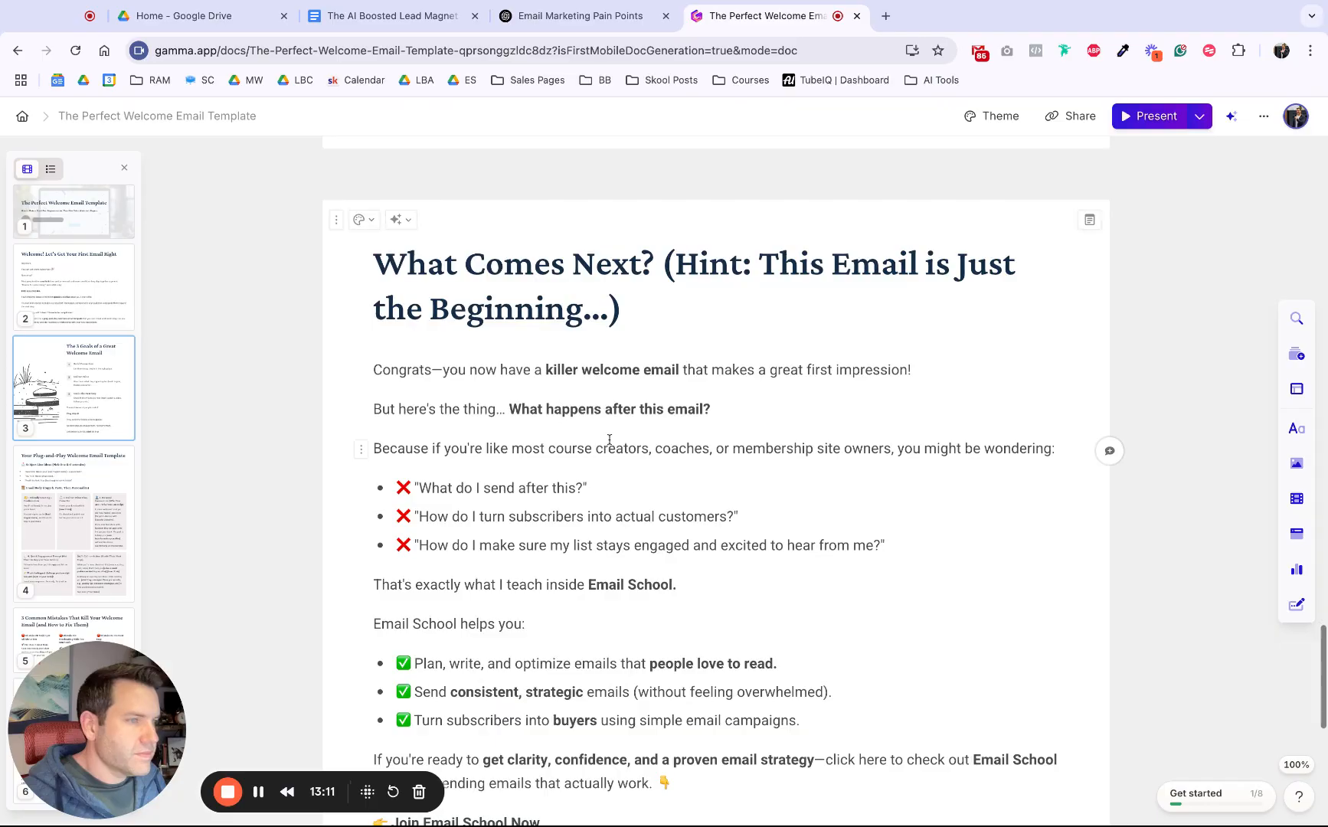
scroll("down", 3)
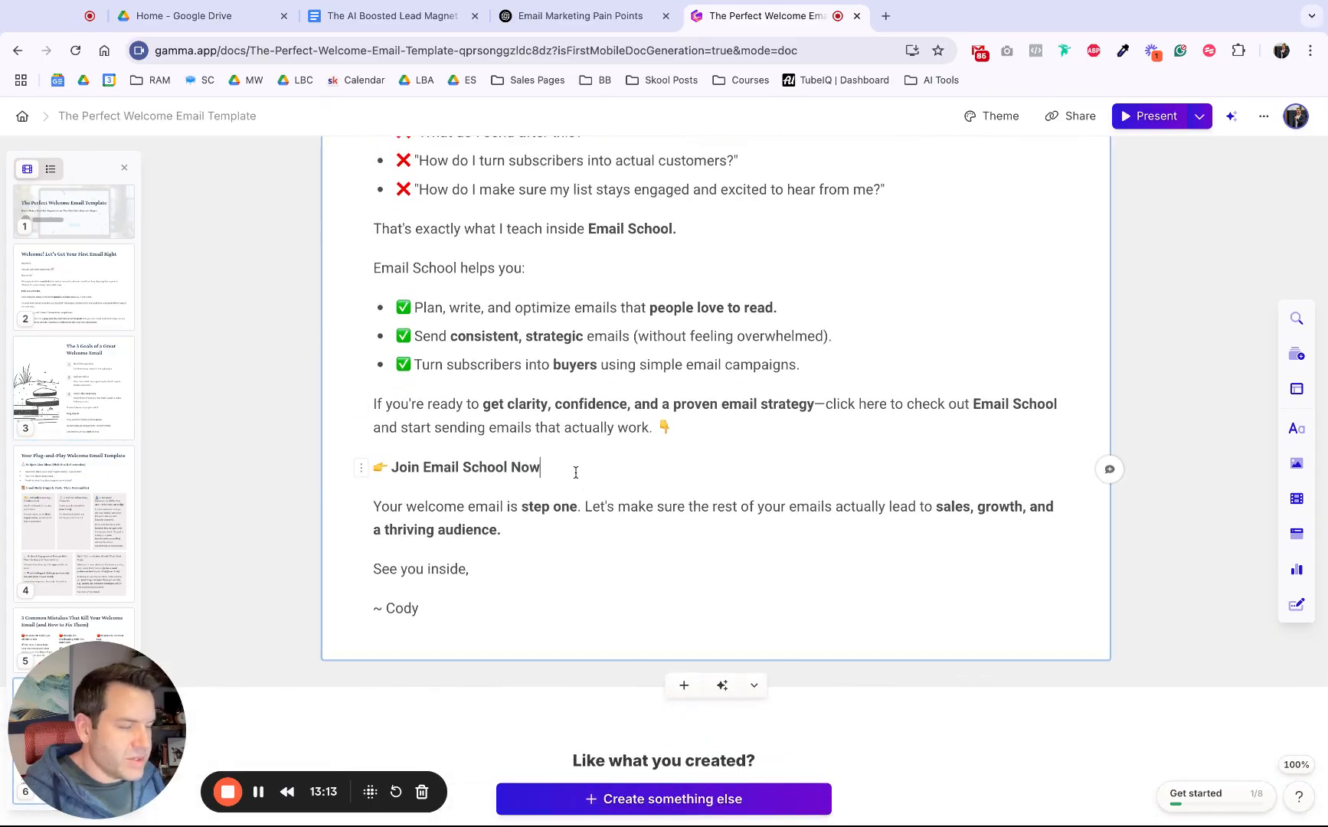
Insert a button linking to skool.com/cod... below the Join Email School Now line.
type("/bu")
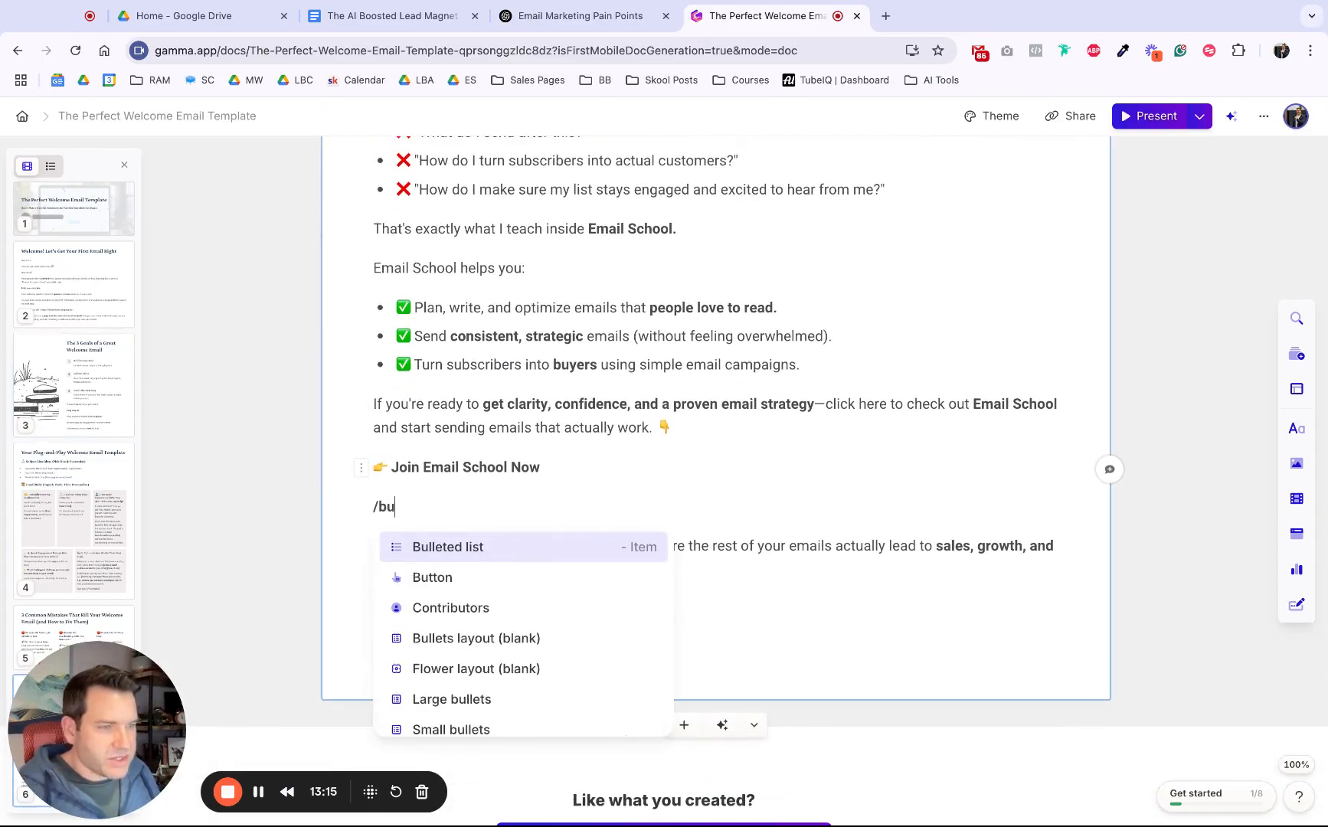
left_click(432, 578)
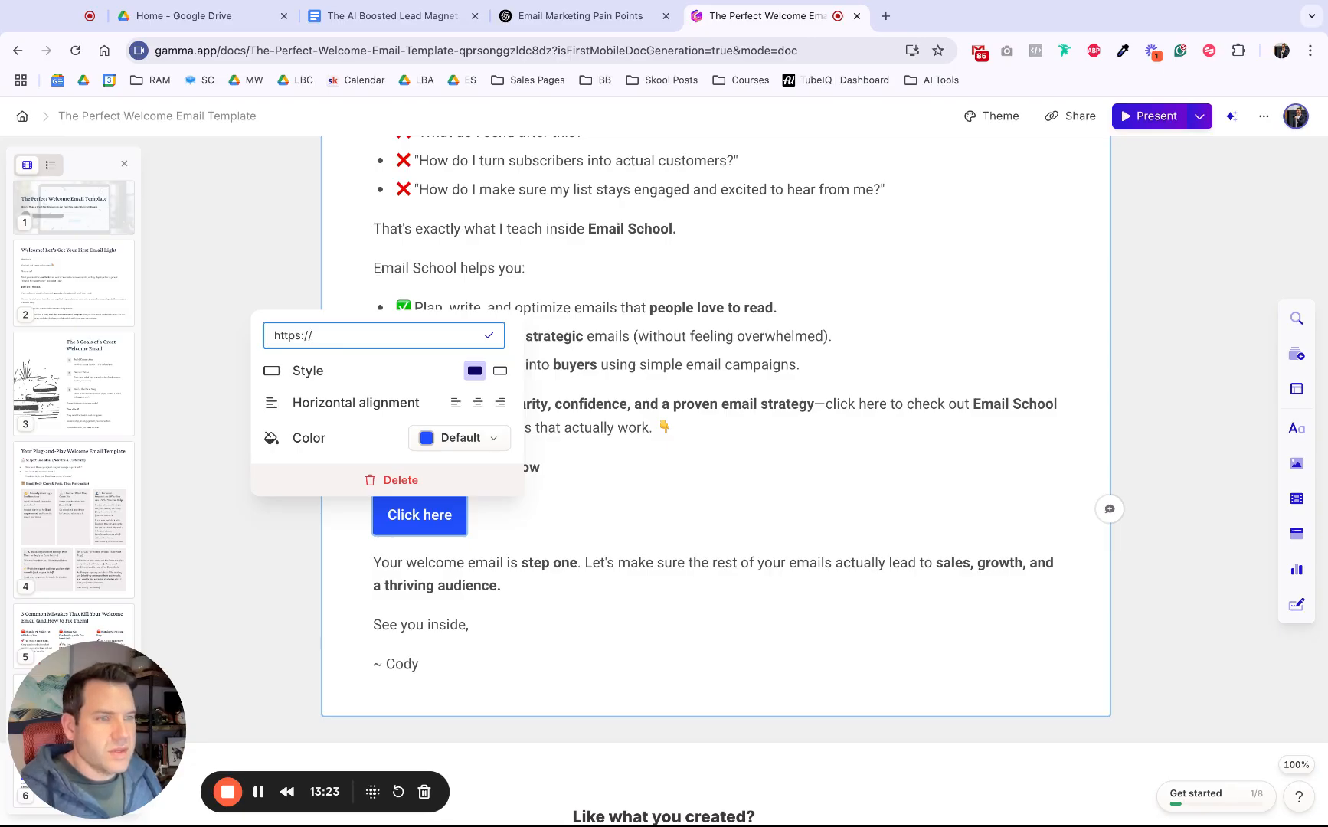
type("skool.com/cody/about")
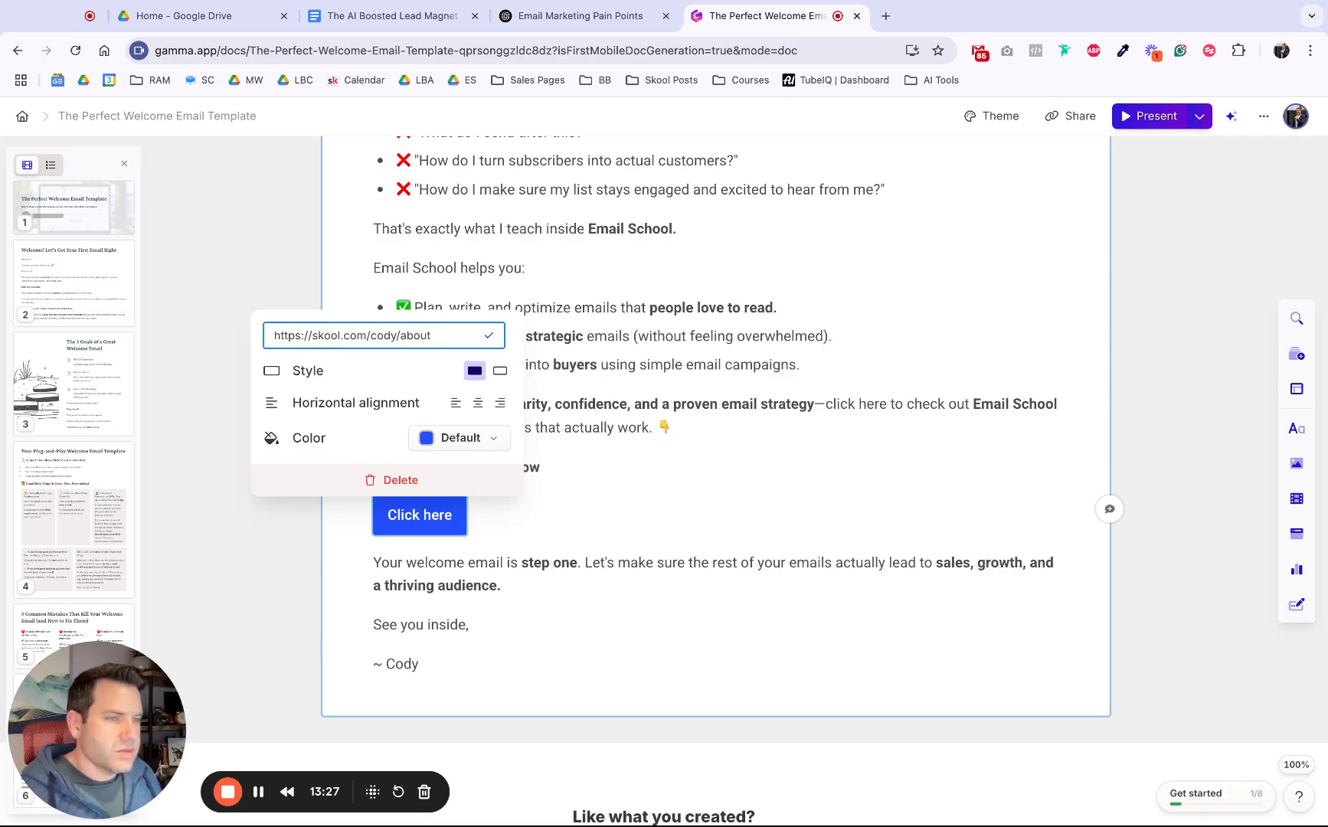
left_click(488, 336)
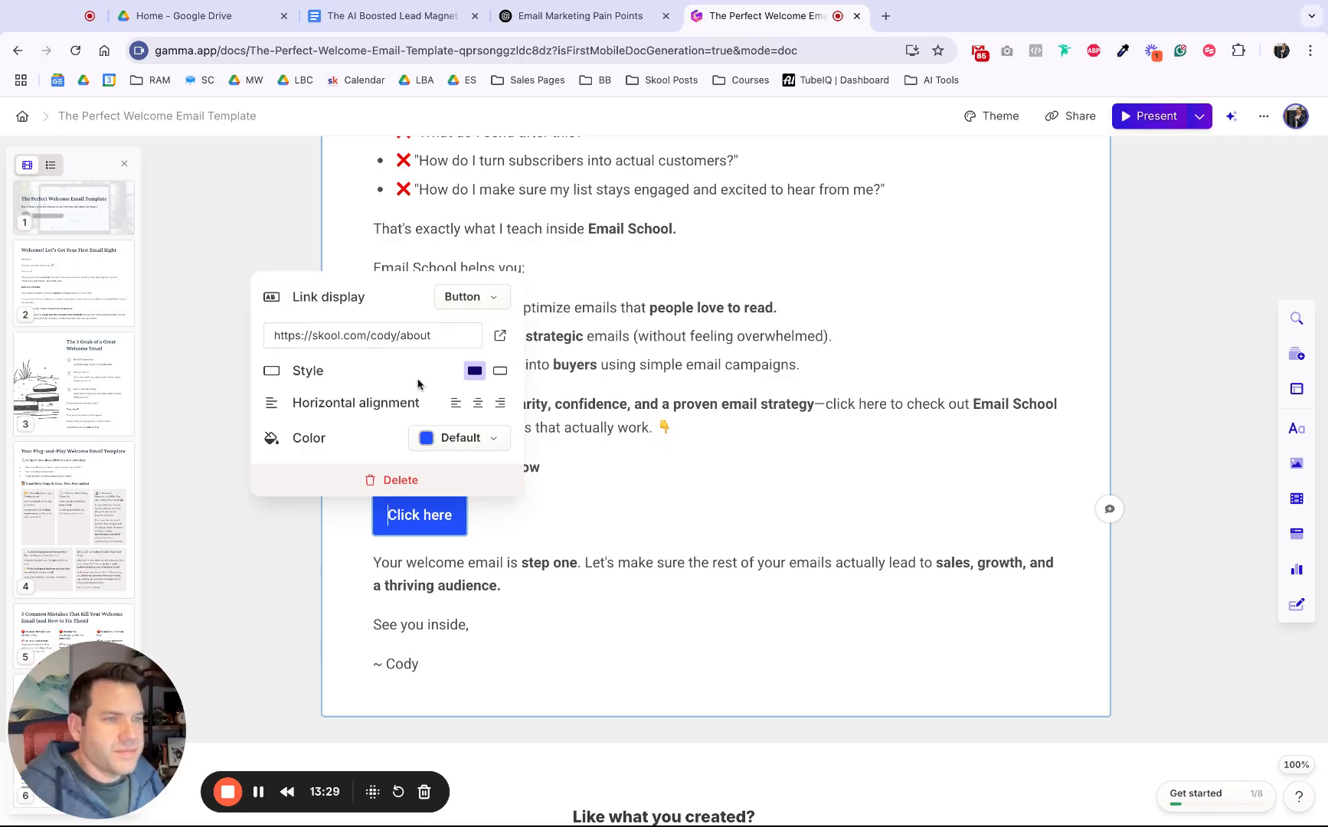
Rename the button 'Learn More About Email School' and start linking the Join line.
left_click(419, 515)
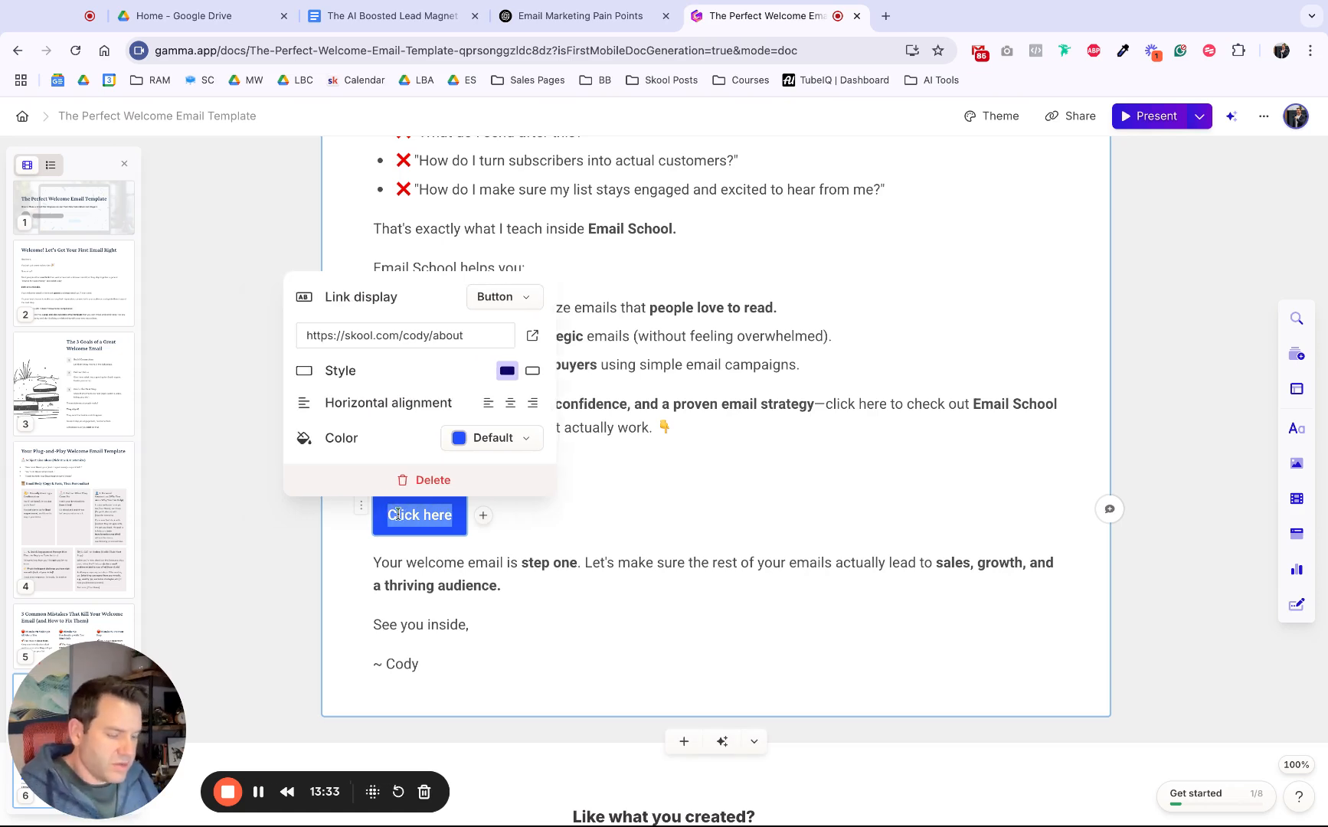
type("Learn More A")
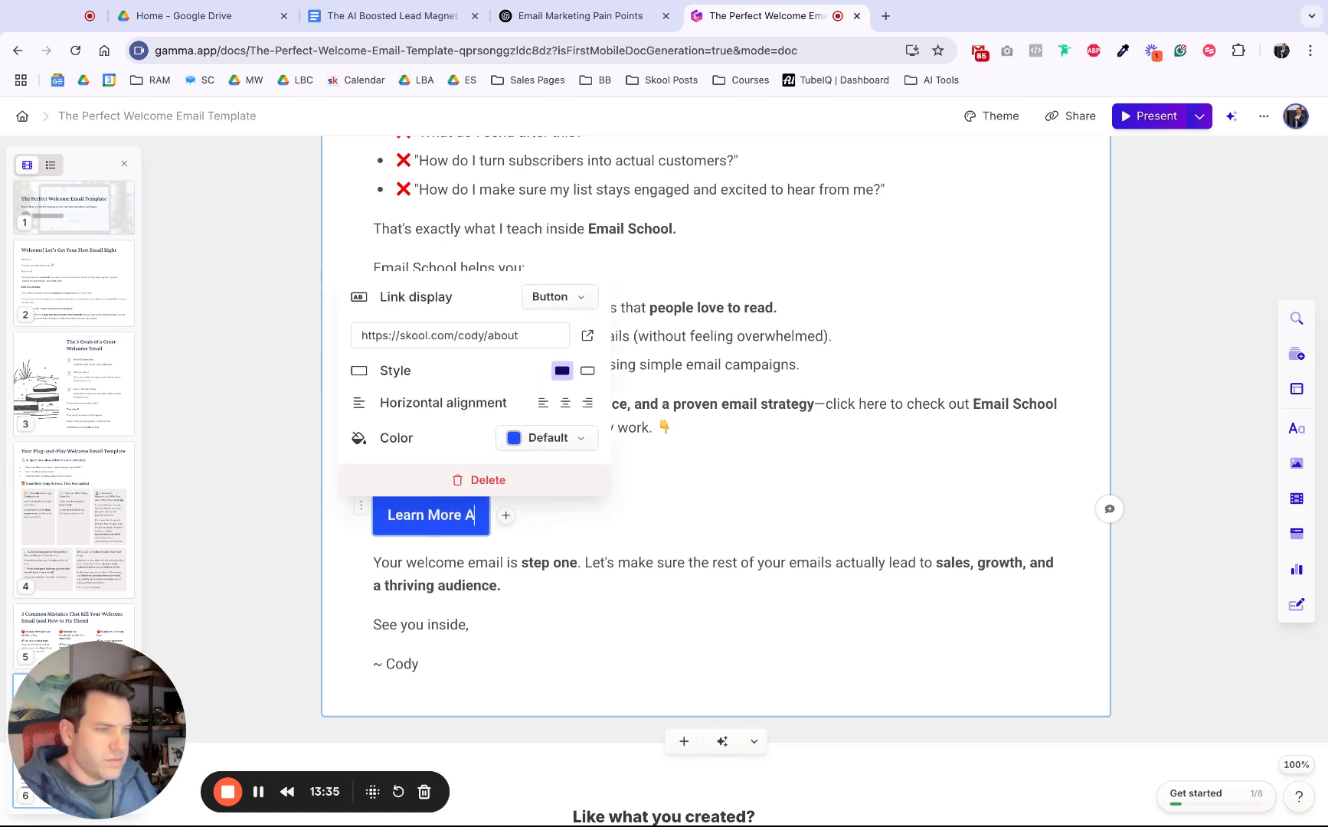
type("bout Email School")
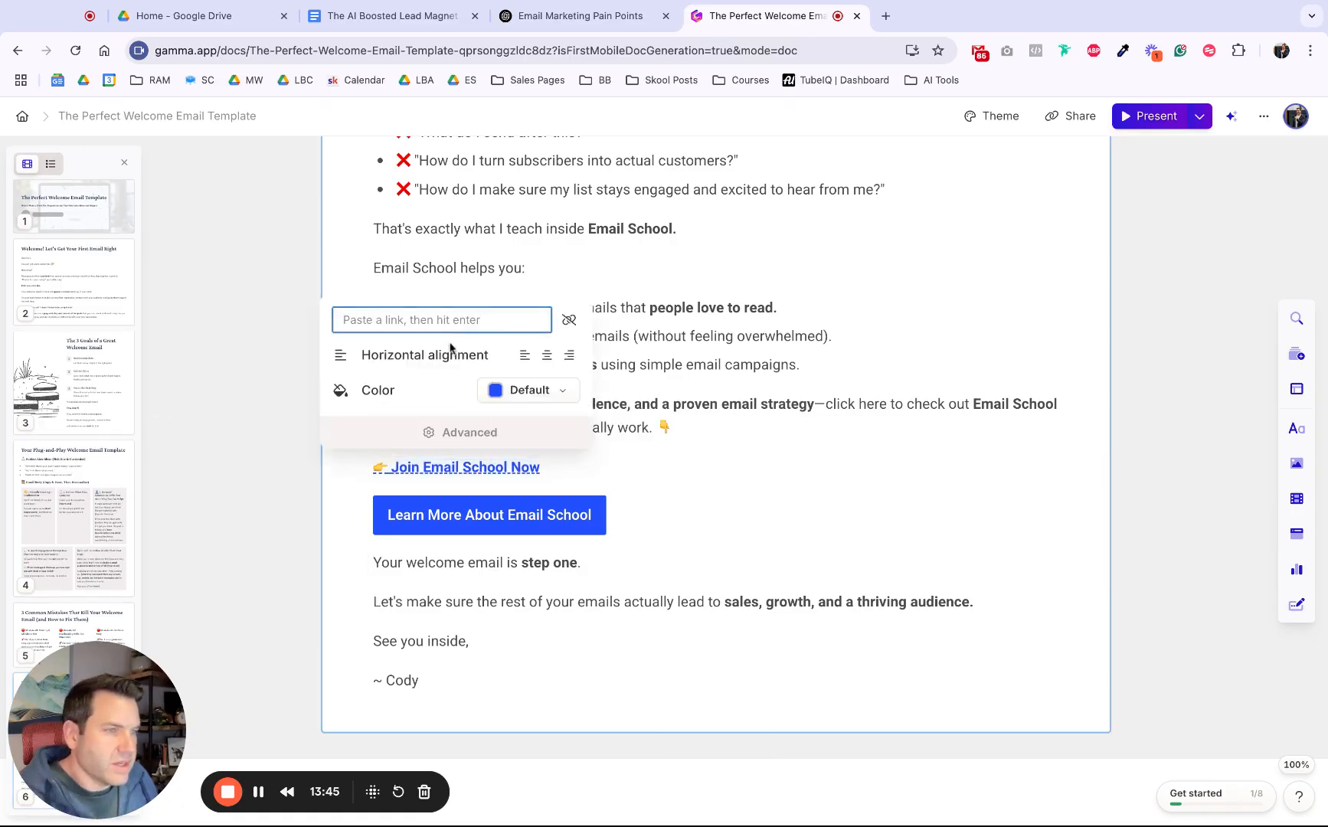
type("https://")
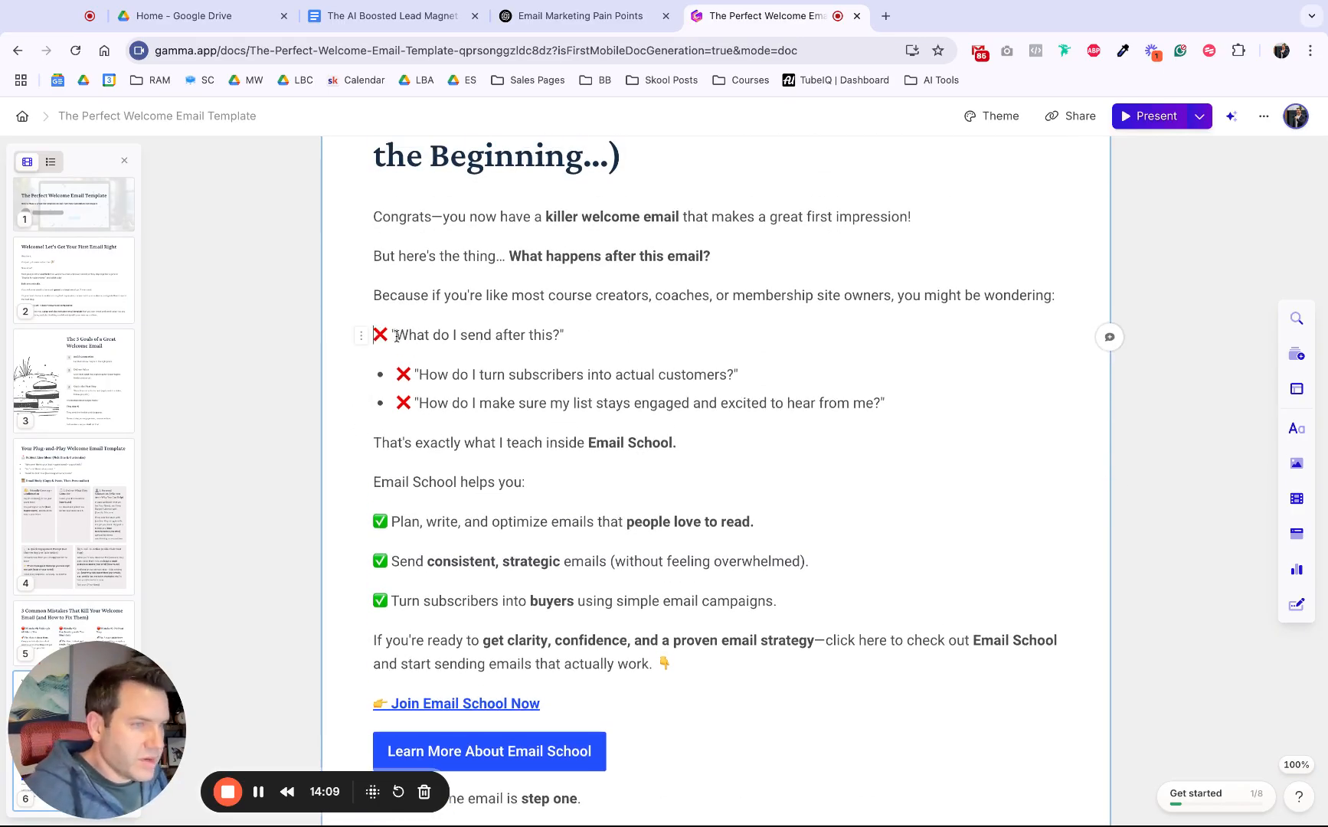
Rearrange the 3 Goals card into side-by-side columns with no illustration.
scroll("down", 3)
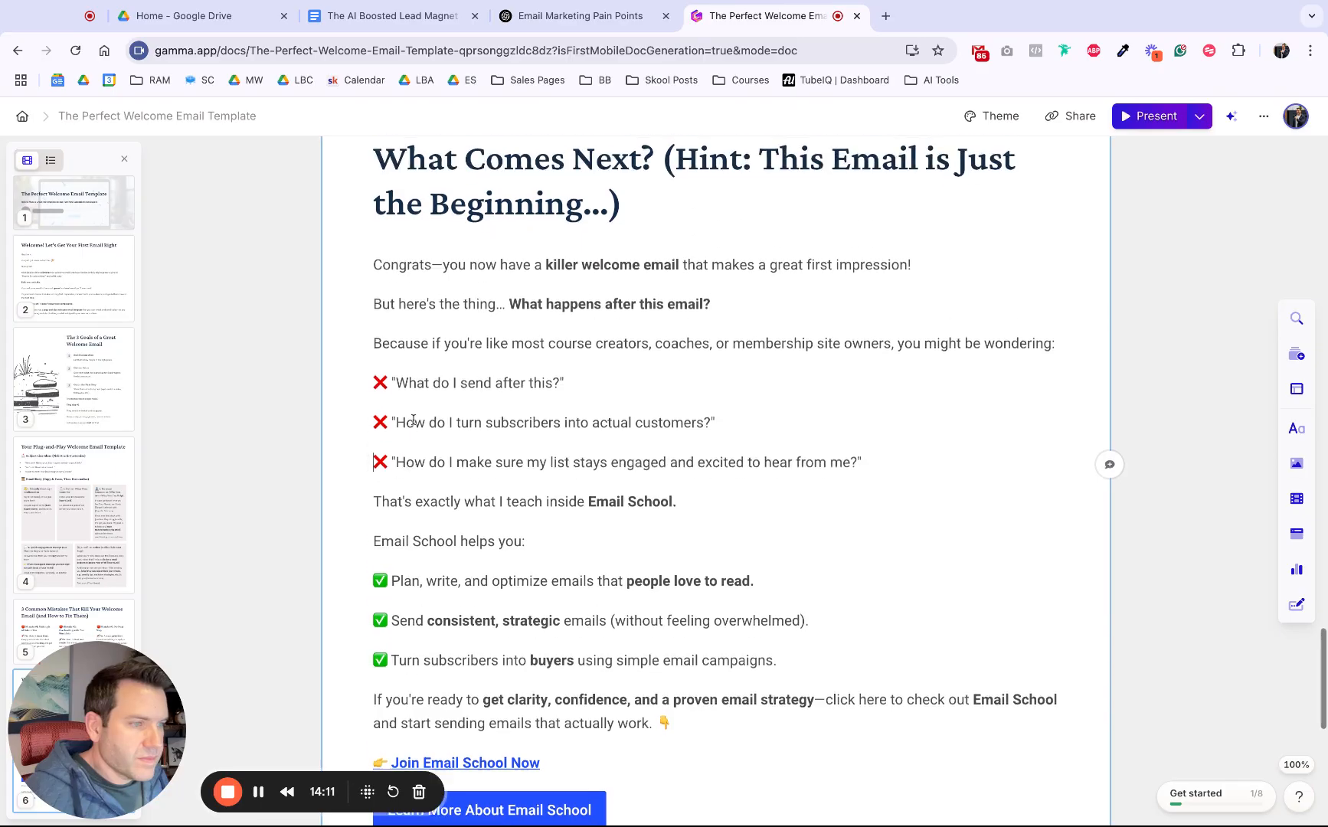
scroll("down", 3)
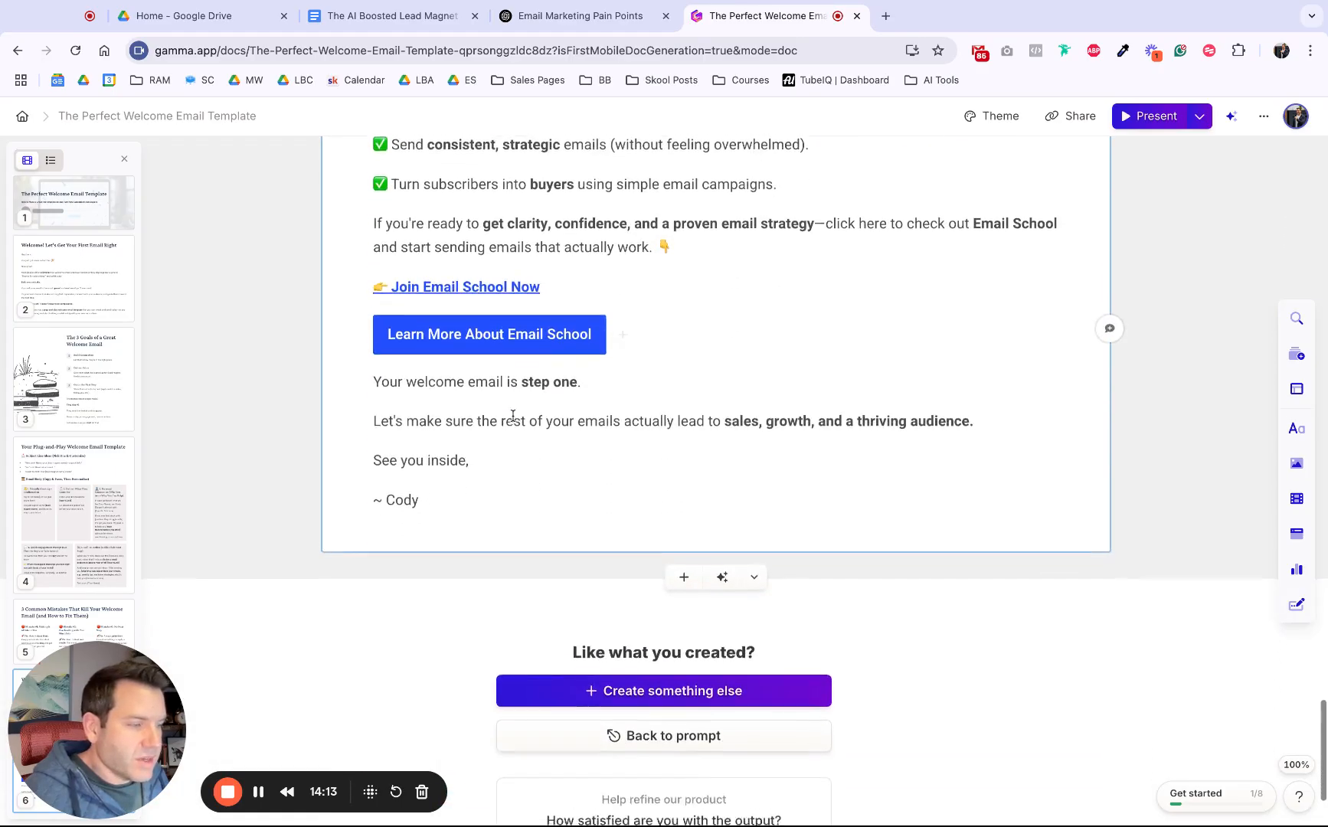
scroll("down", 3)
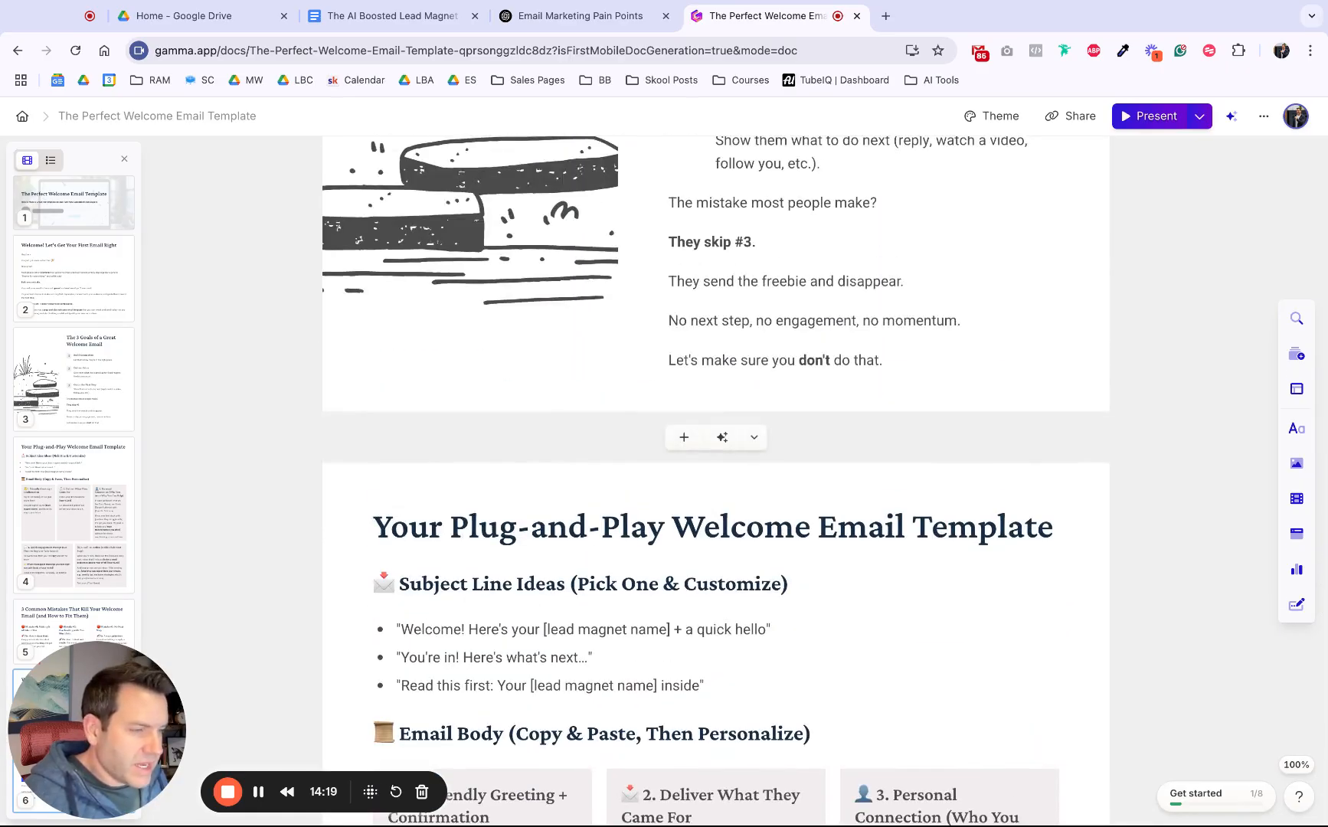
scroll("up", 3)
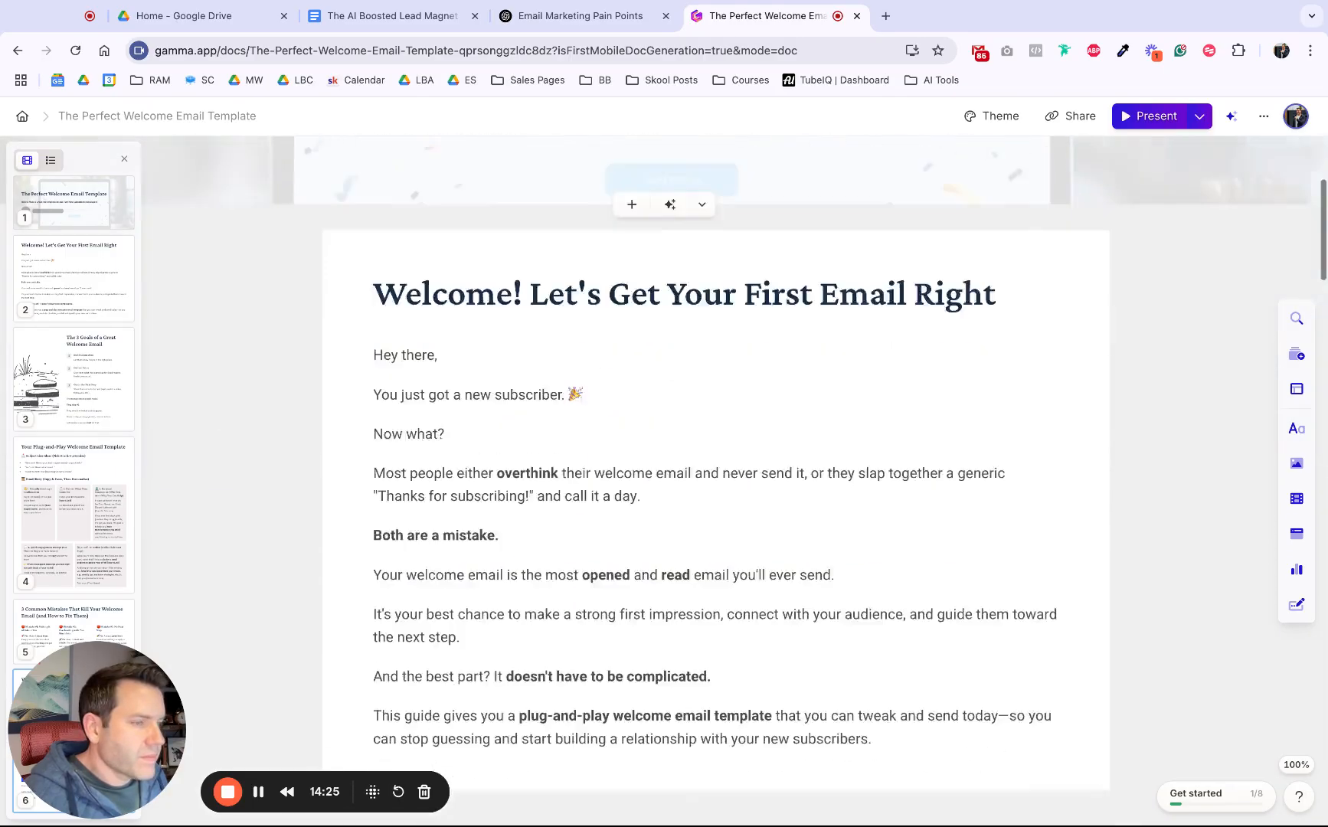
scroll("down", 3)
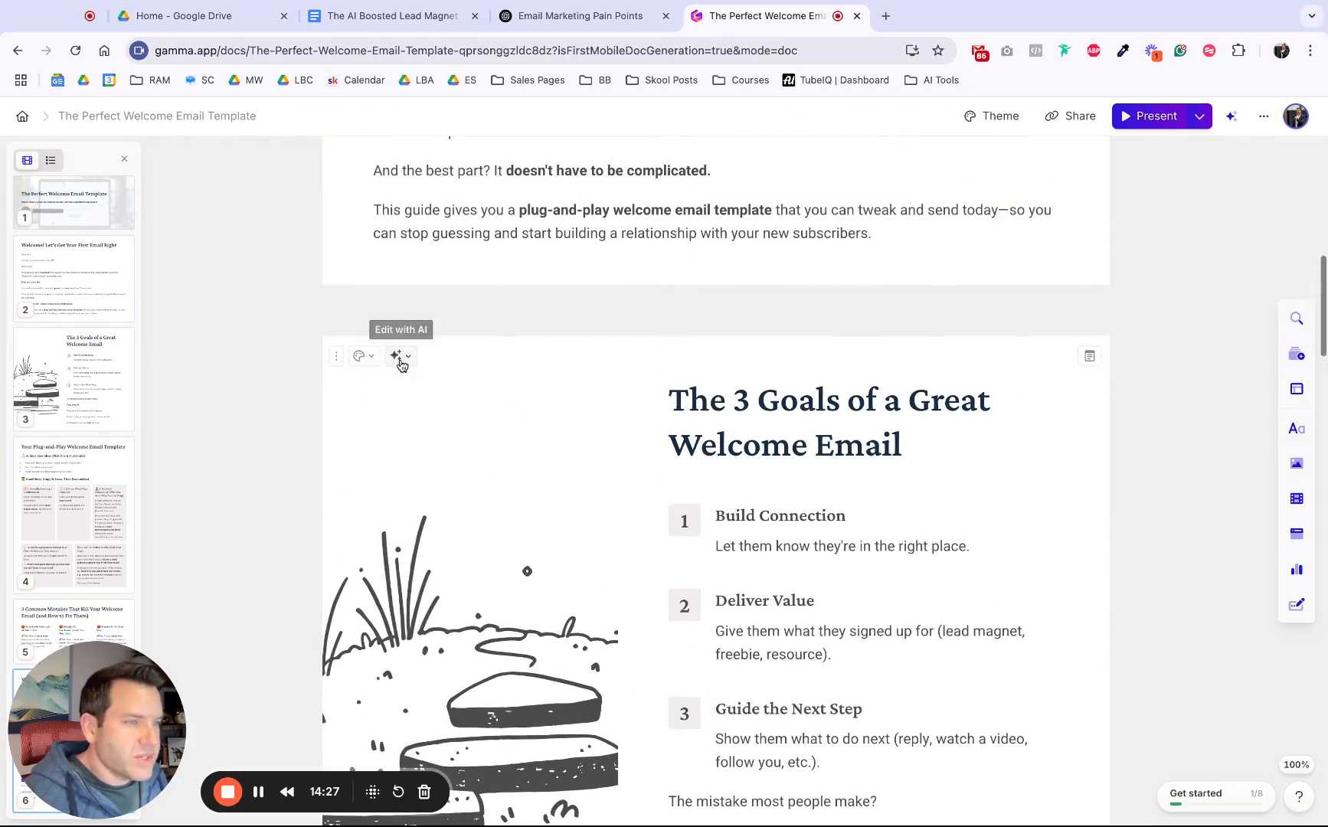
left_click(359, 355)
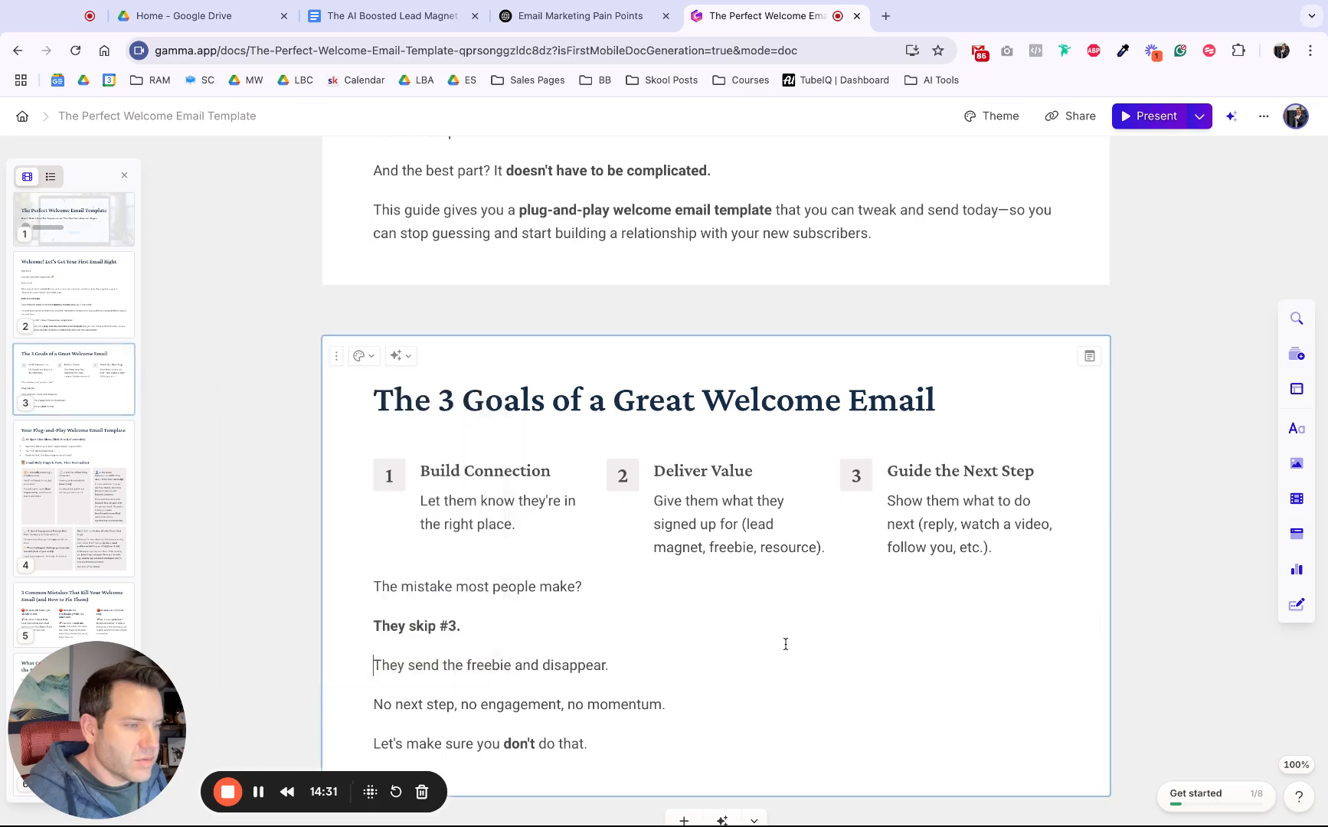
left_click(363, 354)
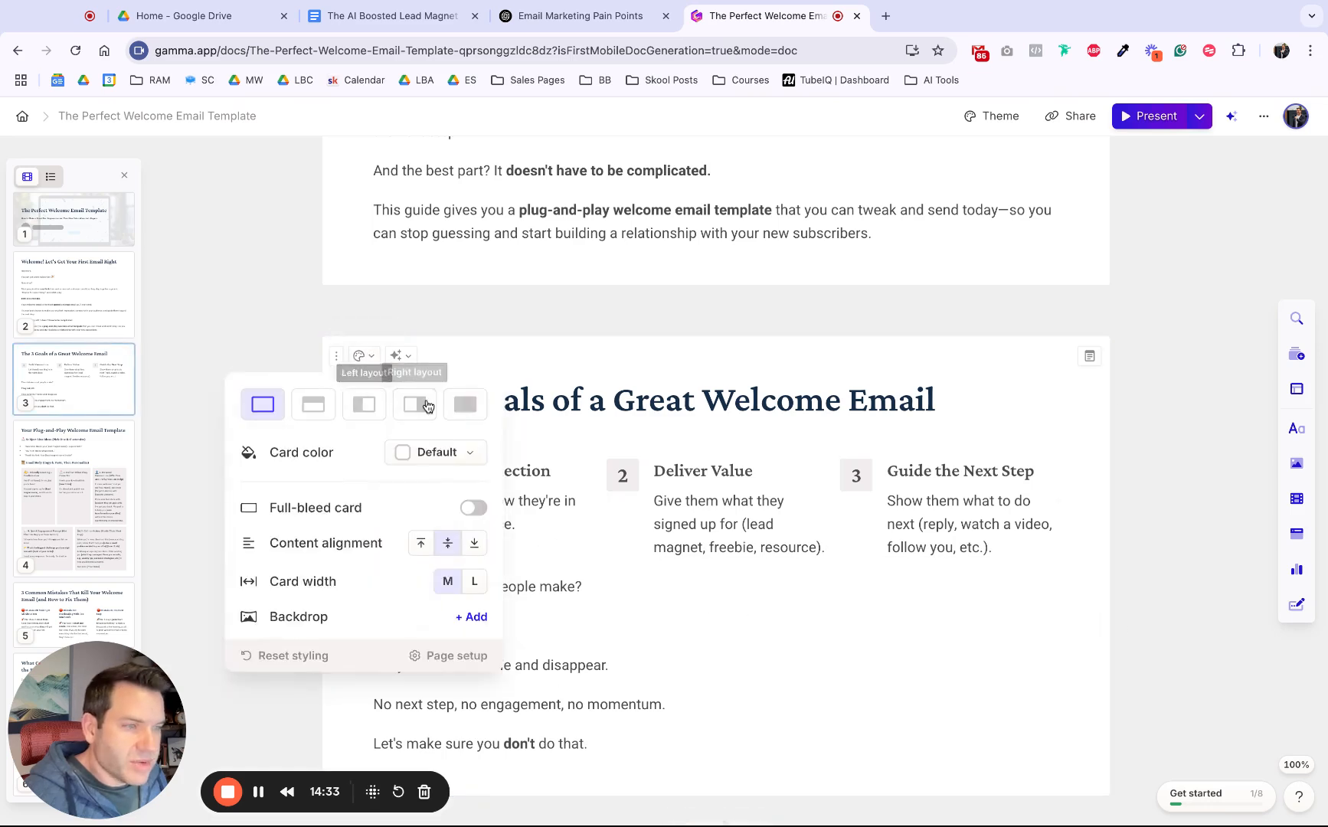
mouse_move(313, 404)
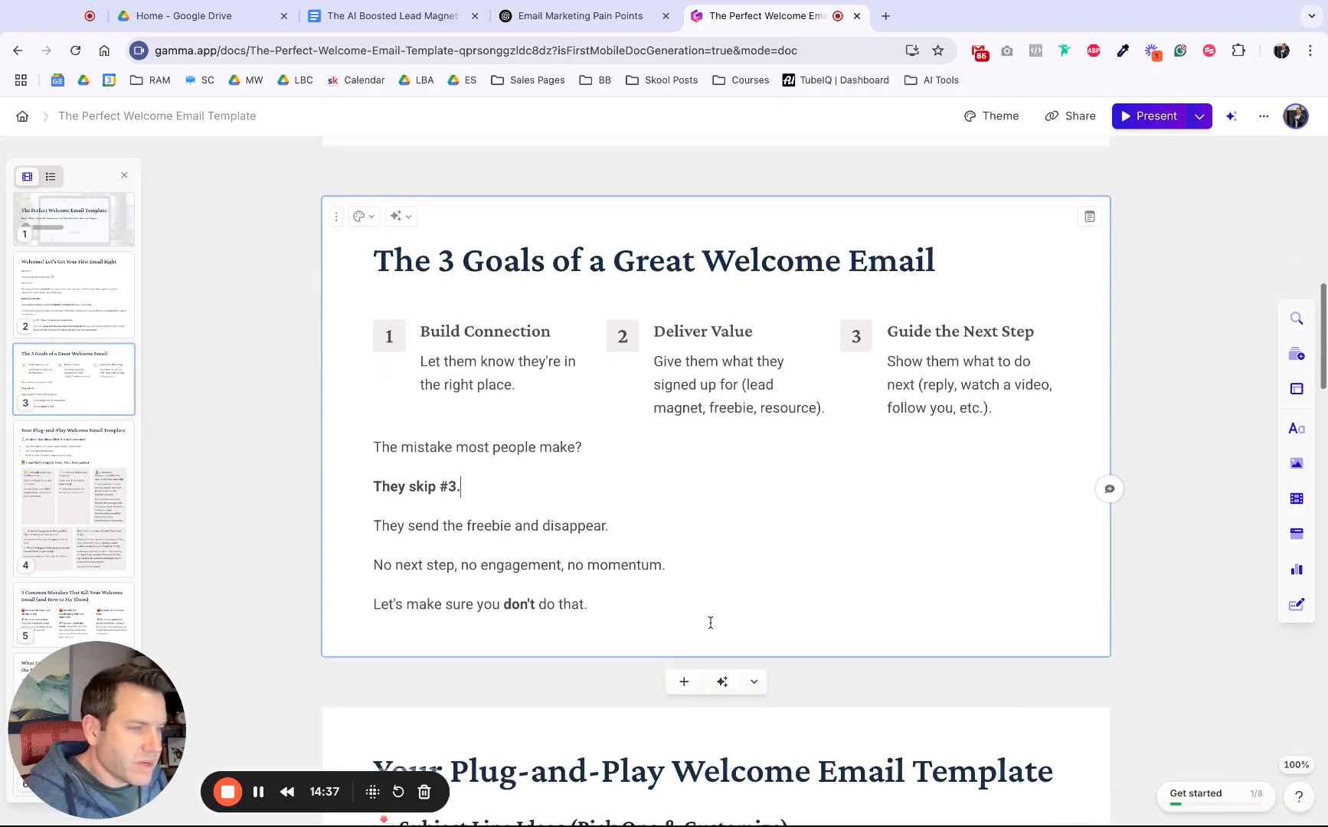
scroll("down", 3)
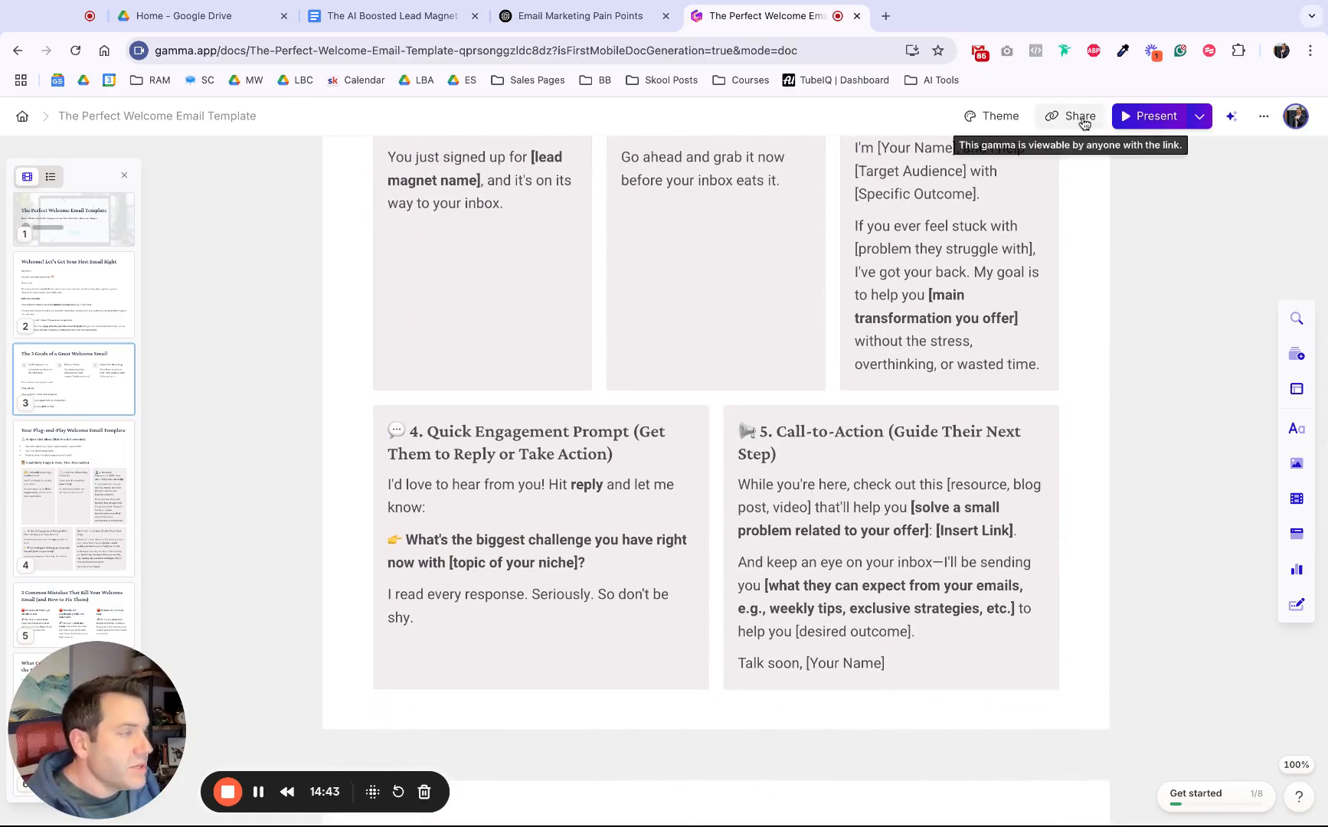
Export all cards of the welcome email guide to PDF via Share.
left_click(1079, 115)
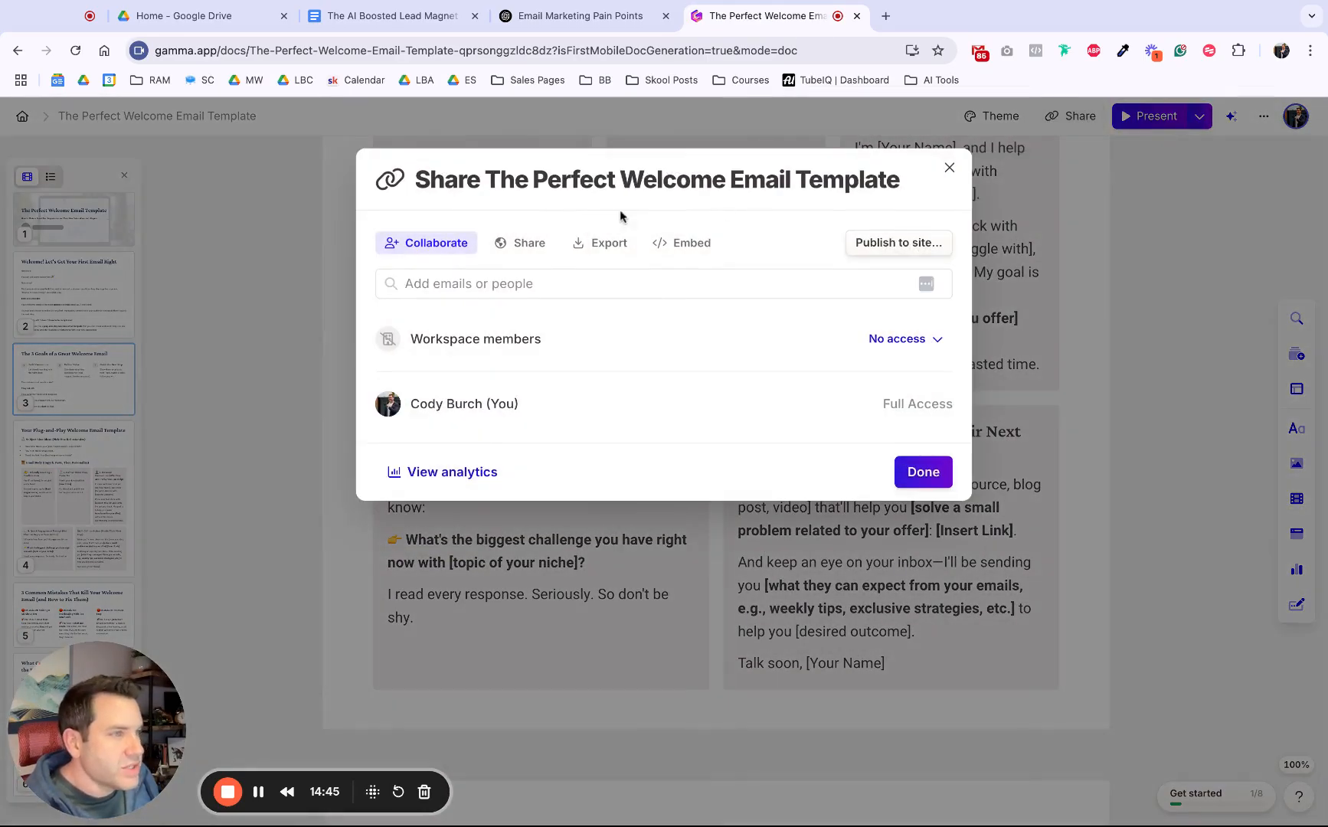
left_click(600, 243)
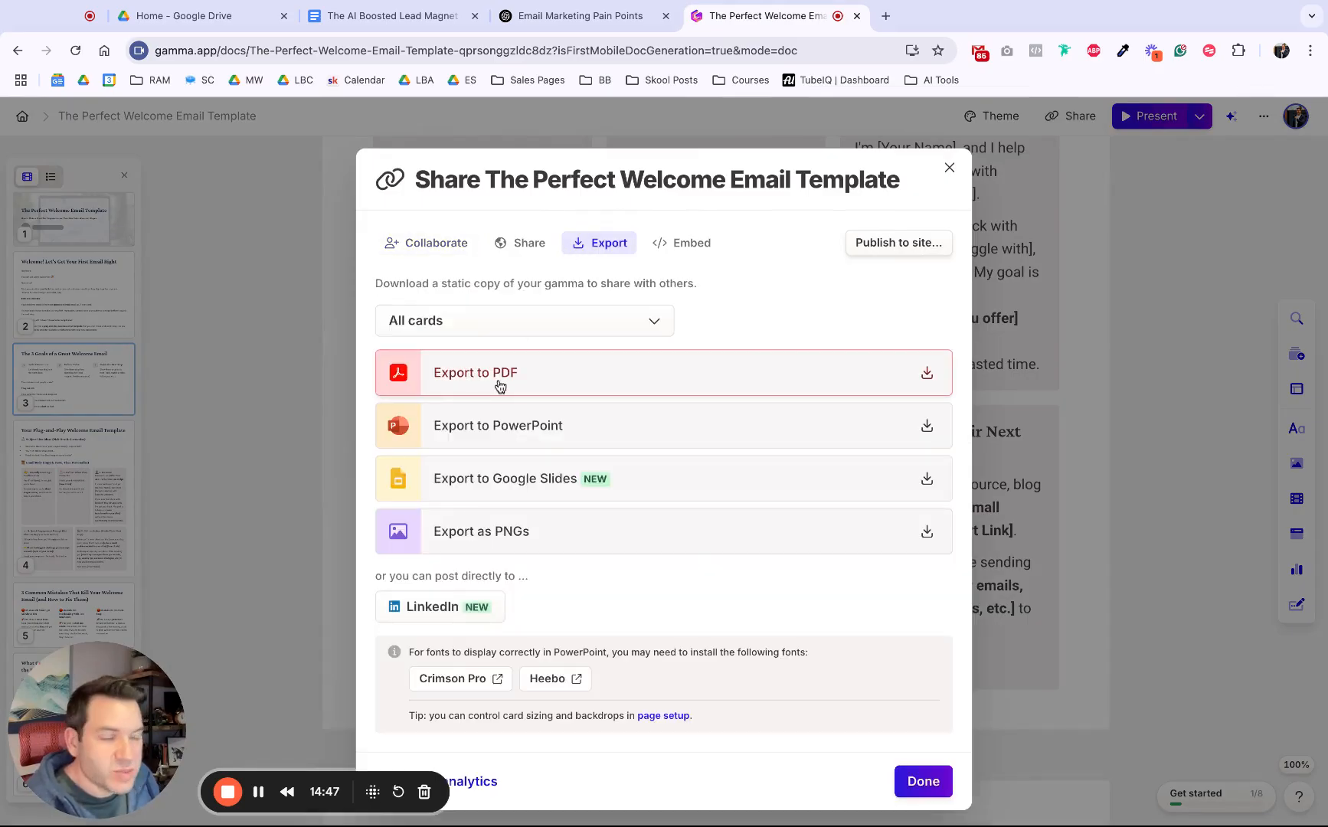
left_click(475, 372)
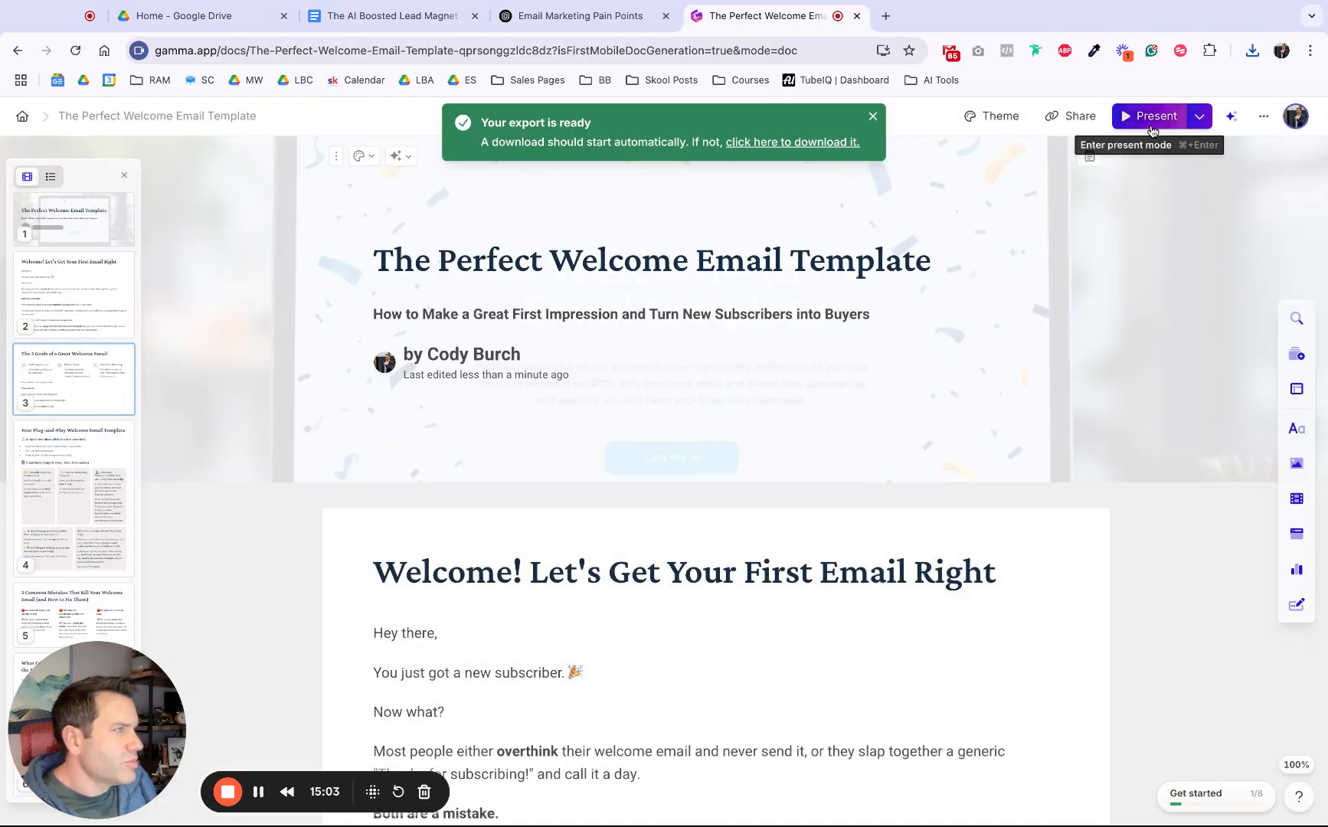
Present the welcome email guide full-screen and scroll through its cards.
left_click(1149, 116)
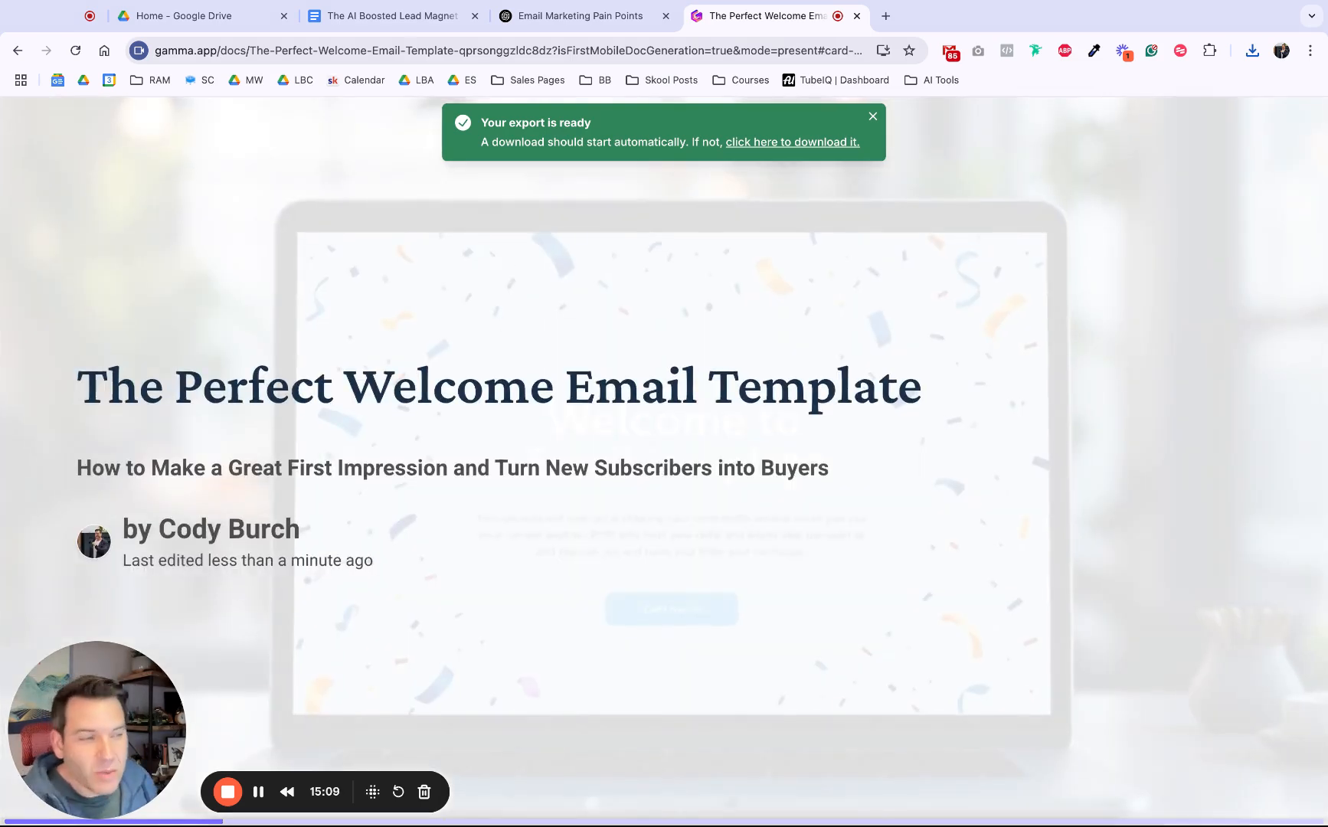
scroll("down", 3)
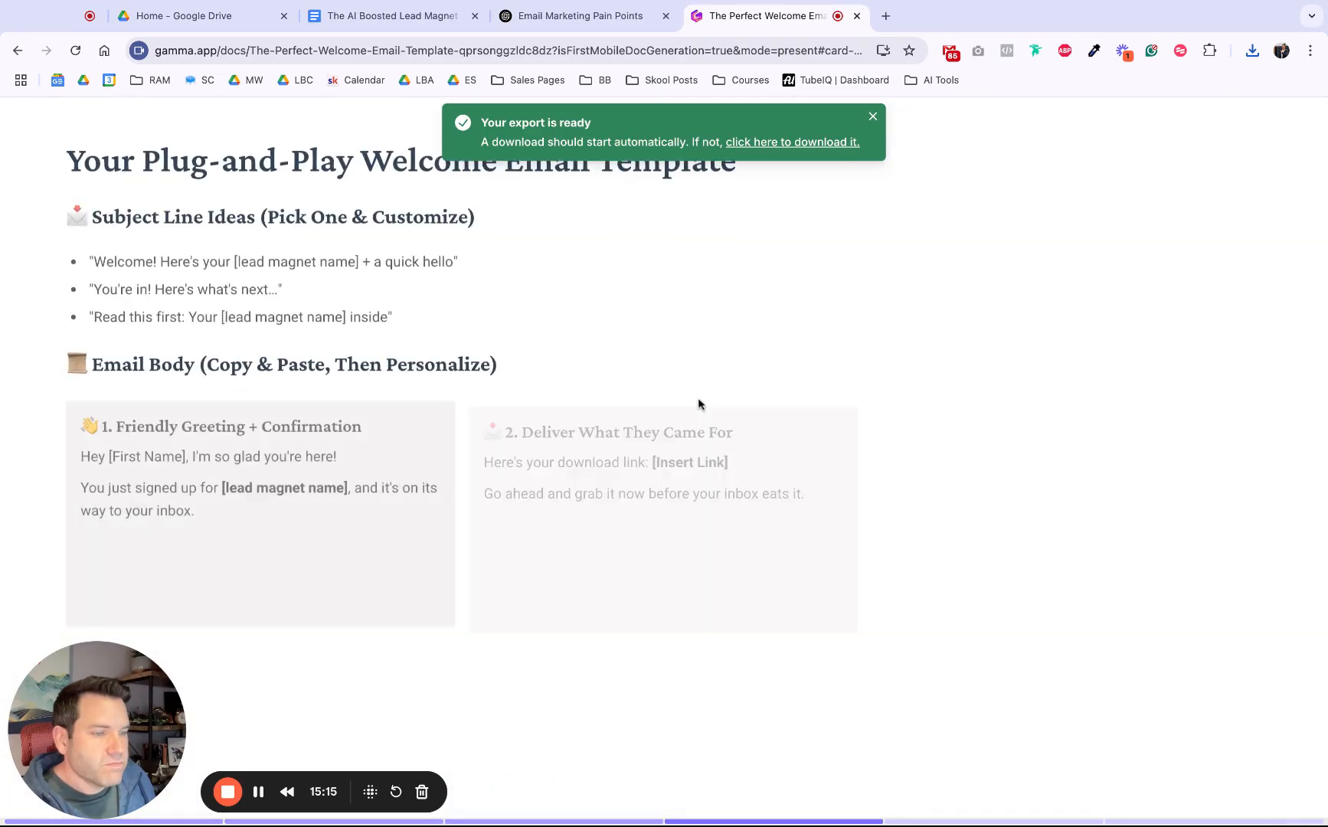
scroll("down", 3)
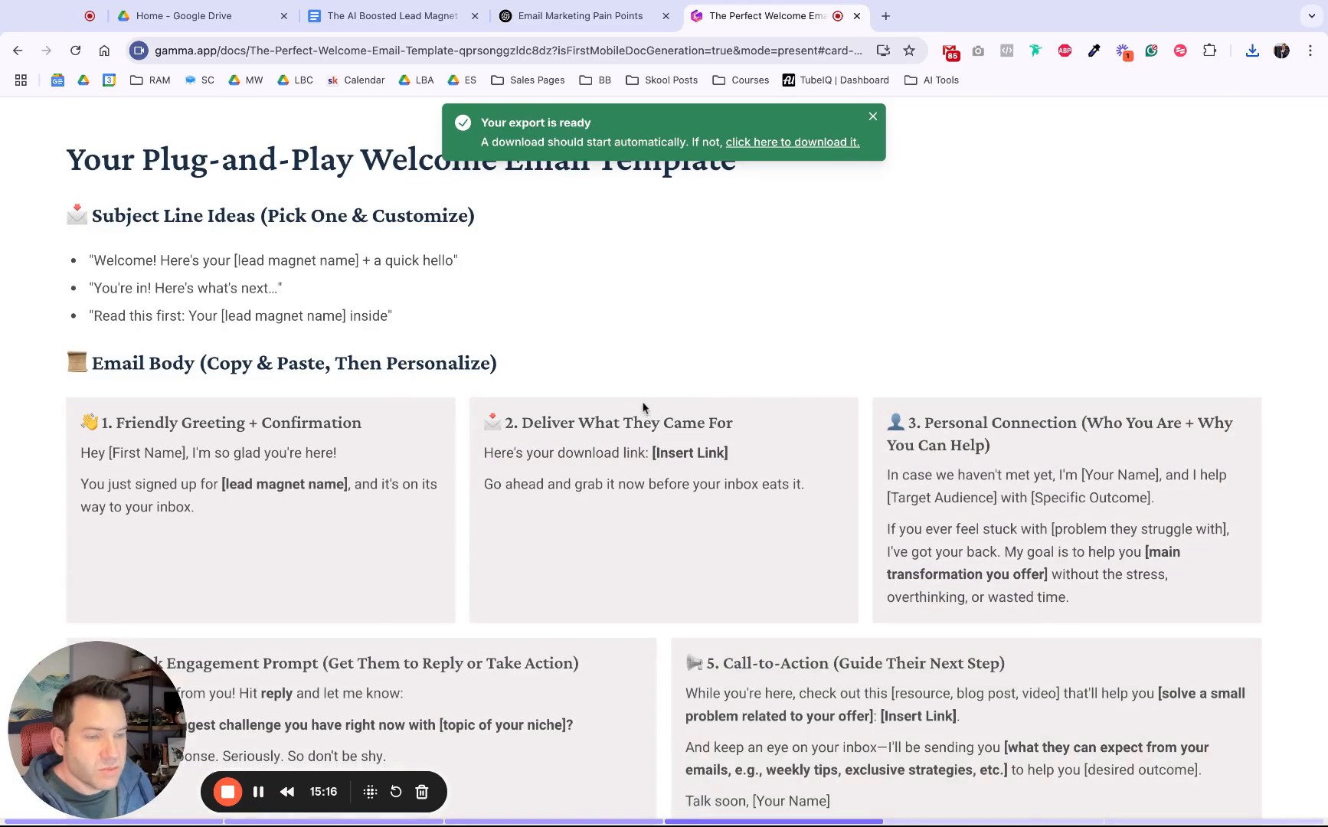
mouse_move(605, 325)
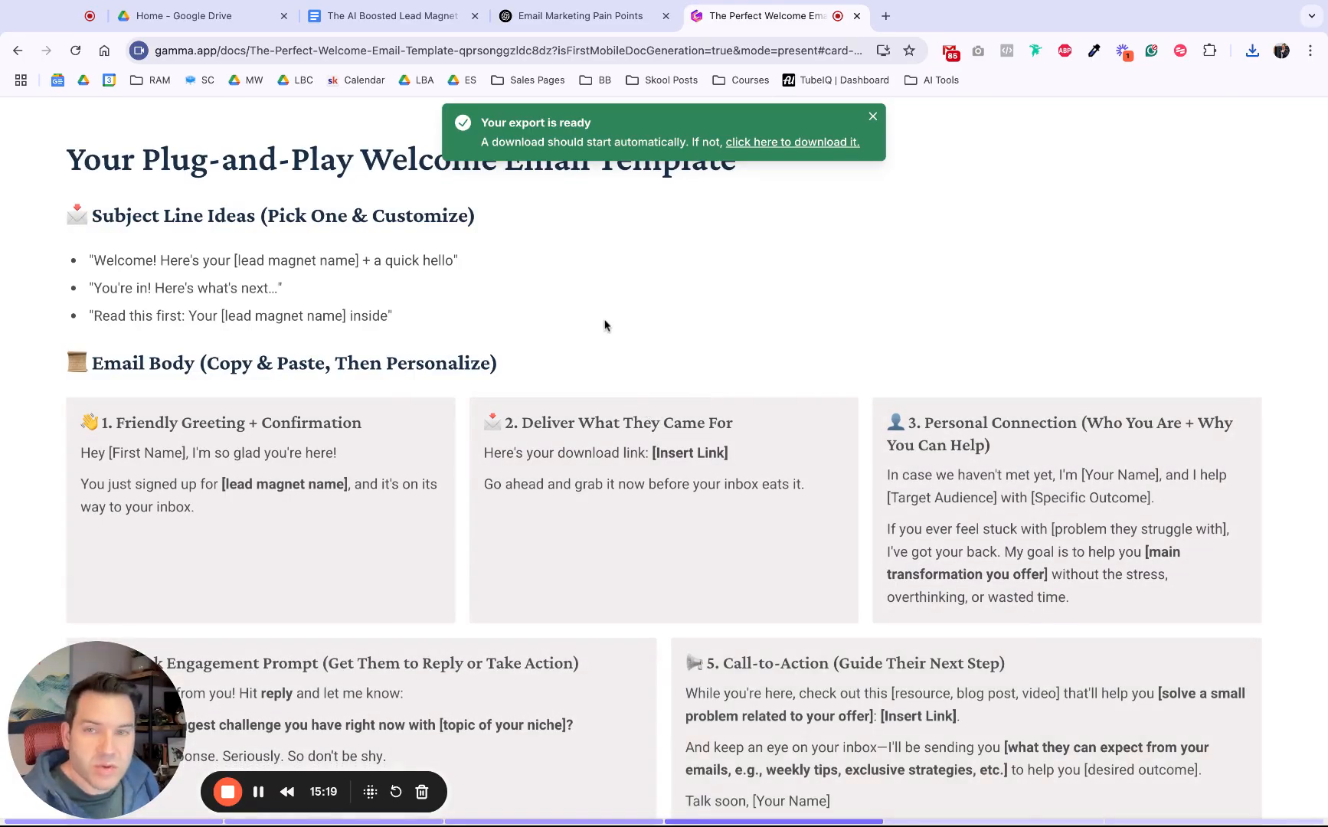